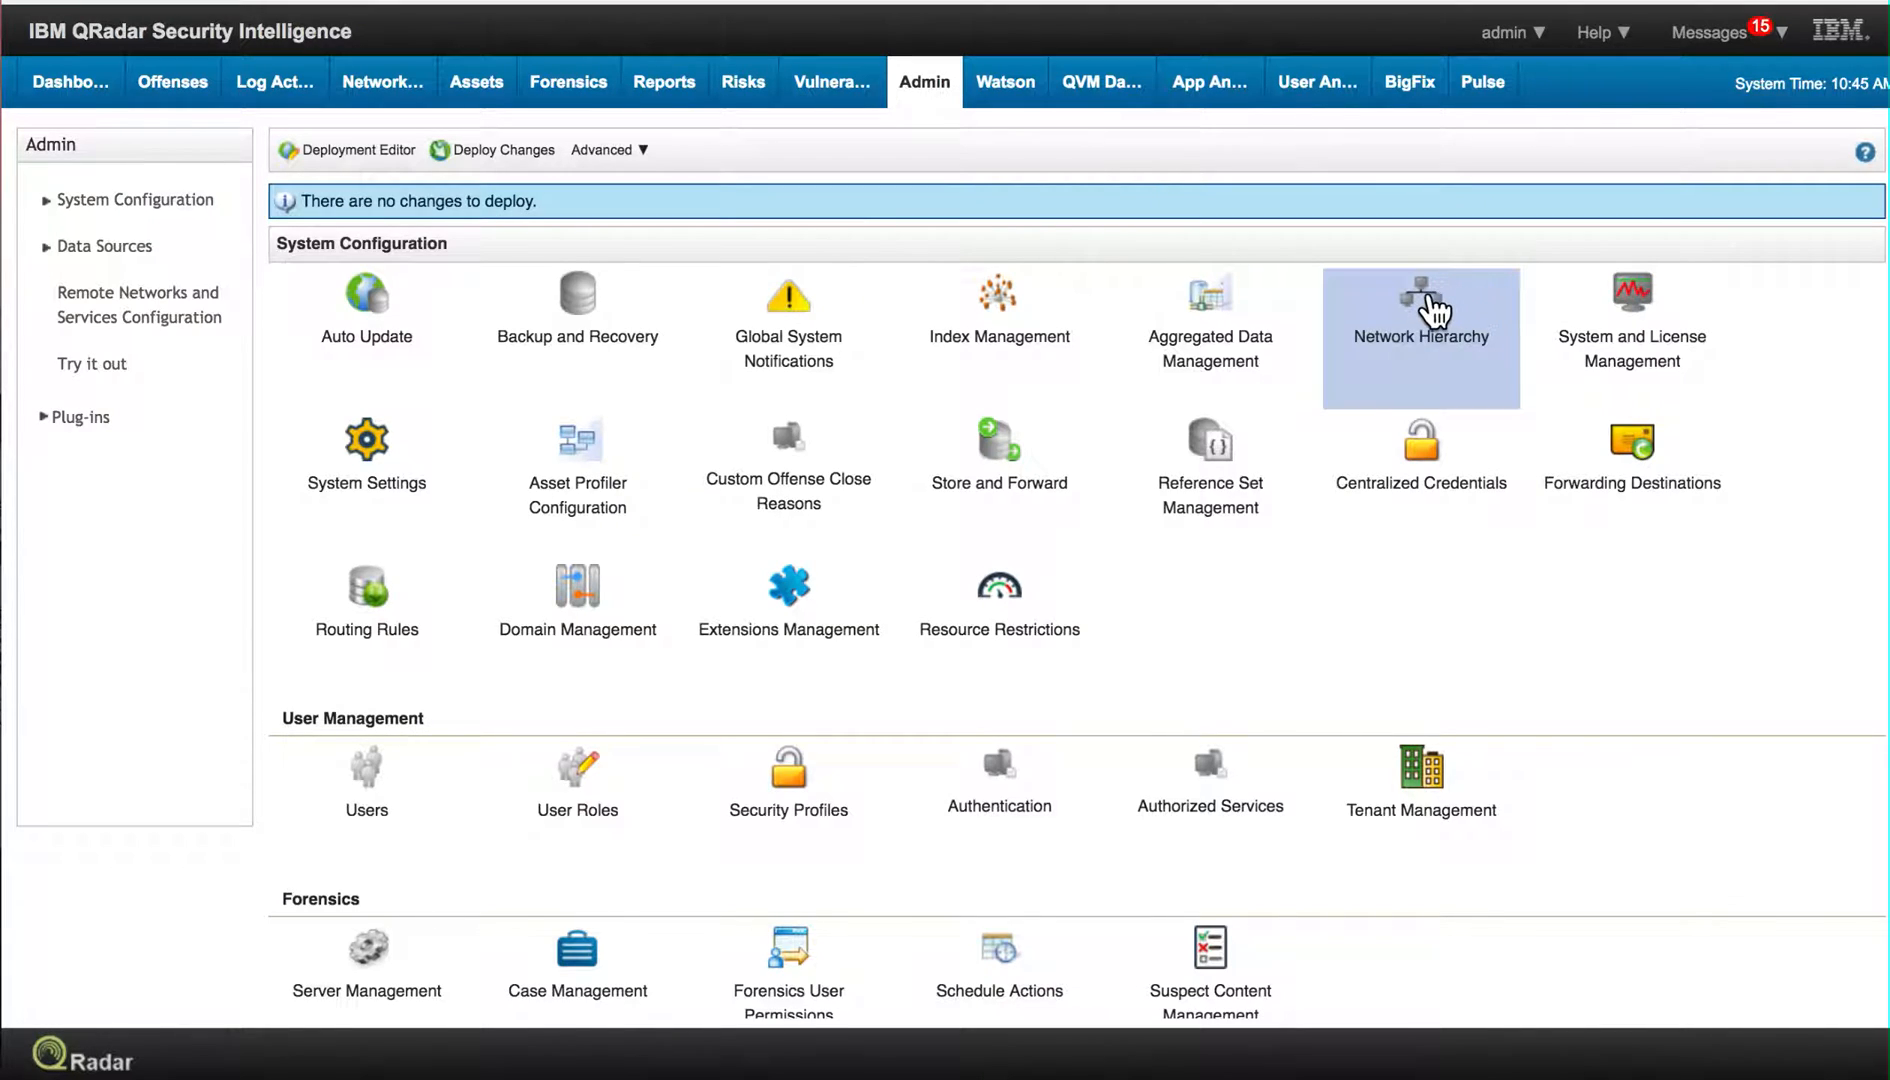
mouse_move(1422, 308)
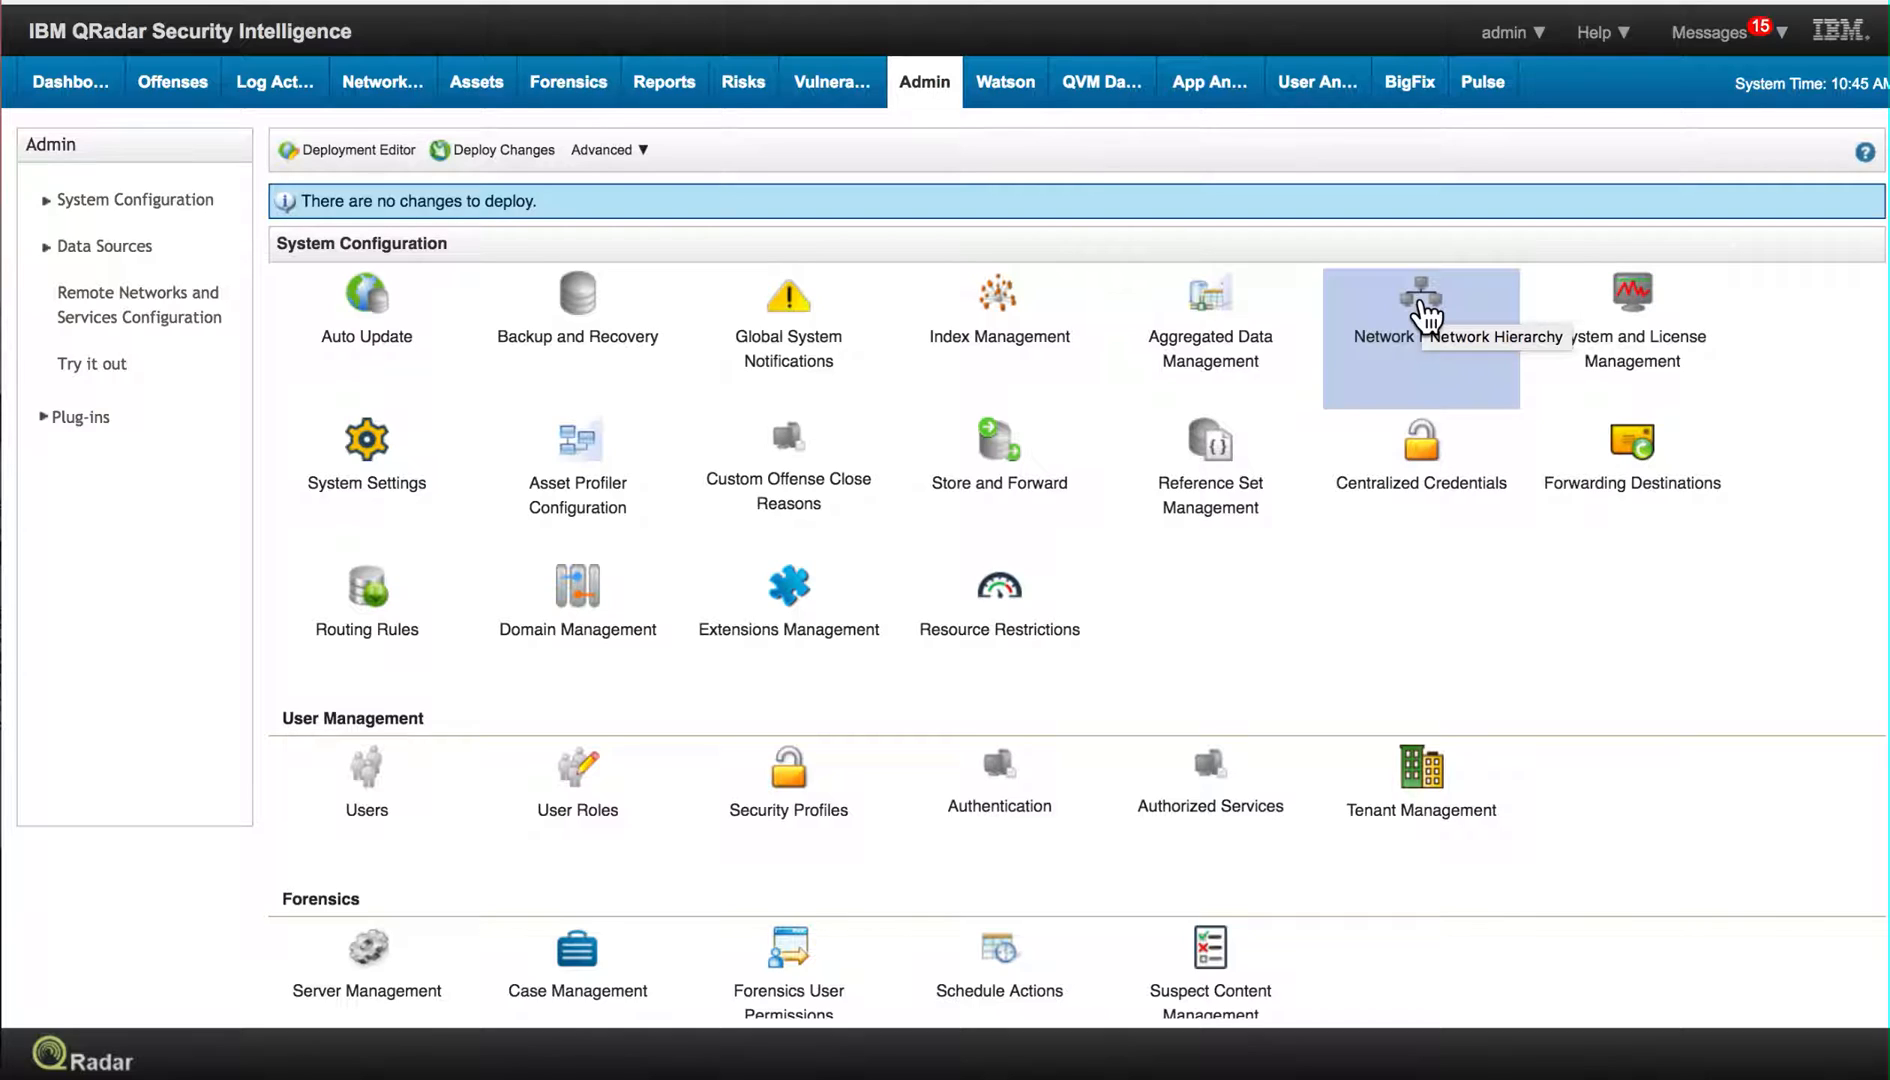
- Open Network Hierarchy from the Admin System Configuration page, listing groups like DMZ and LocalNetwork
click(1420, 298)
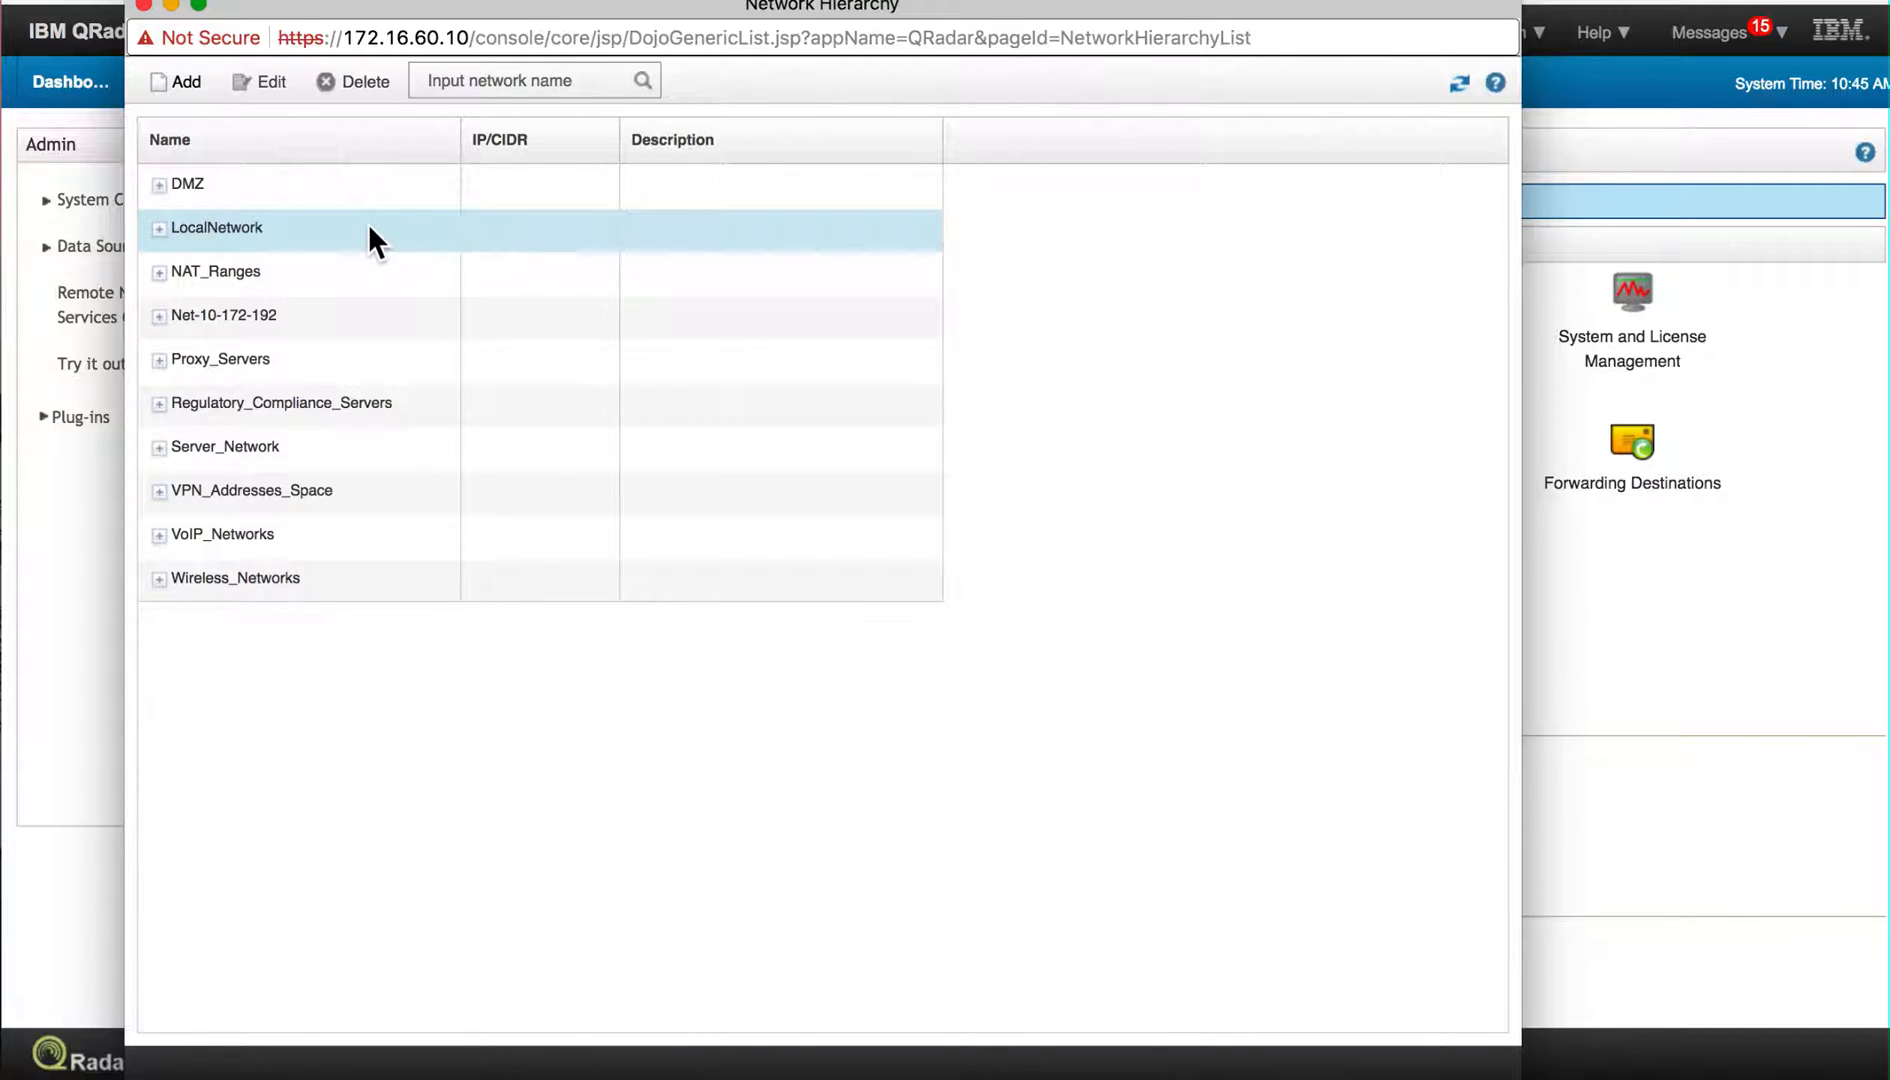
mouse_move(268, 248)
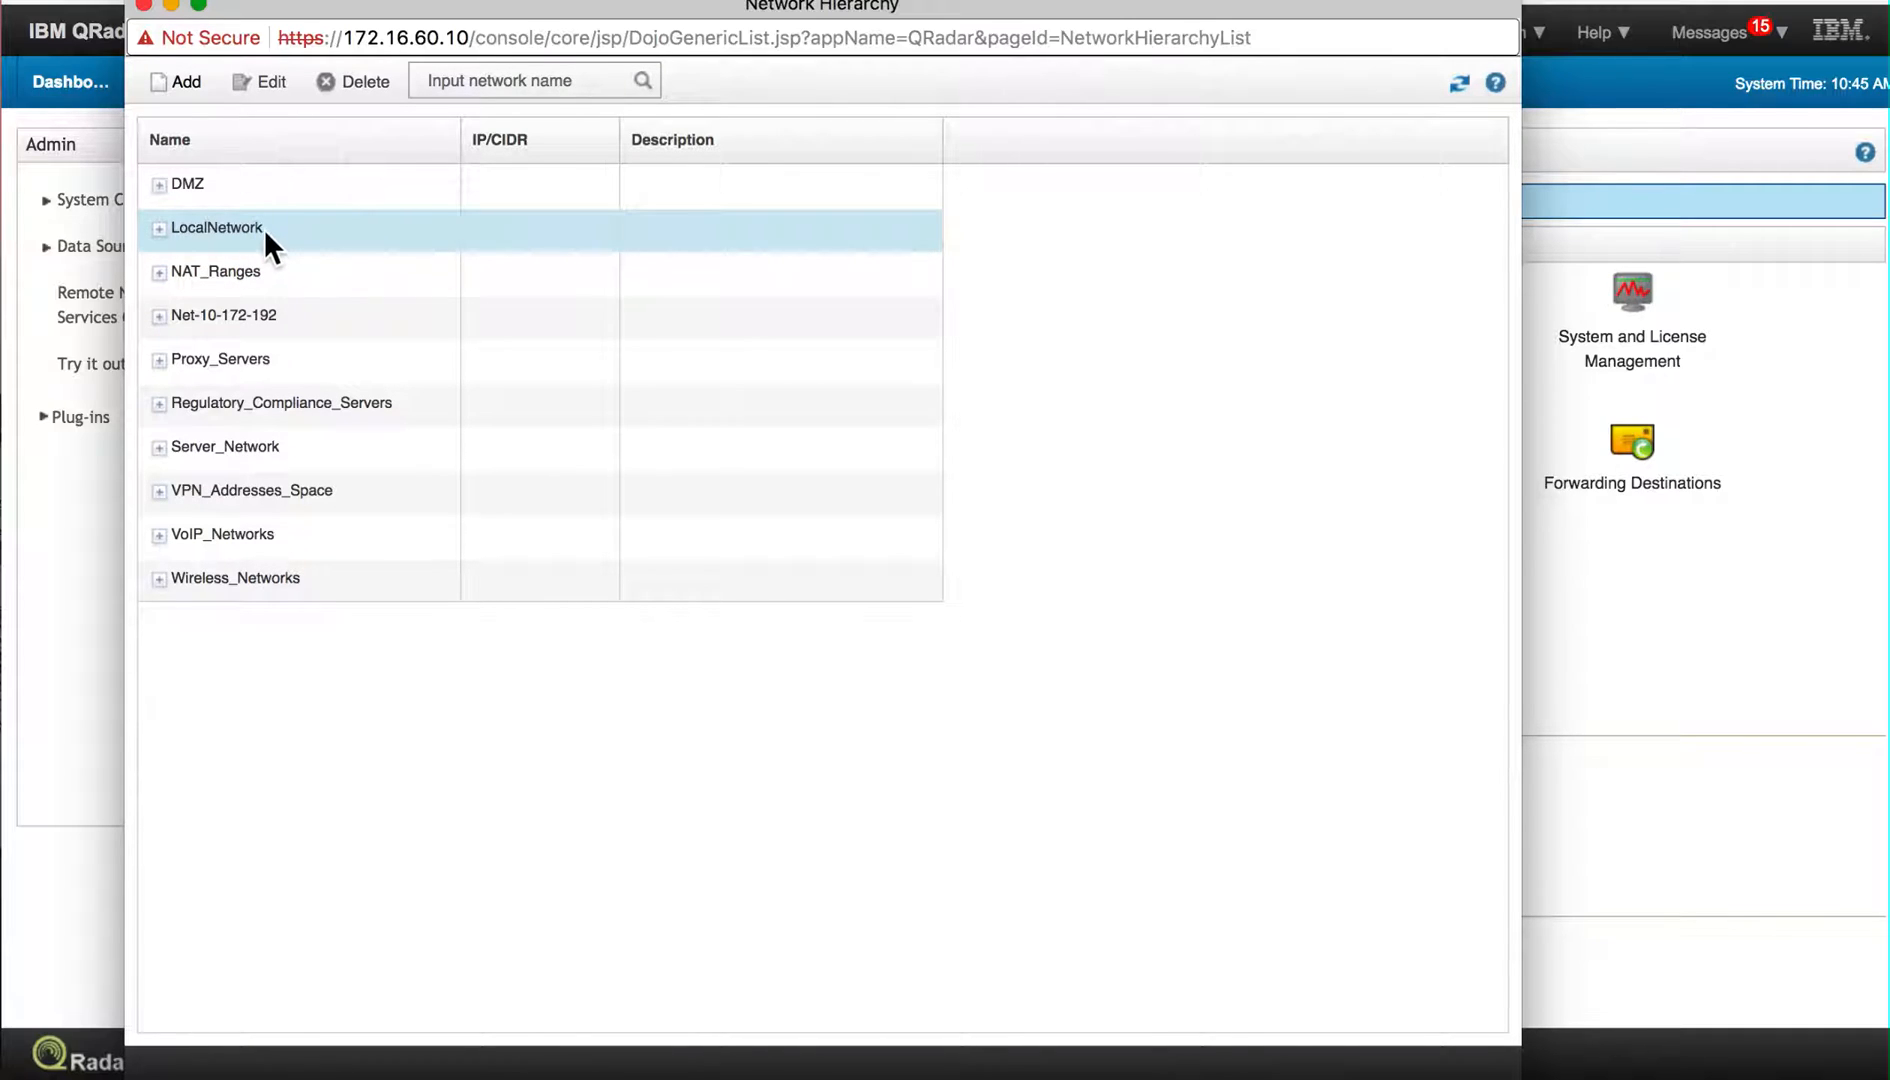
mouse_move(298, 246)
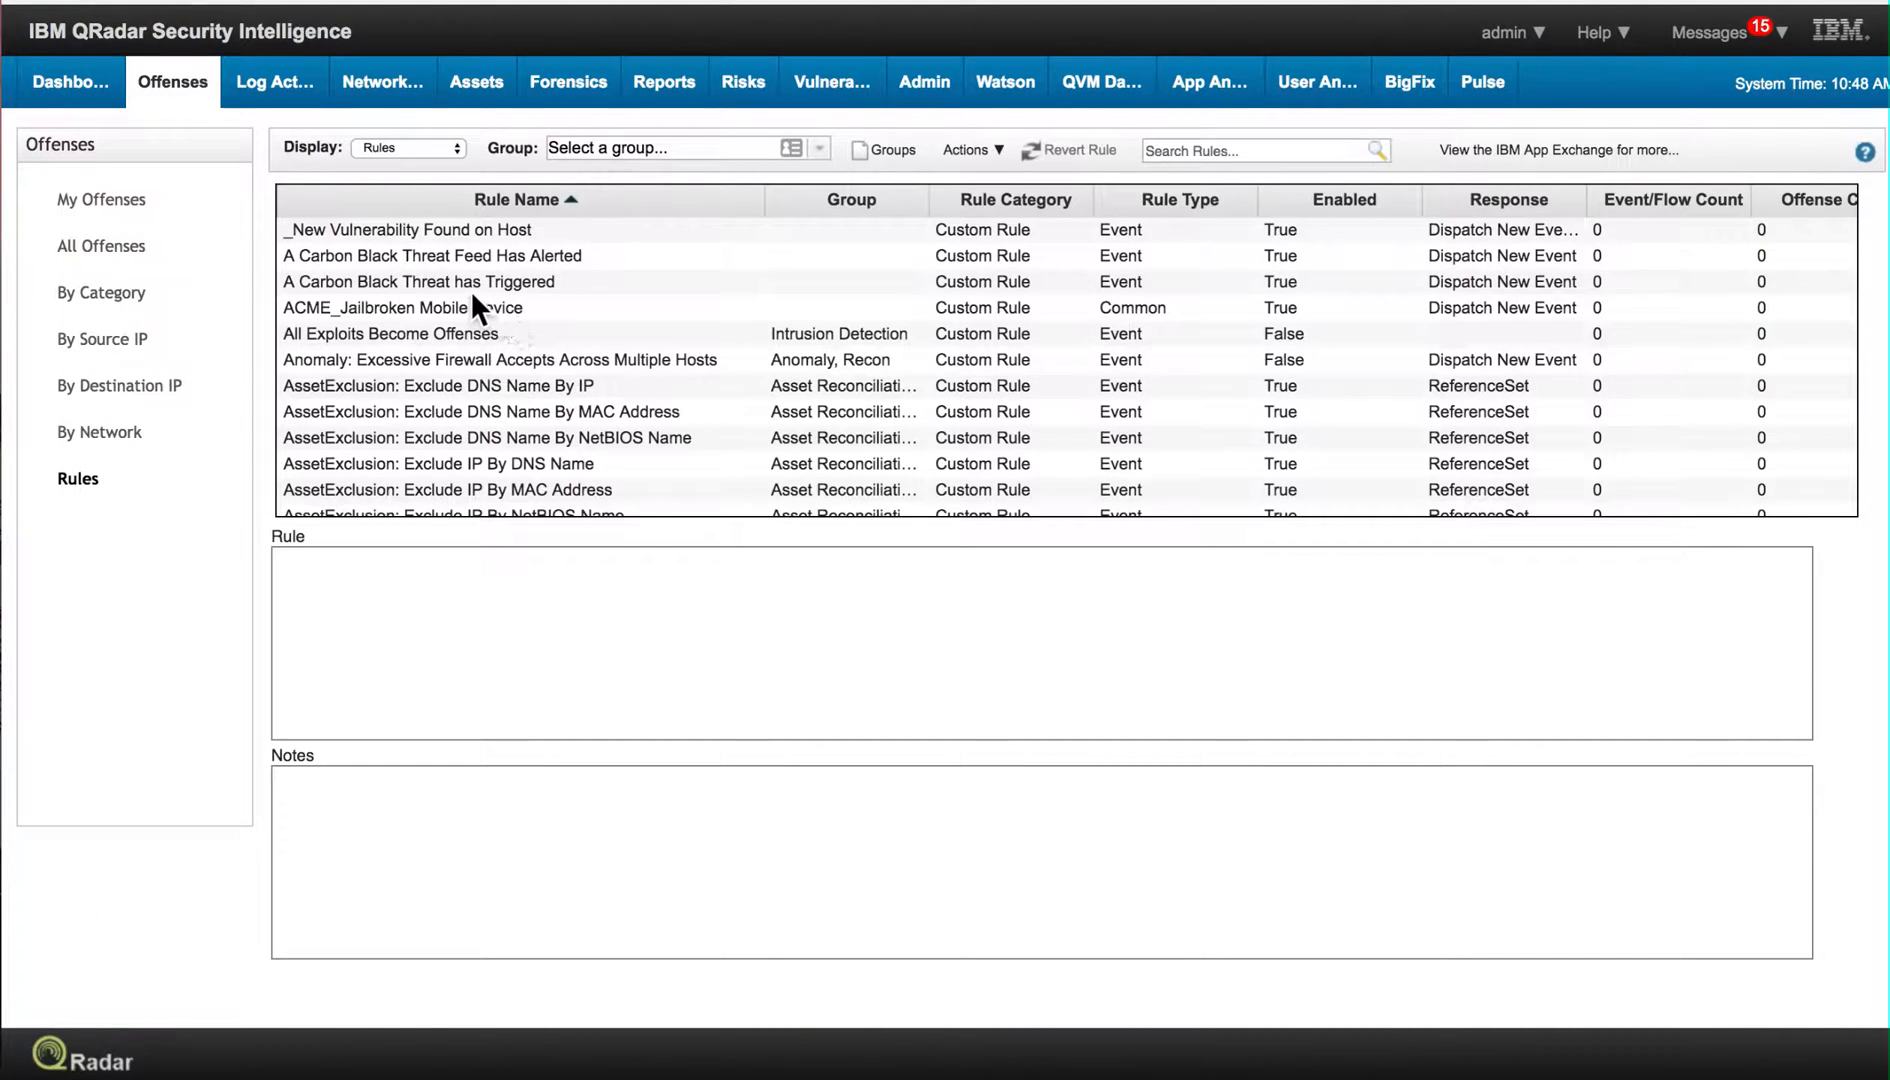
scroll(down, 3)
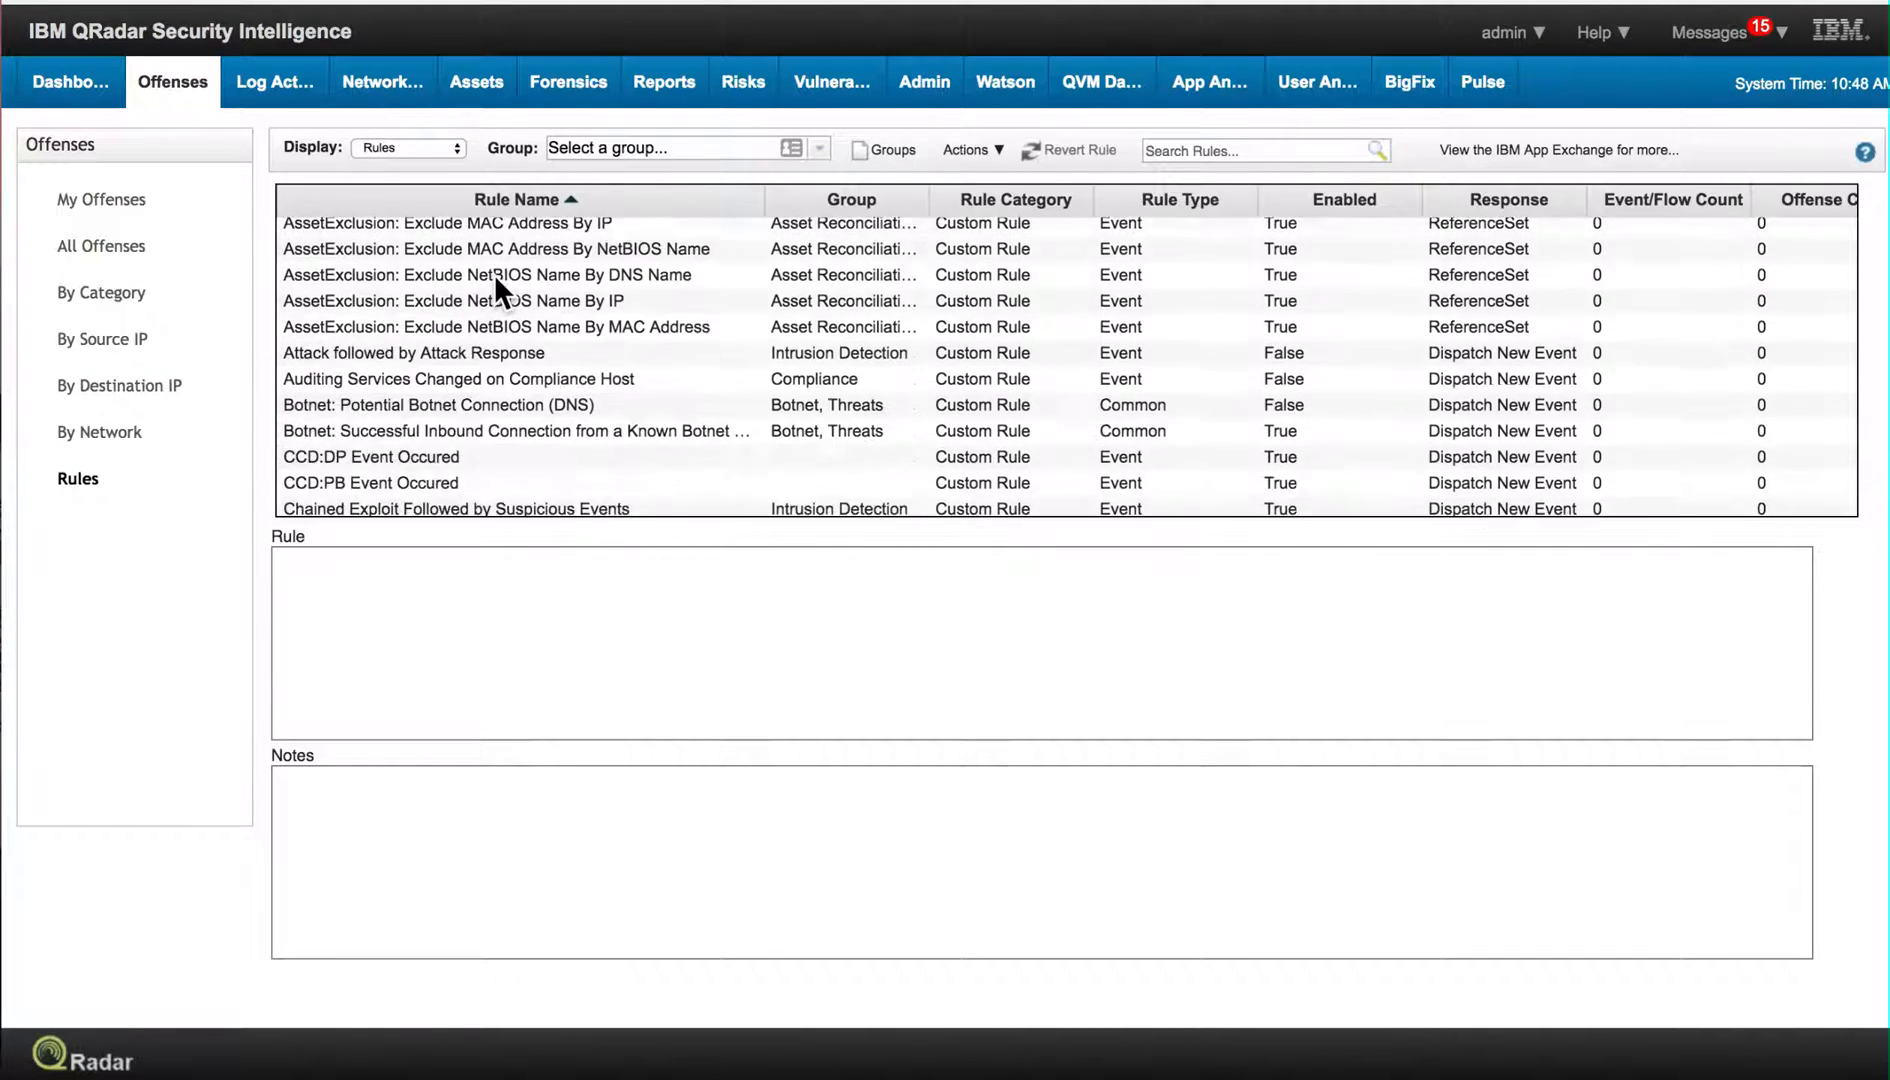
scroll(down, 3)
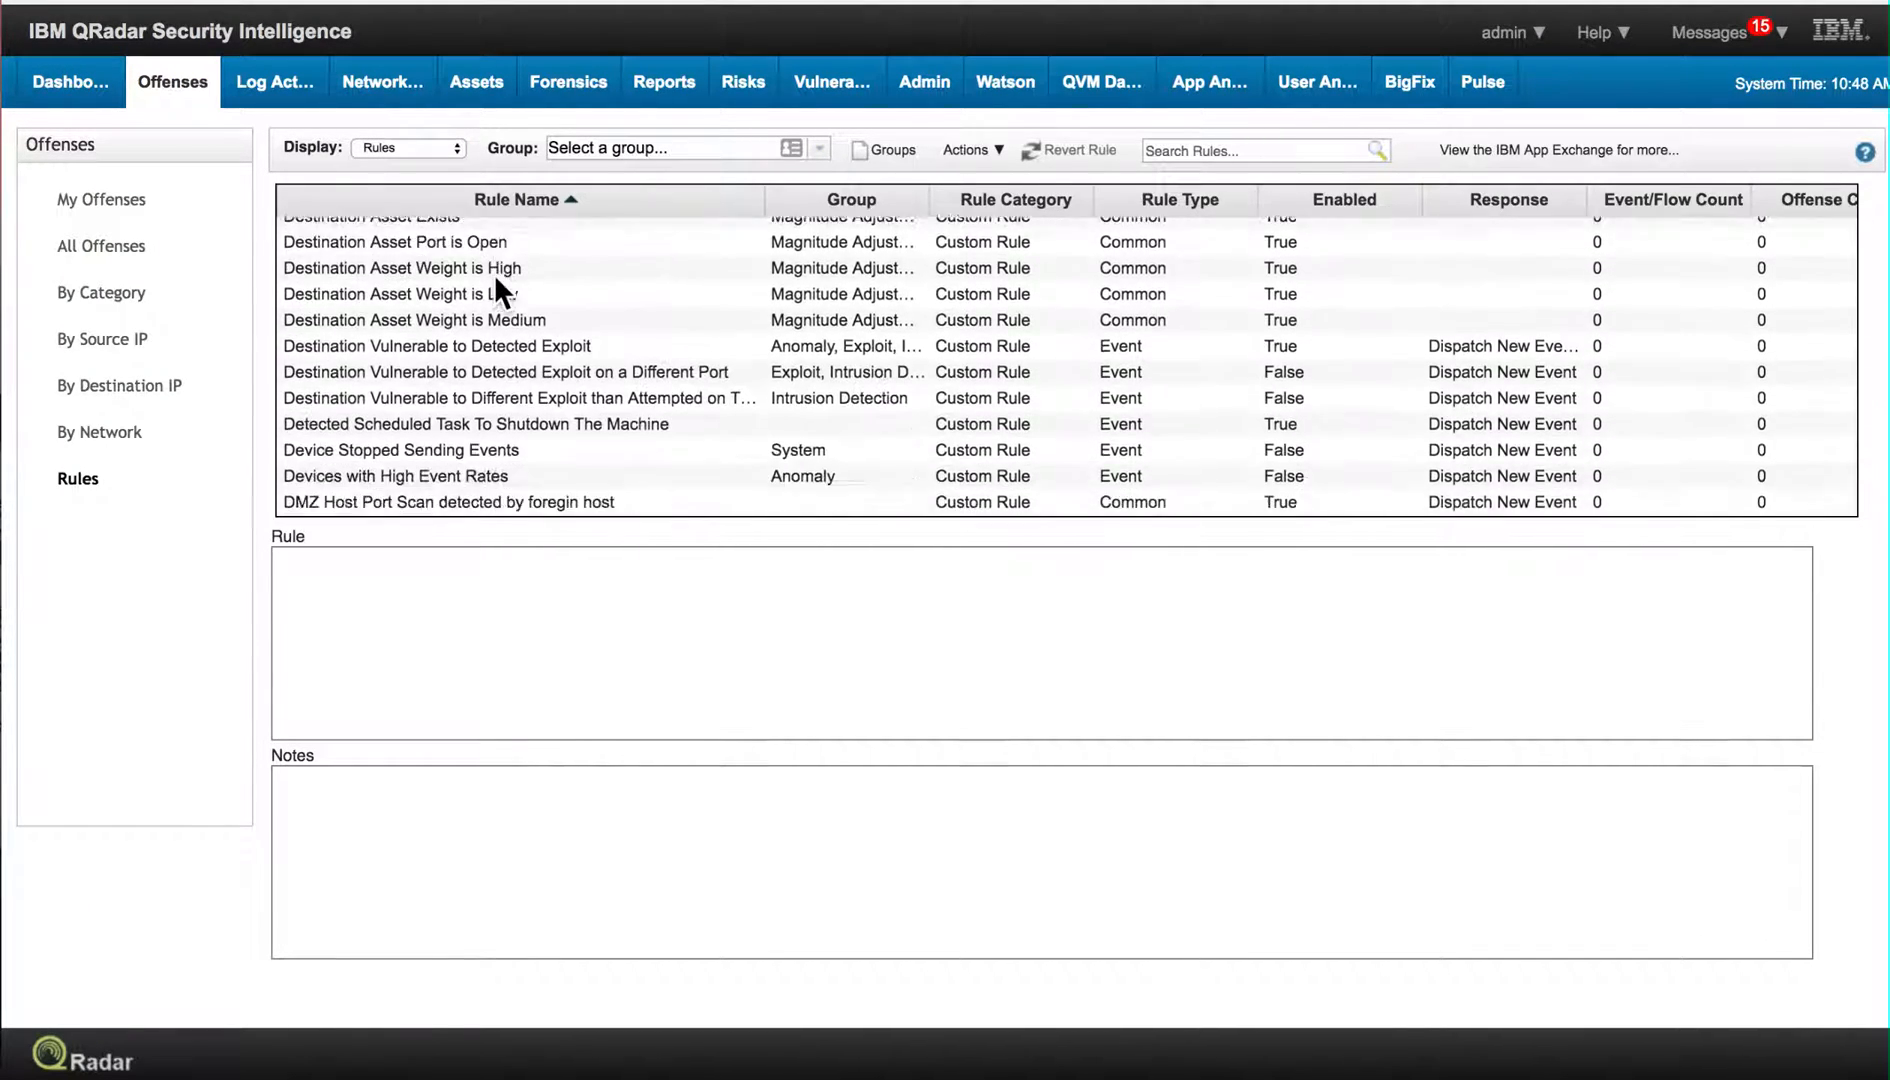
scroll(down, 3)
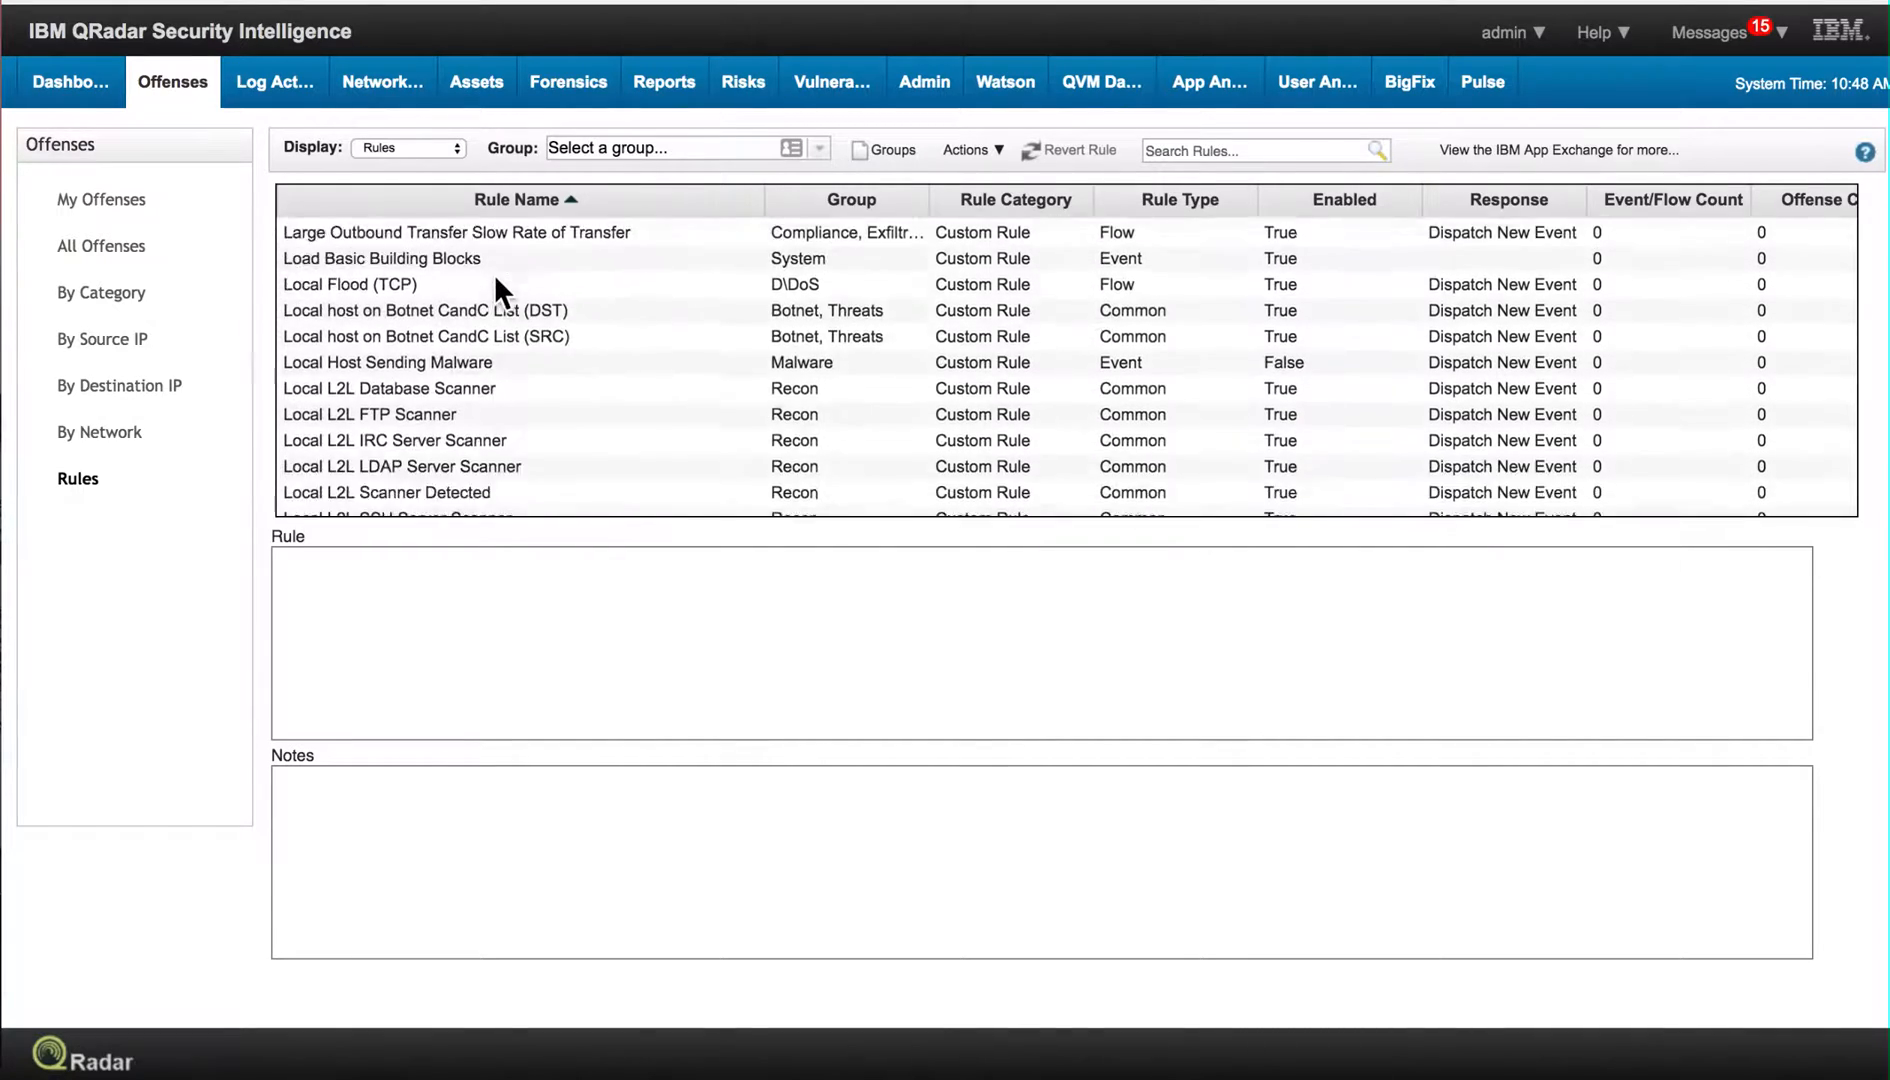
scroll(down, 3)
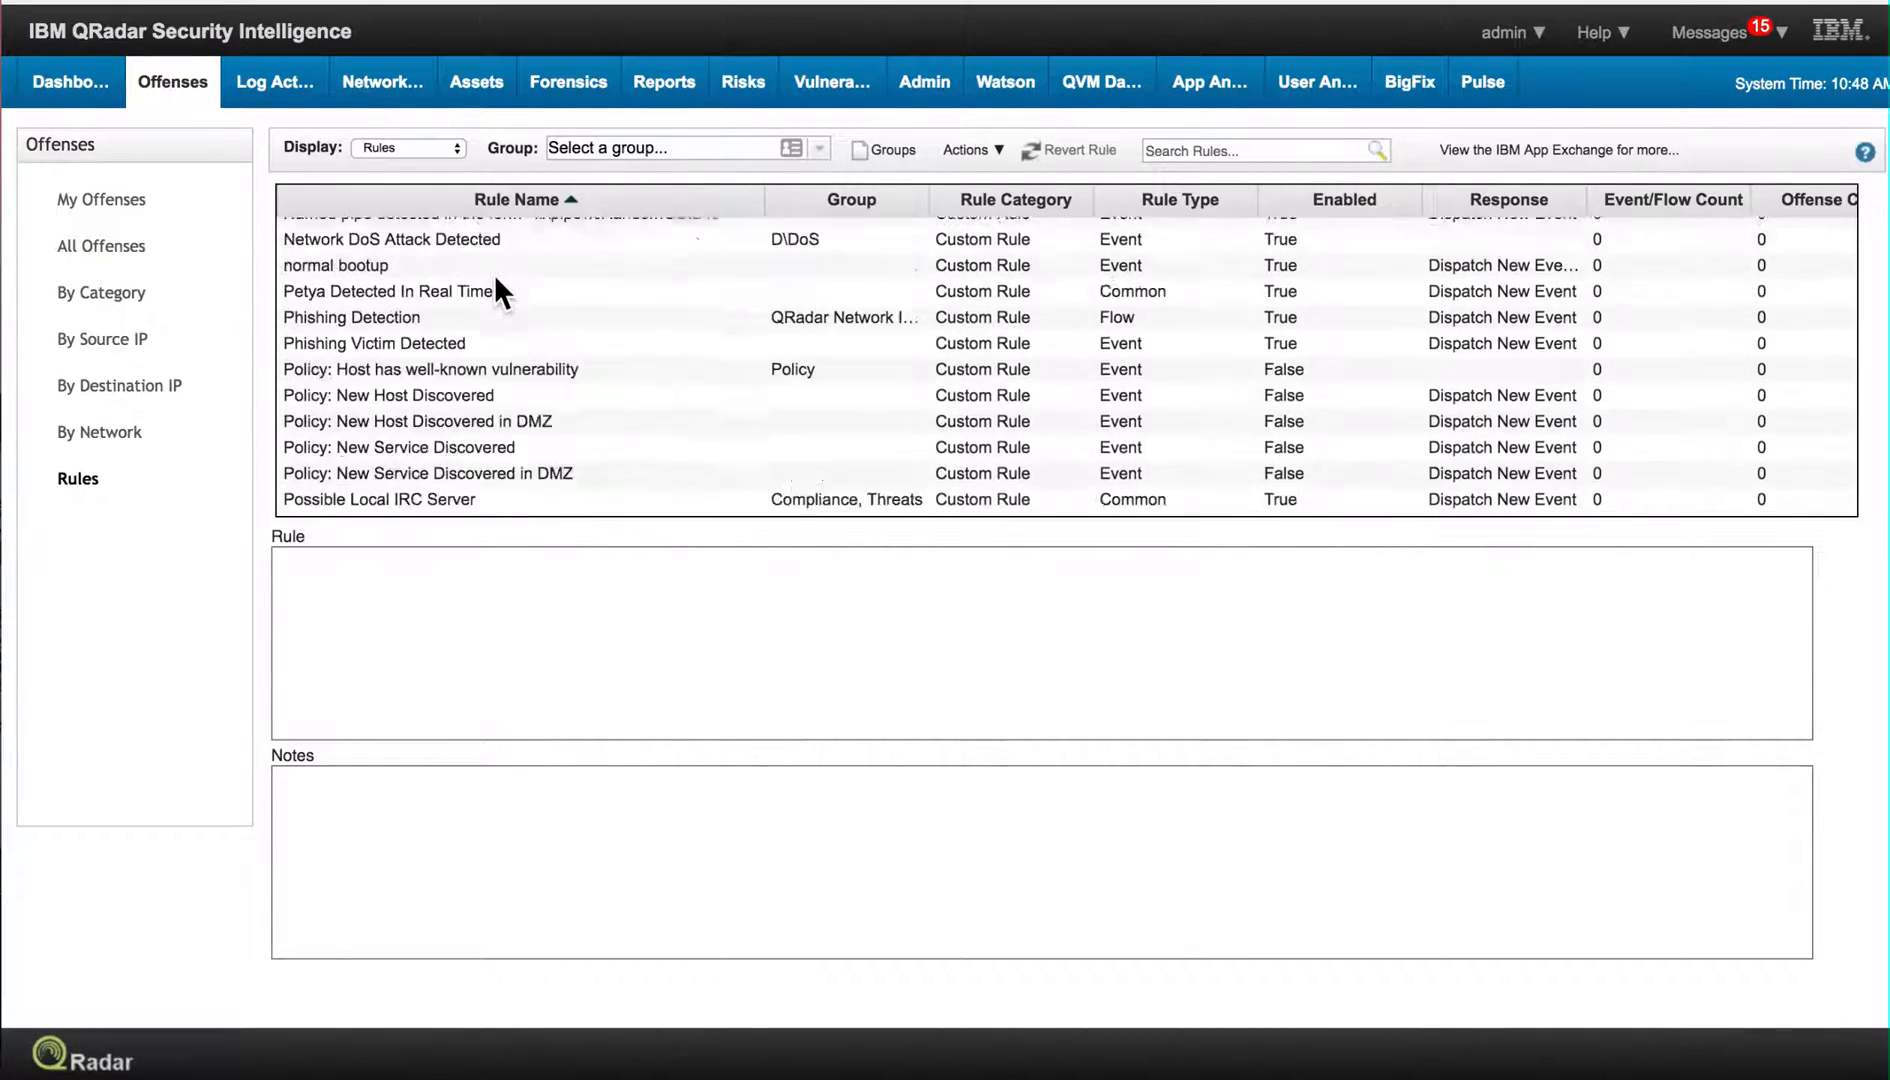
scroll(down, 3)
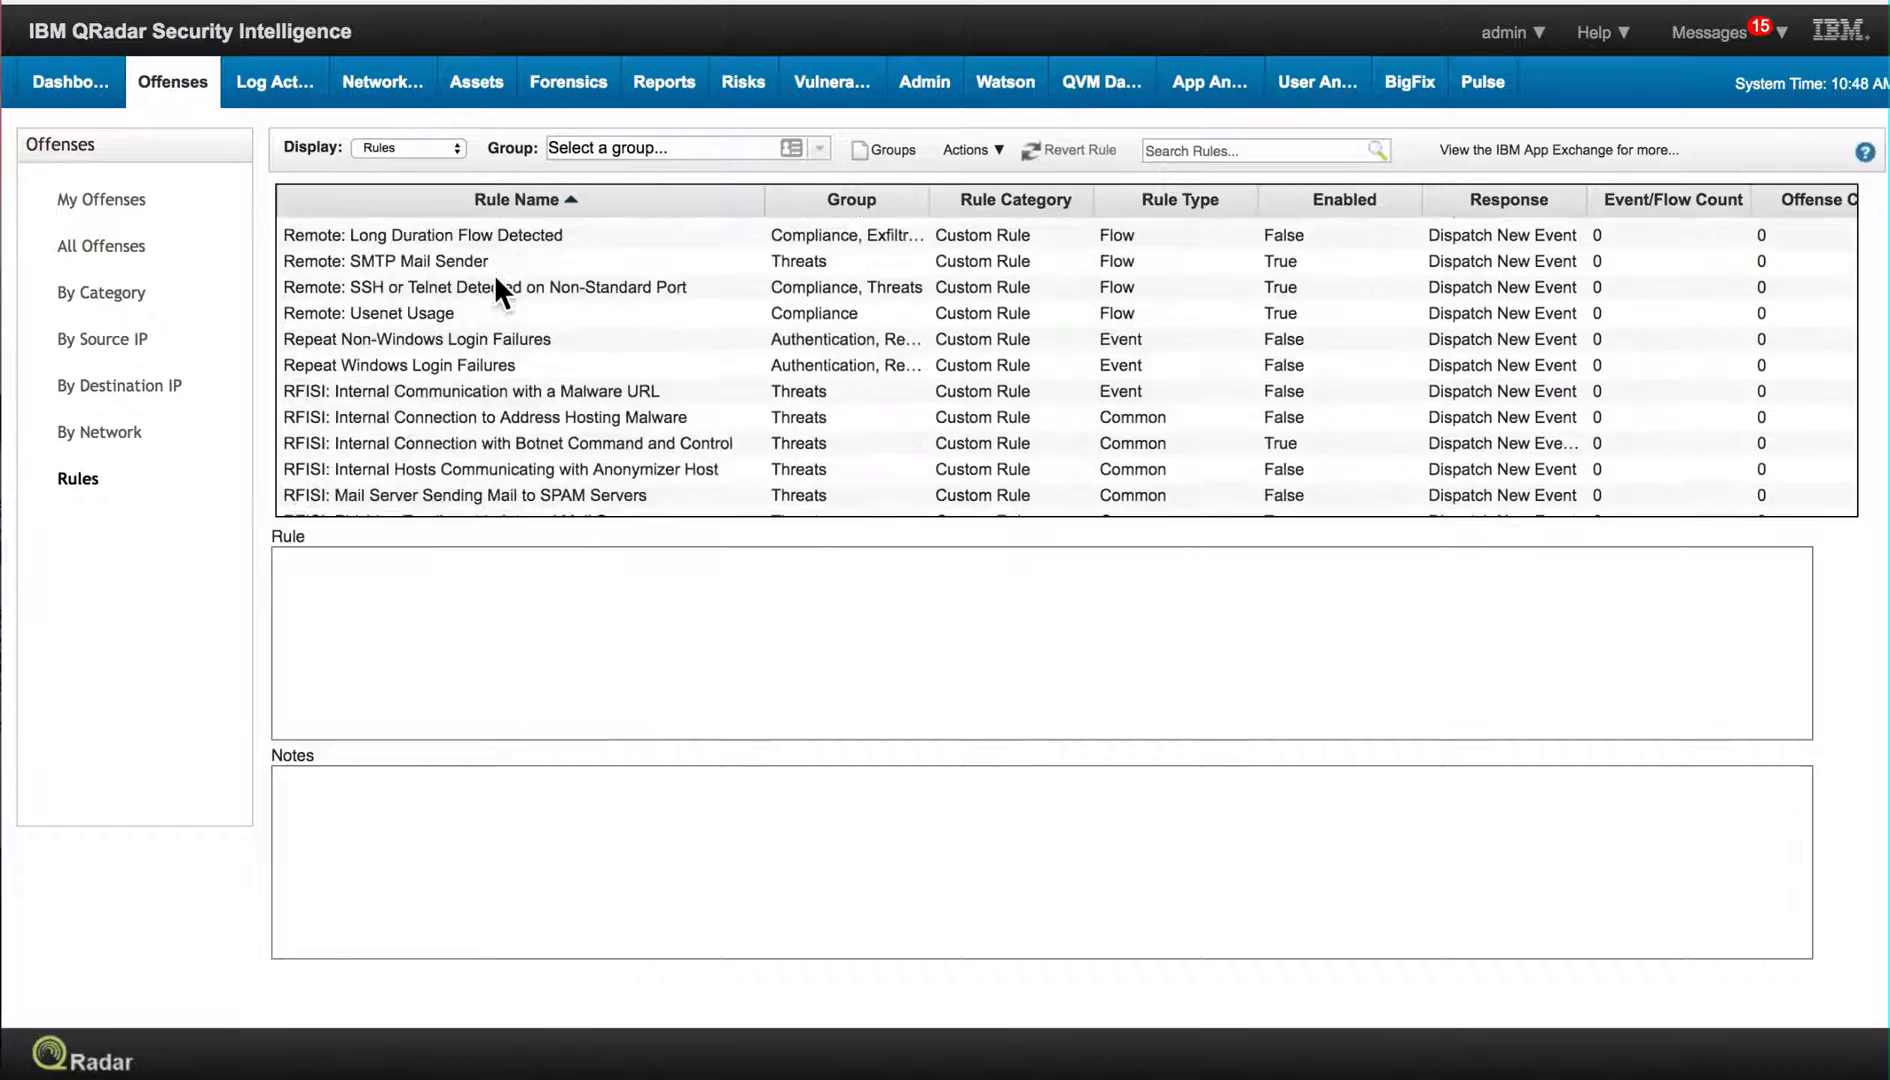
scroll(down, 3)
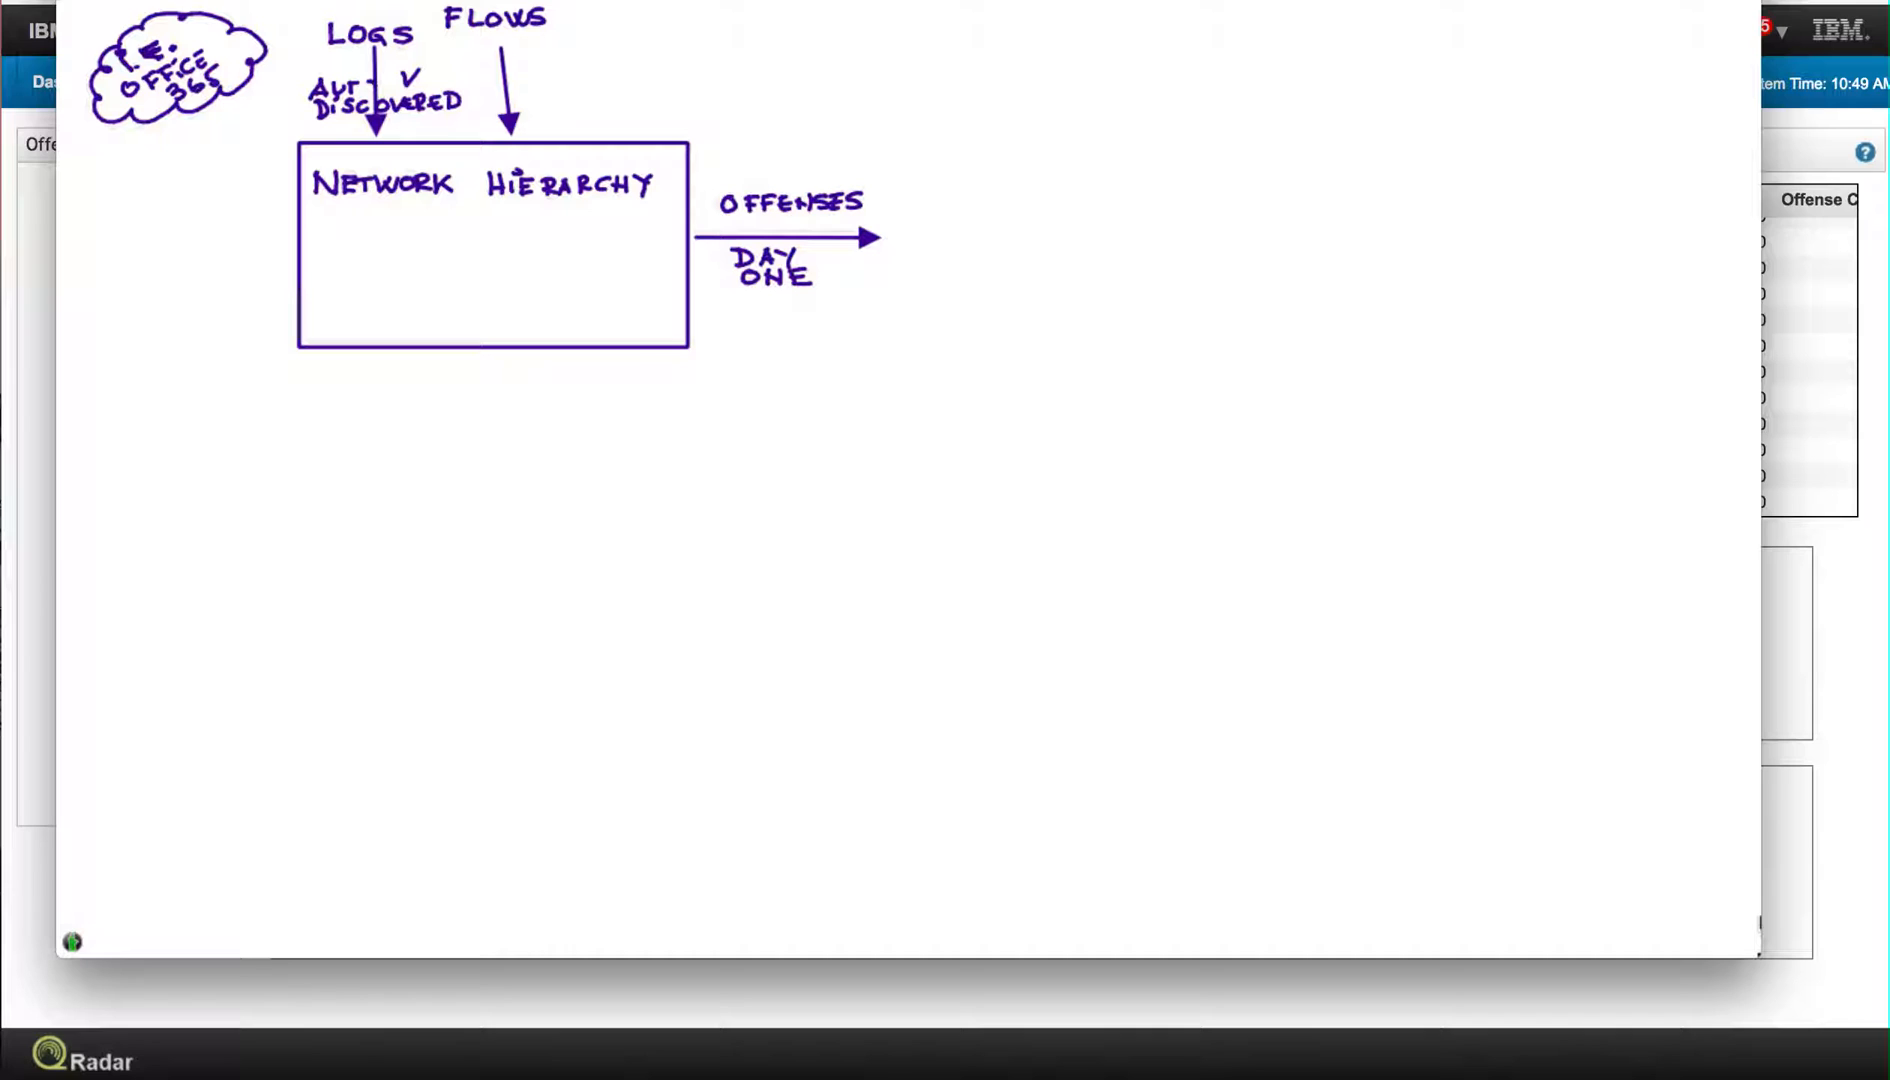
- Handwrite SERVER DISCOVERY inside the network hierarchy box on the whiteboard
drag(326, 254, 386, 260)
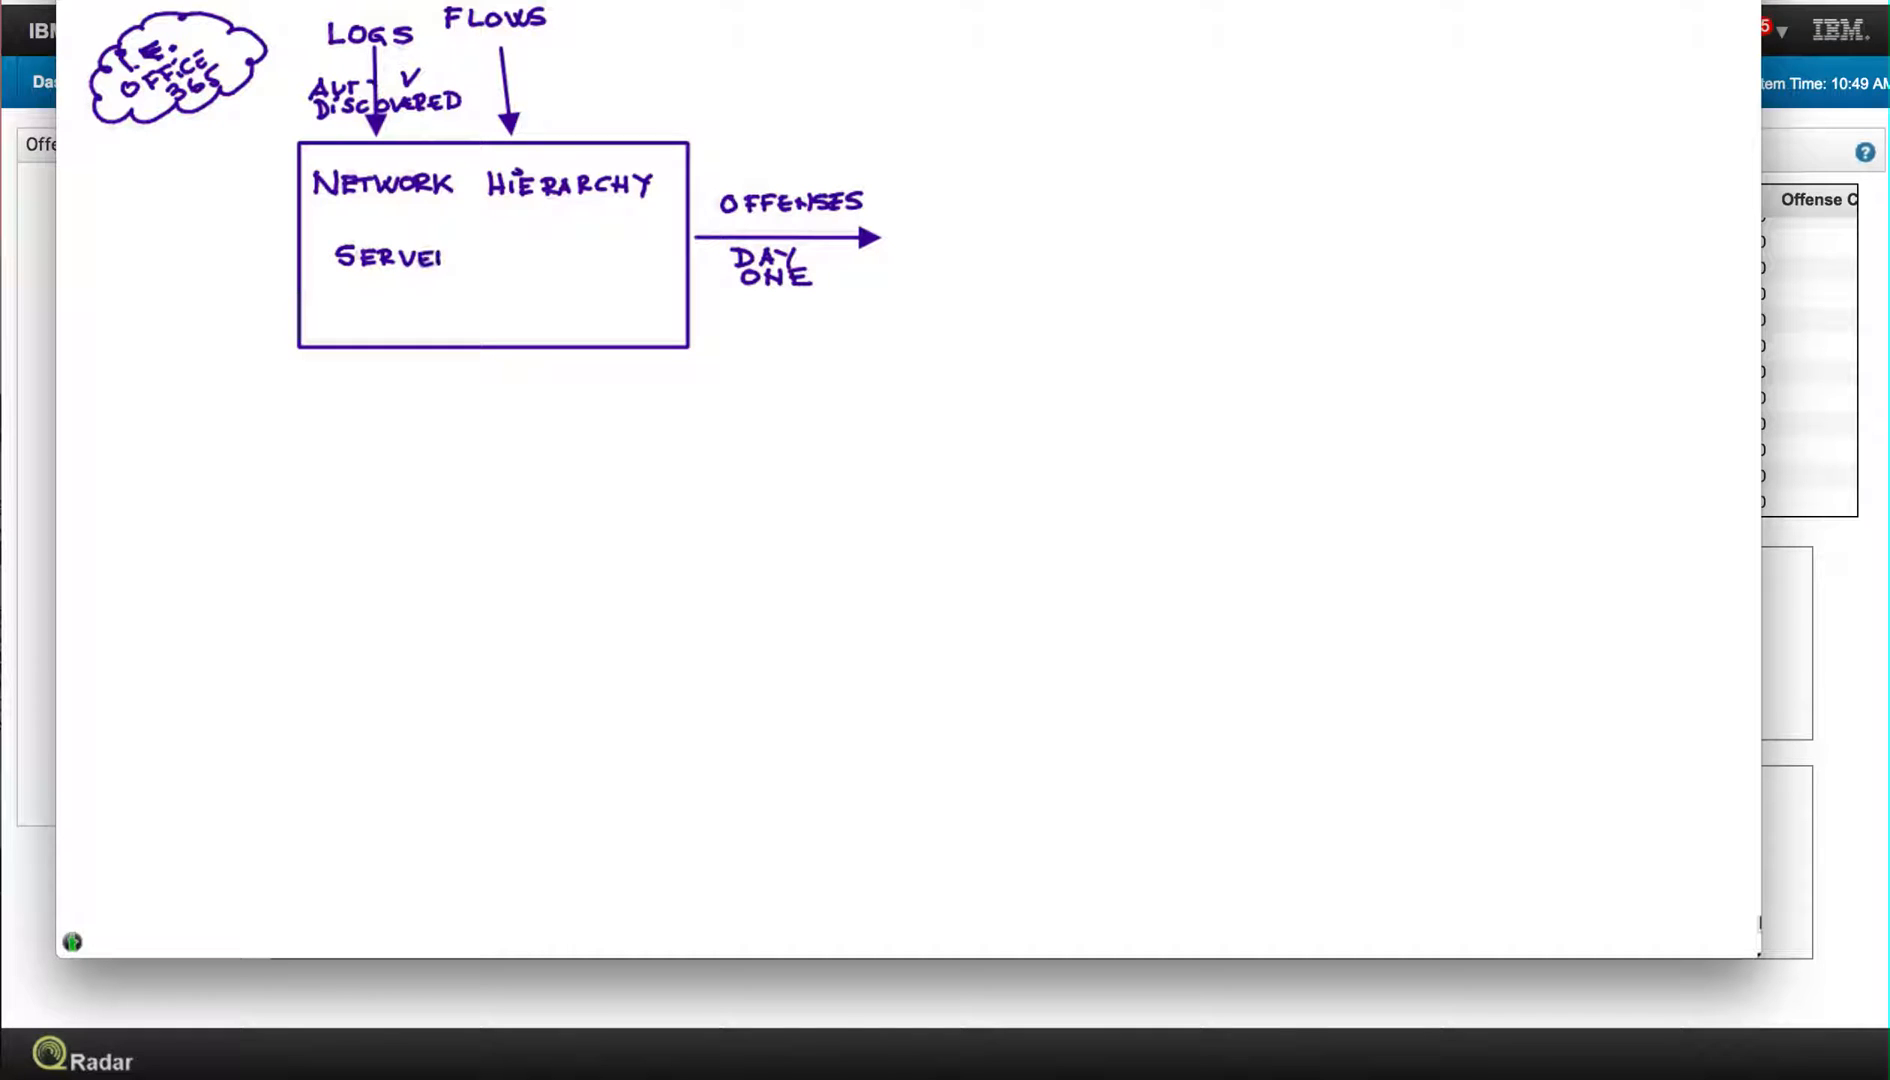
drag(444, 256, 524, 256)
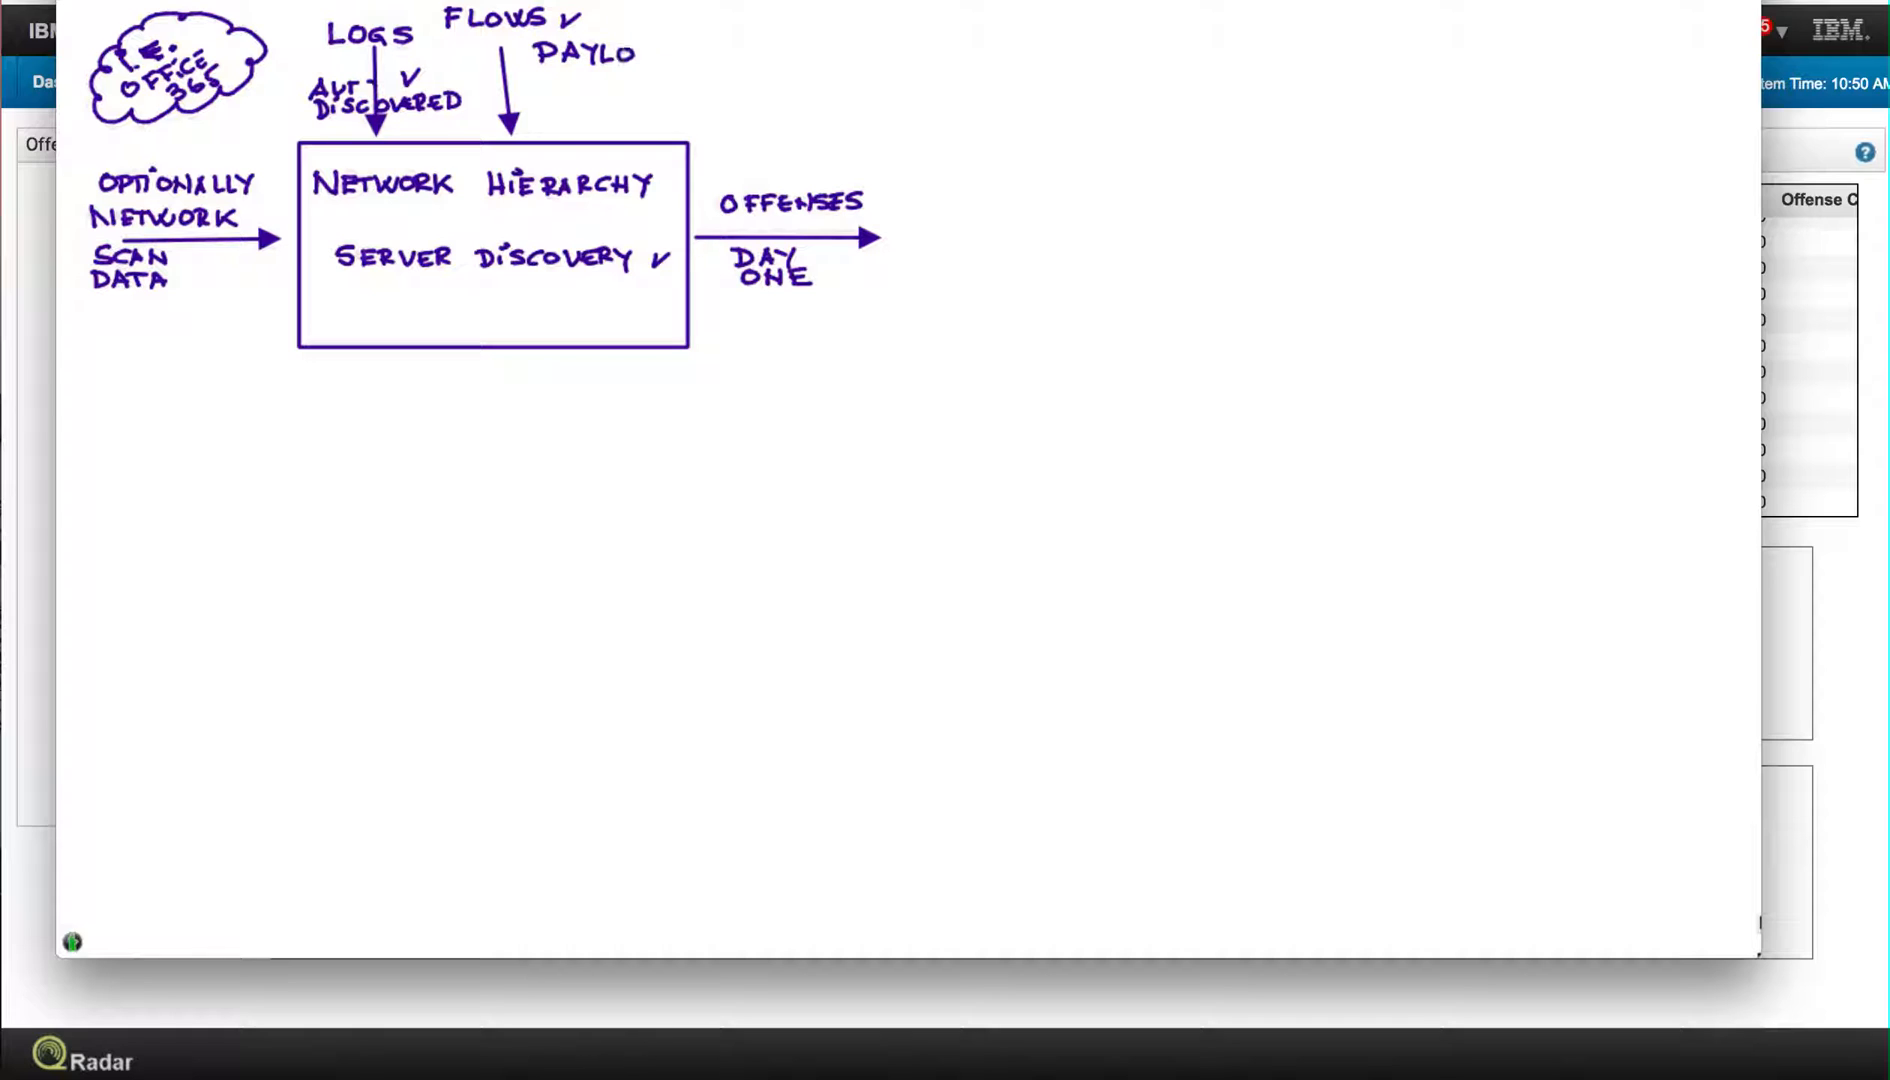
- Write PAYLOAD and COMPUTES HASHES OF EVERY FILE beside the FLOWS input
text(AD)
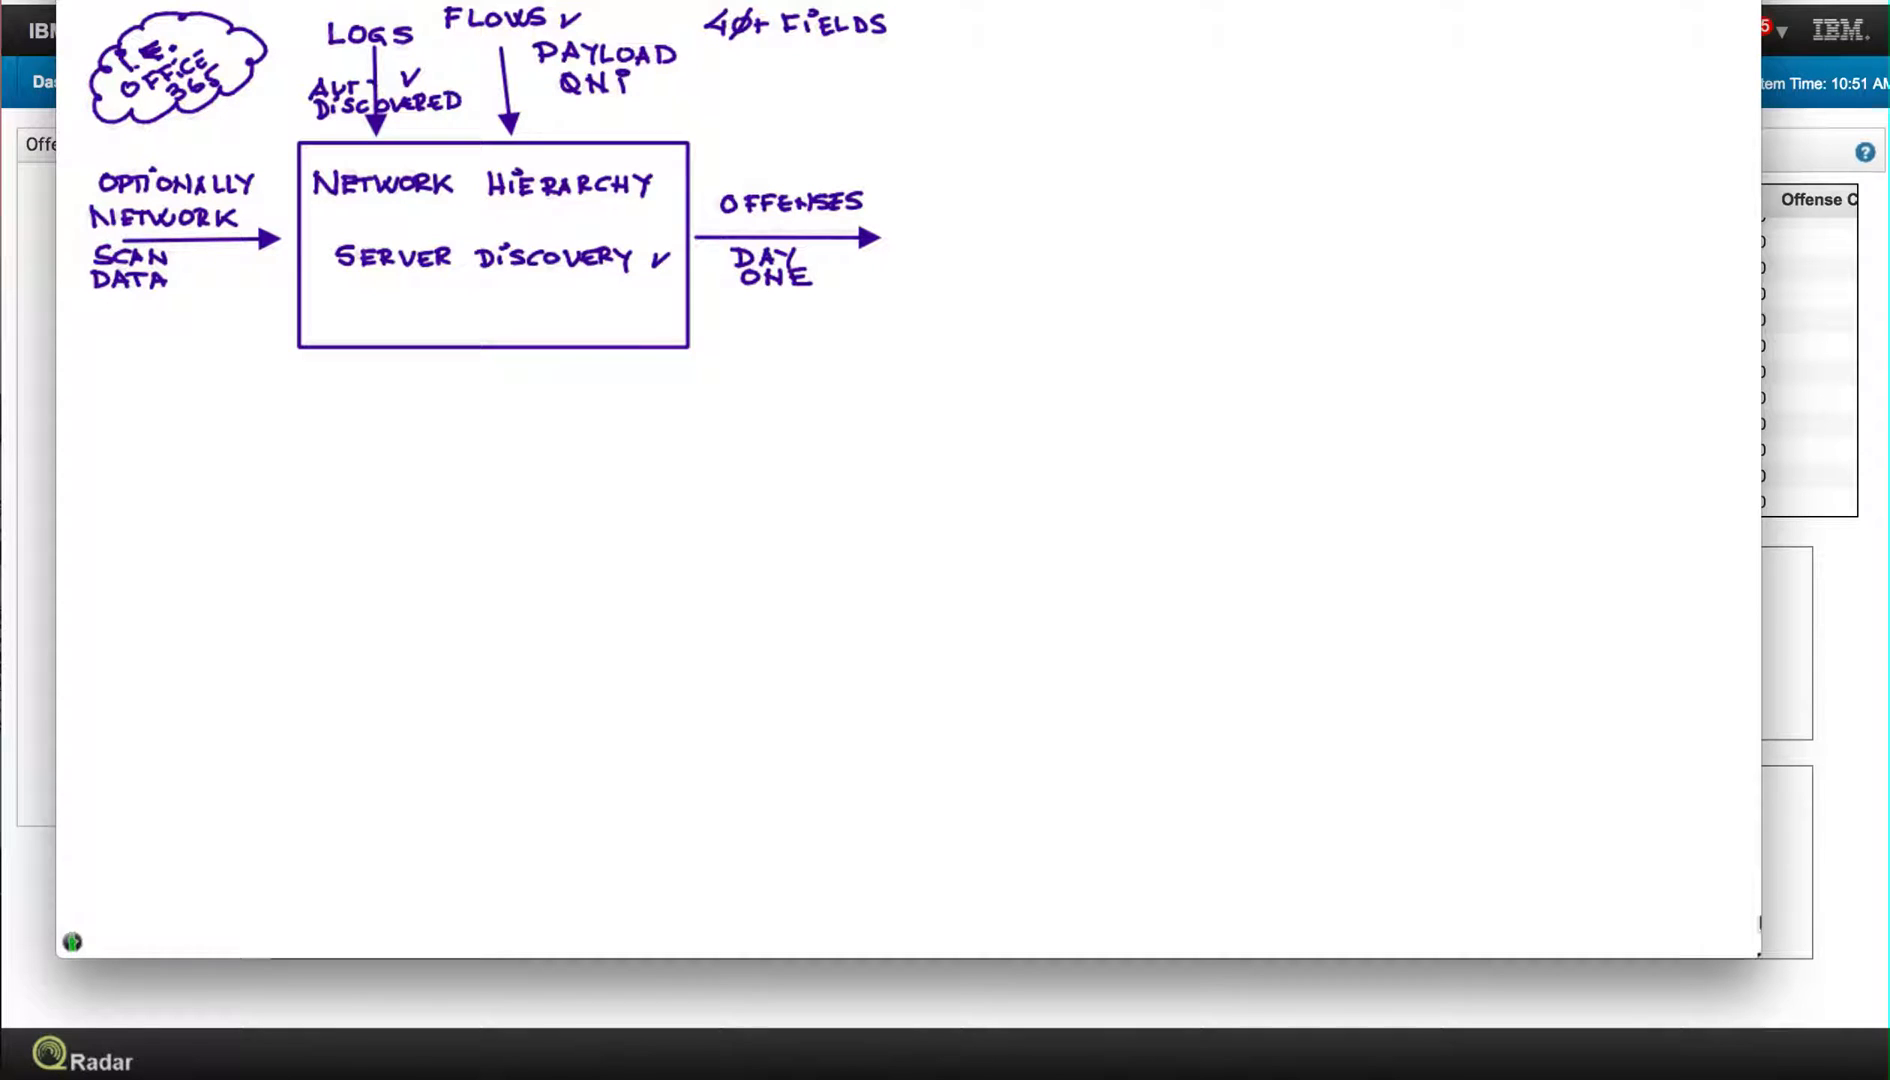
text(COI)
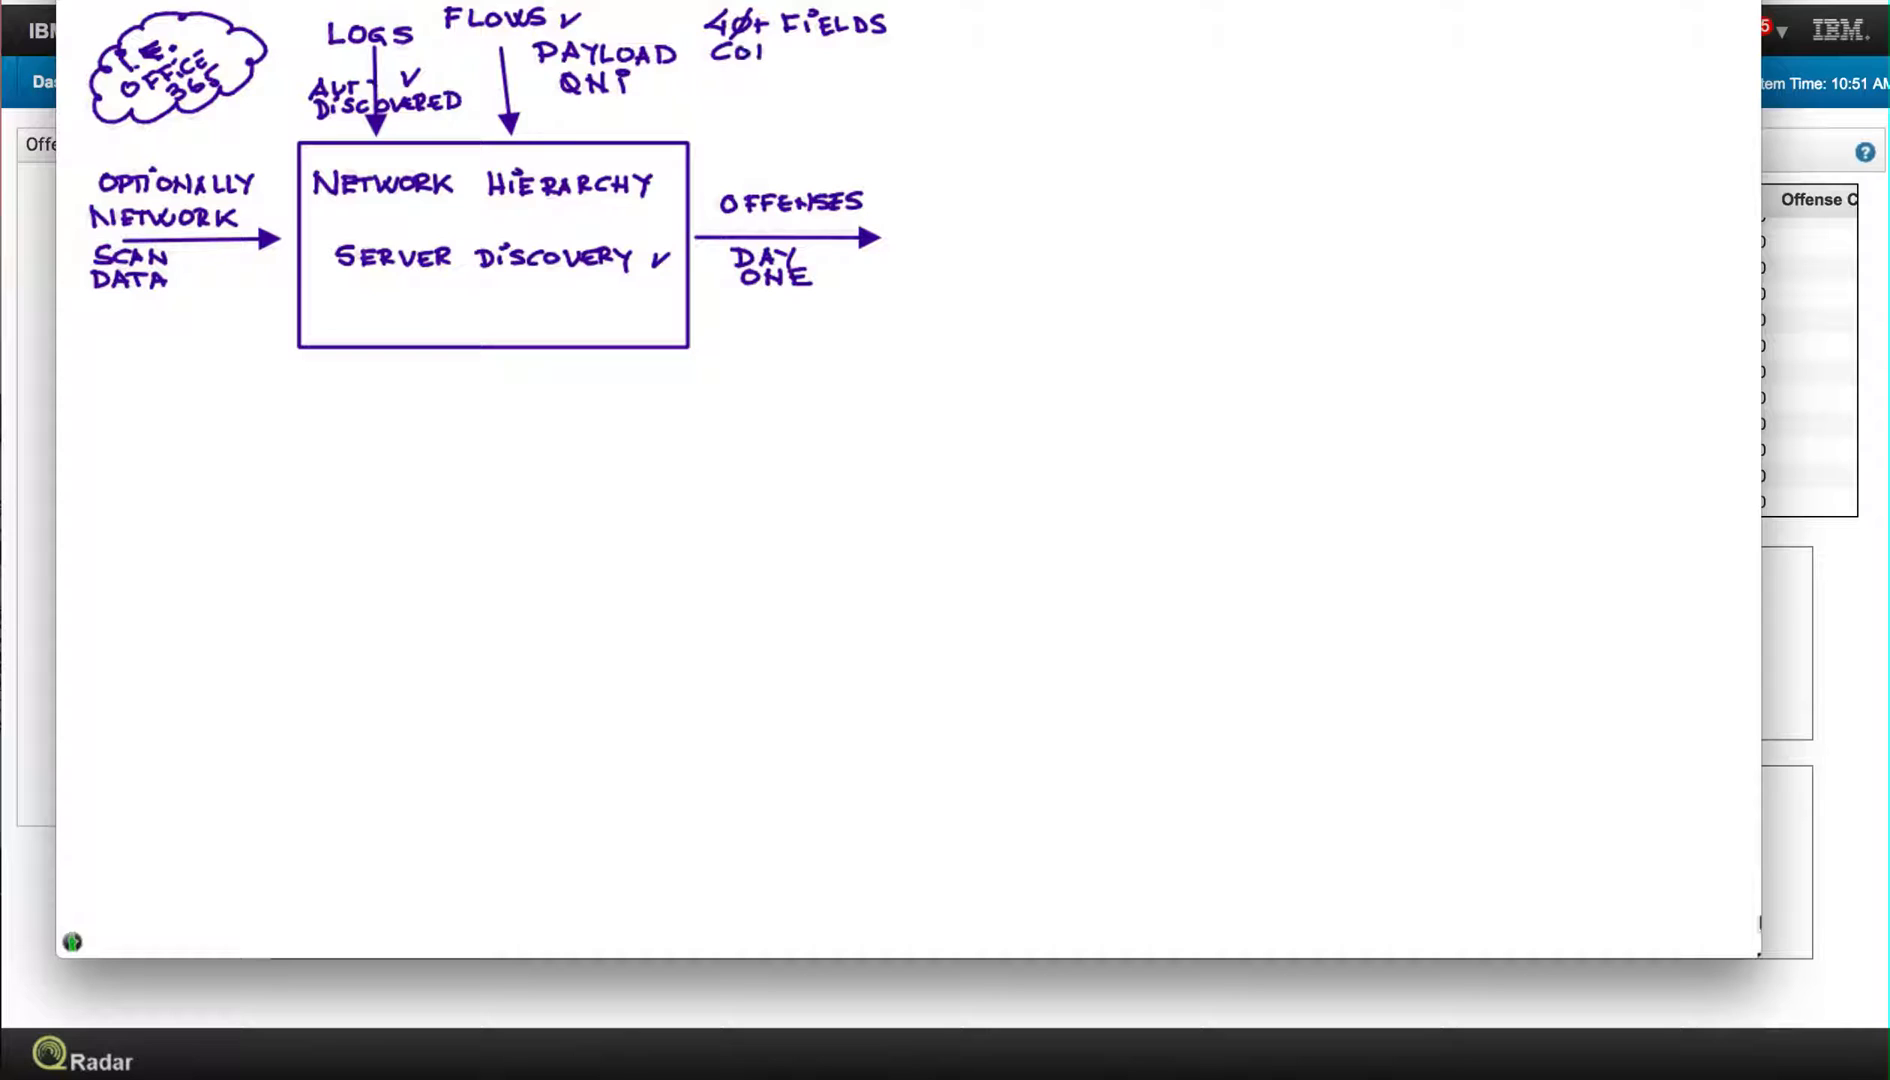
text(COMPUTI)
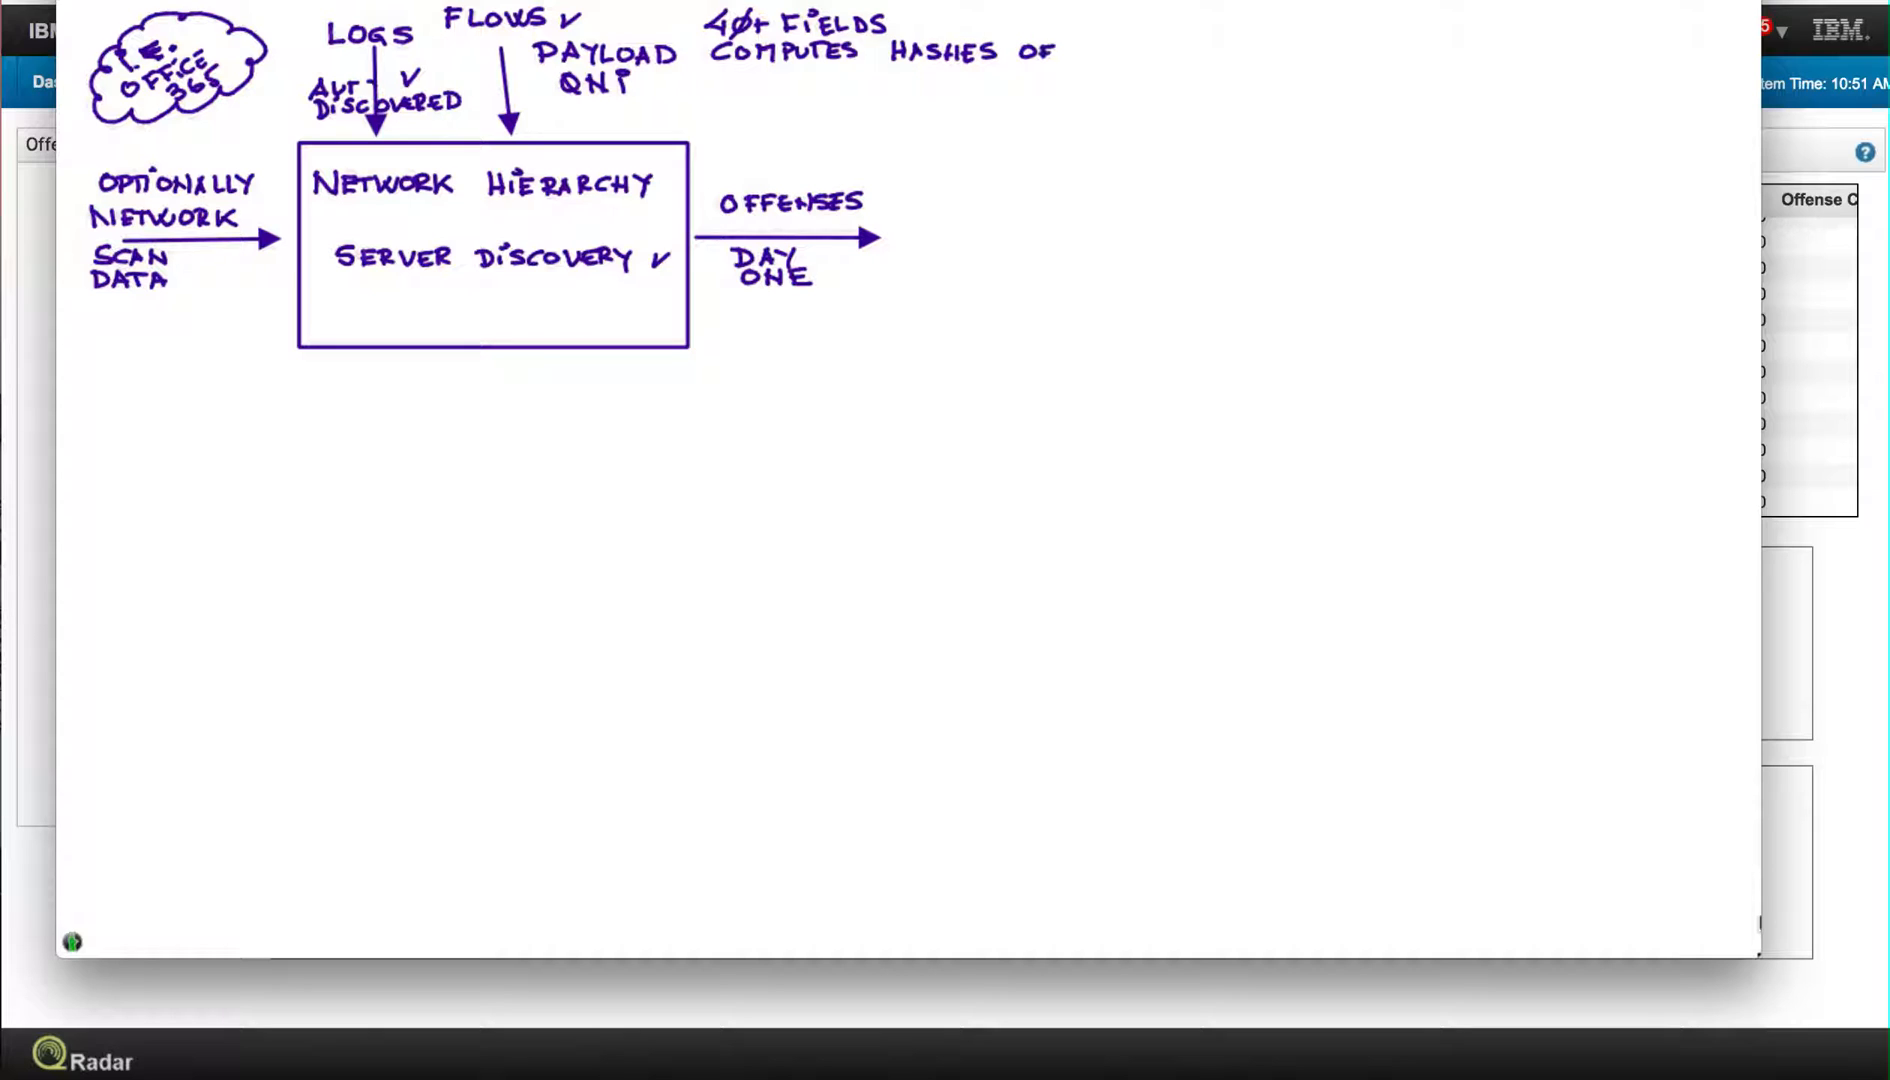
text(EVERY FI)
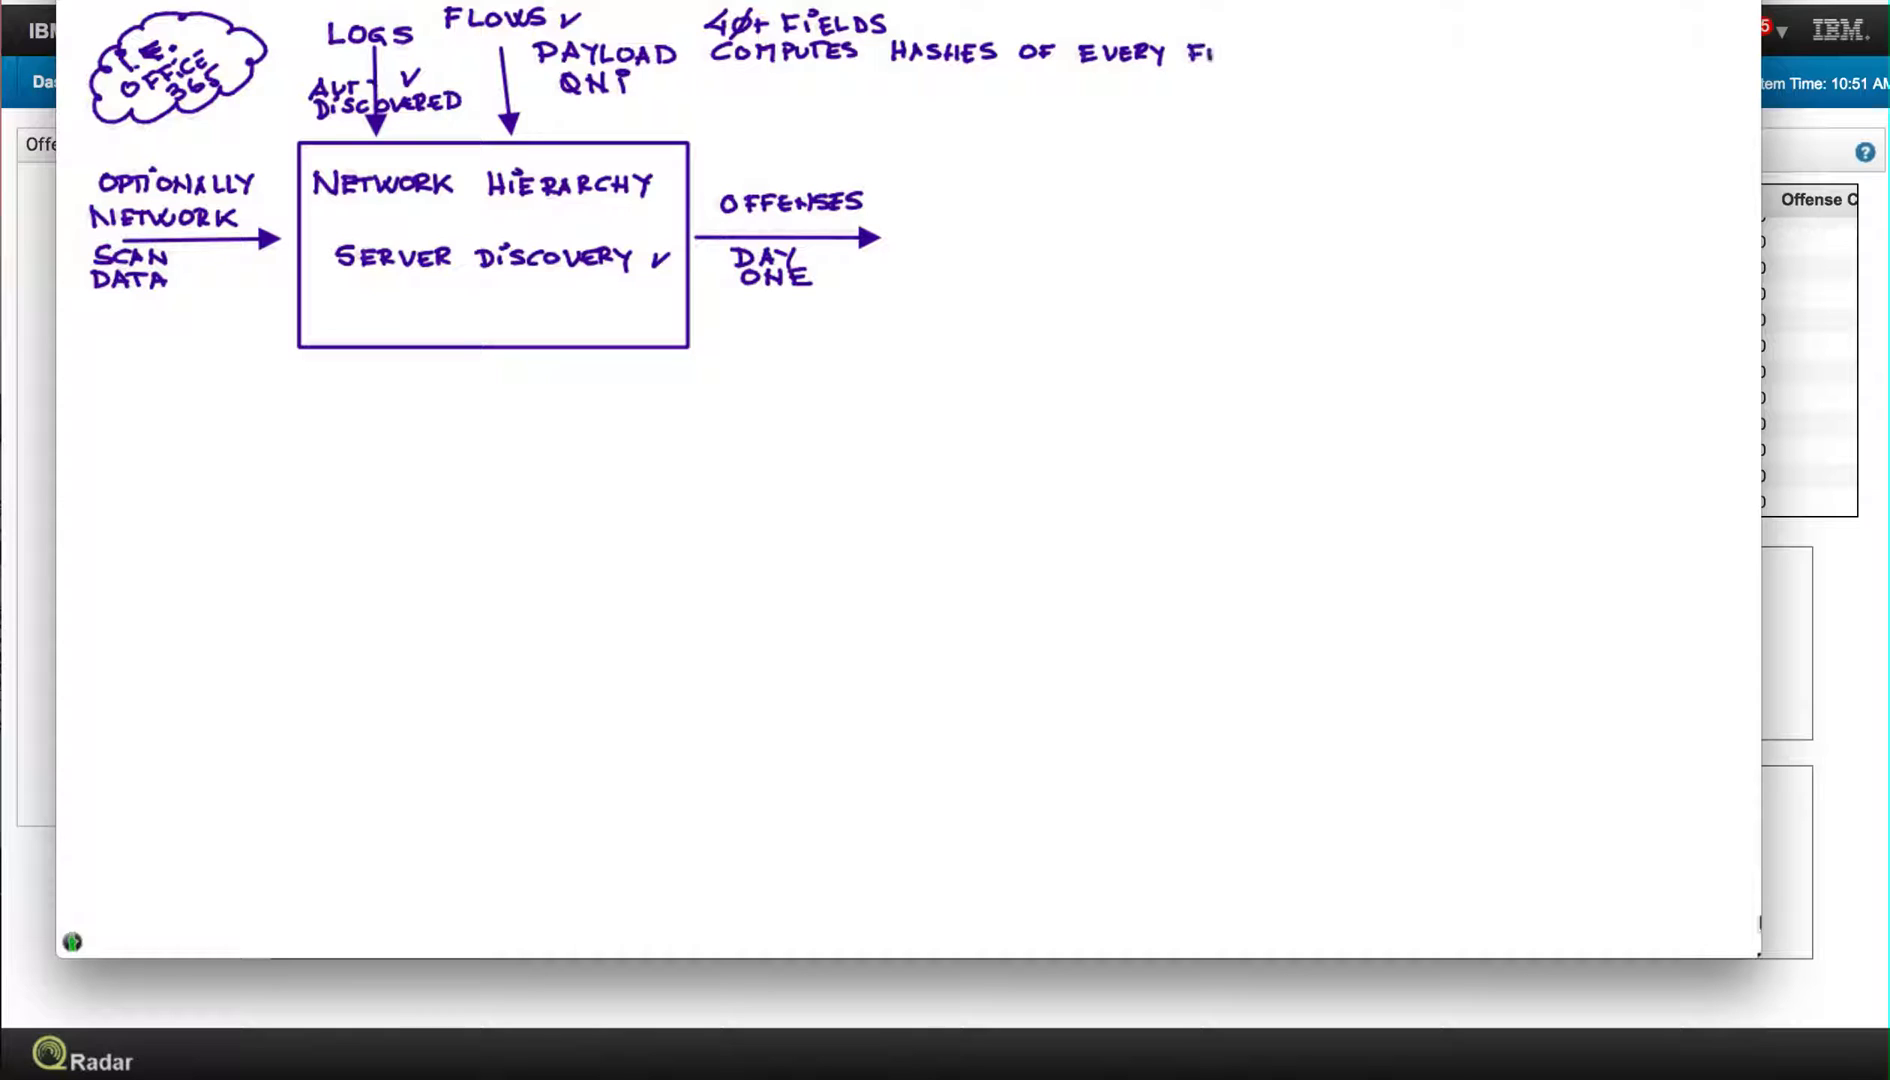
text(LE)
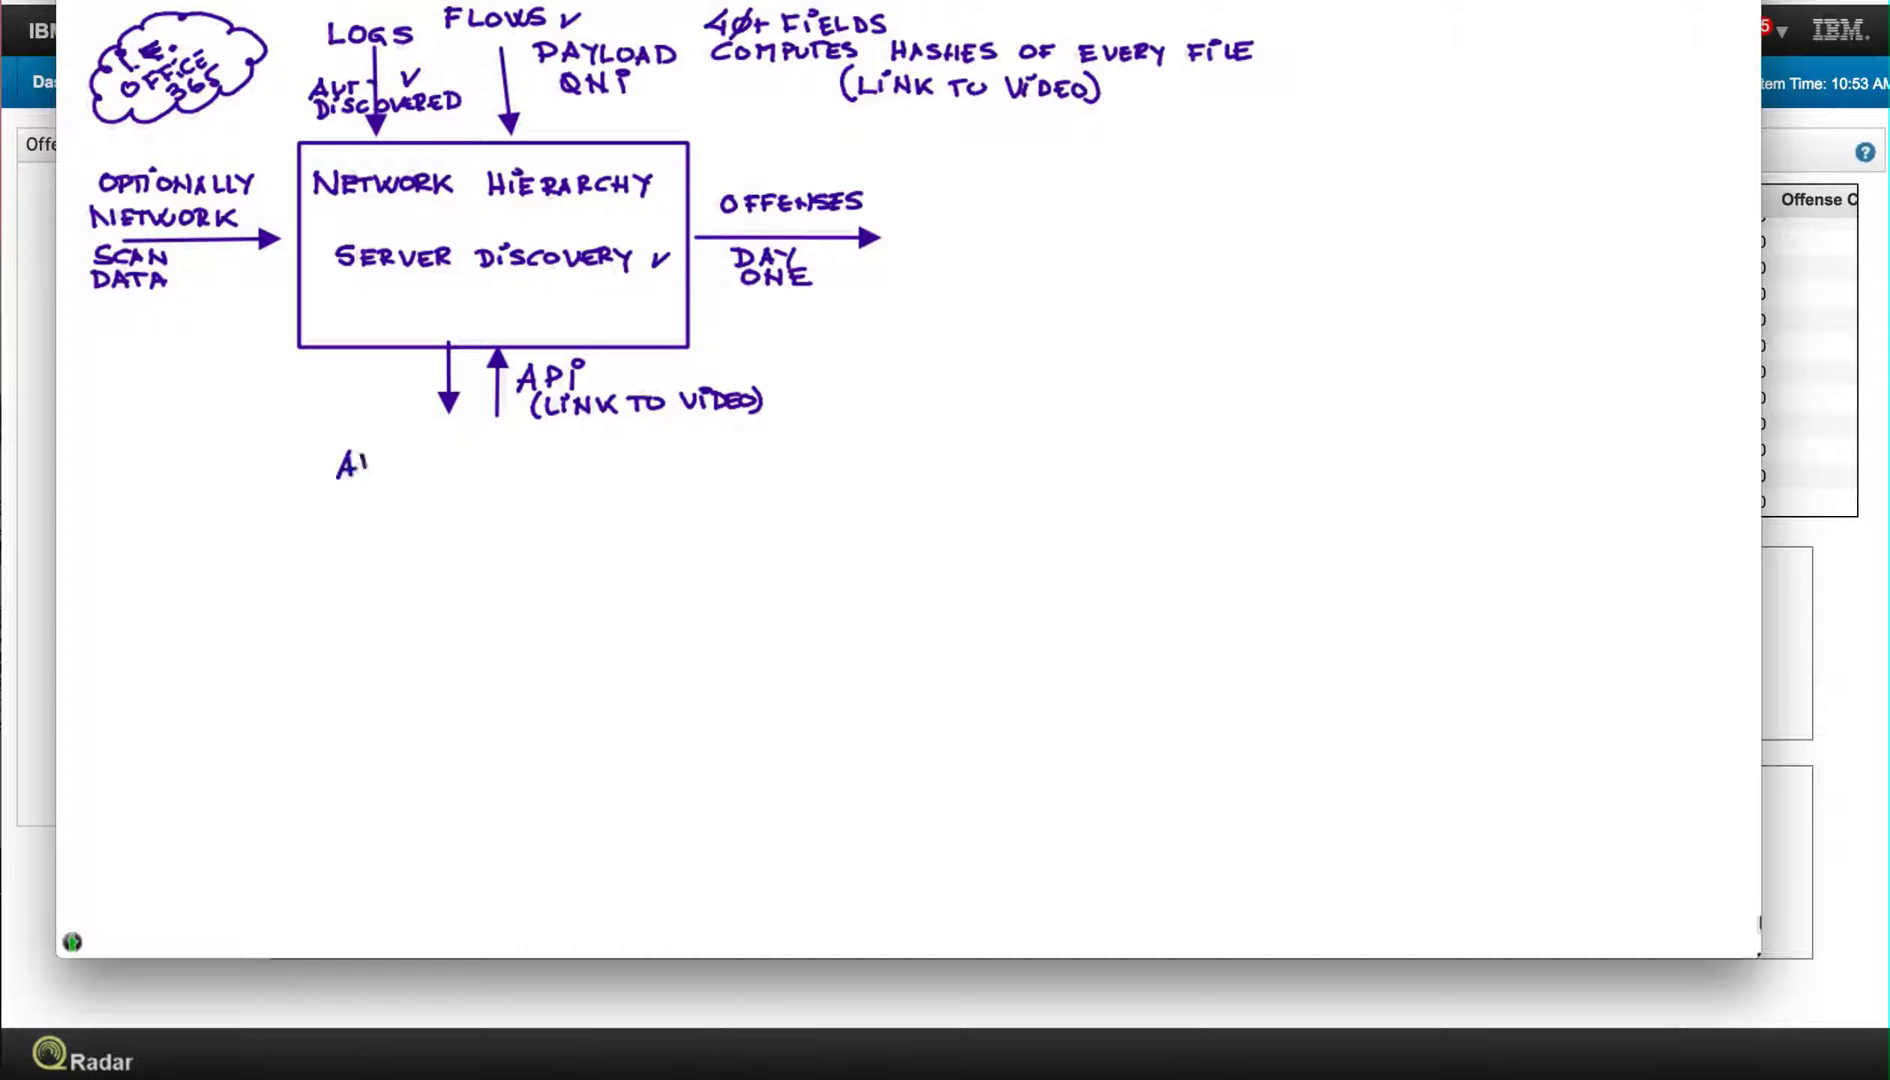
- Write APPEXCHANGE below the API arrows on the whiteboard
text(PPF)
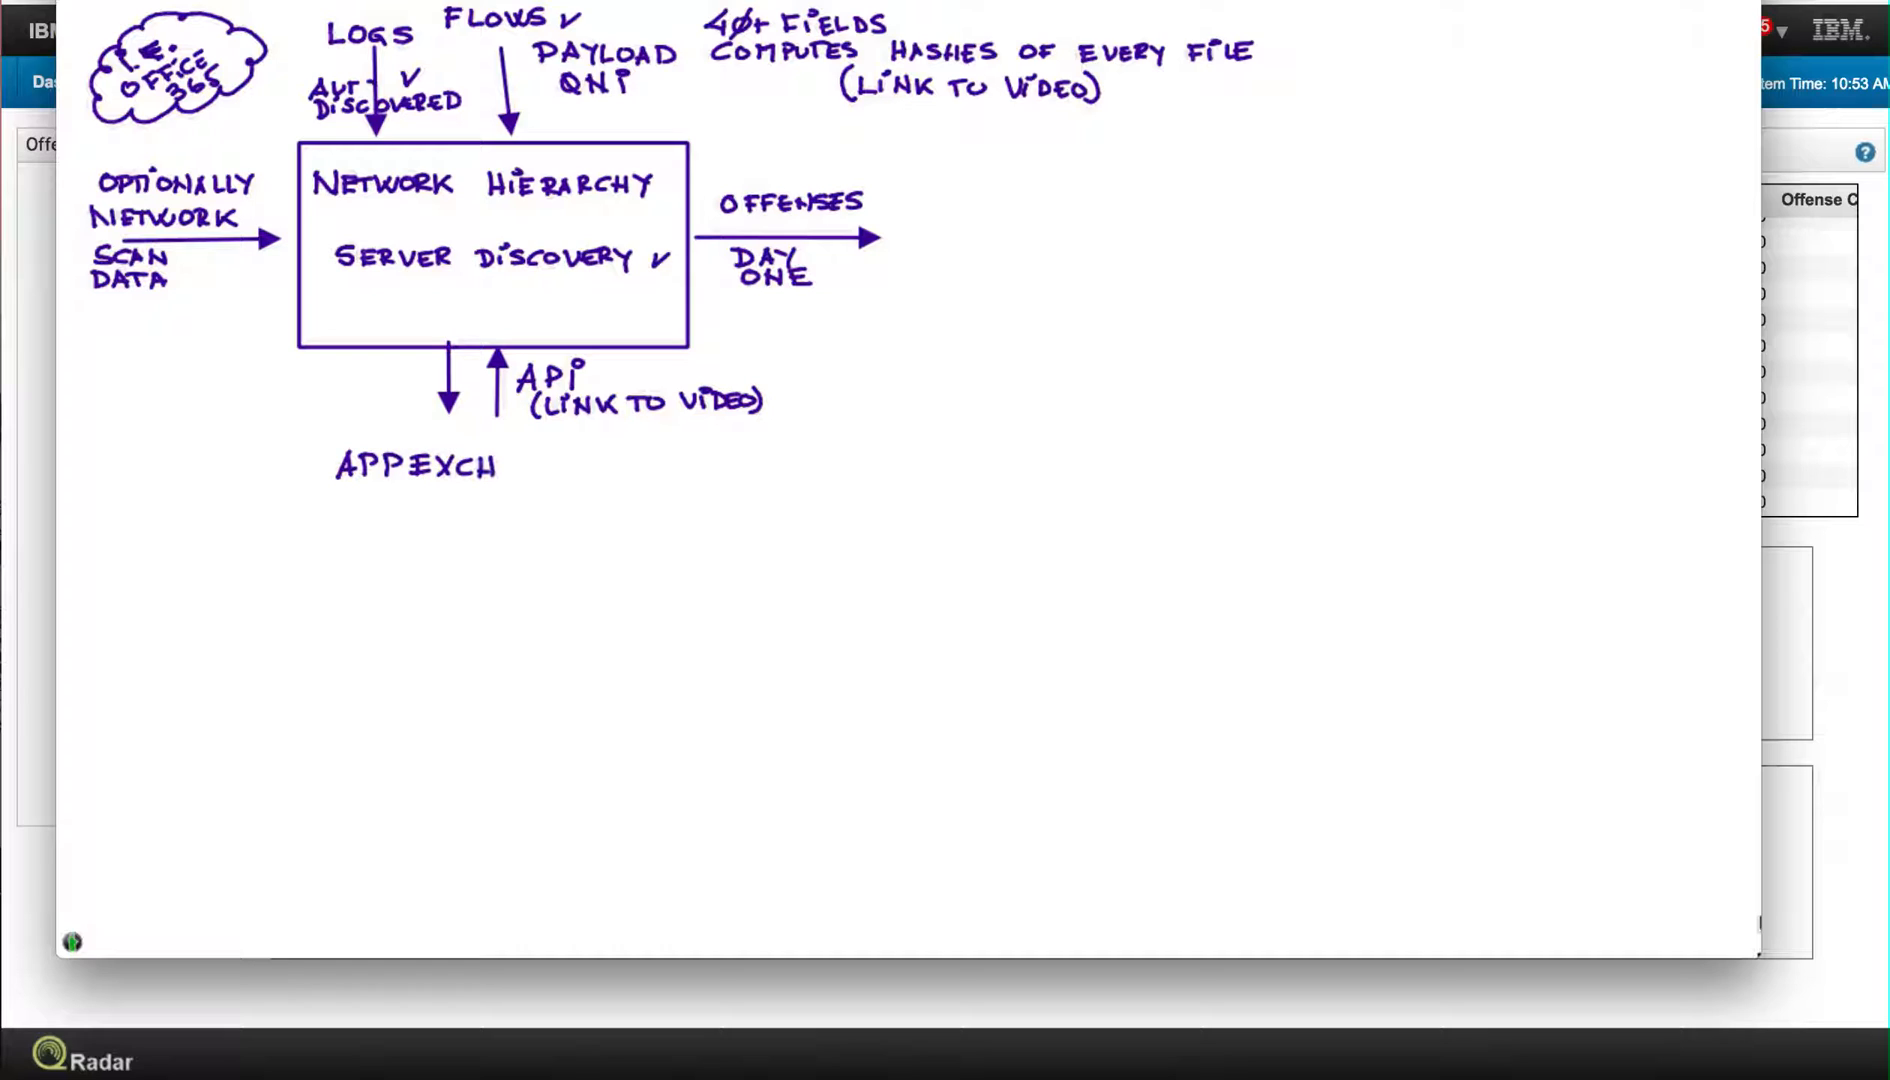
text(ANG)
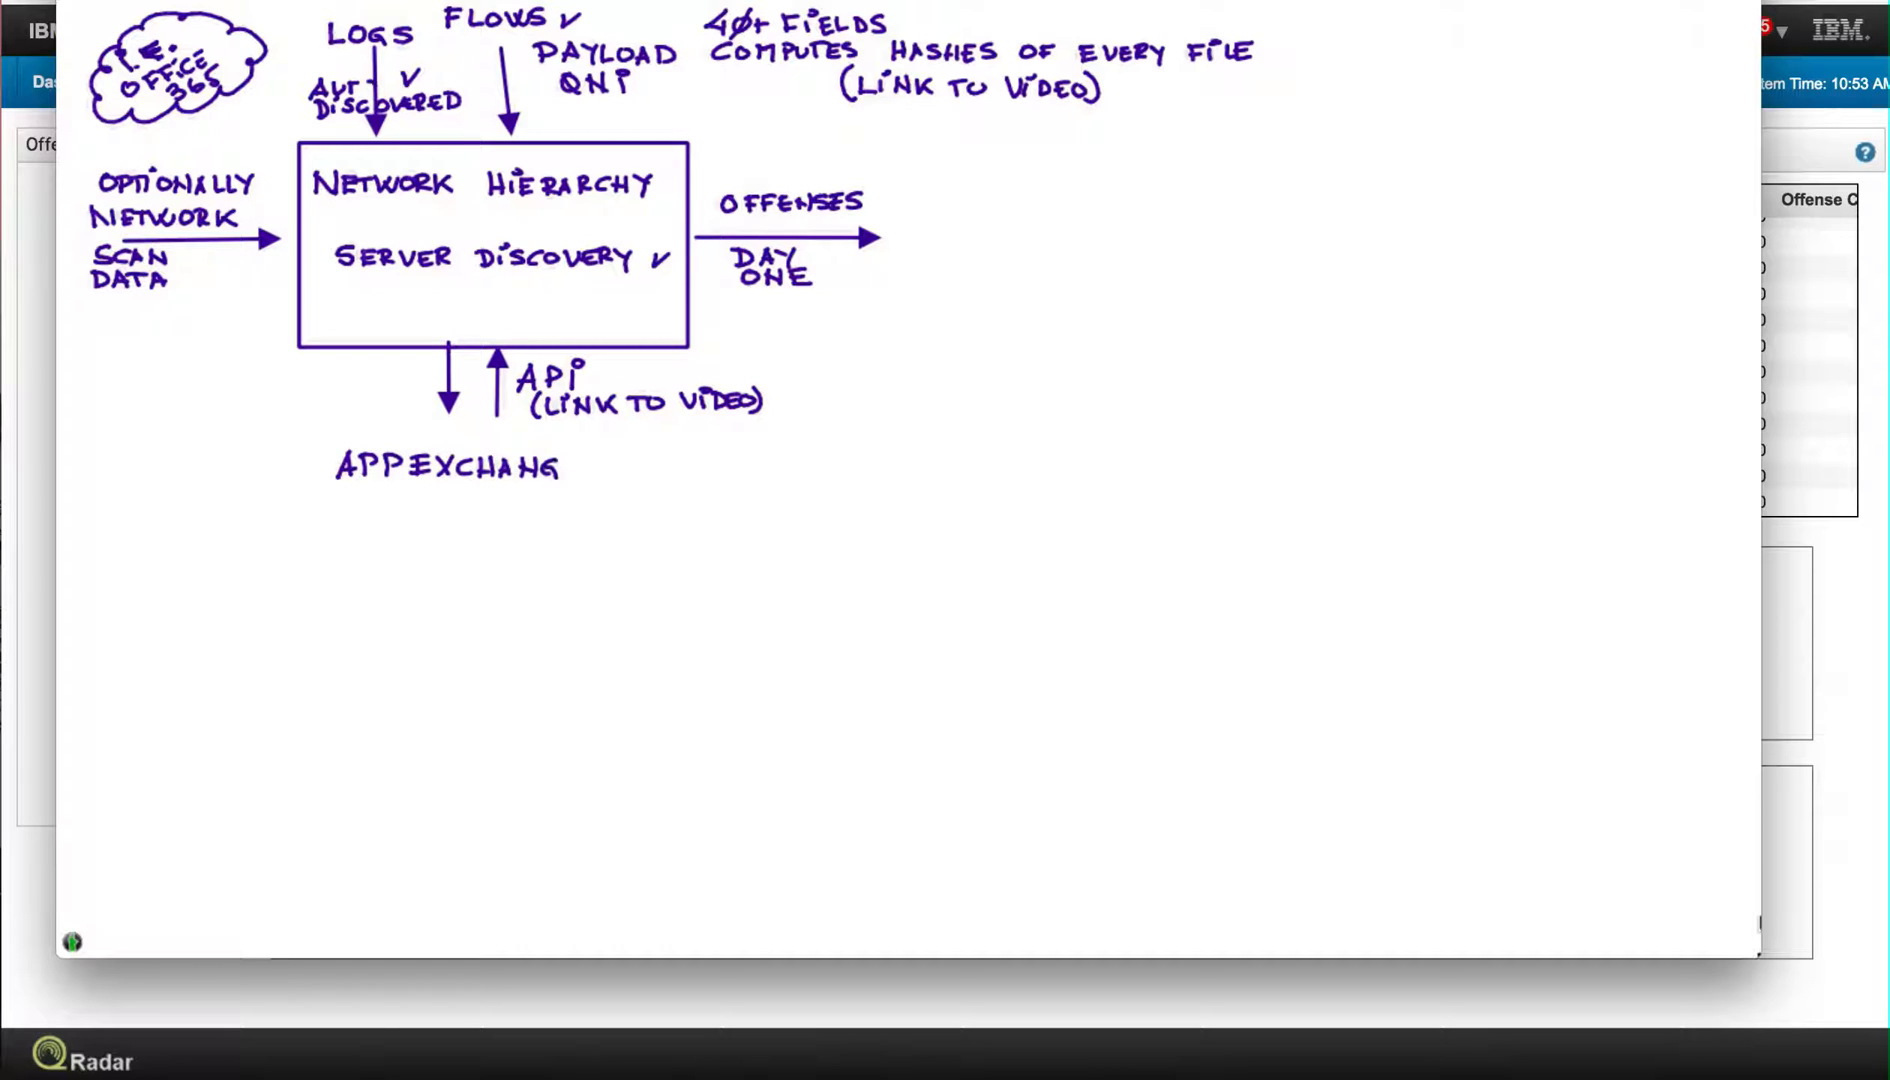
text(E)
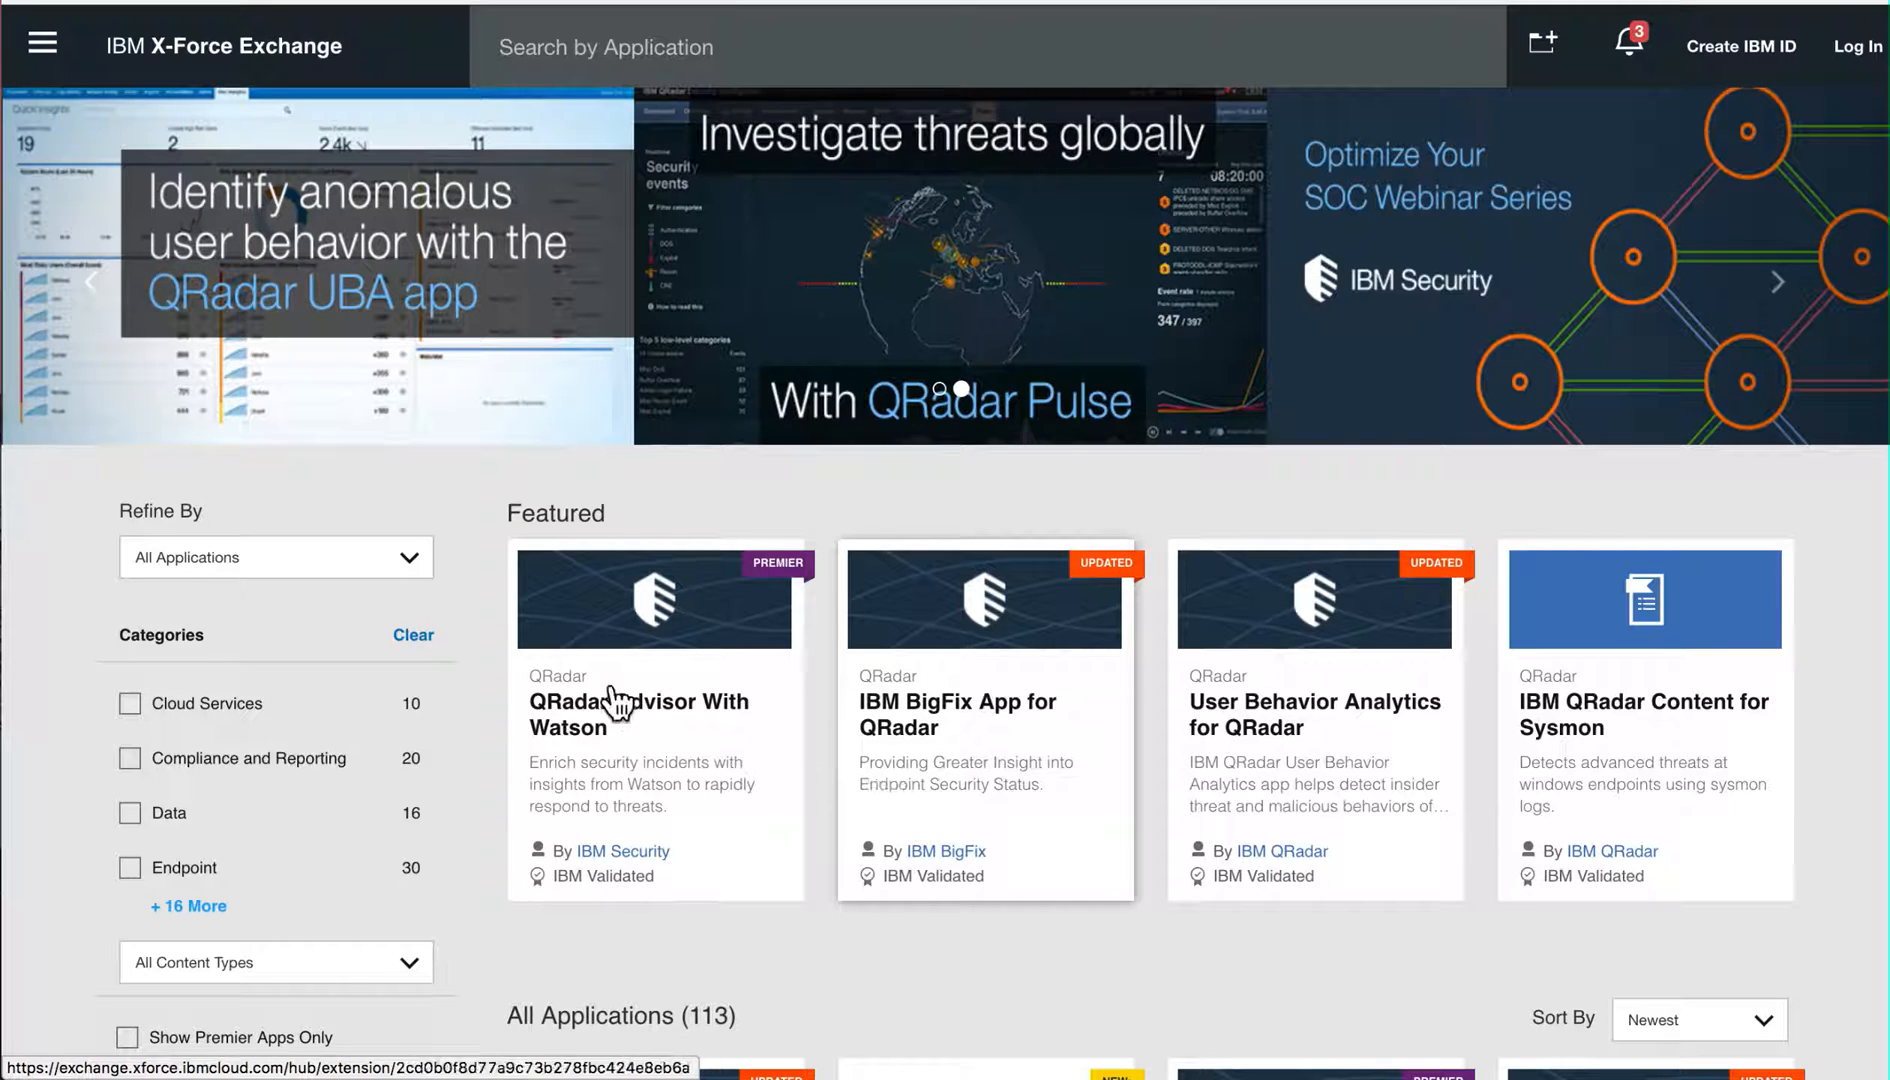
- Scroll through the X-Force App Exchange catalogue of QRadar apps and back toward the Featured section
click(1778, 282)
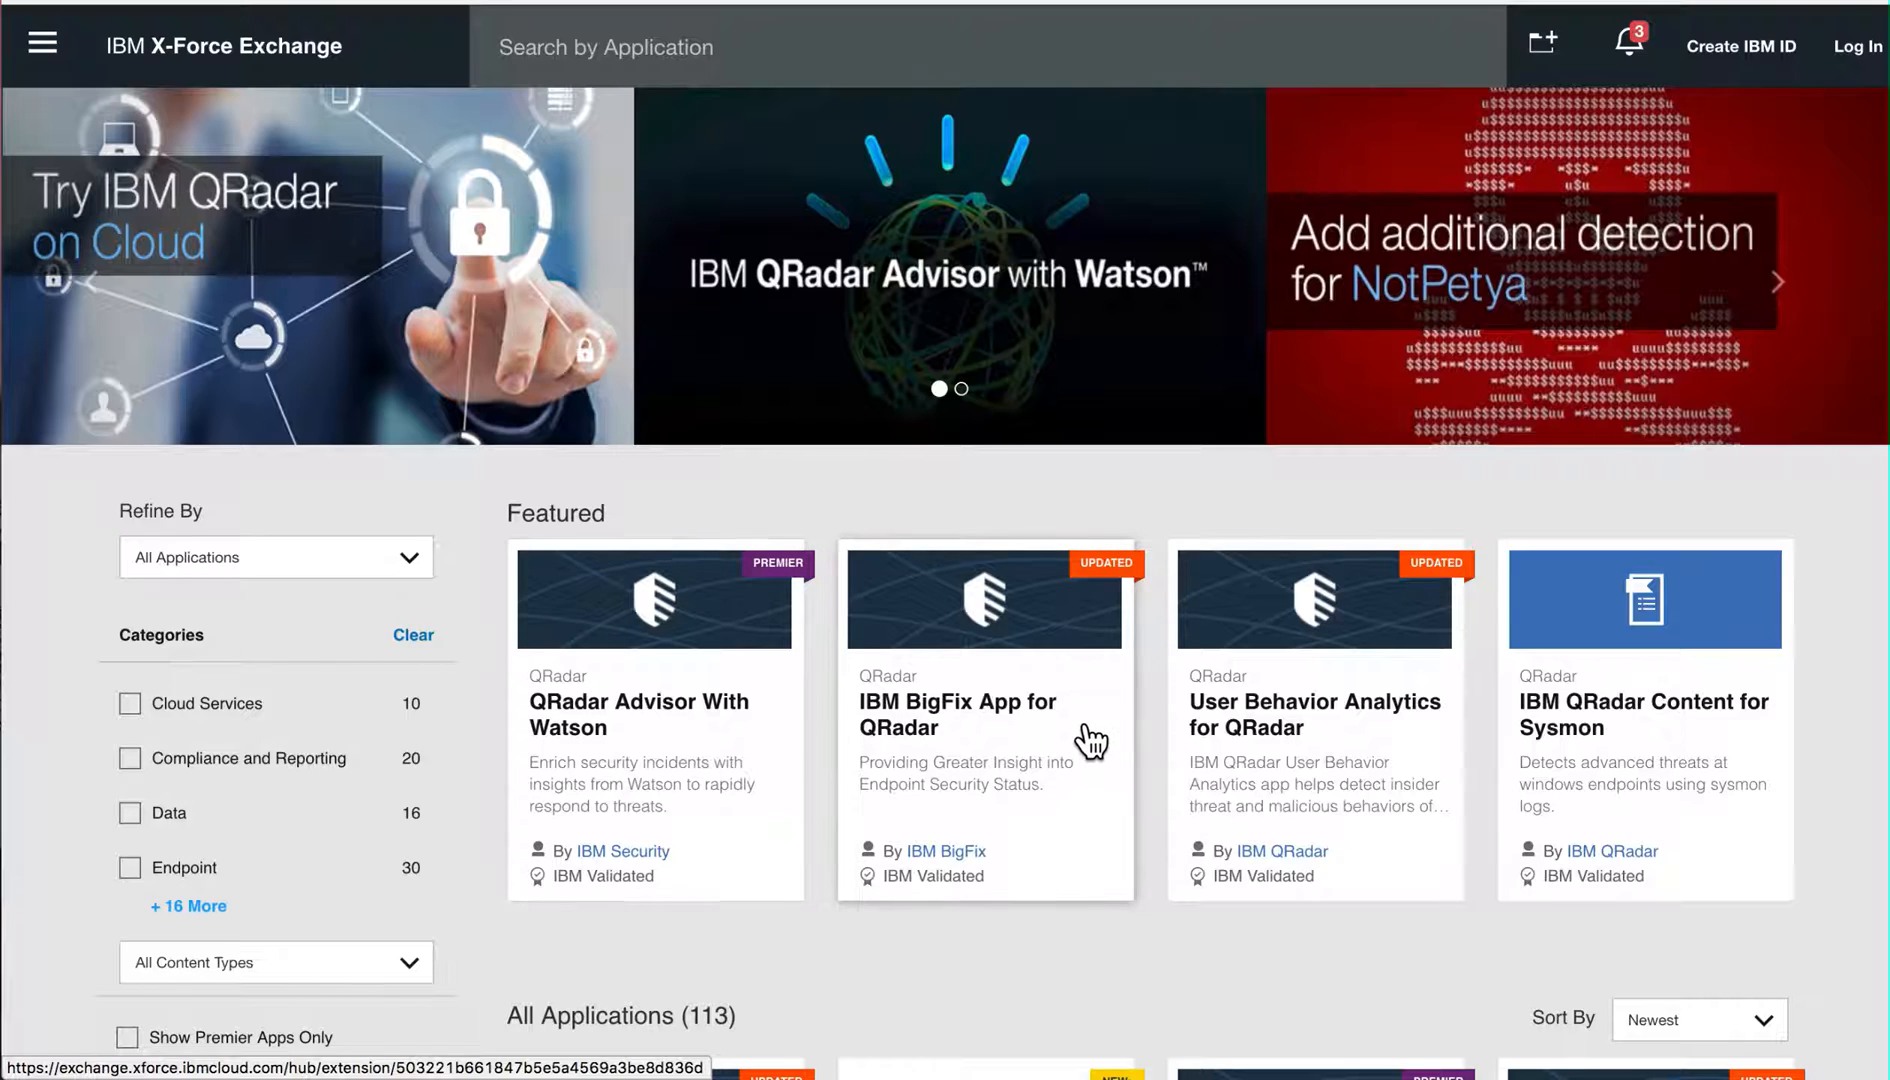
scroll(down, 3)
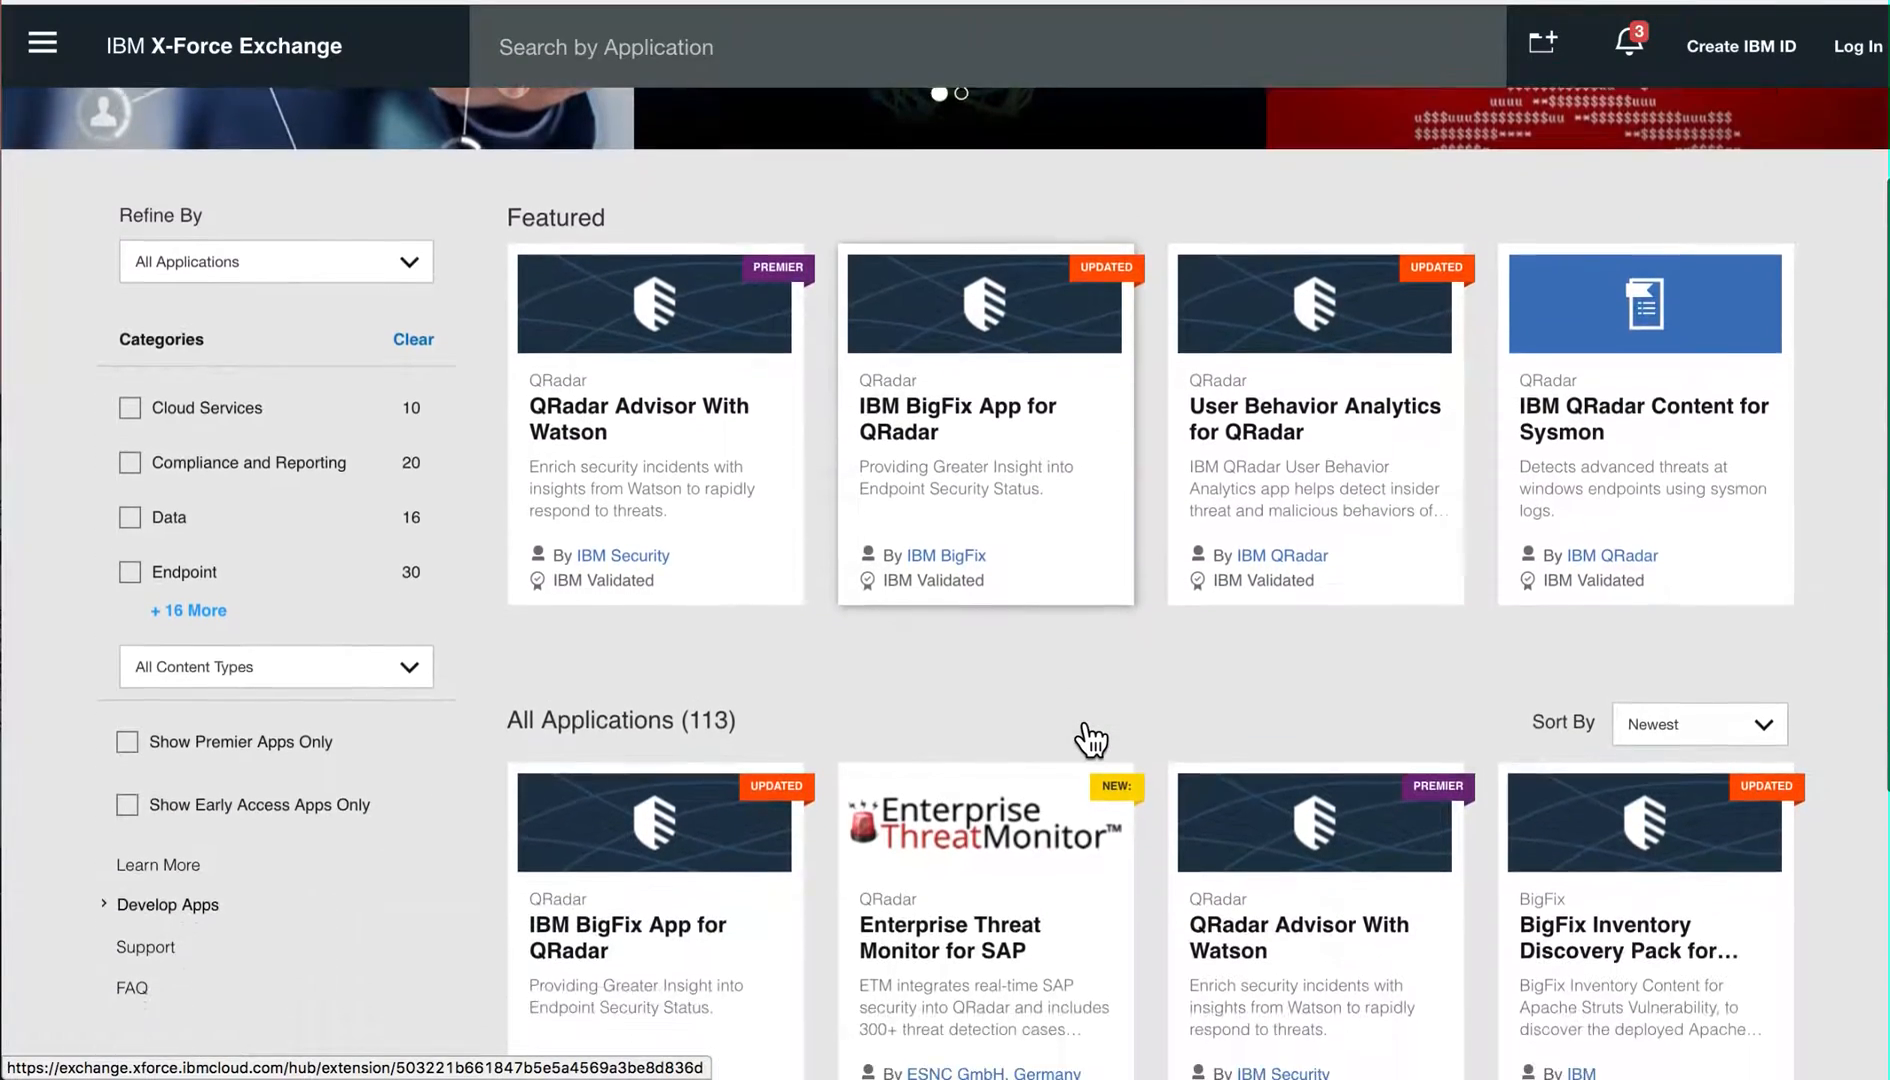
scroll(down, 3)
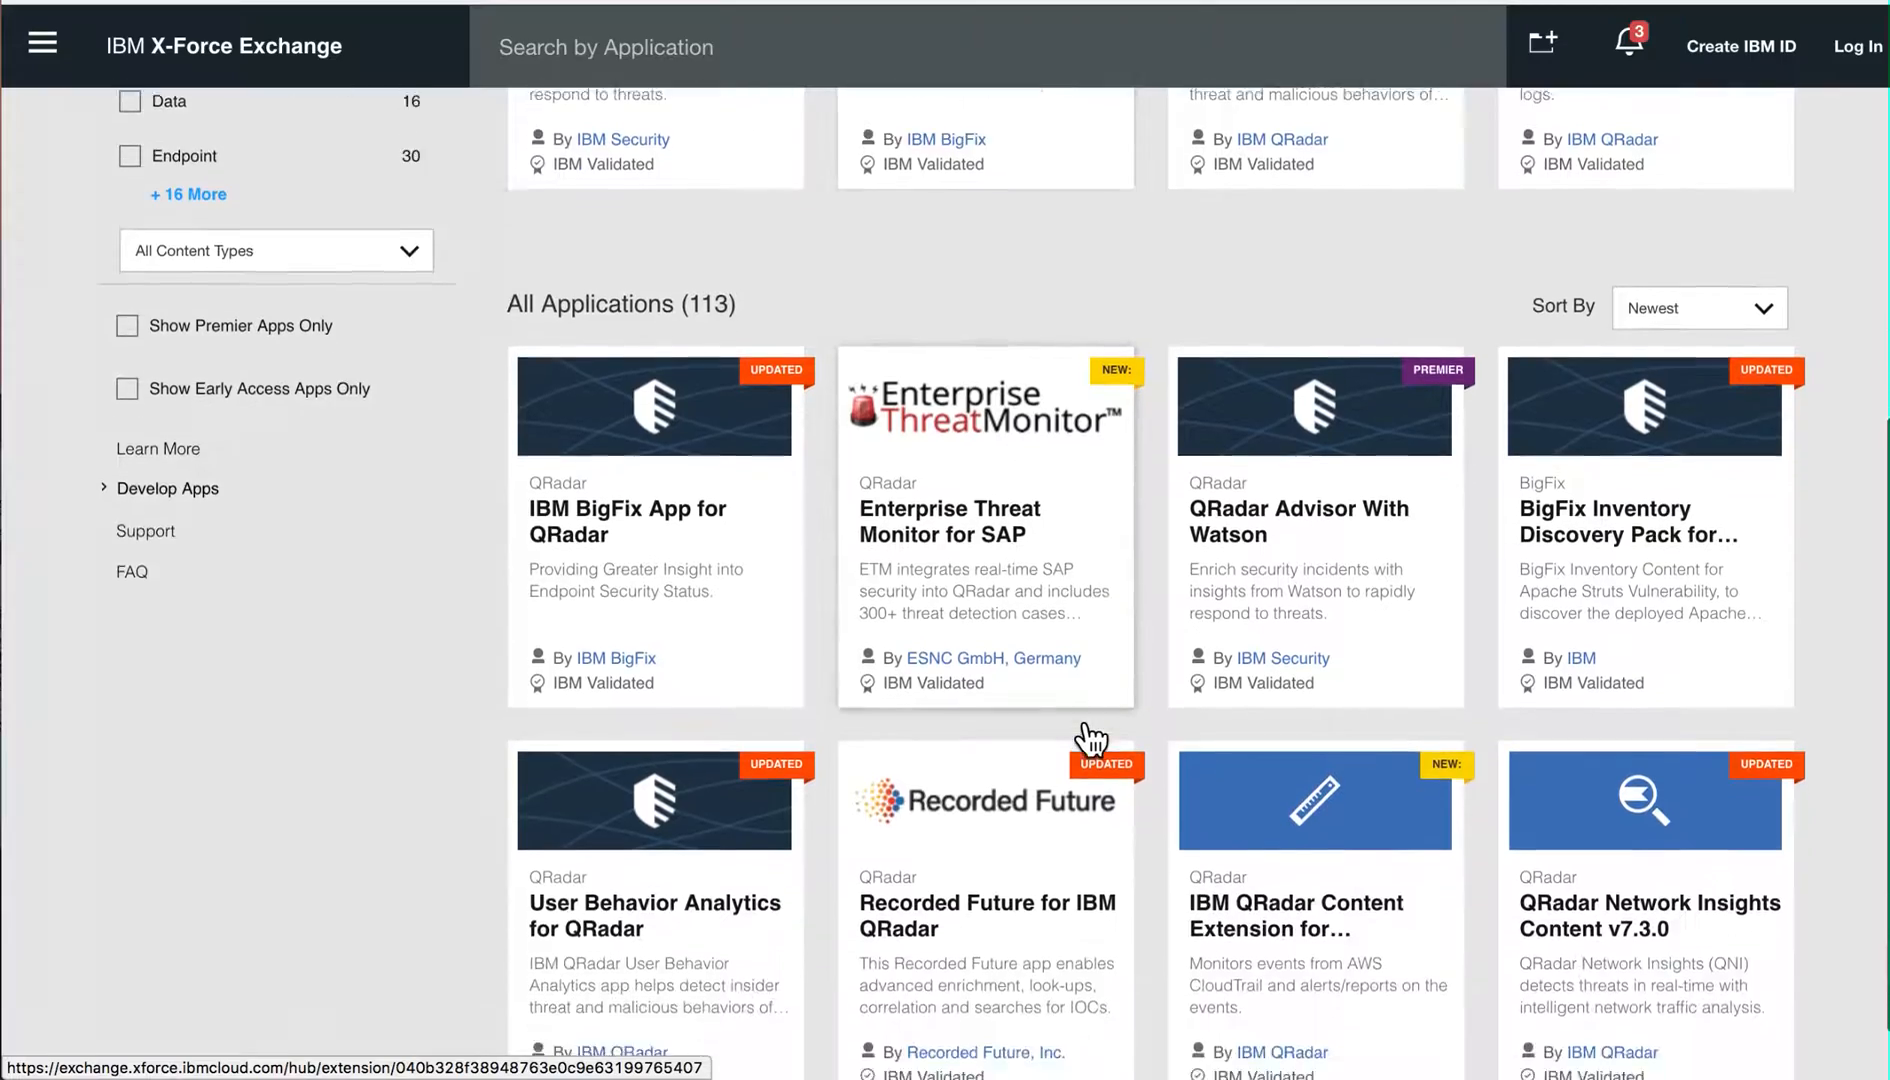
scroll(down, 3)
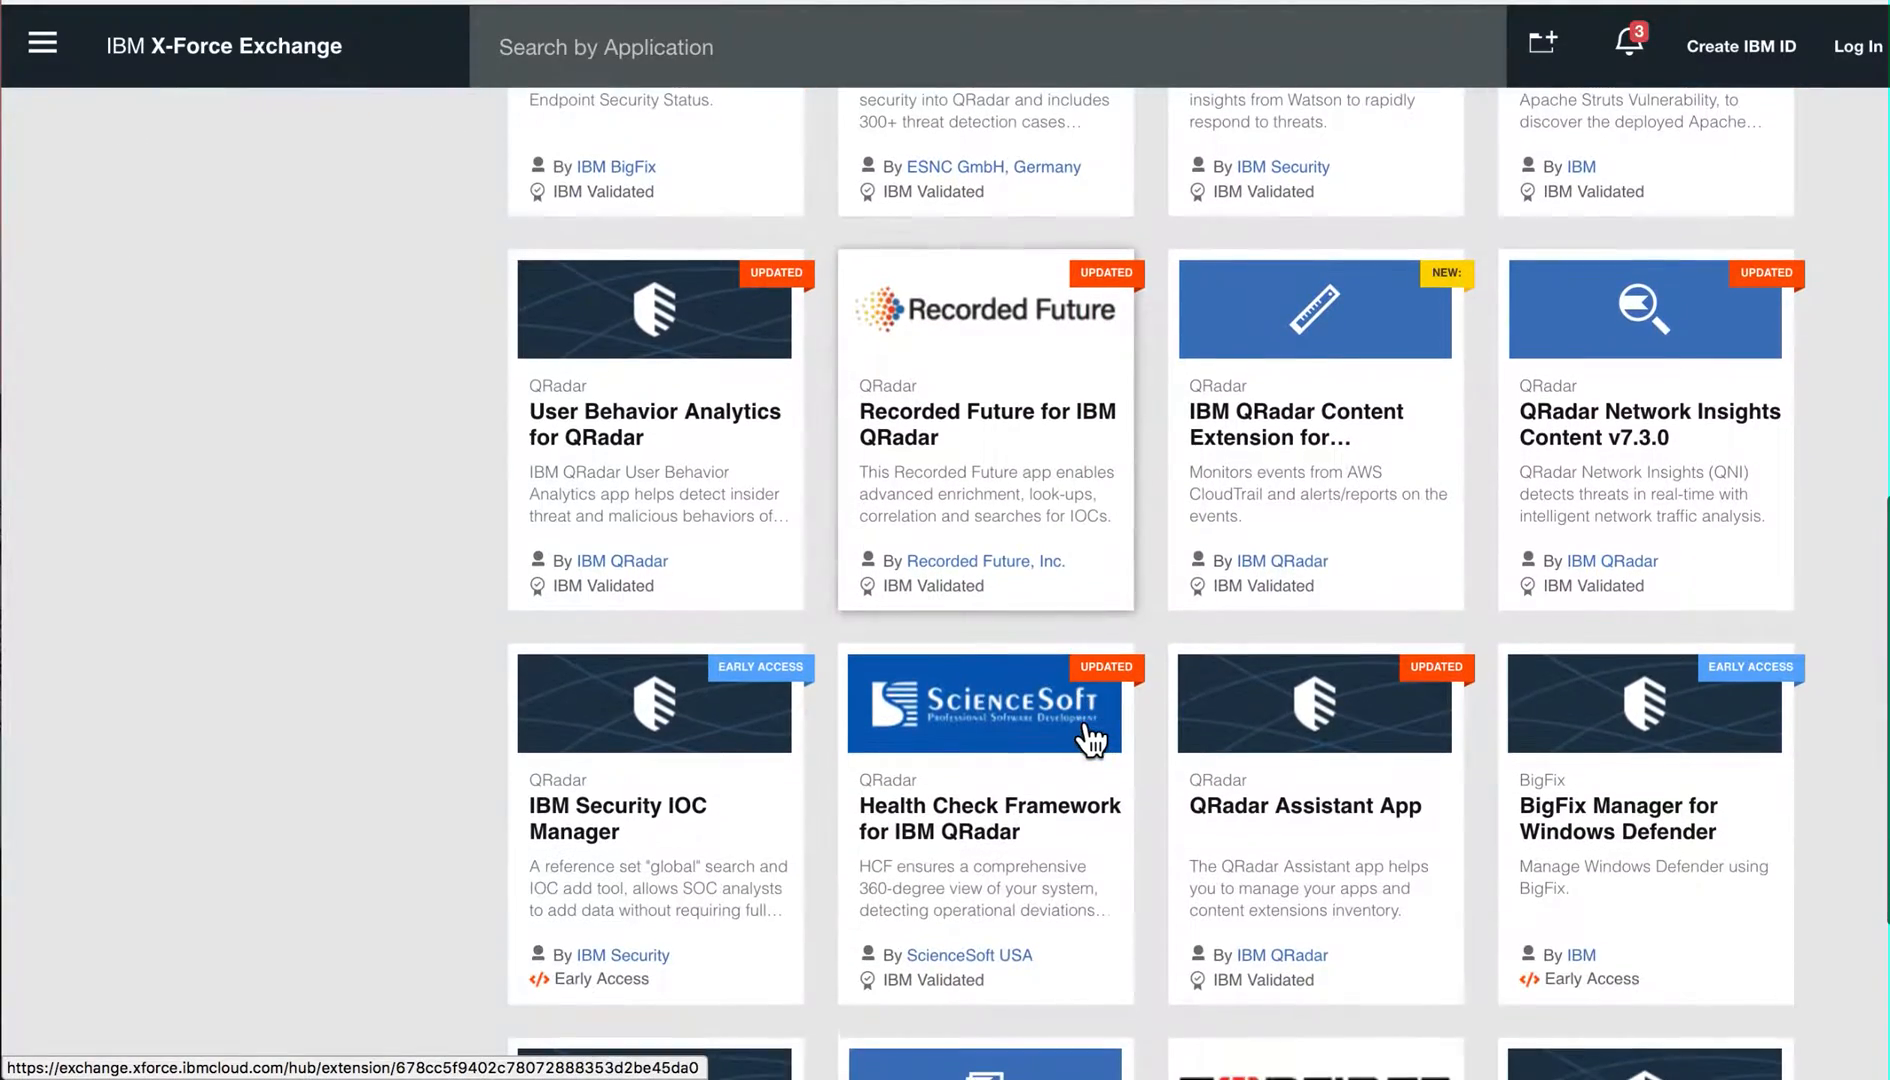
scroll(down, 3)
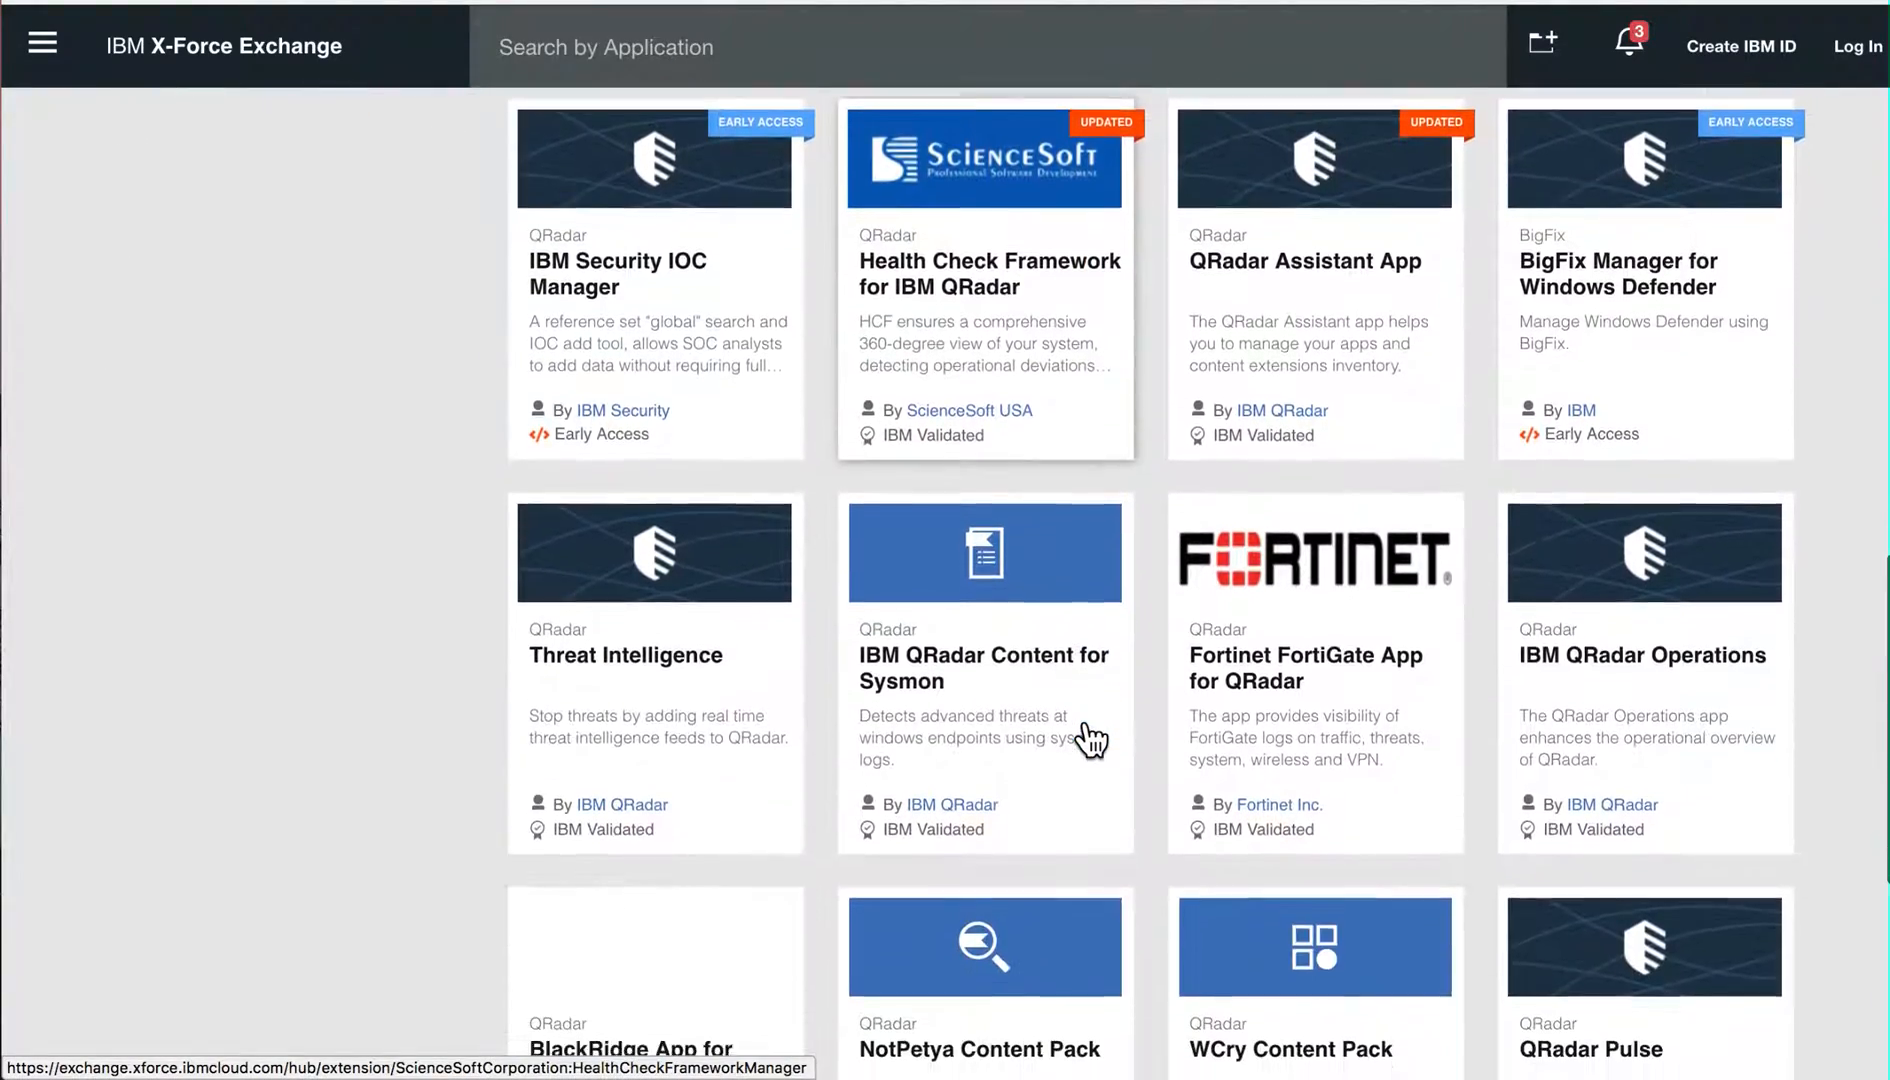
scroll(down, 3)
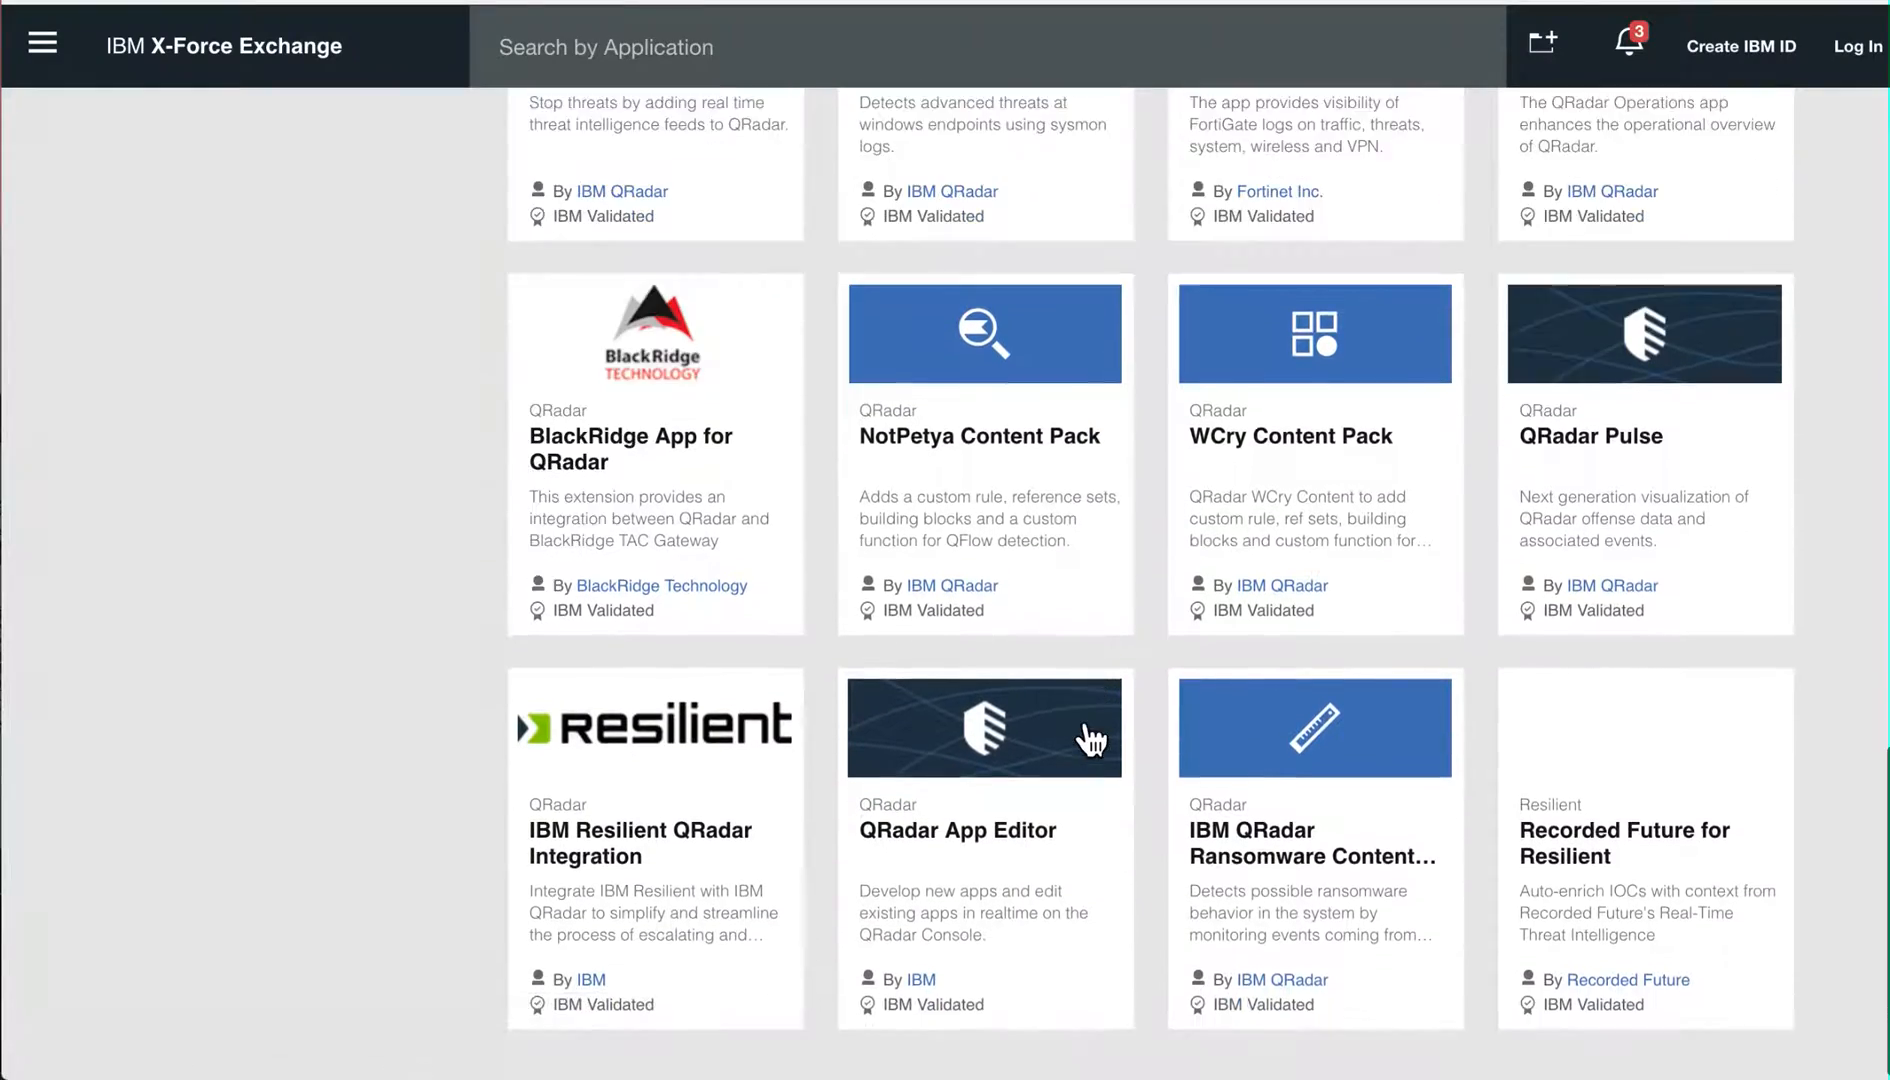
scroll(down, 3)
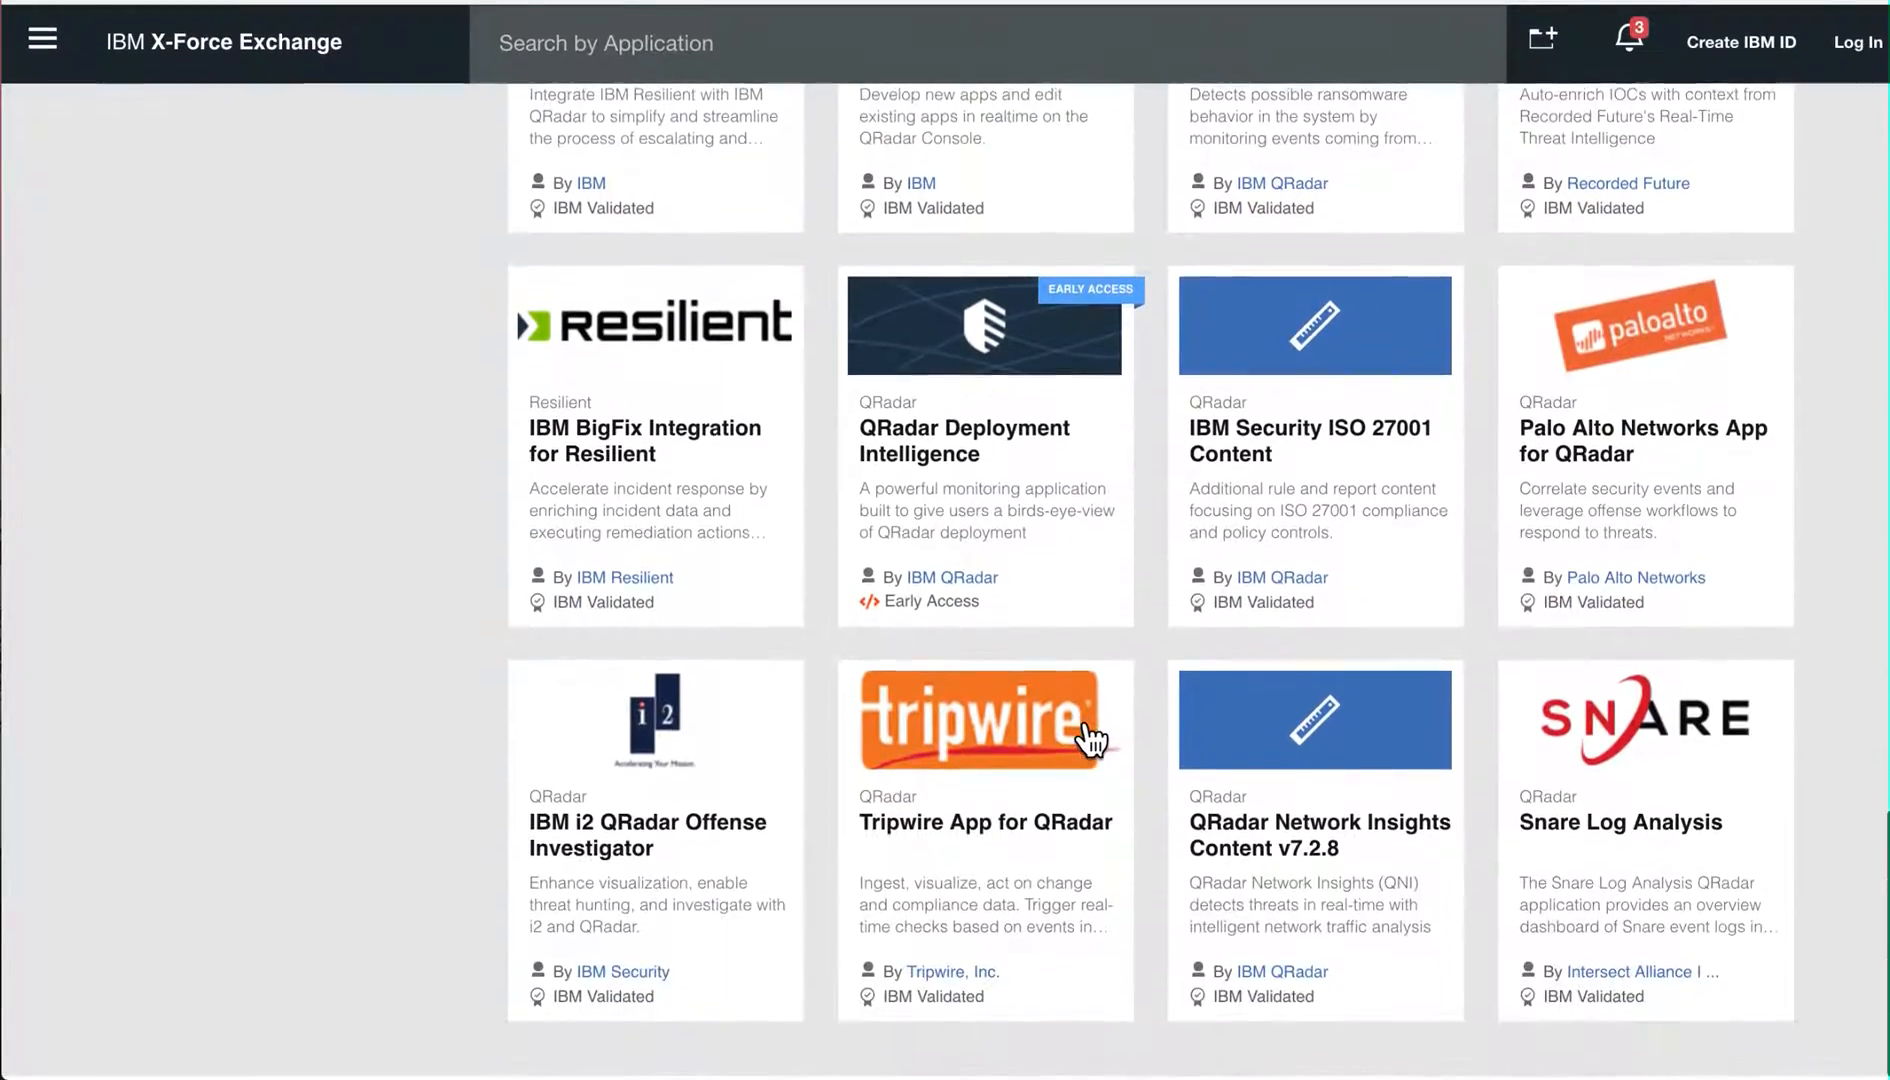
scroll(down, 3)
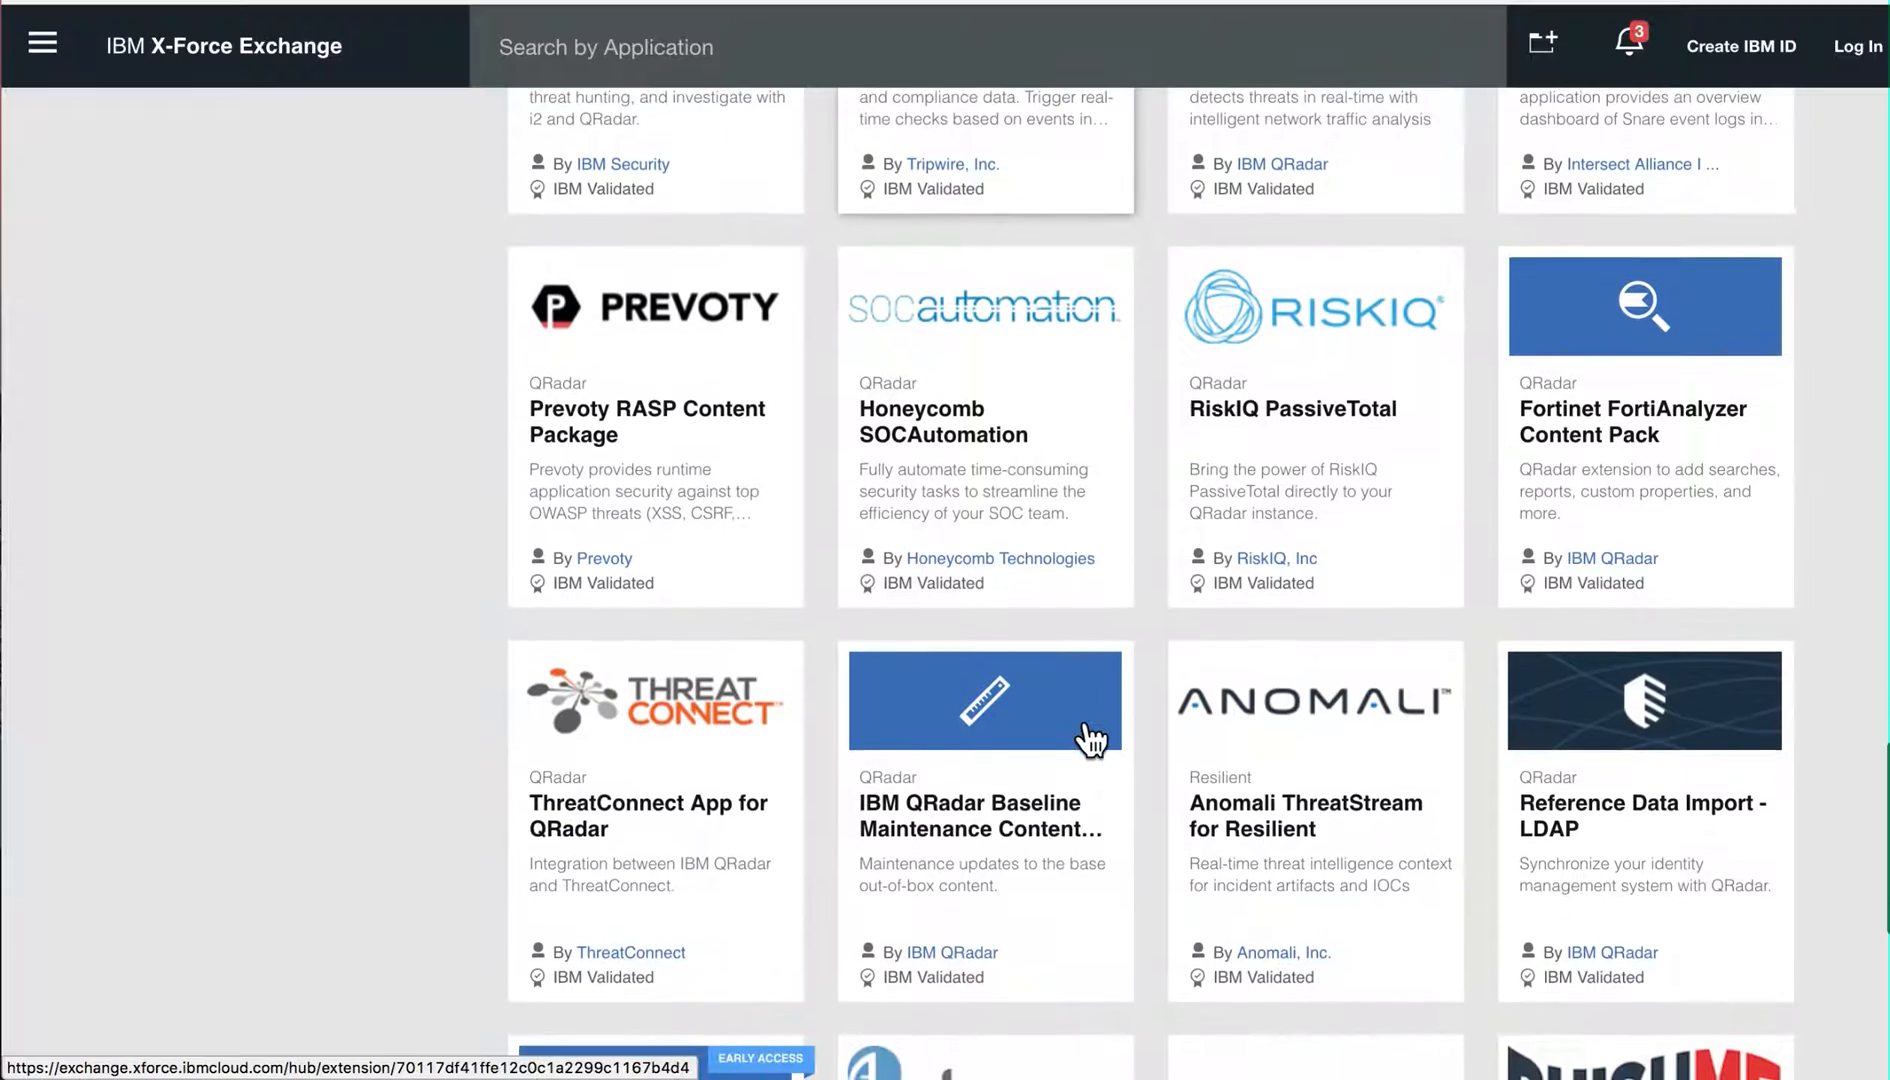
scroll(down, 3)
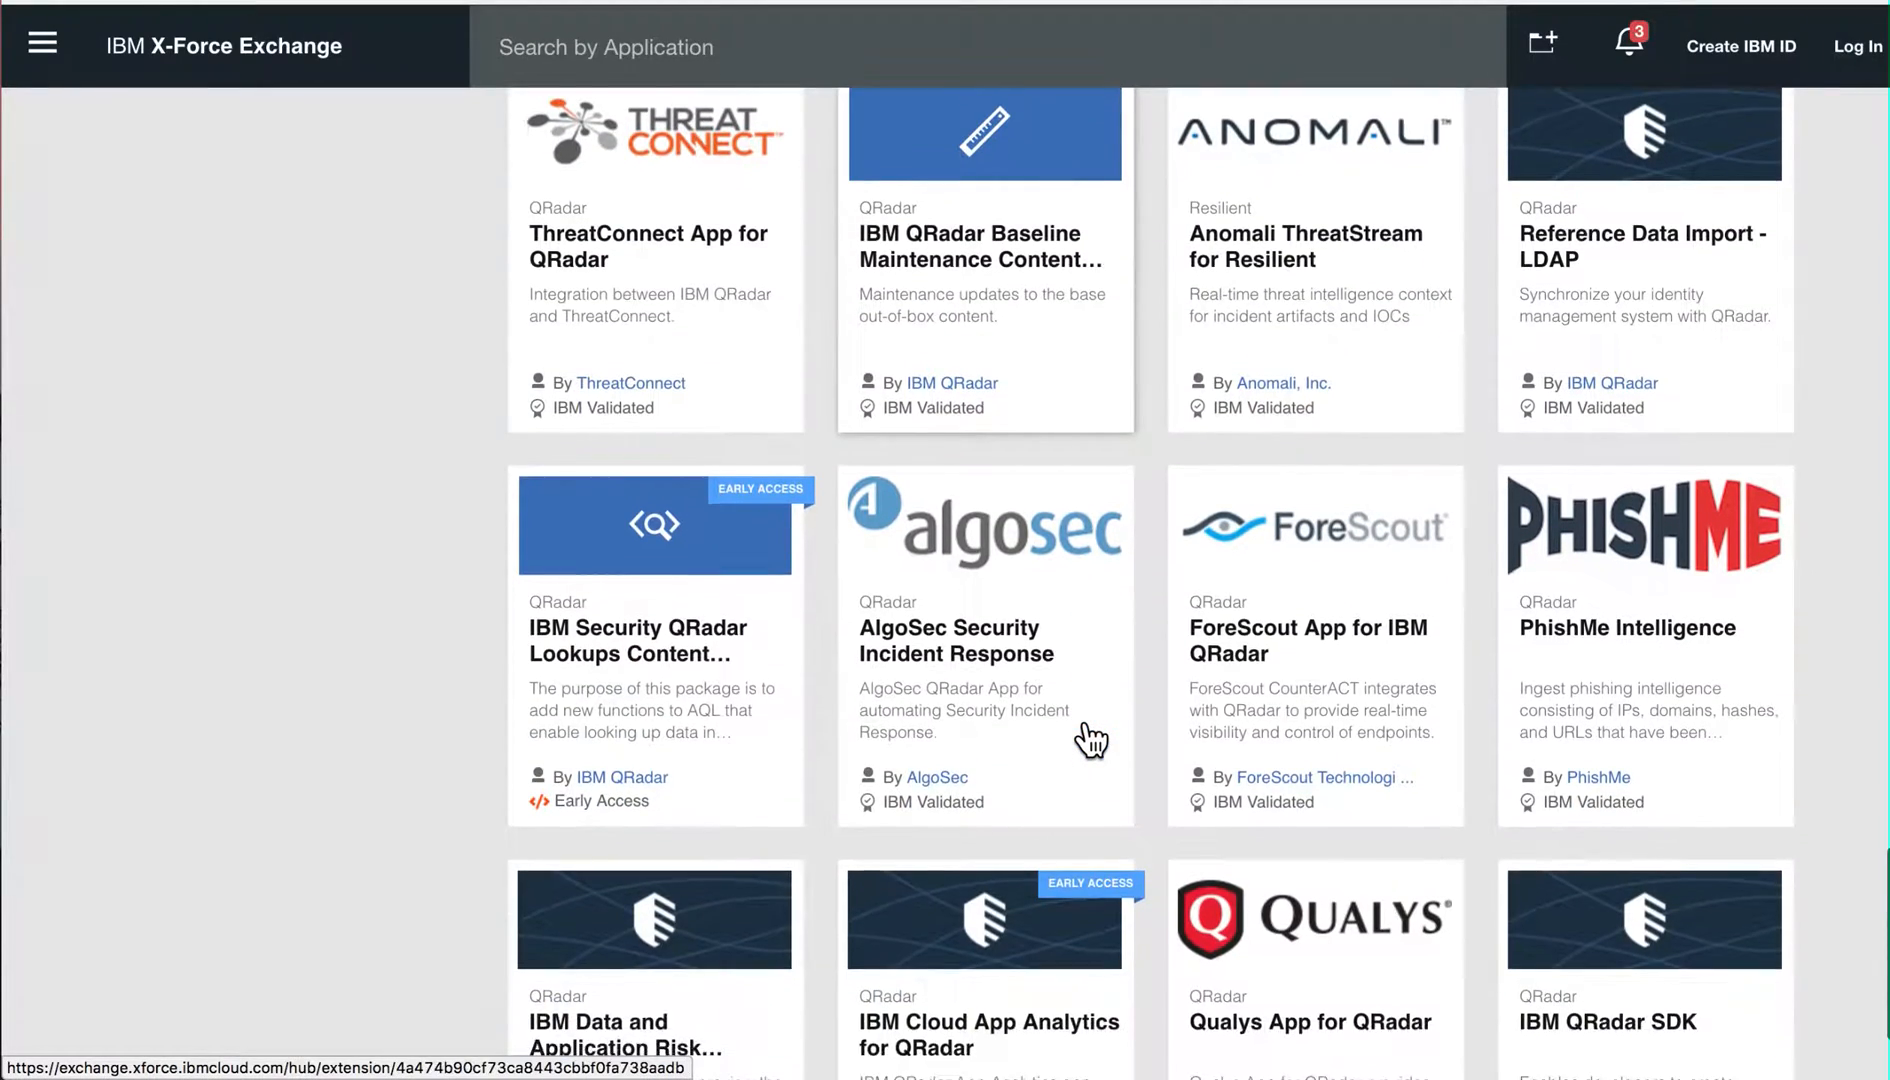
scroll(down, 3)
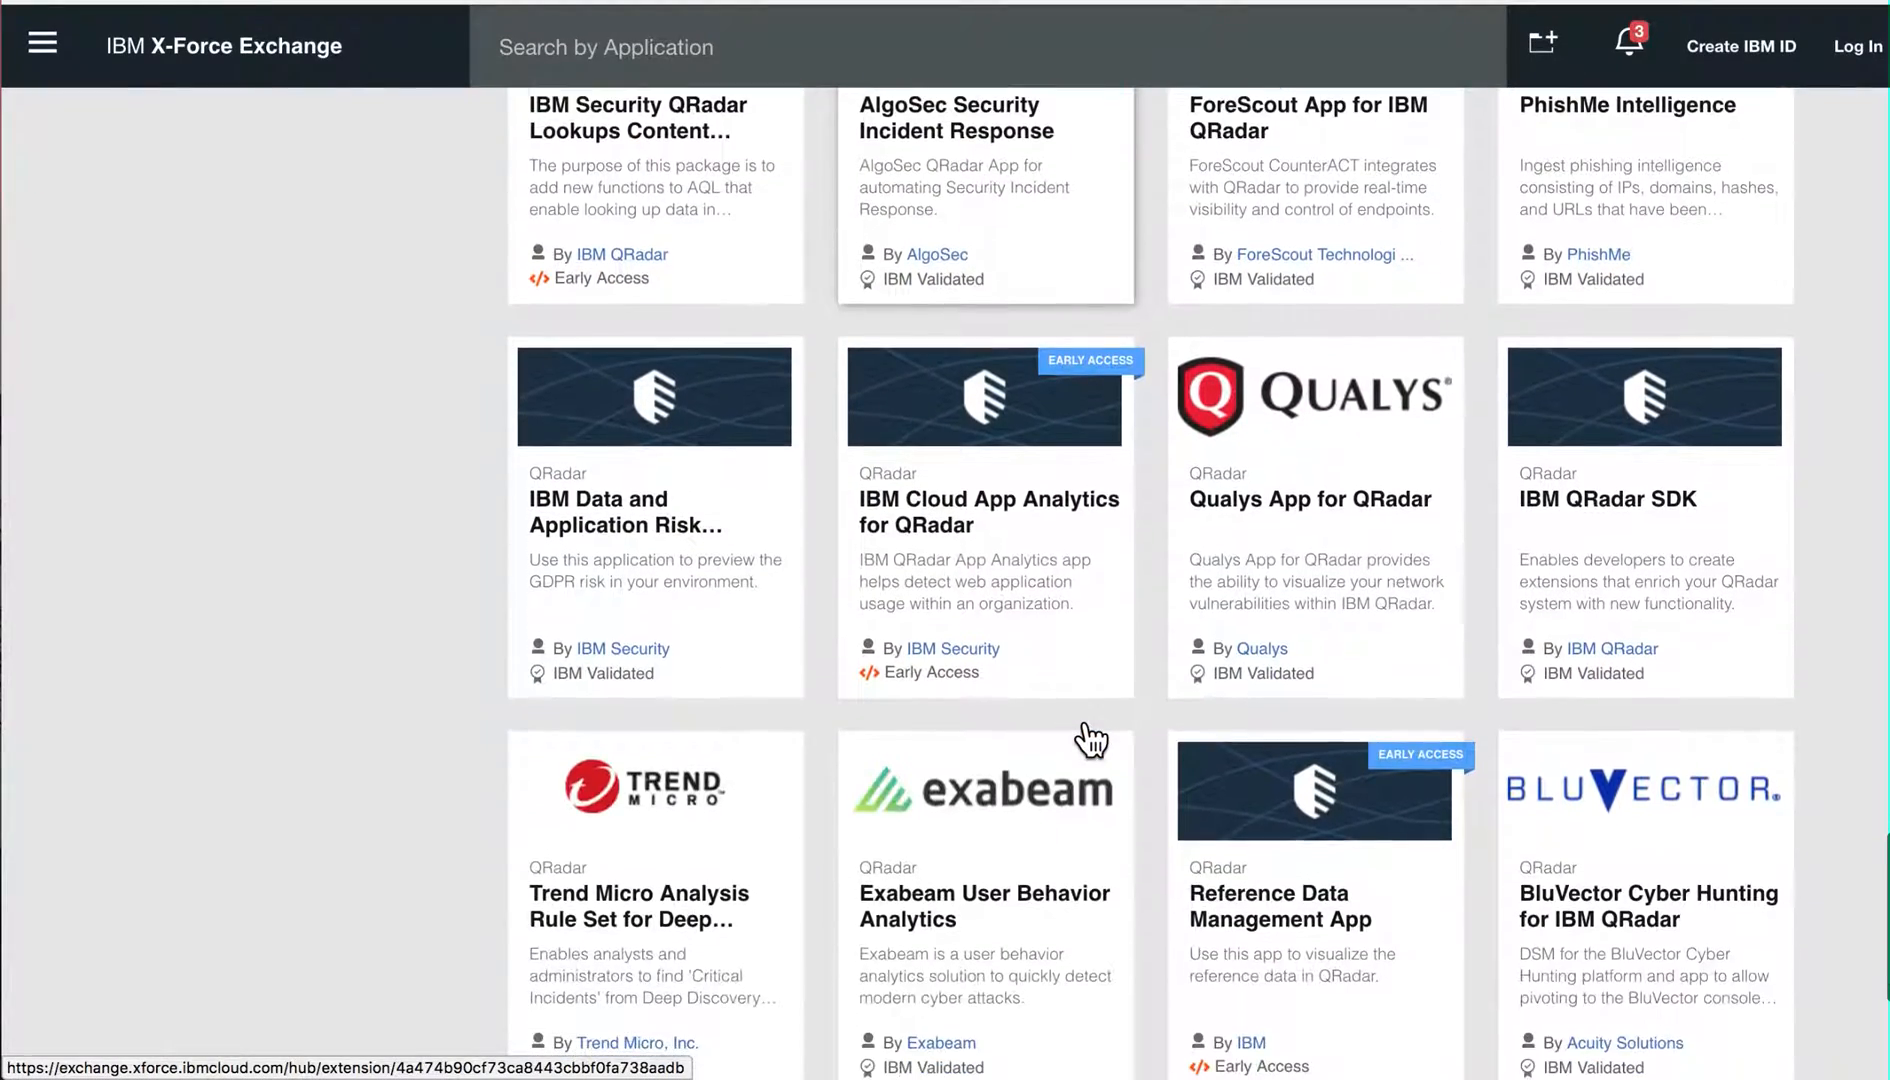
scroll(down, 3)
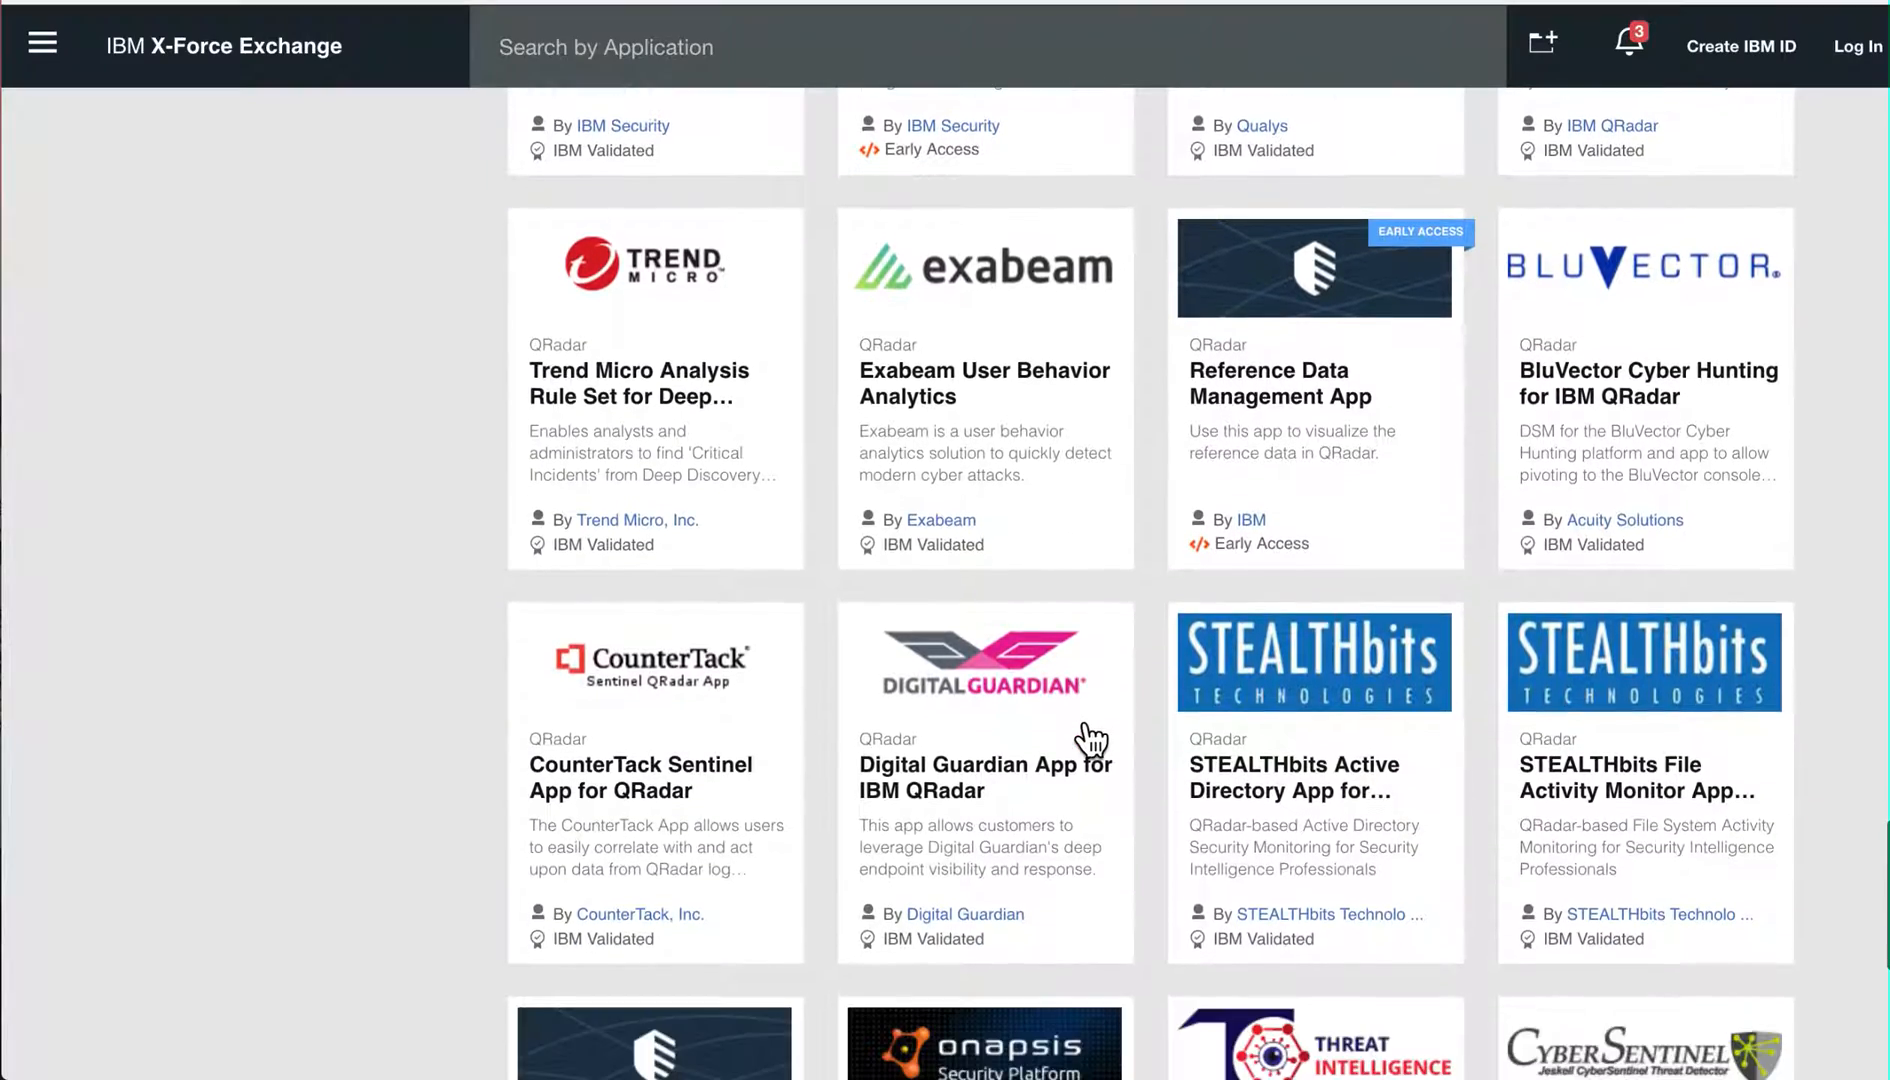
scroll(down, 3)
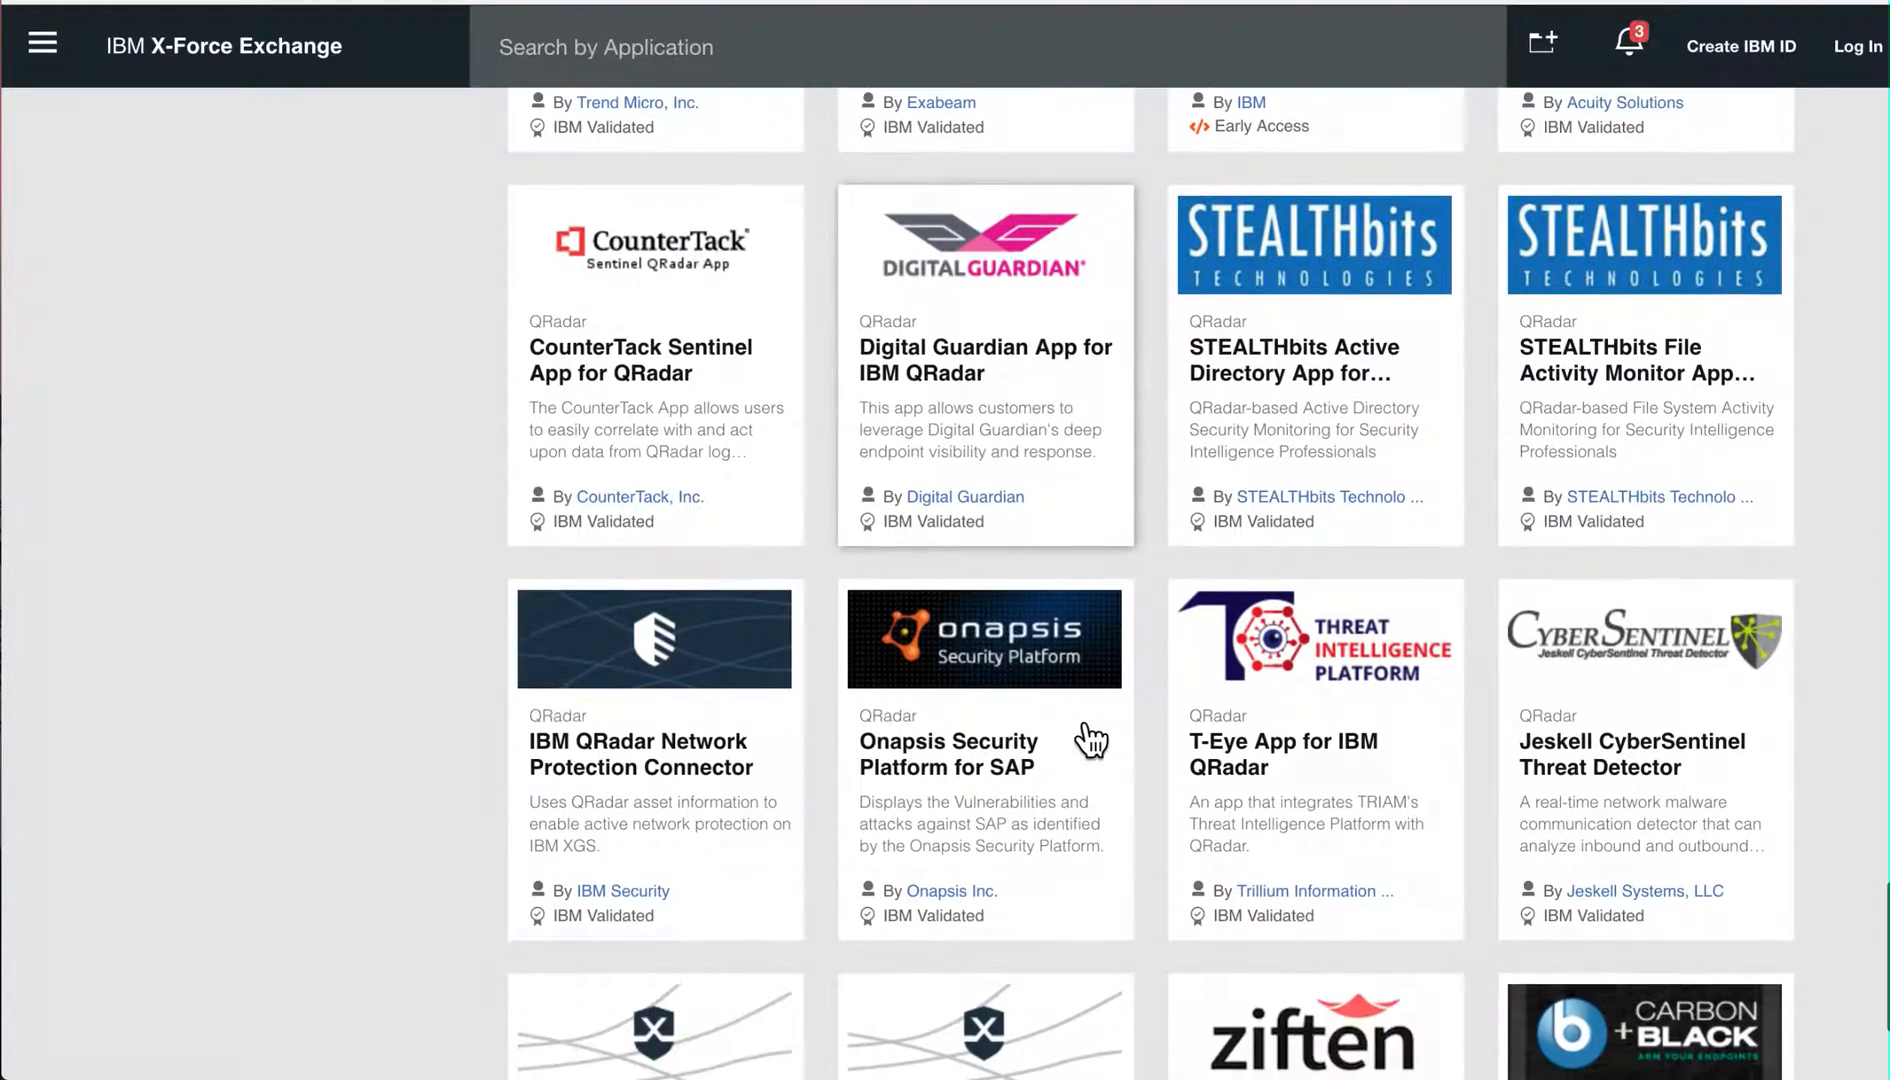
scroll(down, 3)
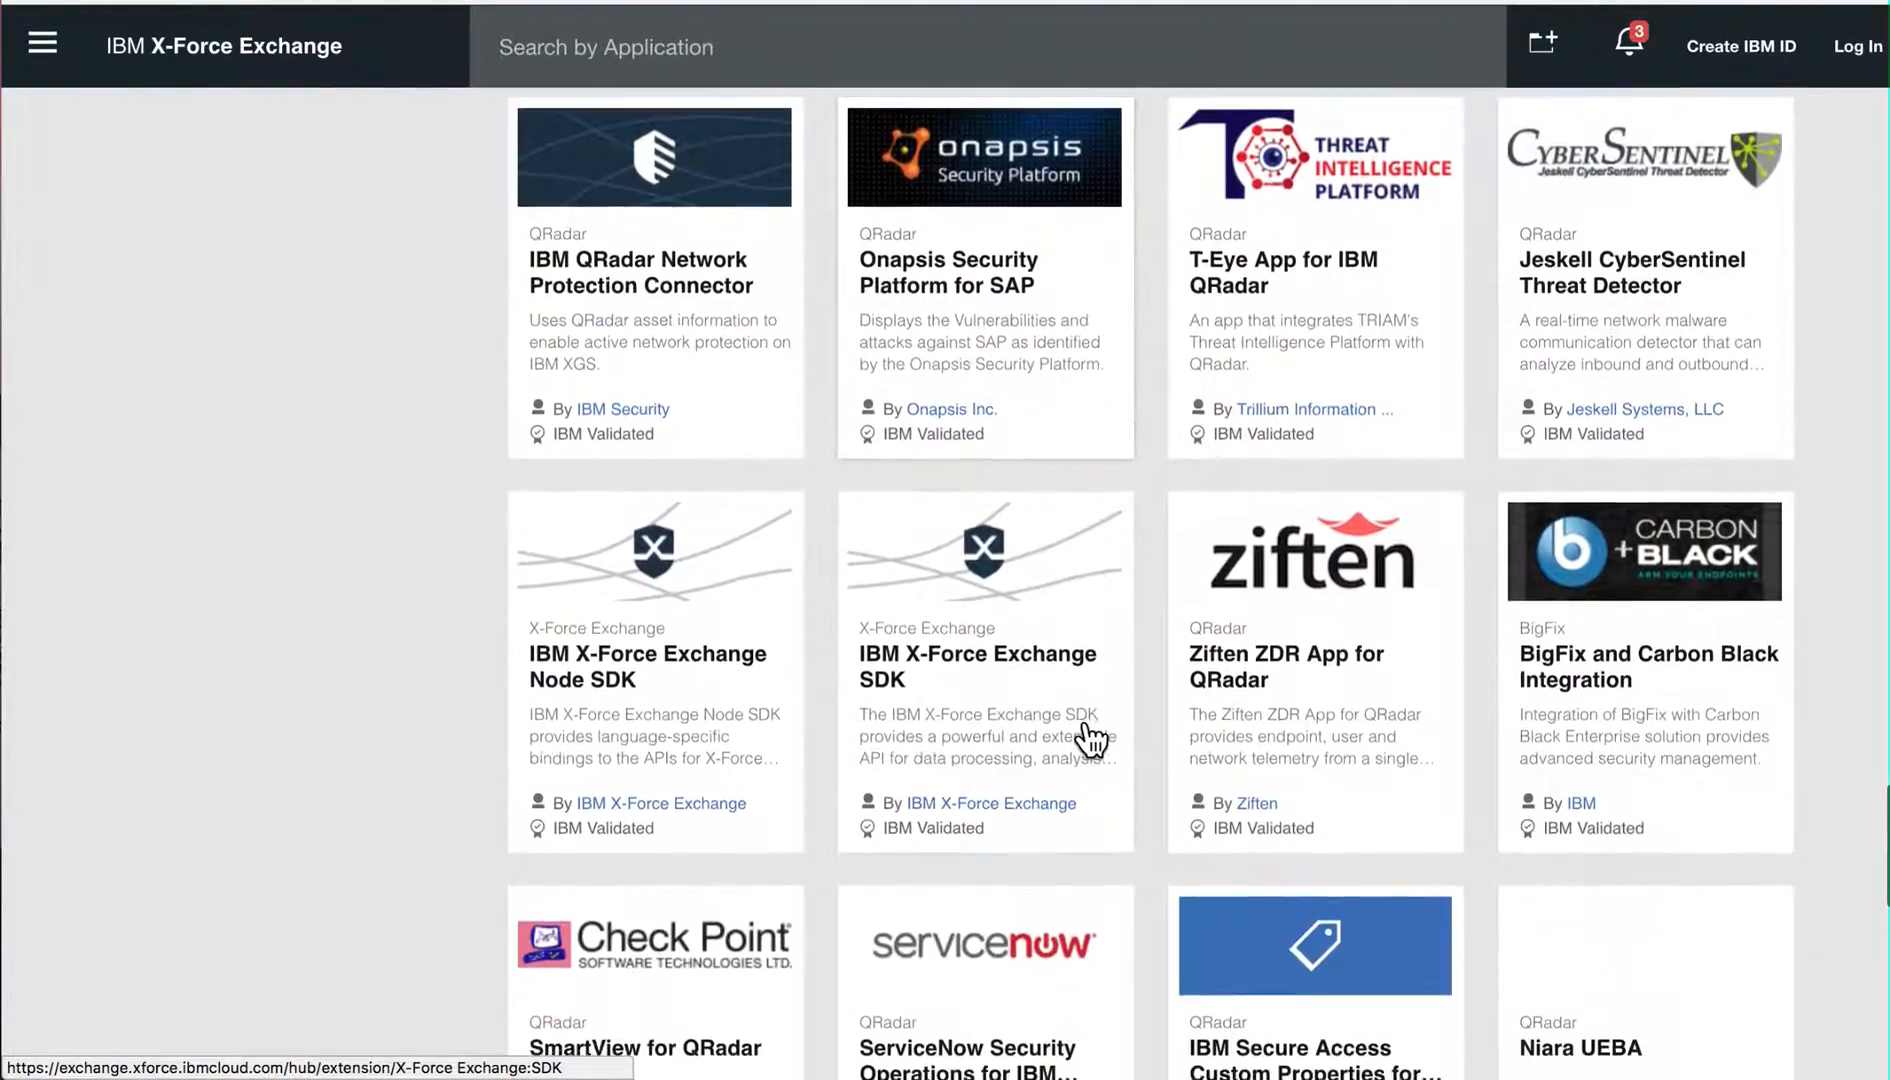
scroll(down, 3)
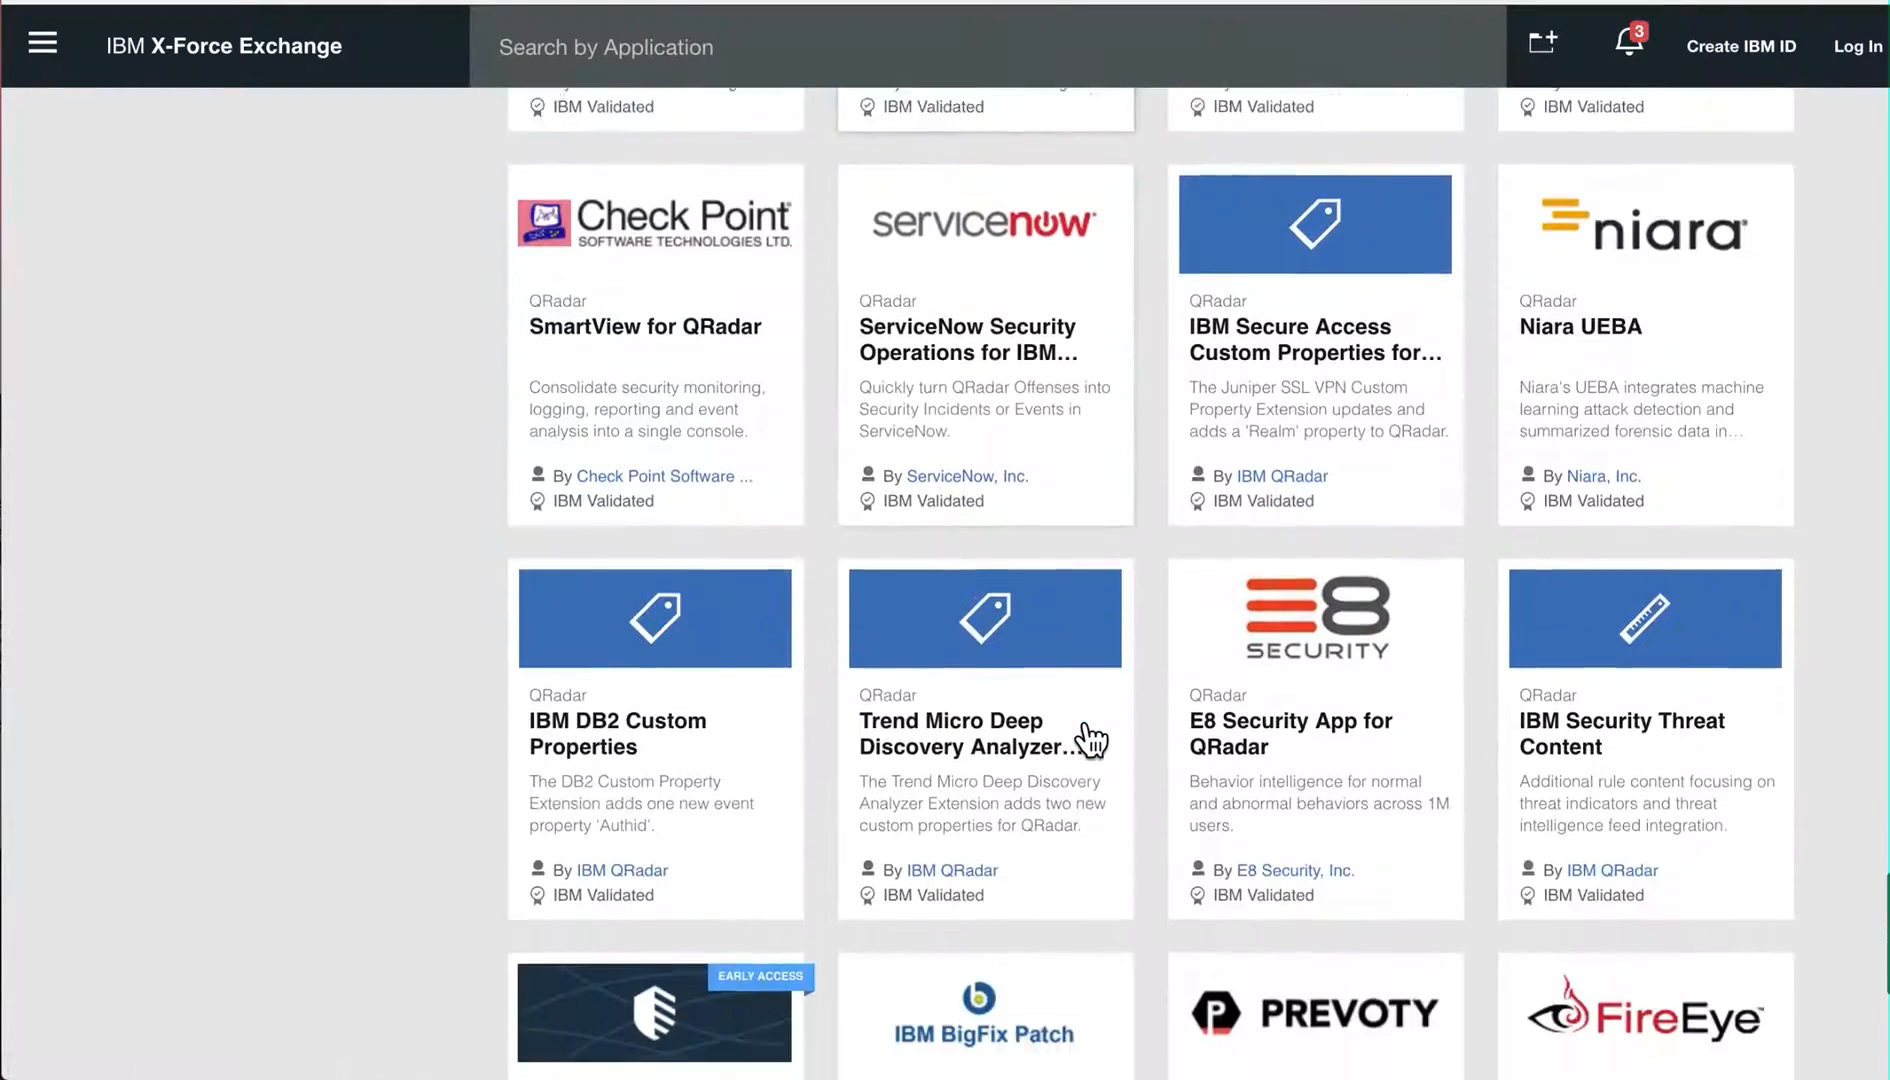
scroll(down, 3)
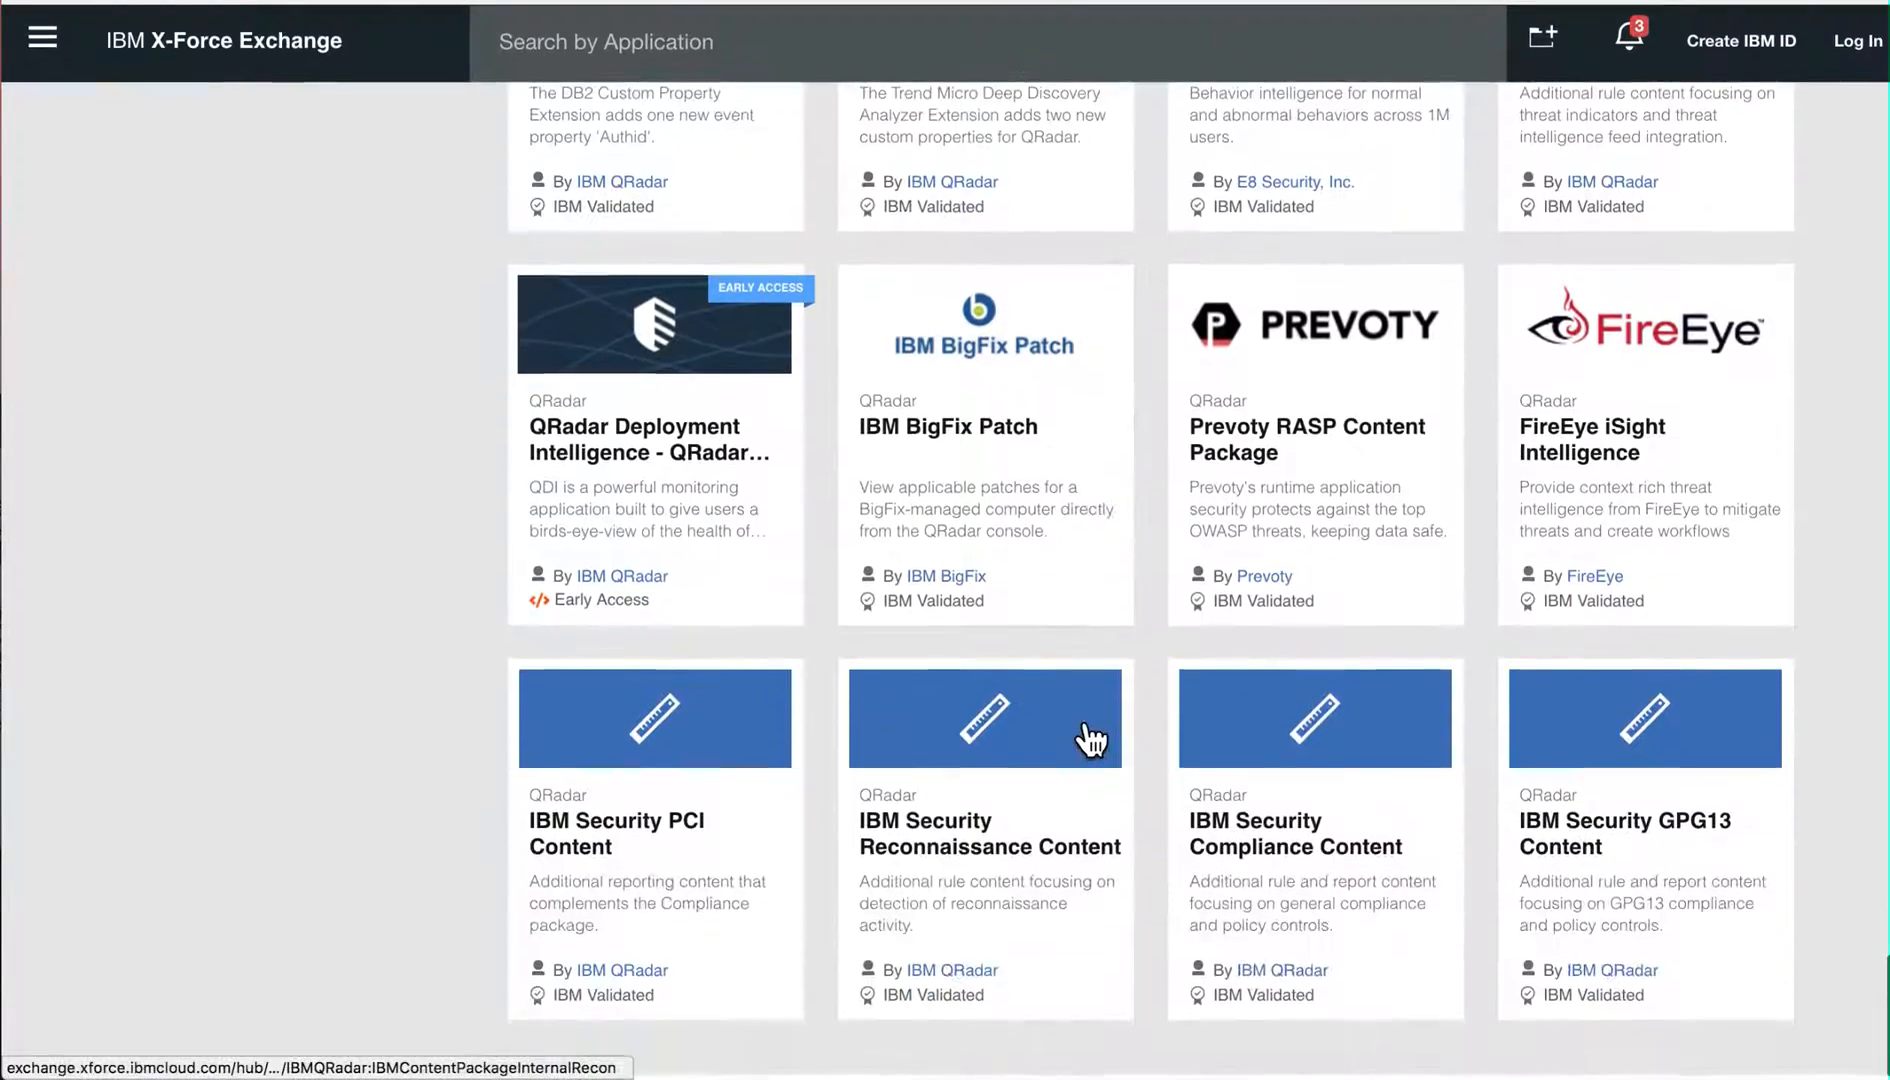
scroll(down, 3)
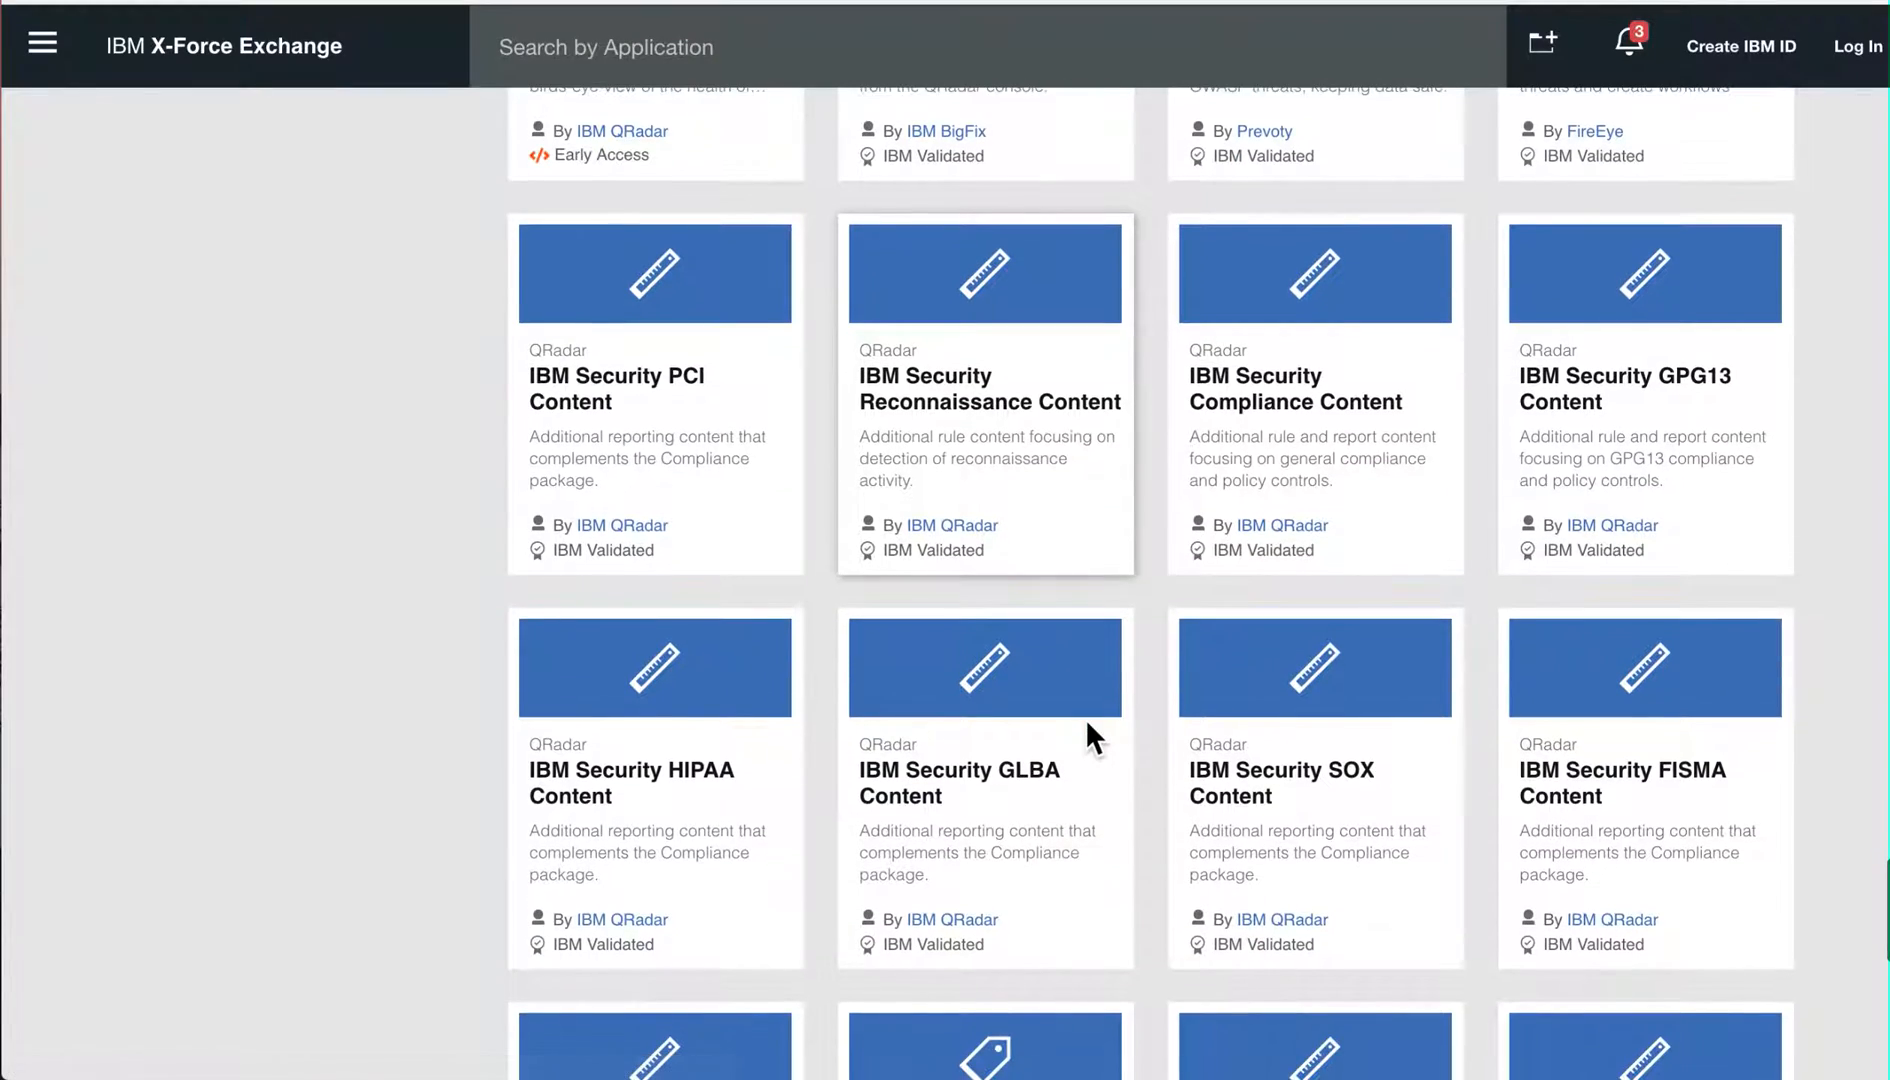
scroll(down, 3)
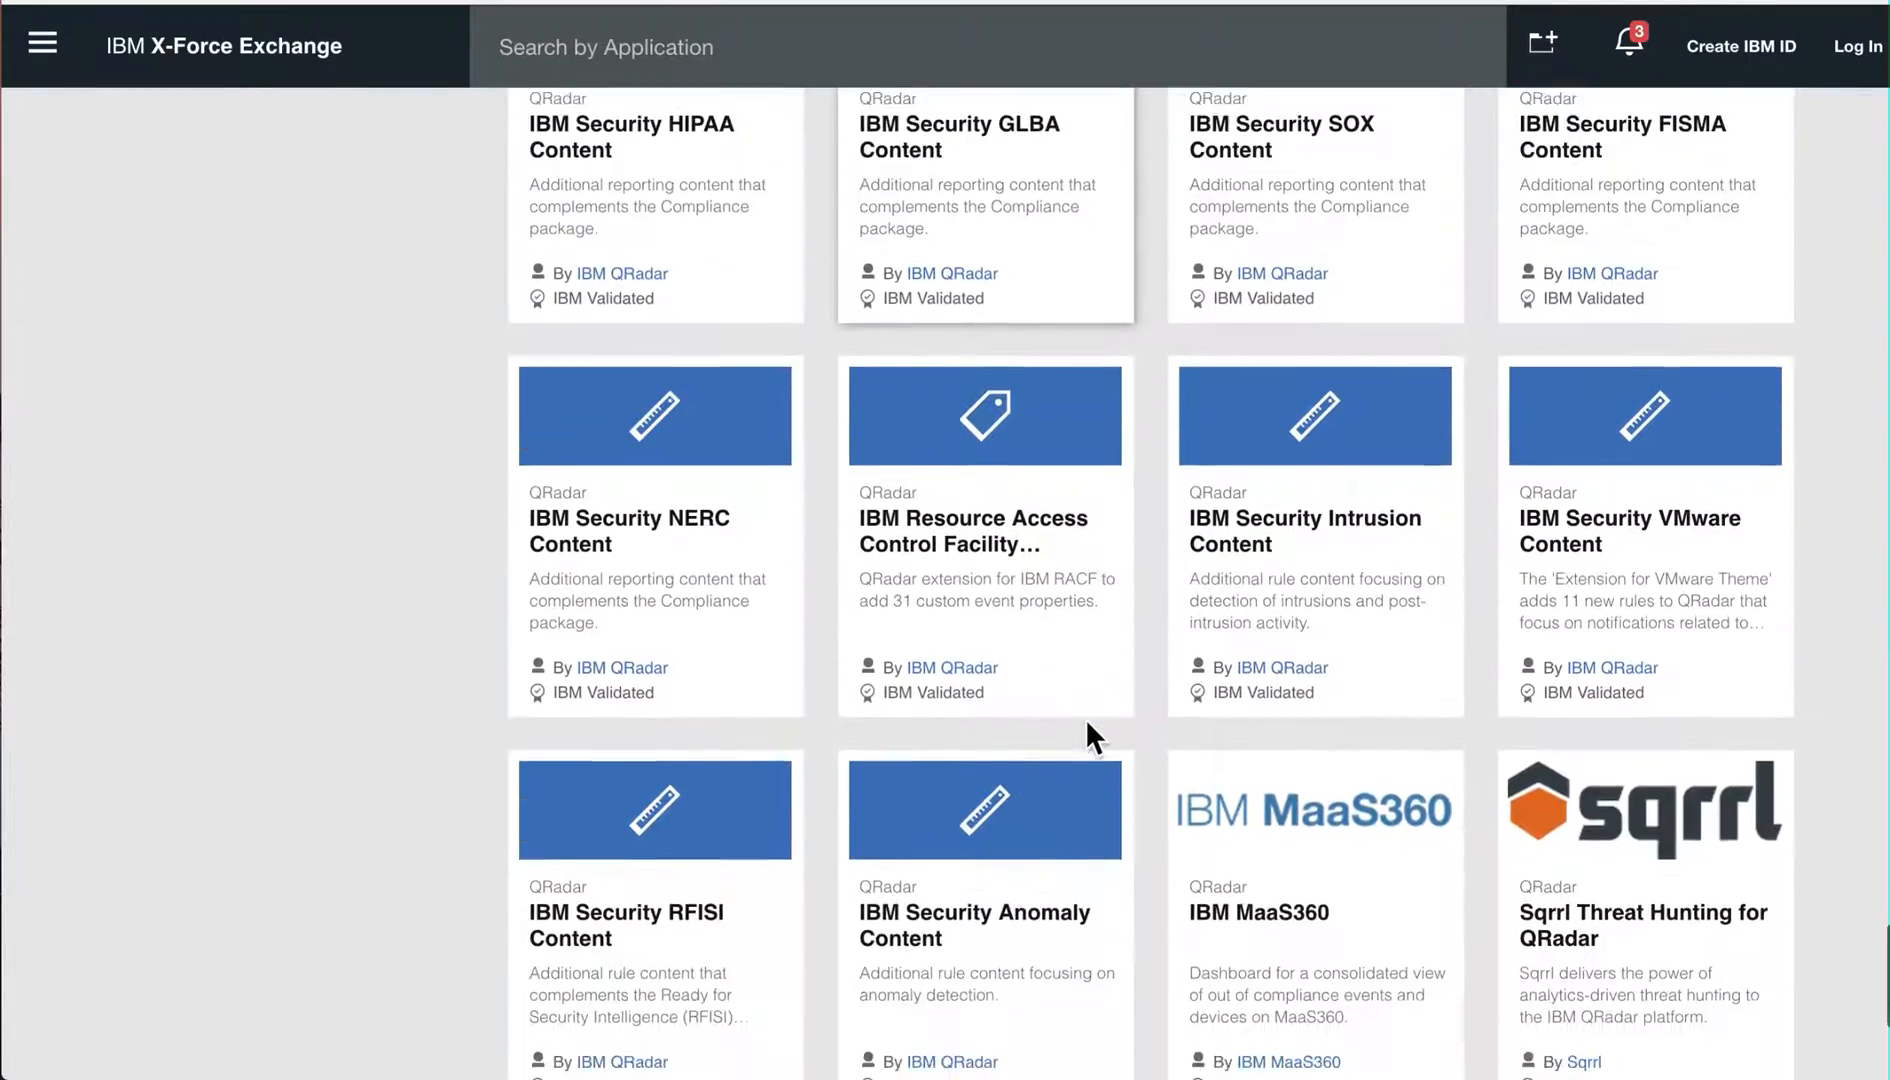
scroll(down, 3)
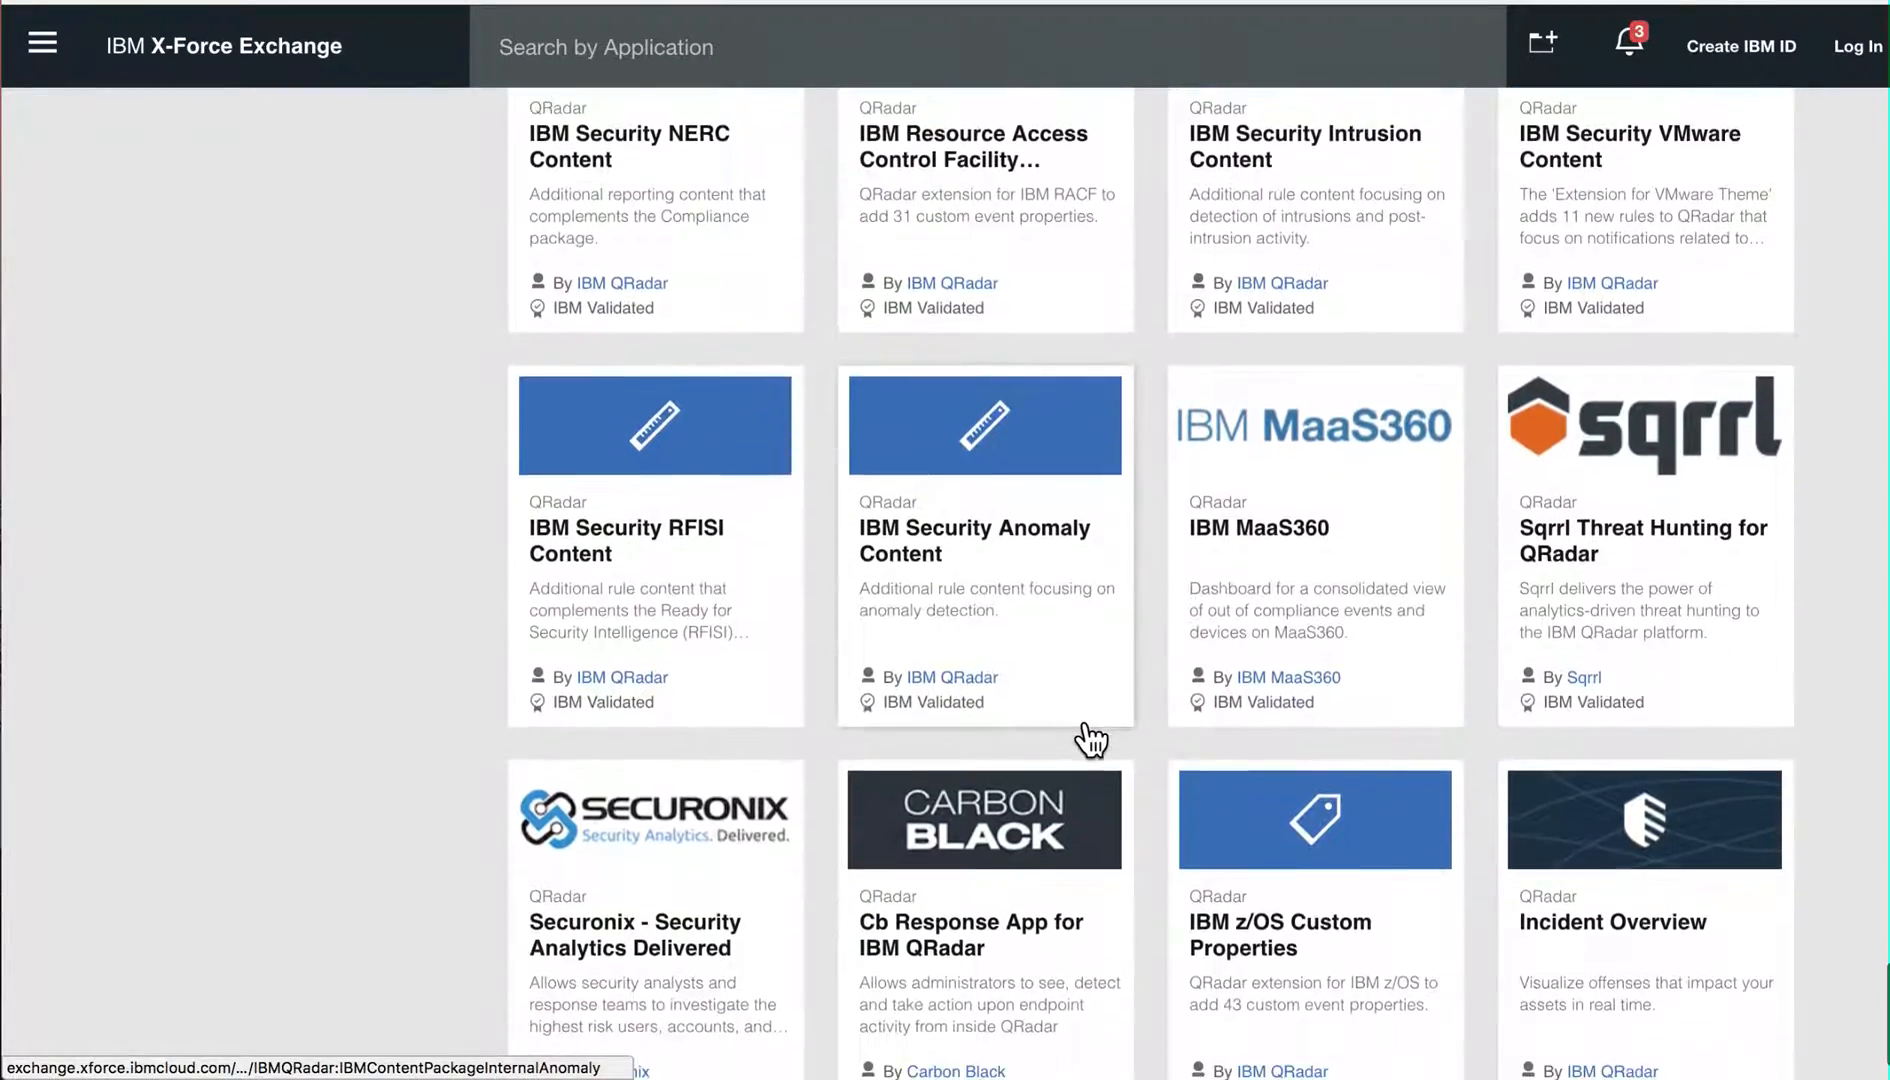
scroll(down, 3)
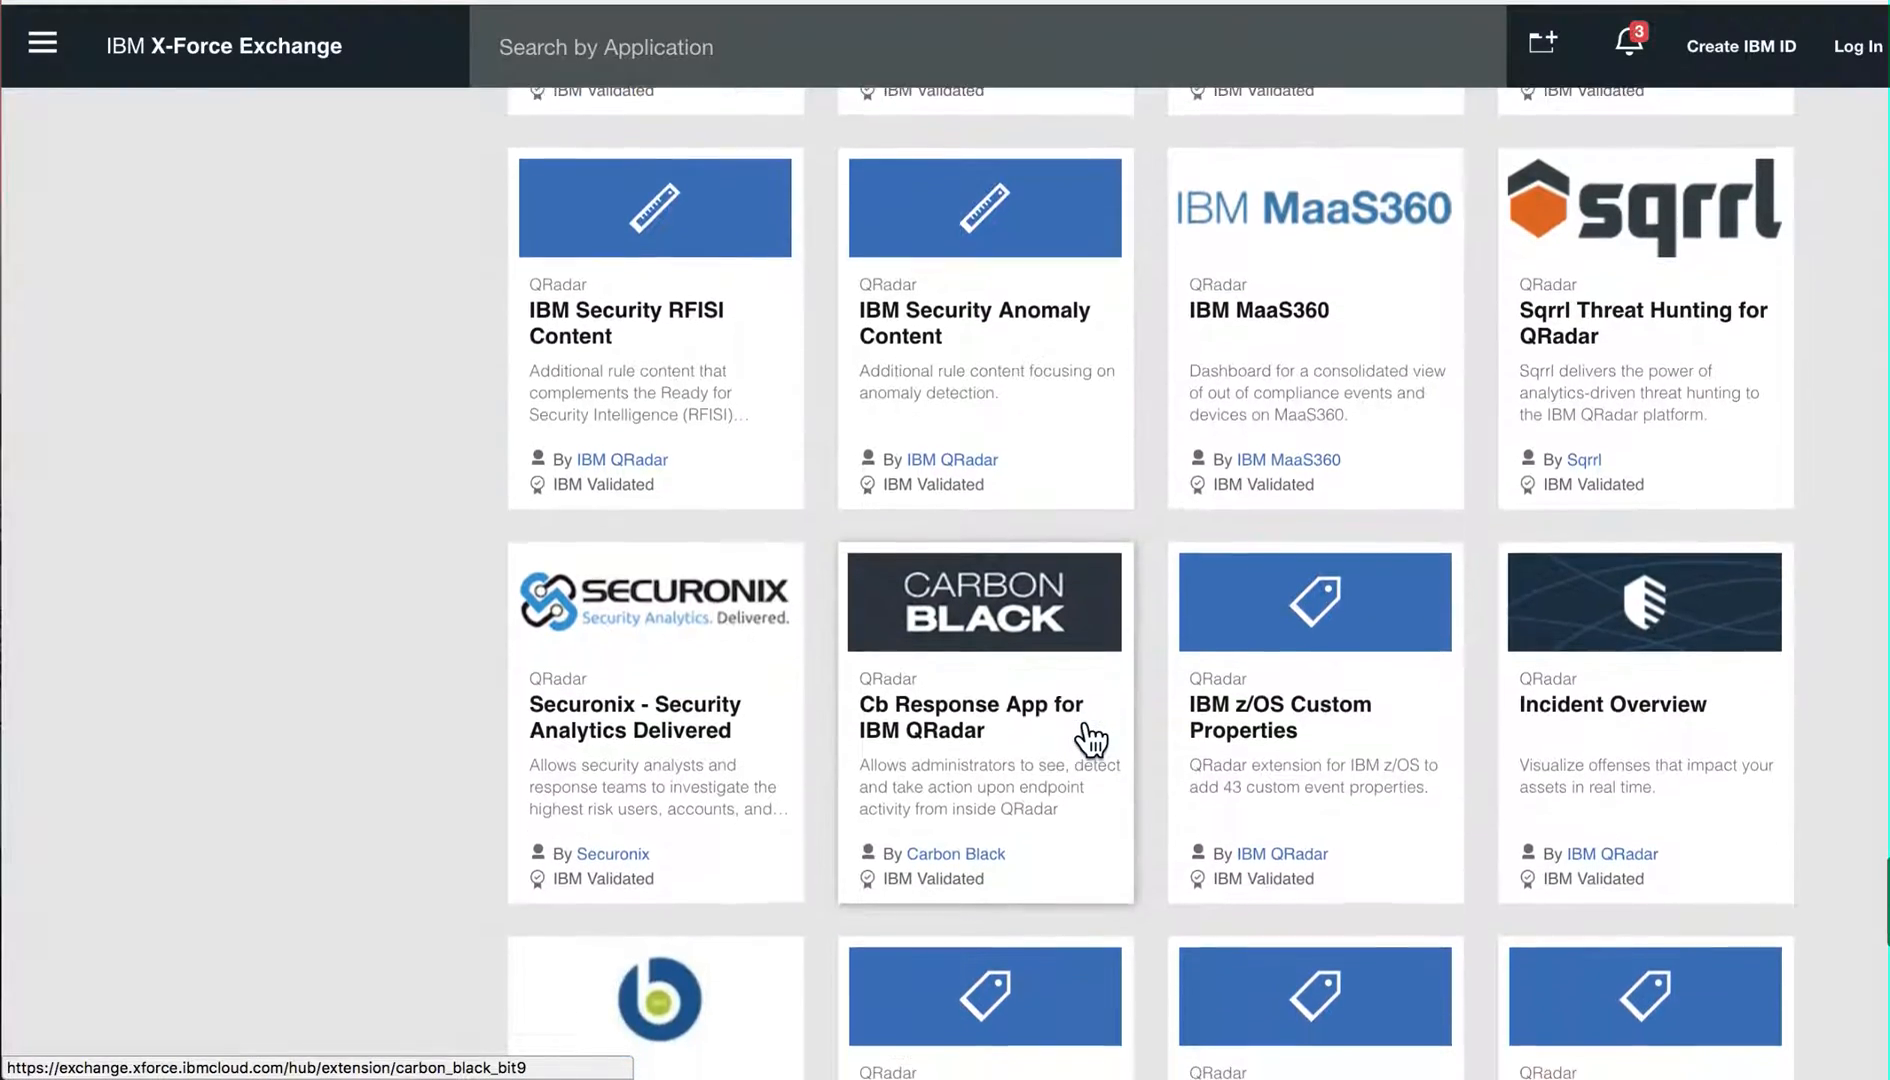
scroll(down, 3)
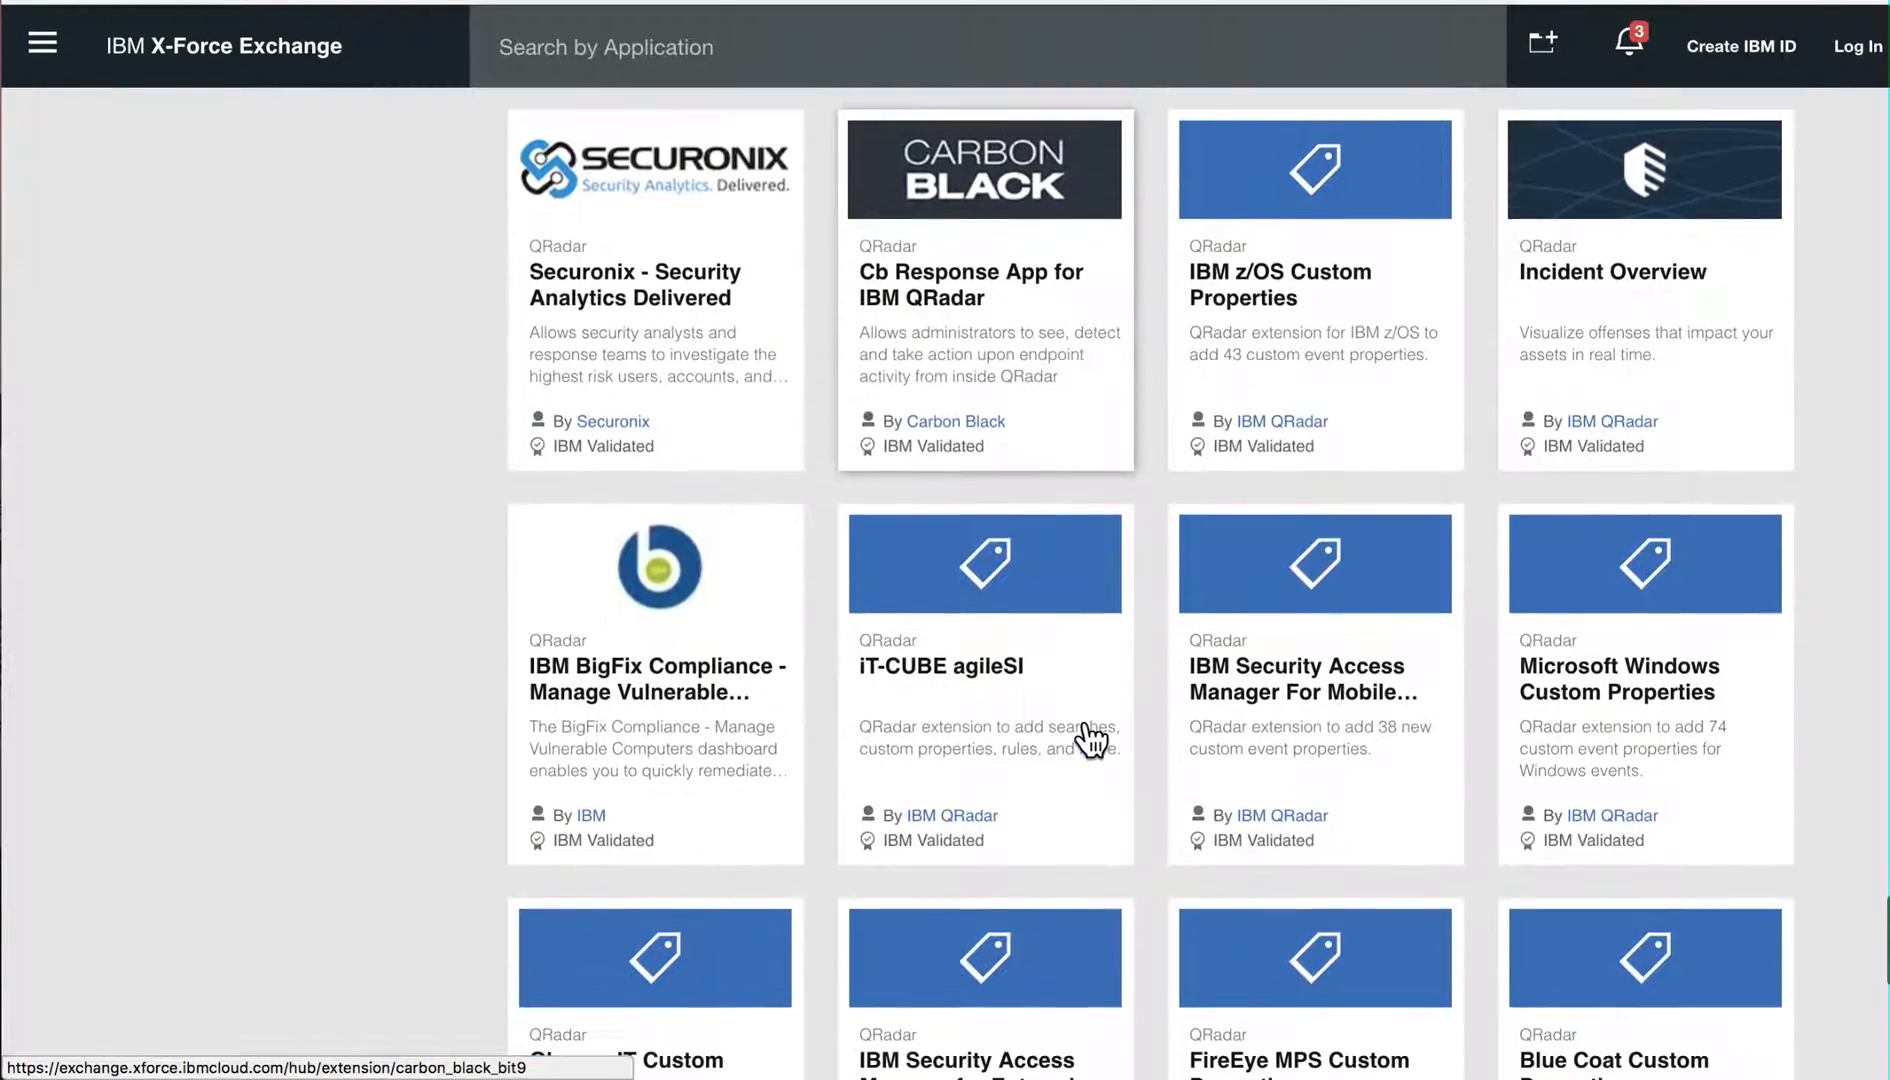
scroll(down, 3)
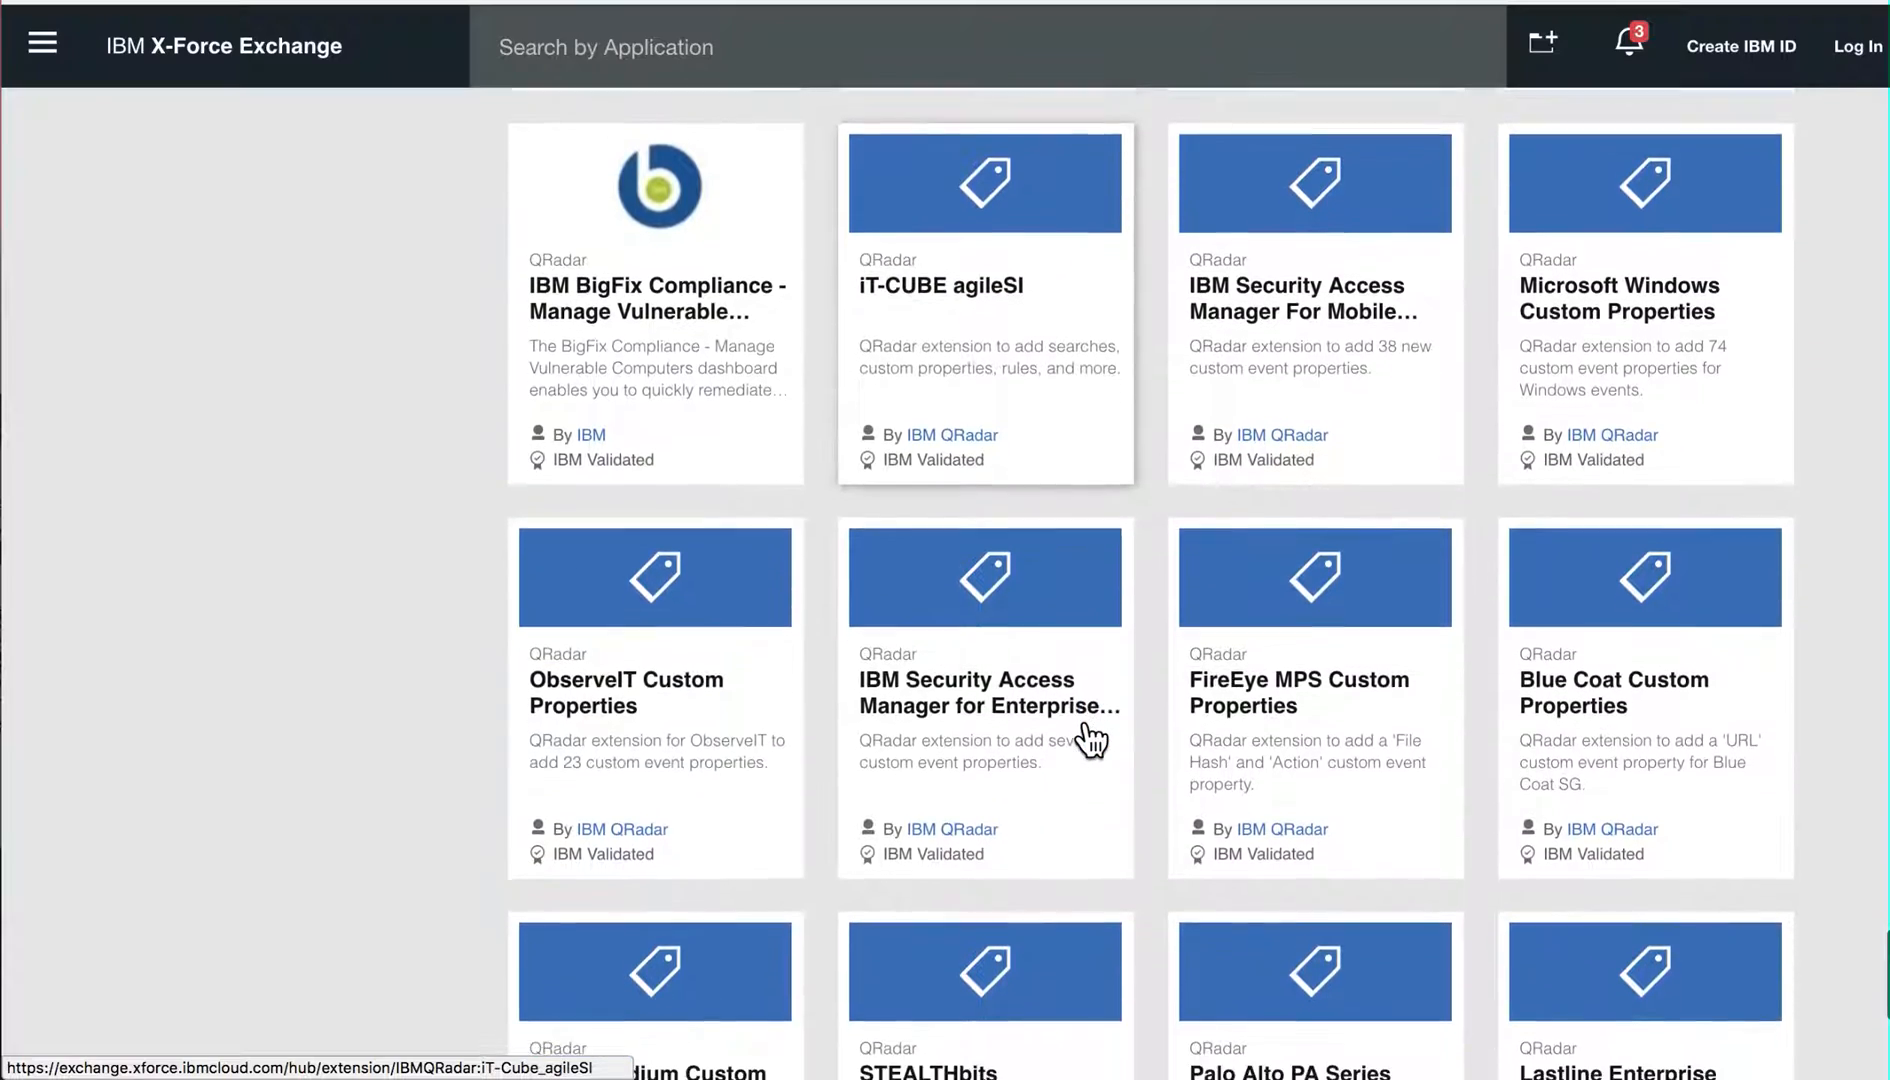
scroll(down, 3)
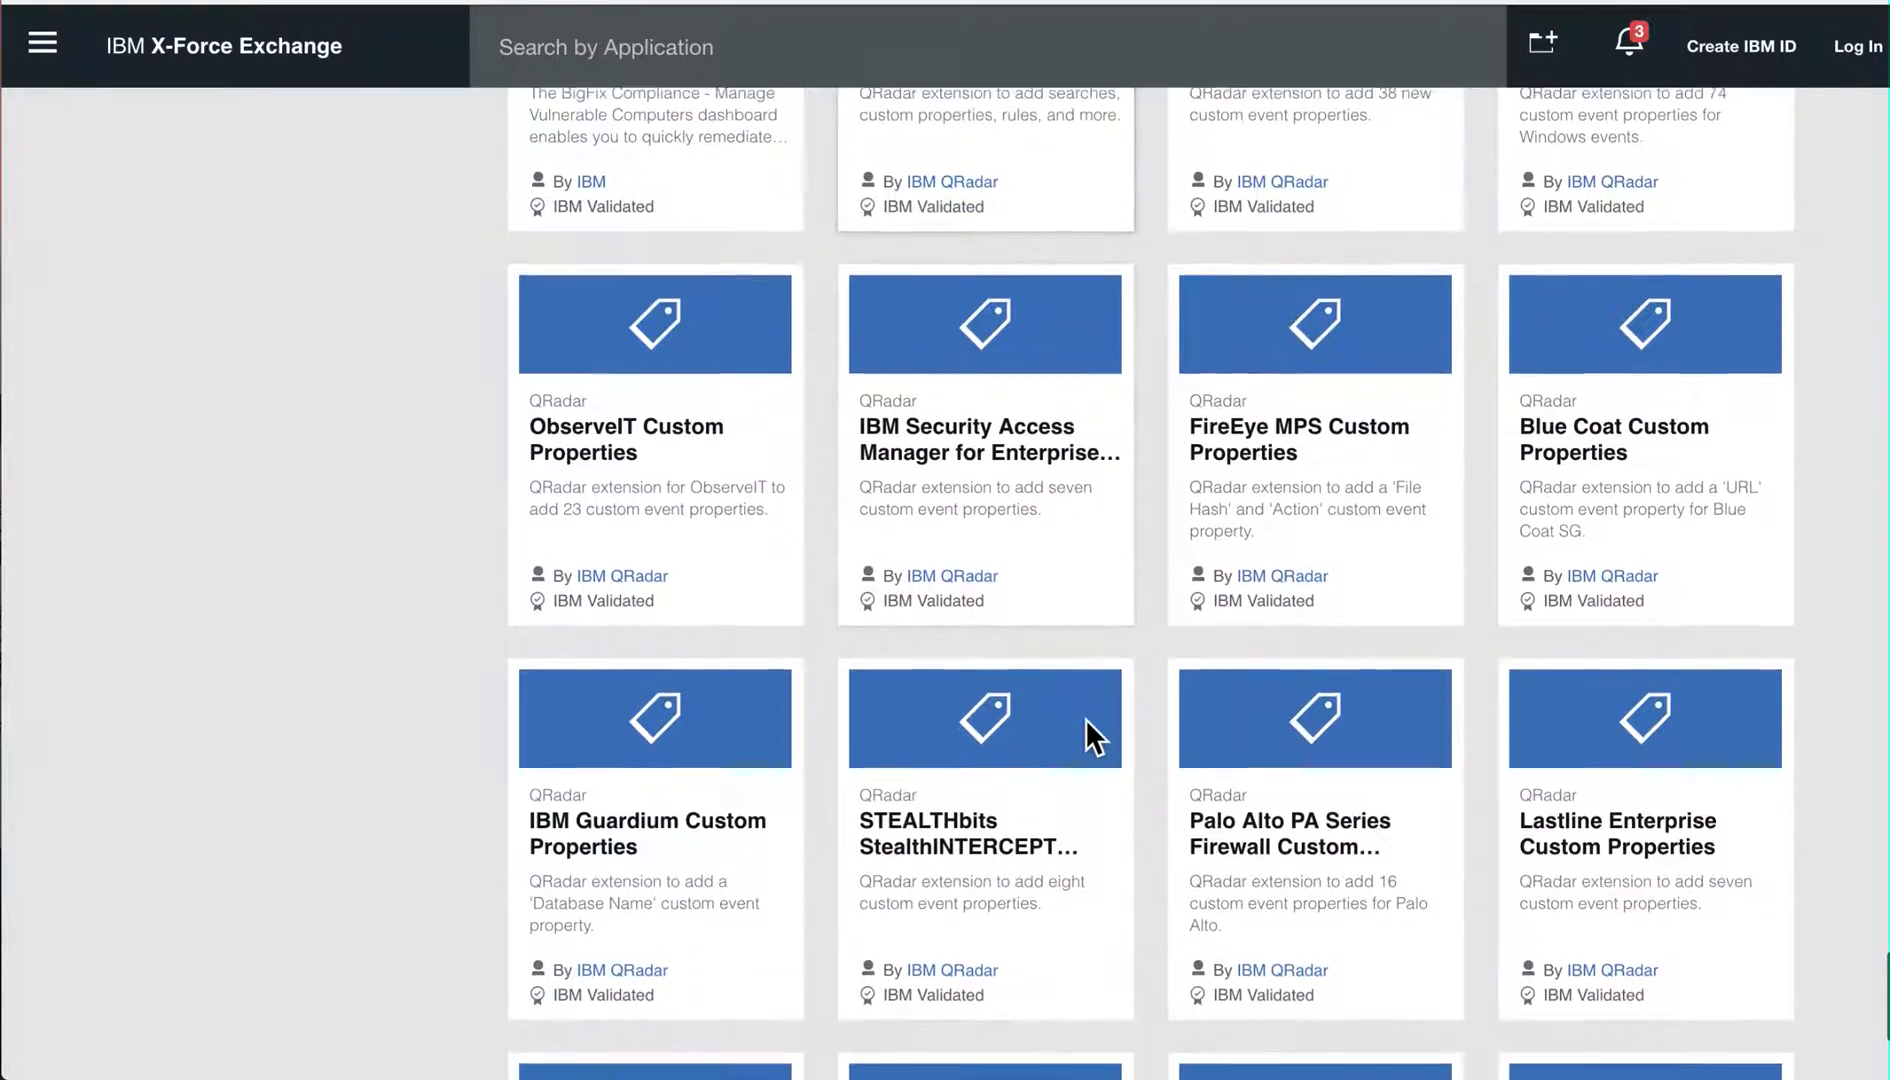
scroll(down, 3)
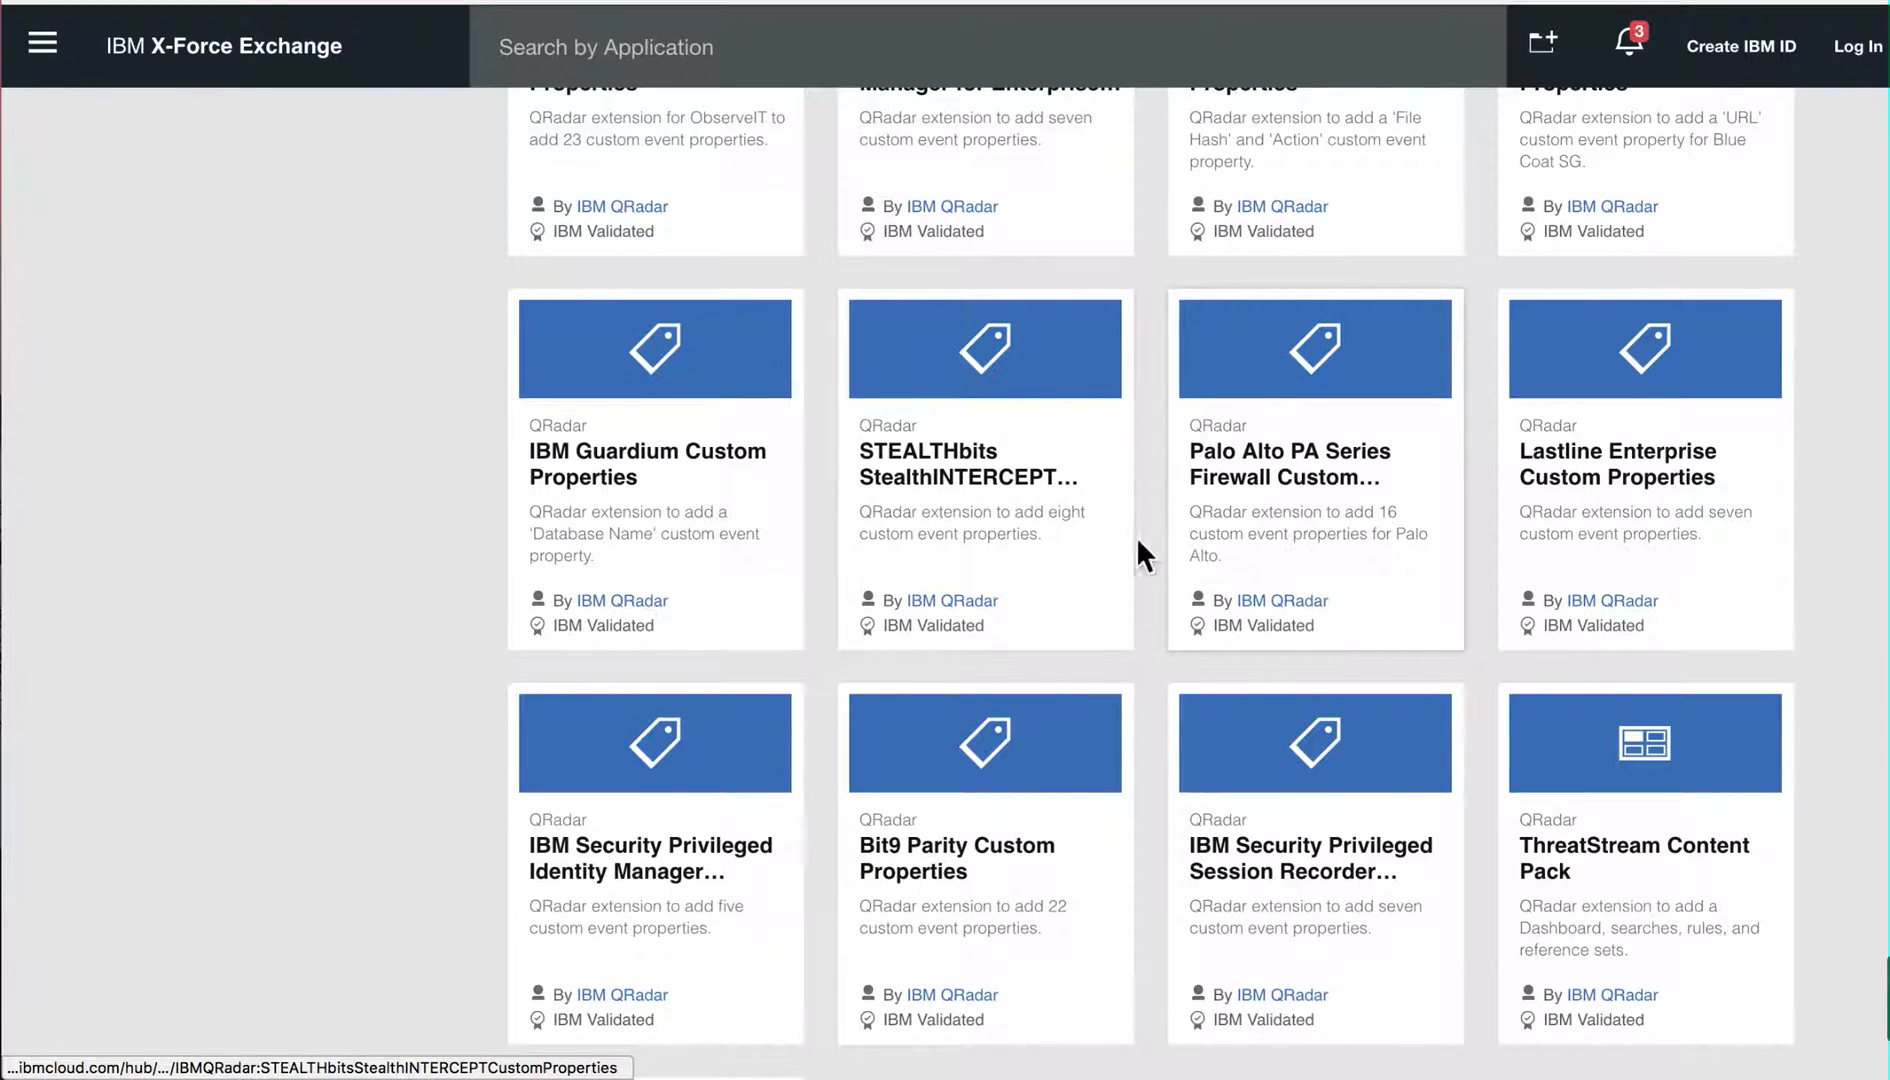
mouse_move(970, 516)
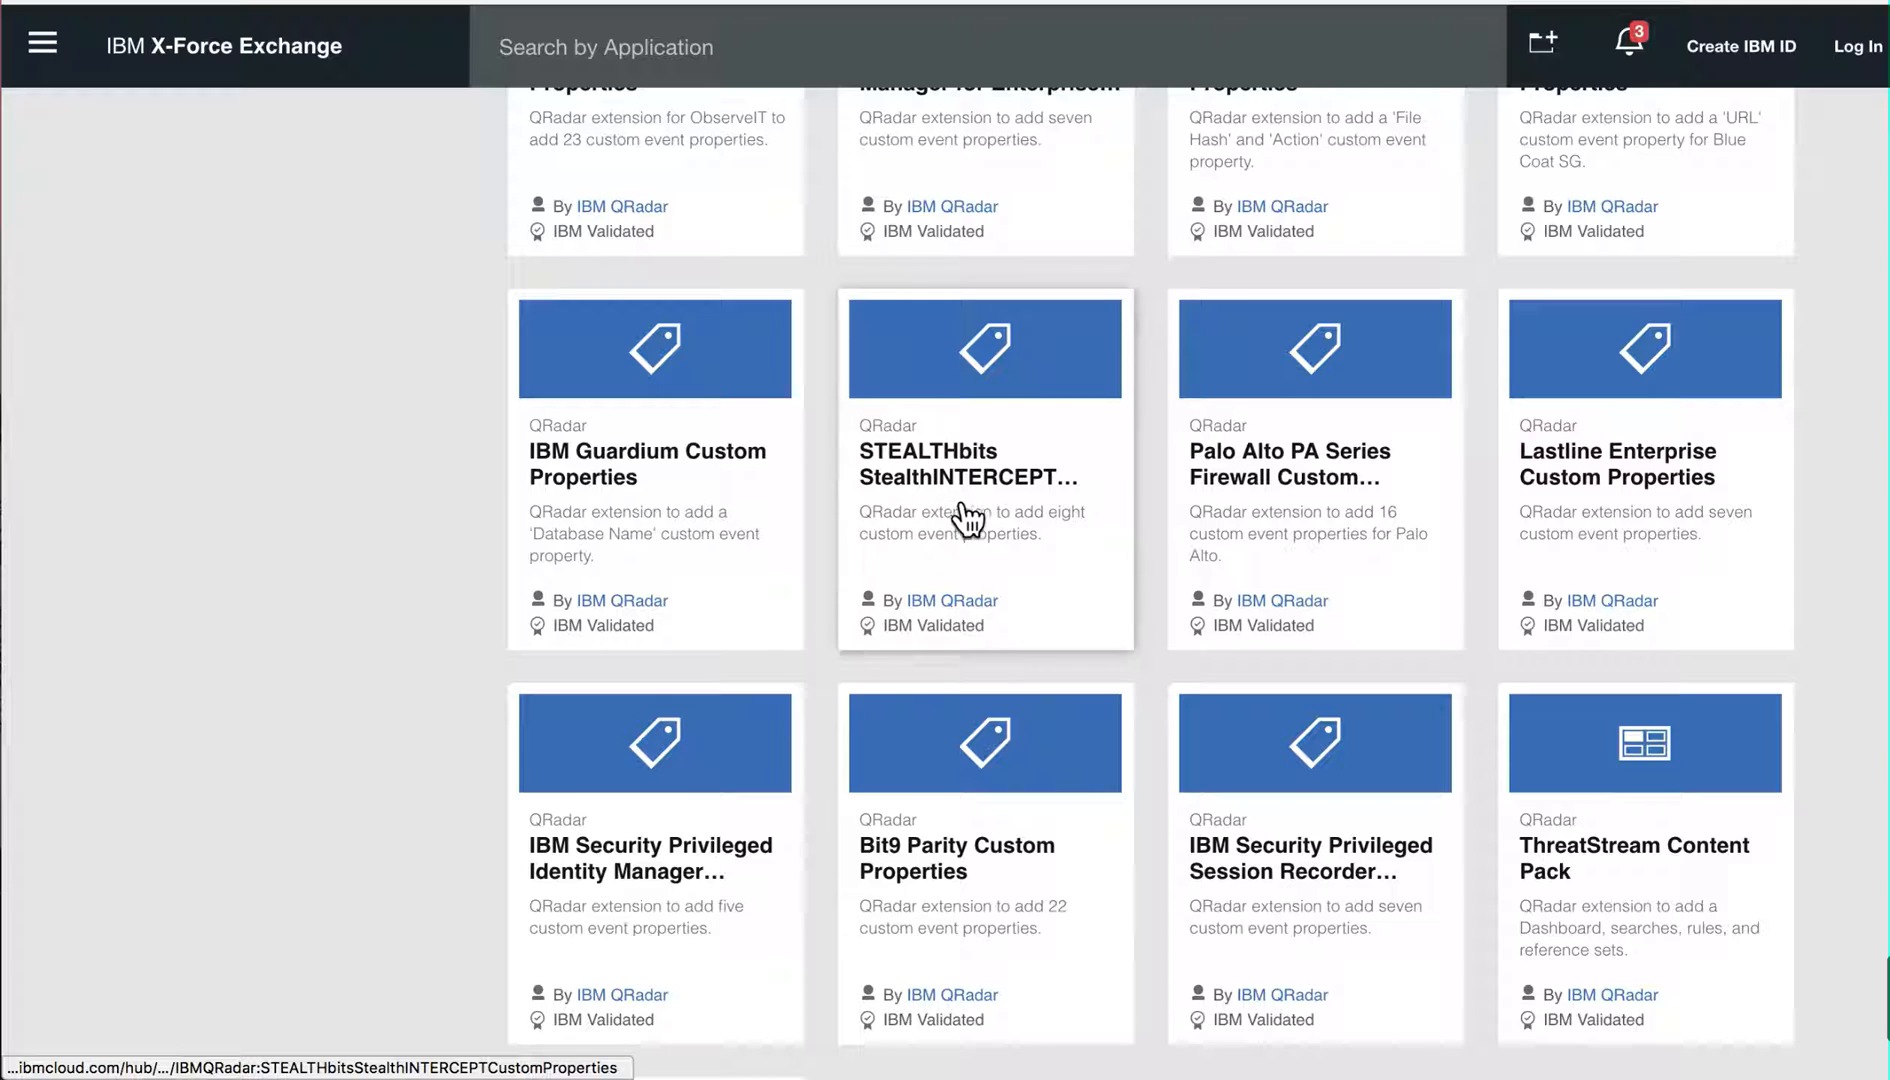
scroll(down, 3)
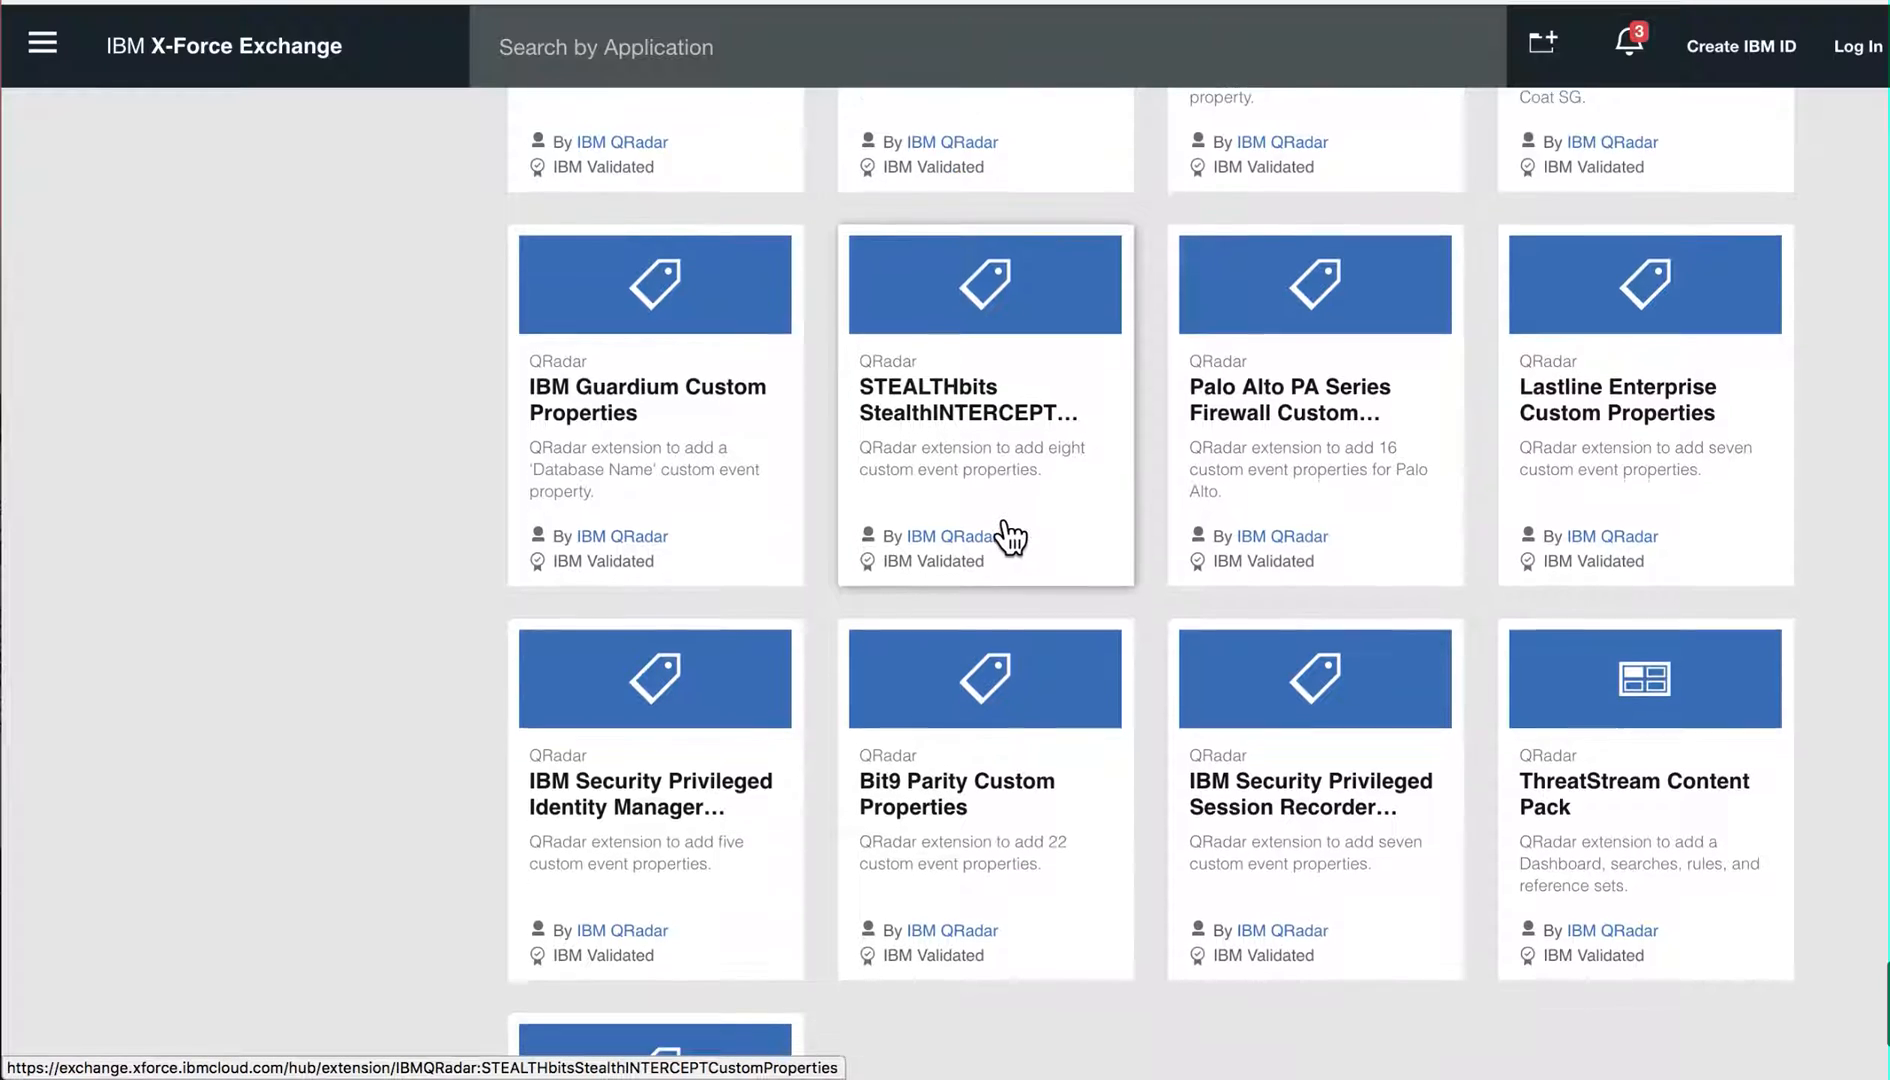
scroll(down, 3)
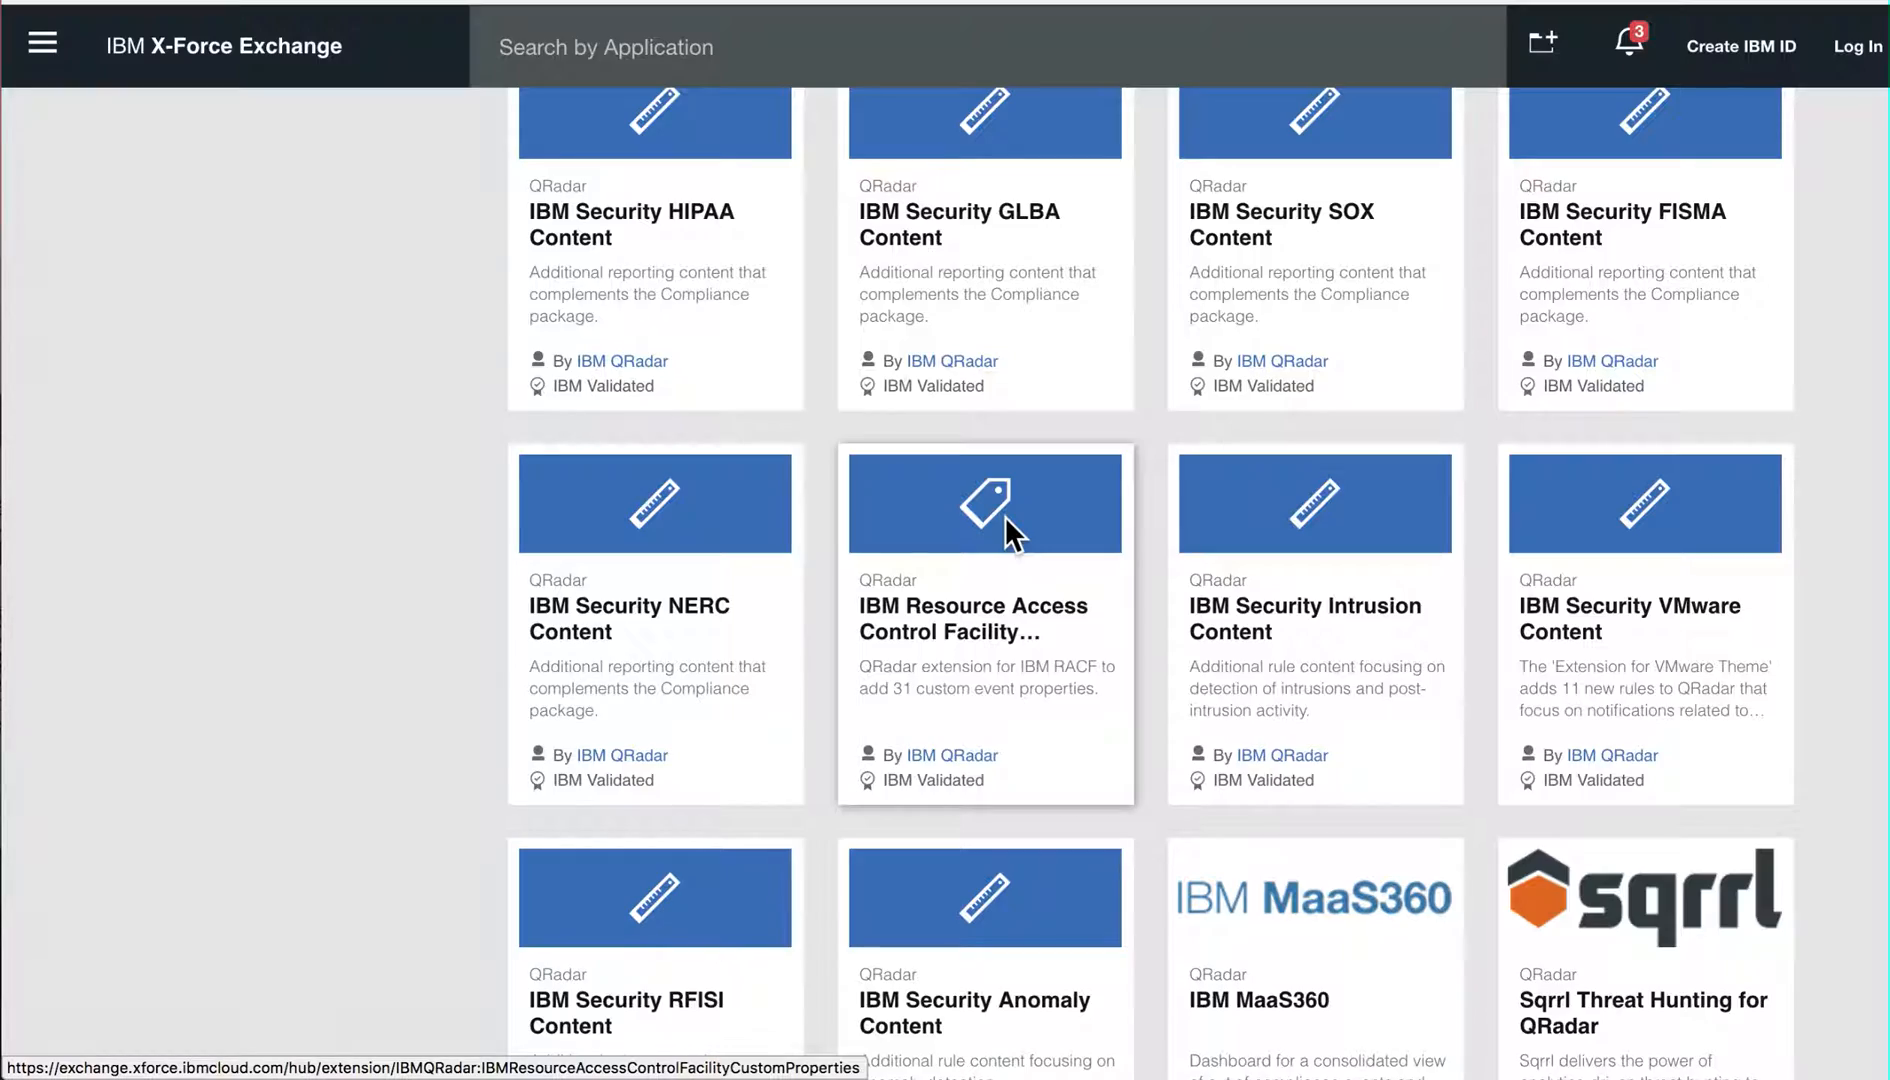
scroll(up, 3)
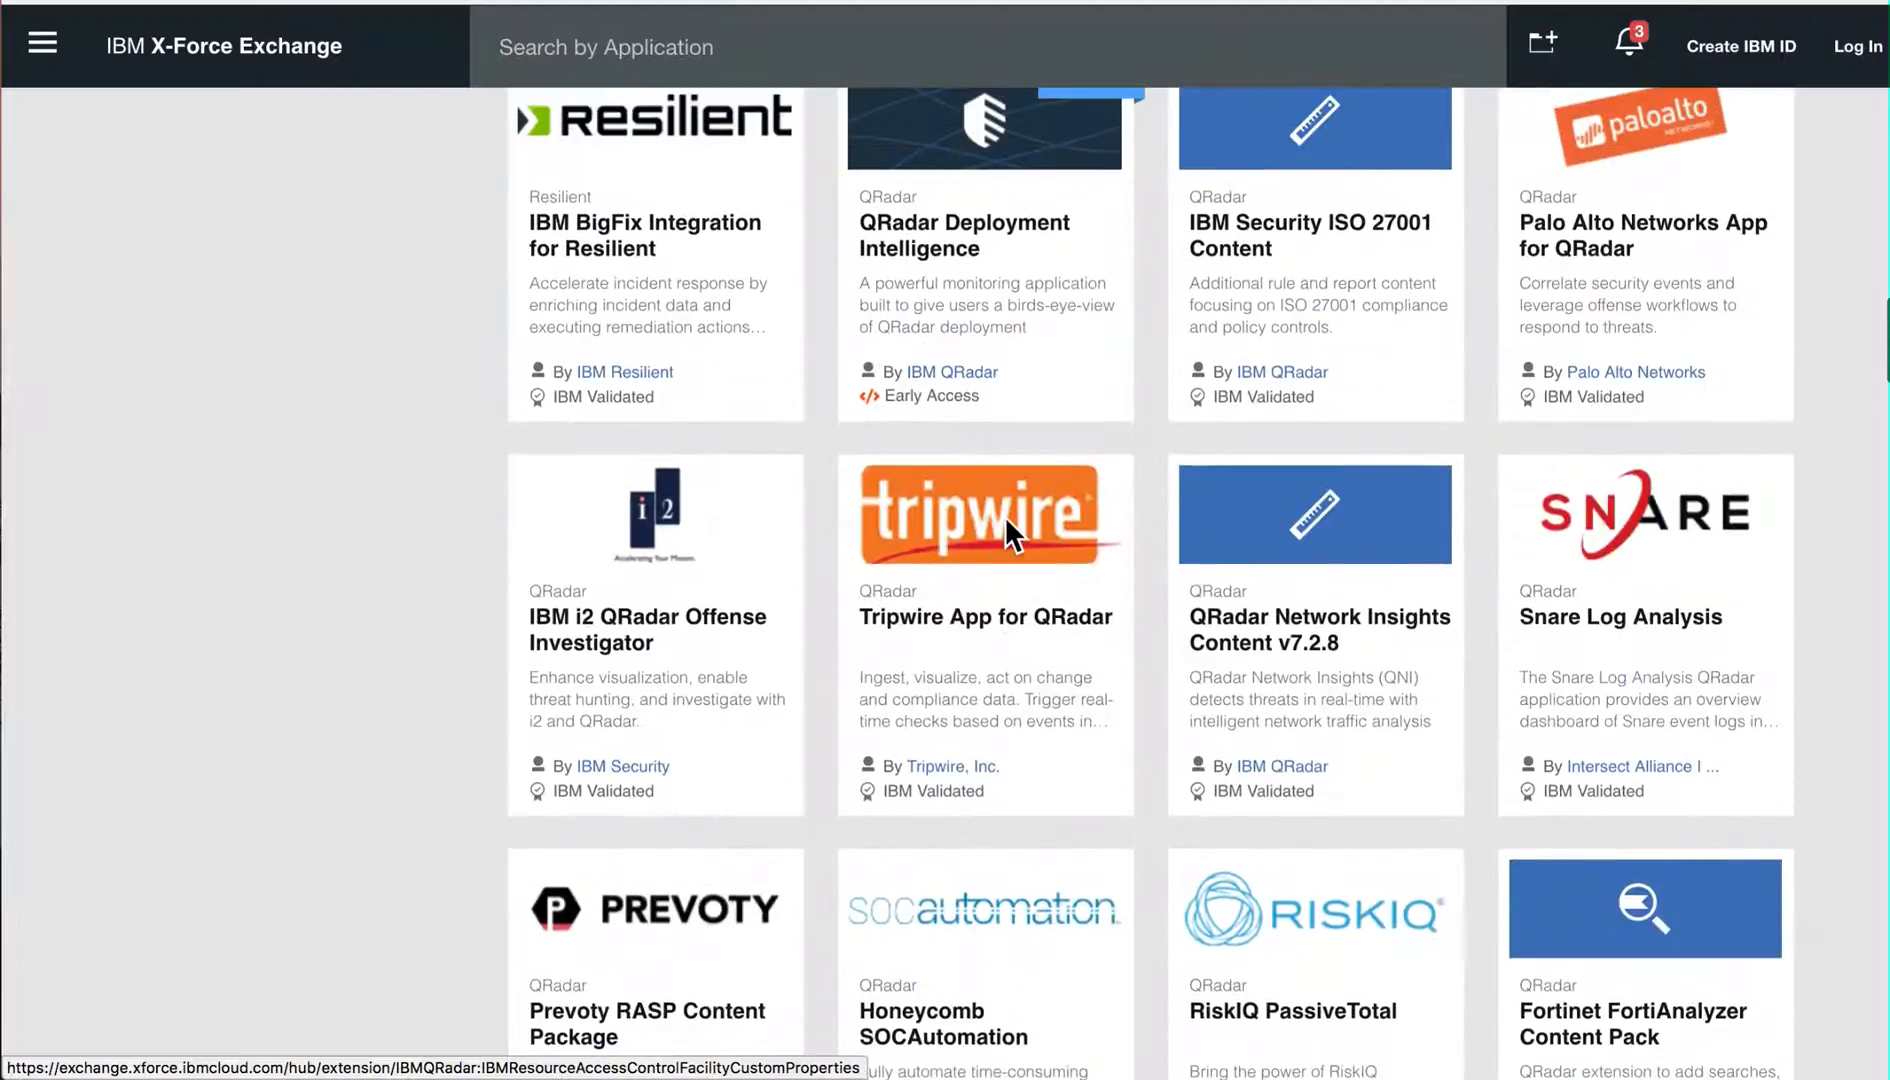
scroll(up, 3)
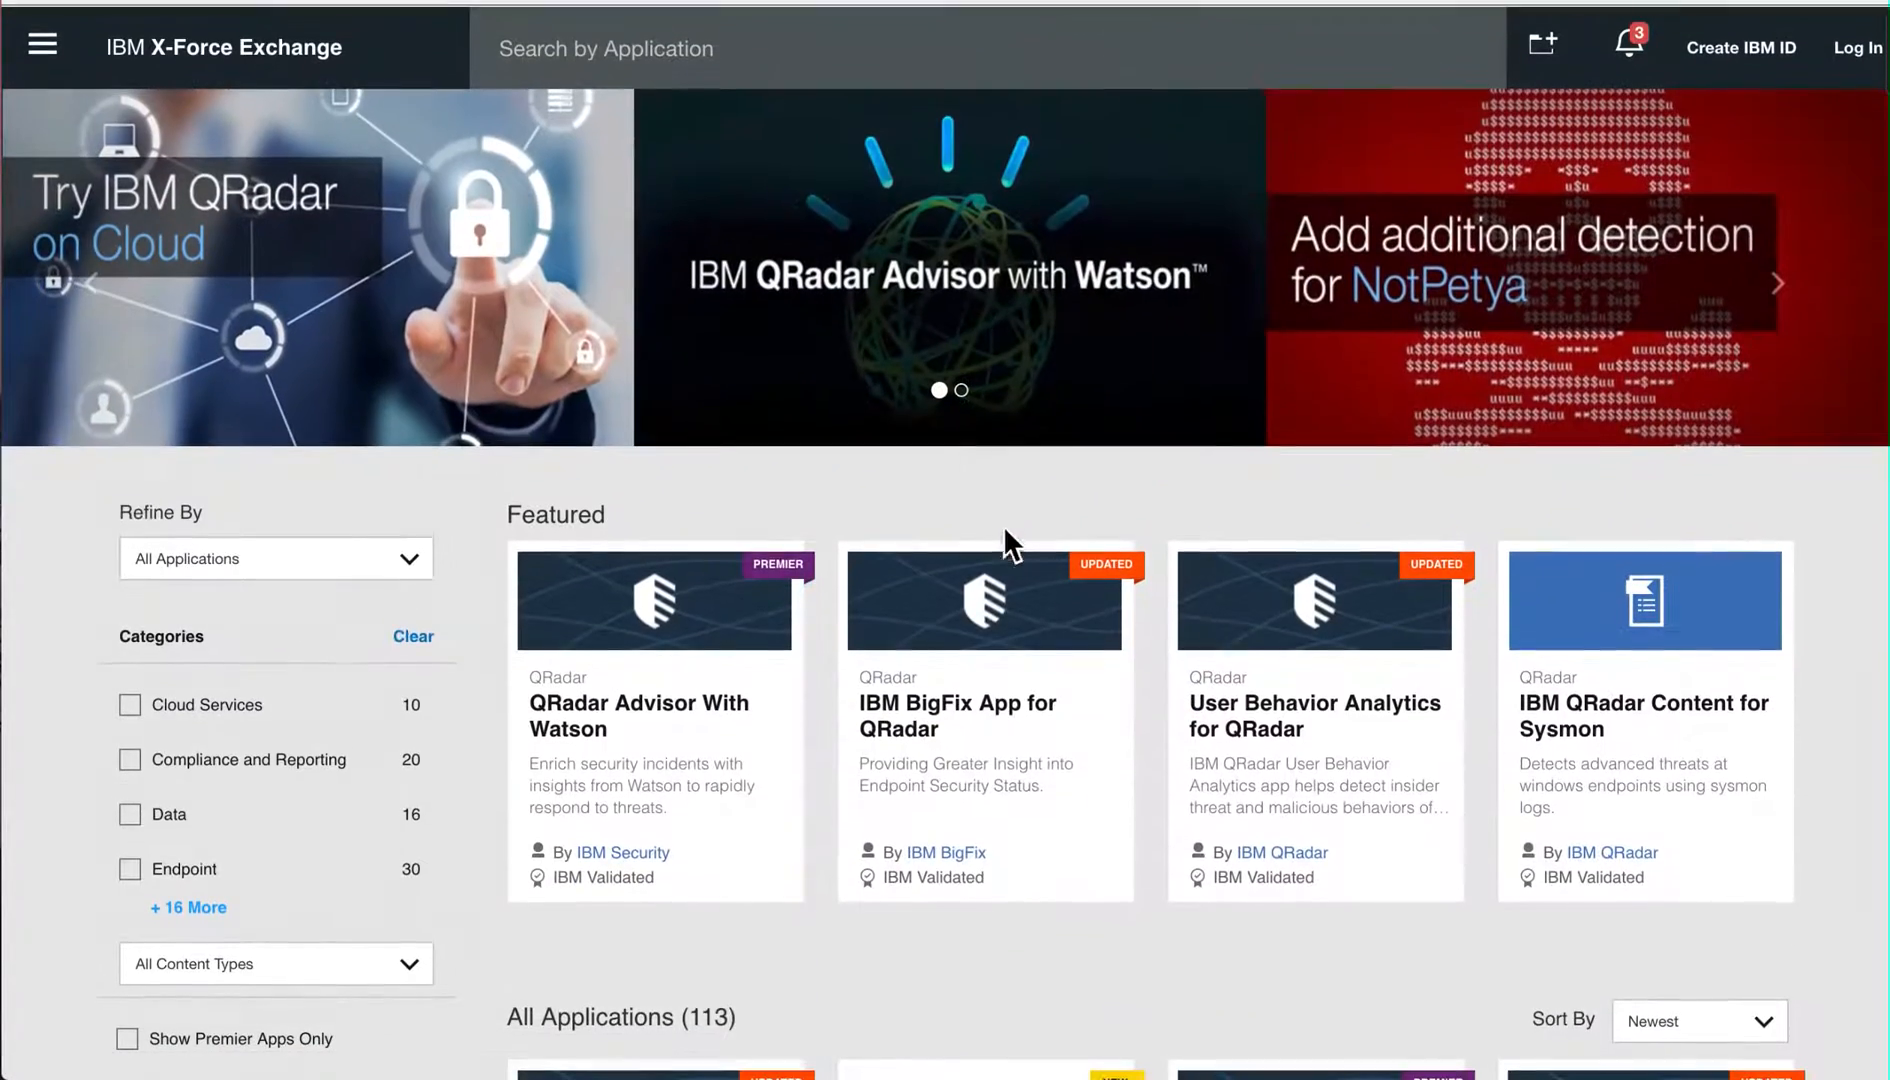
mouse_move(984, 766)
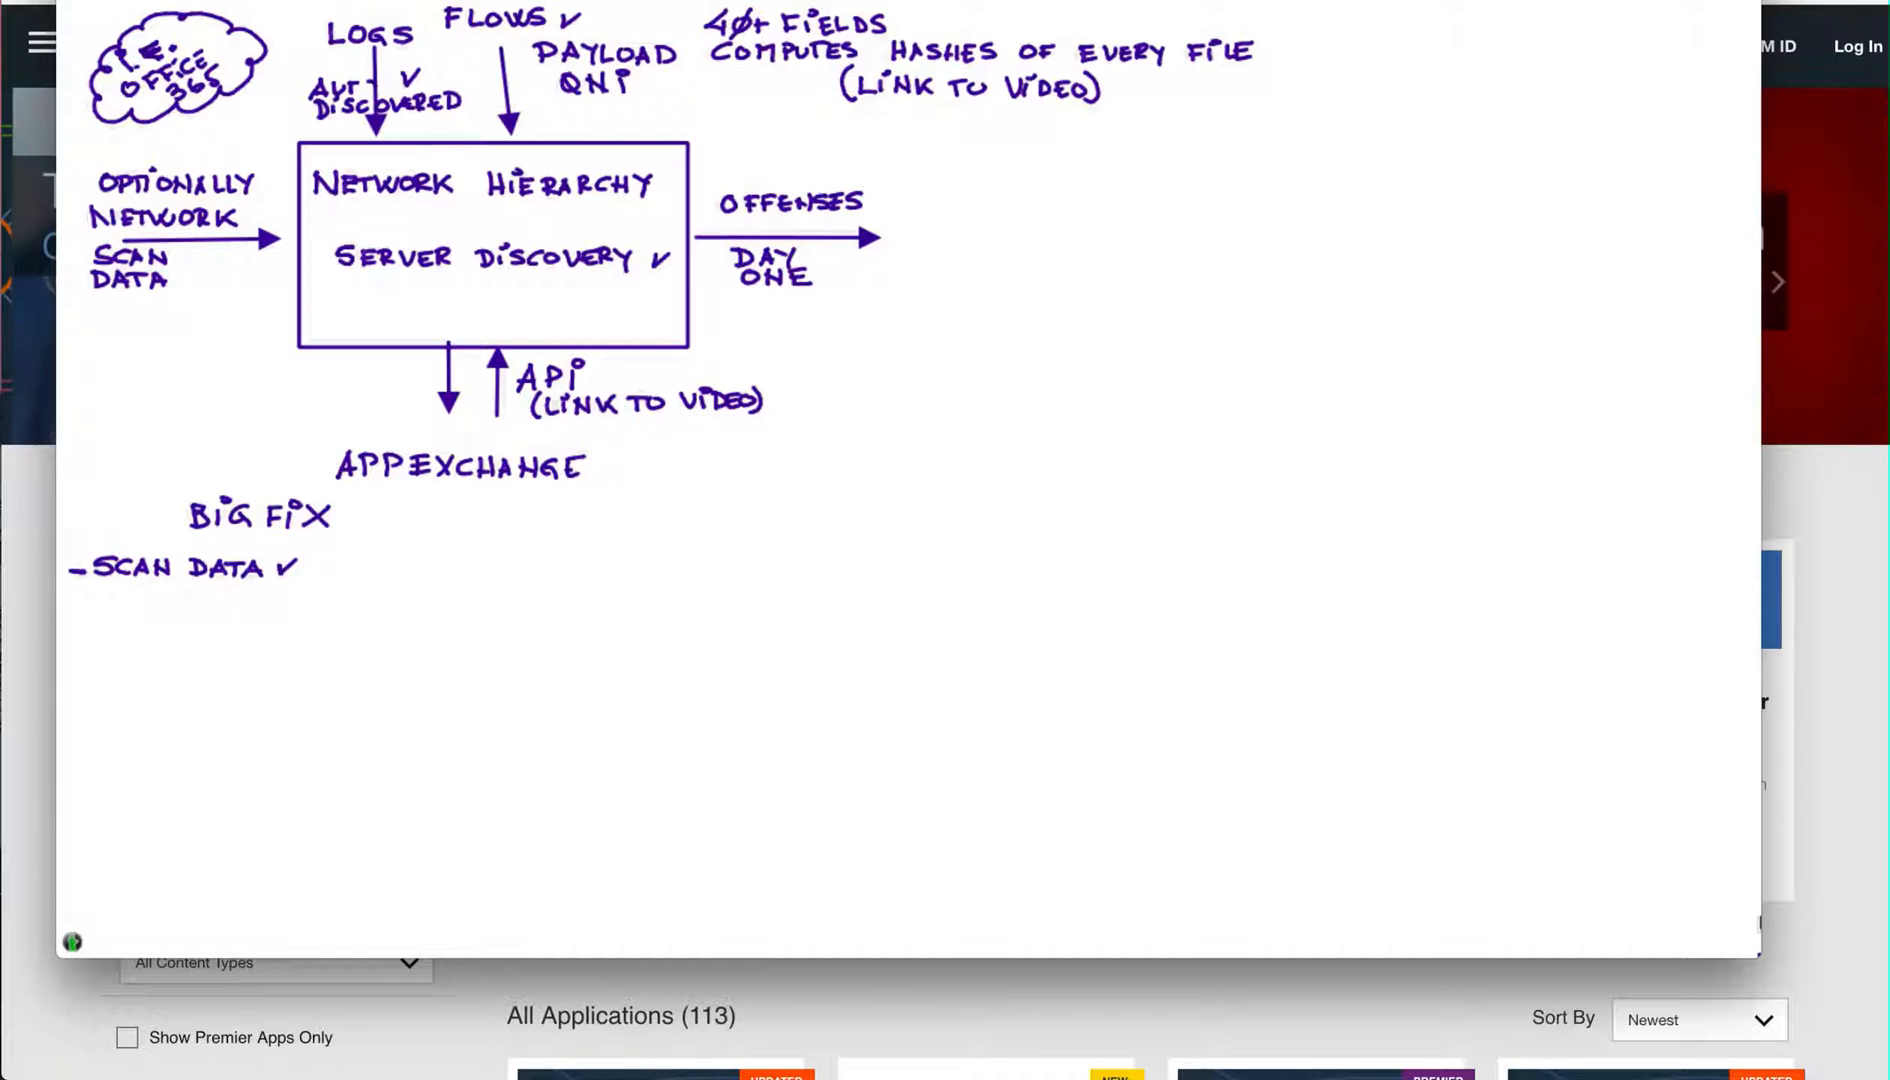
- Add the bullet -FULL VISUAL beneath -SCAN DATA under BIG FIX
text(-F)
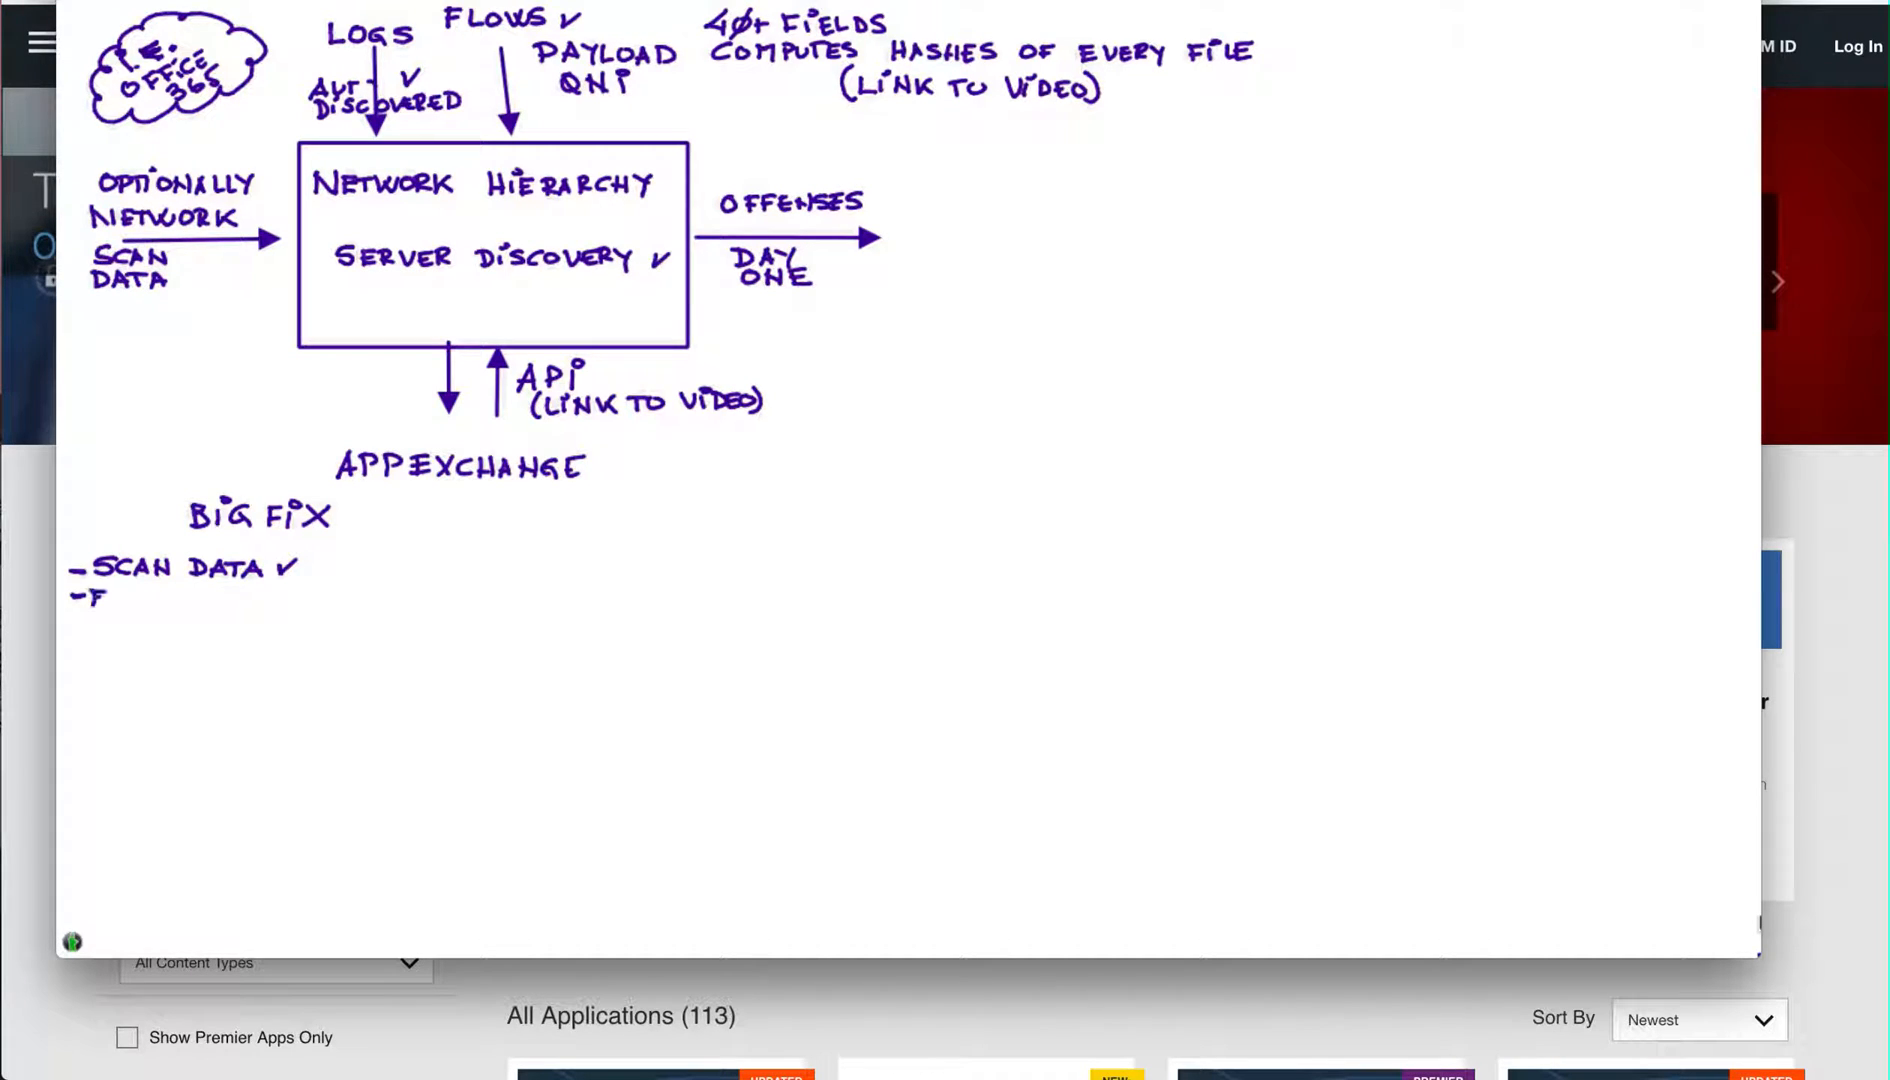
text(ULL VISUA)
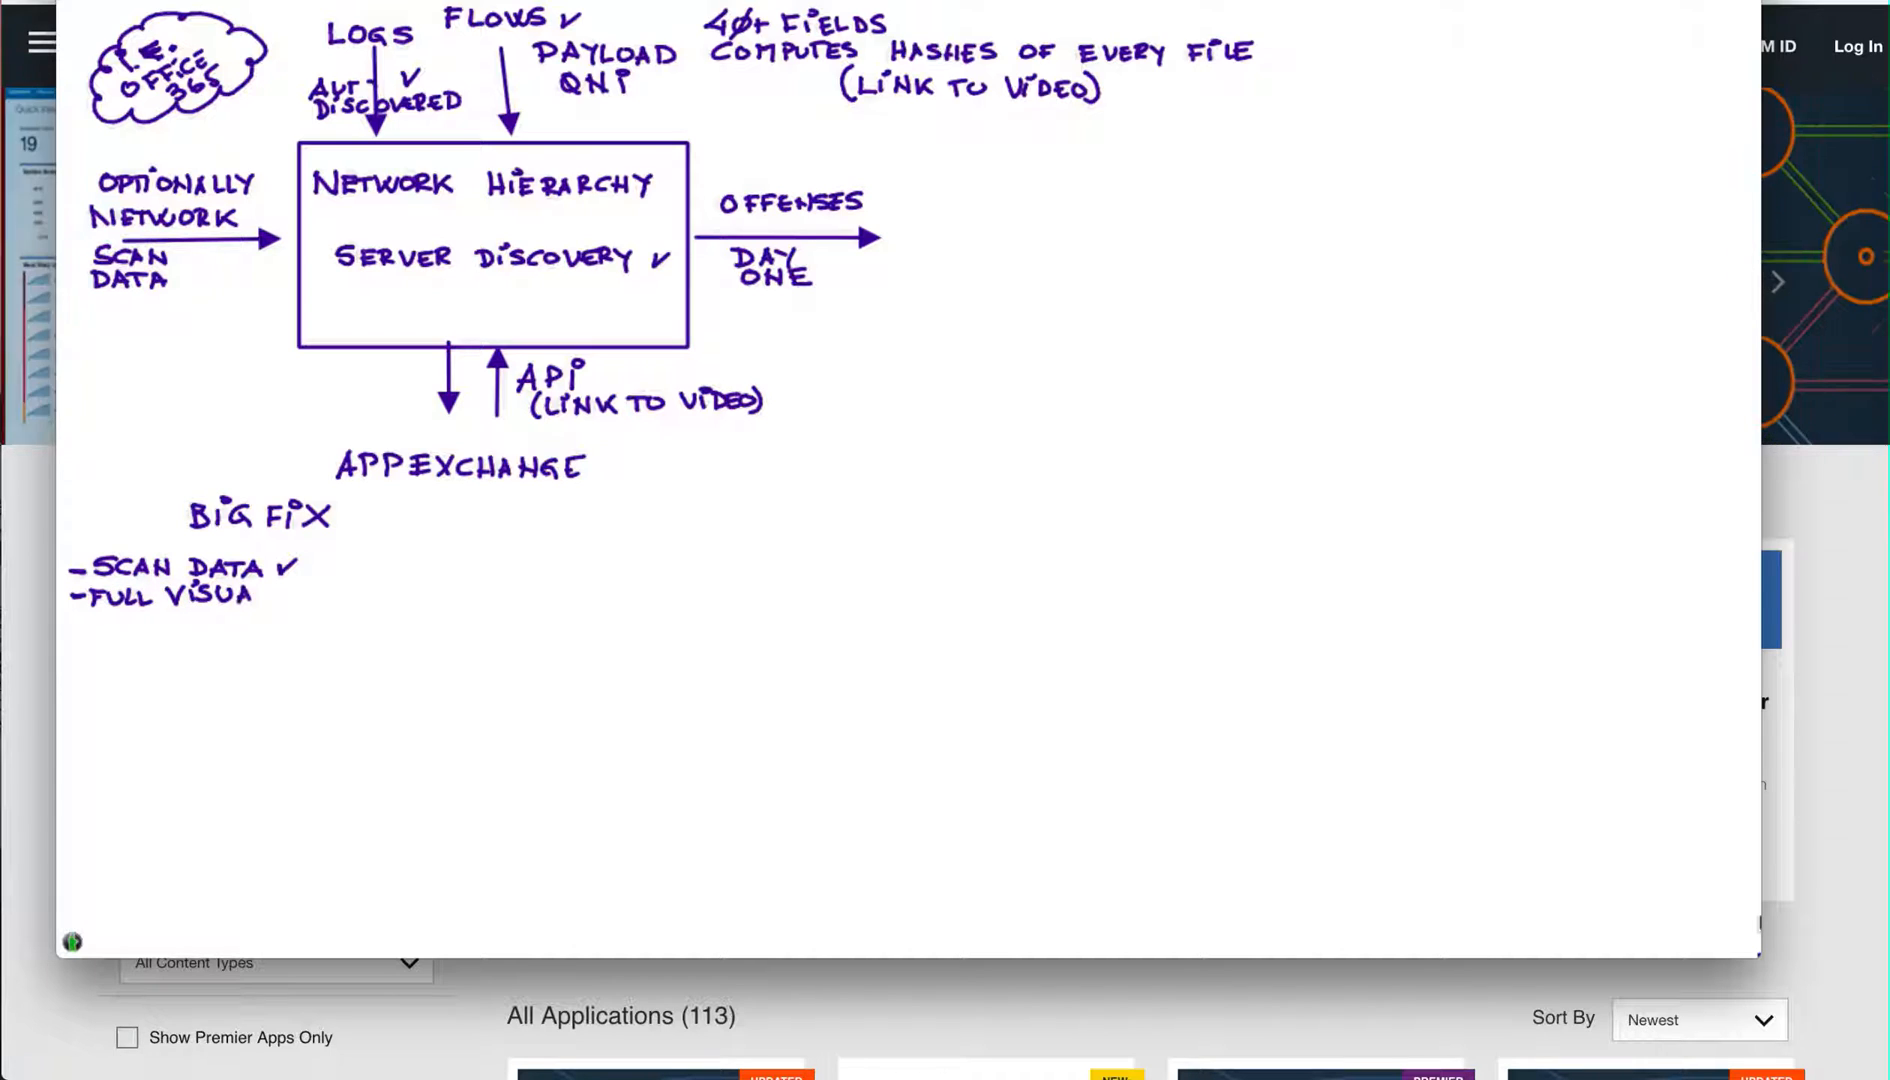
text(L)
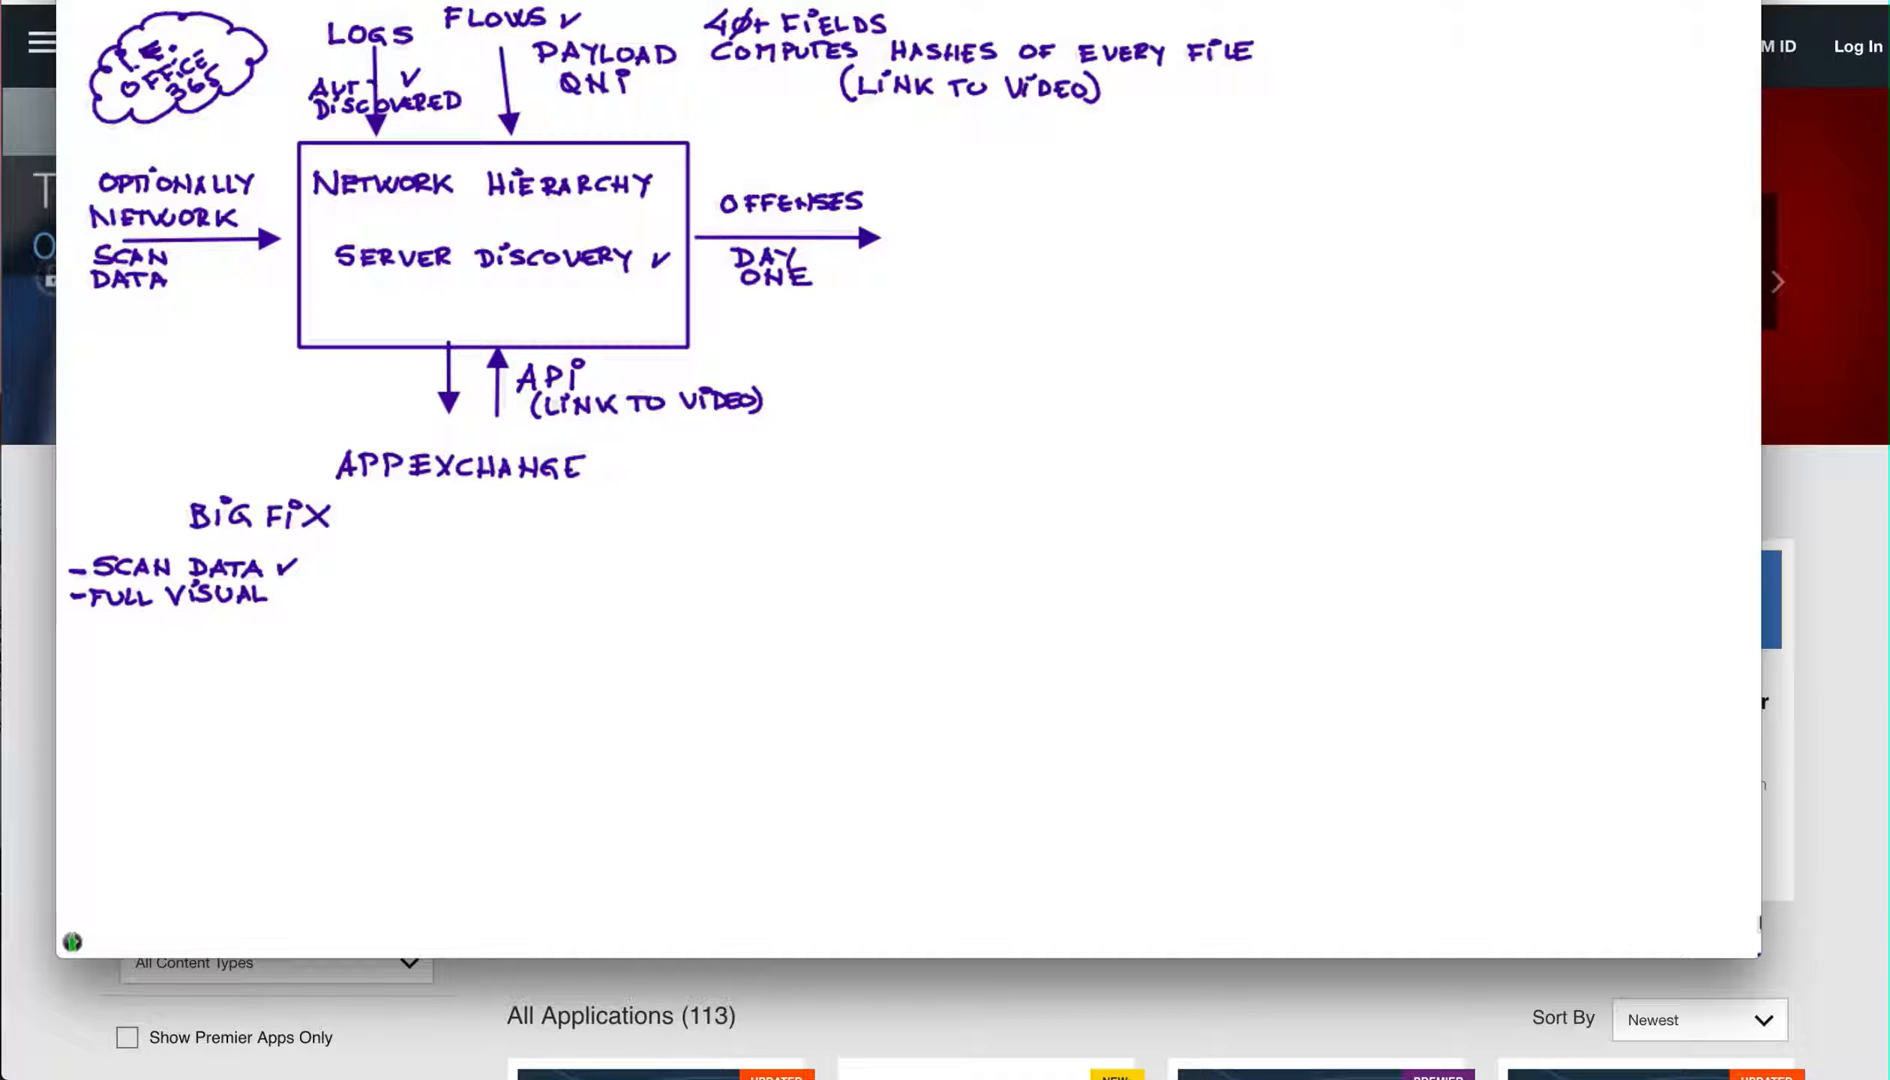
- Add HASH as a new note line below the BigFix bullets
click(110, 688)
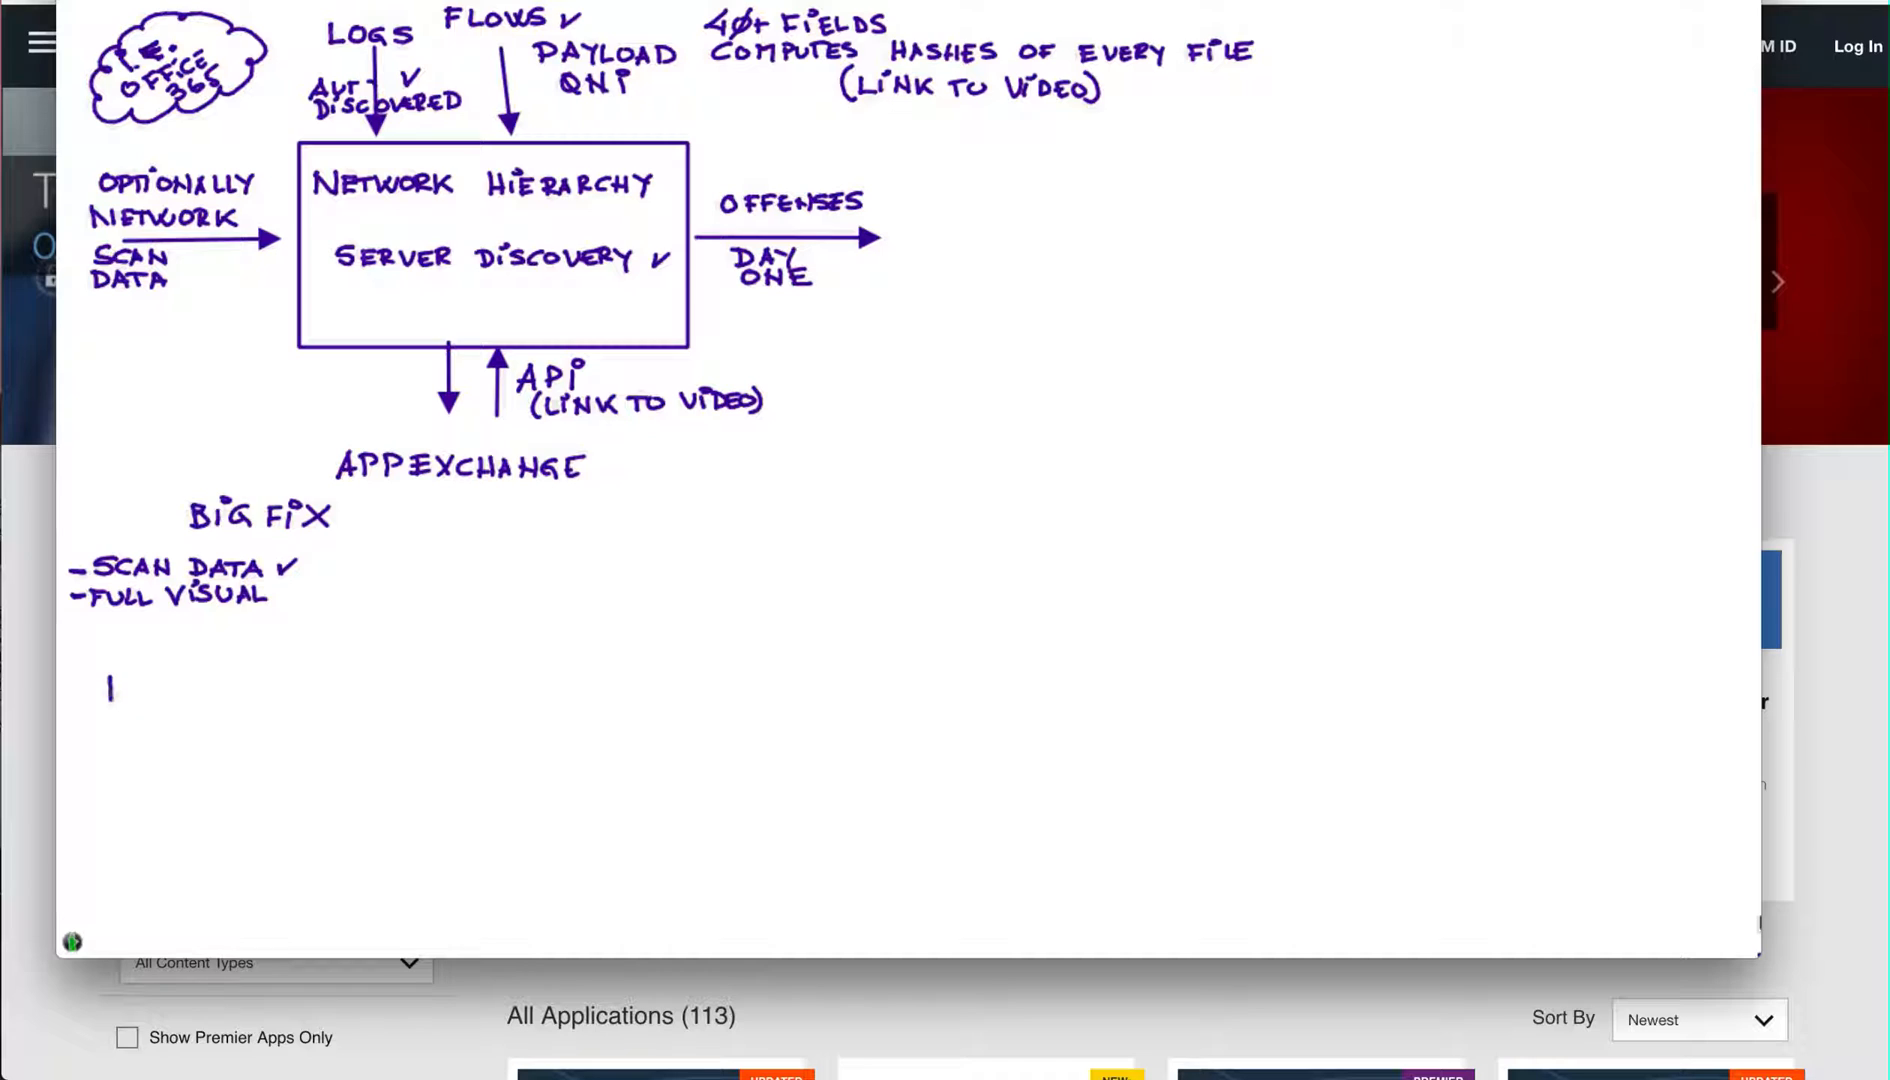
text(HASH)
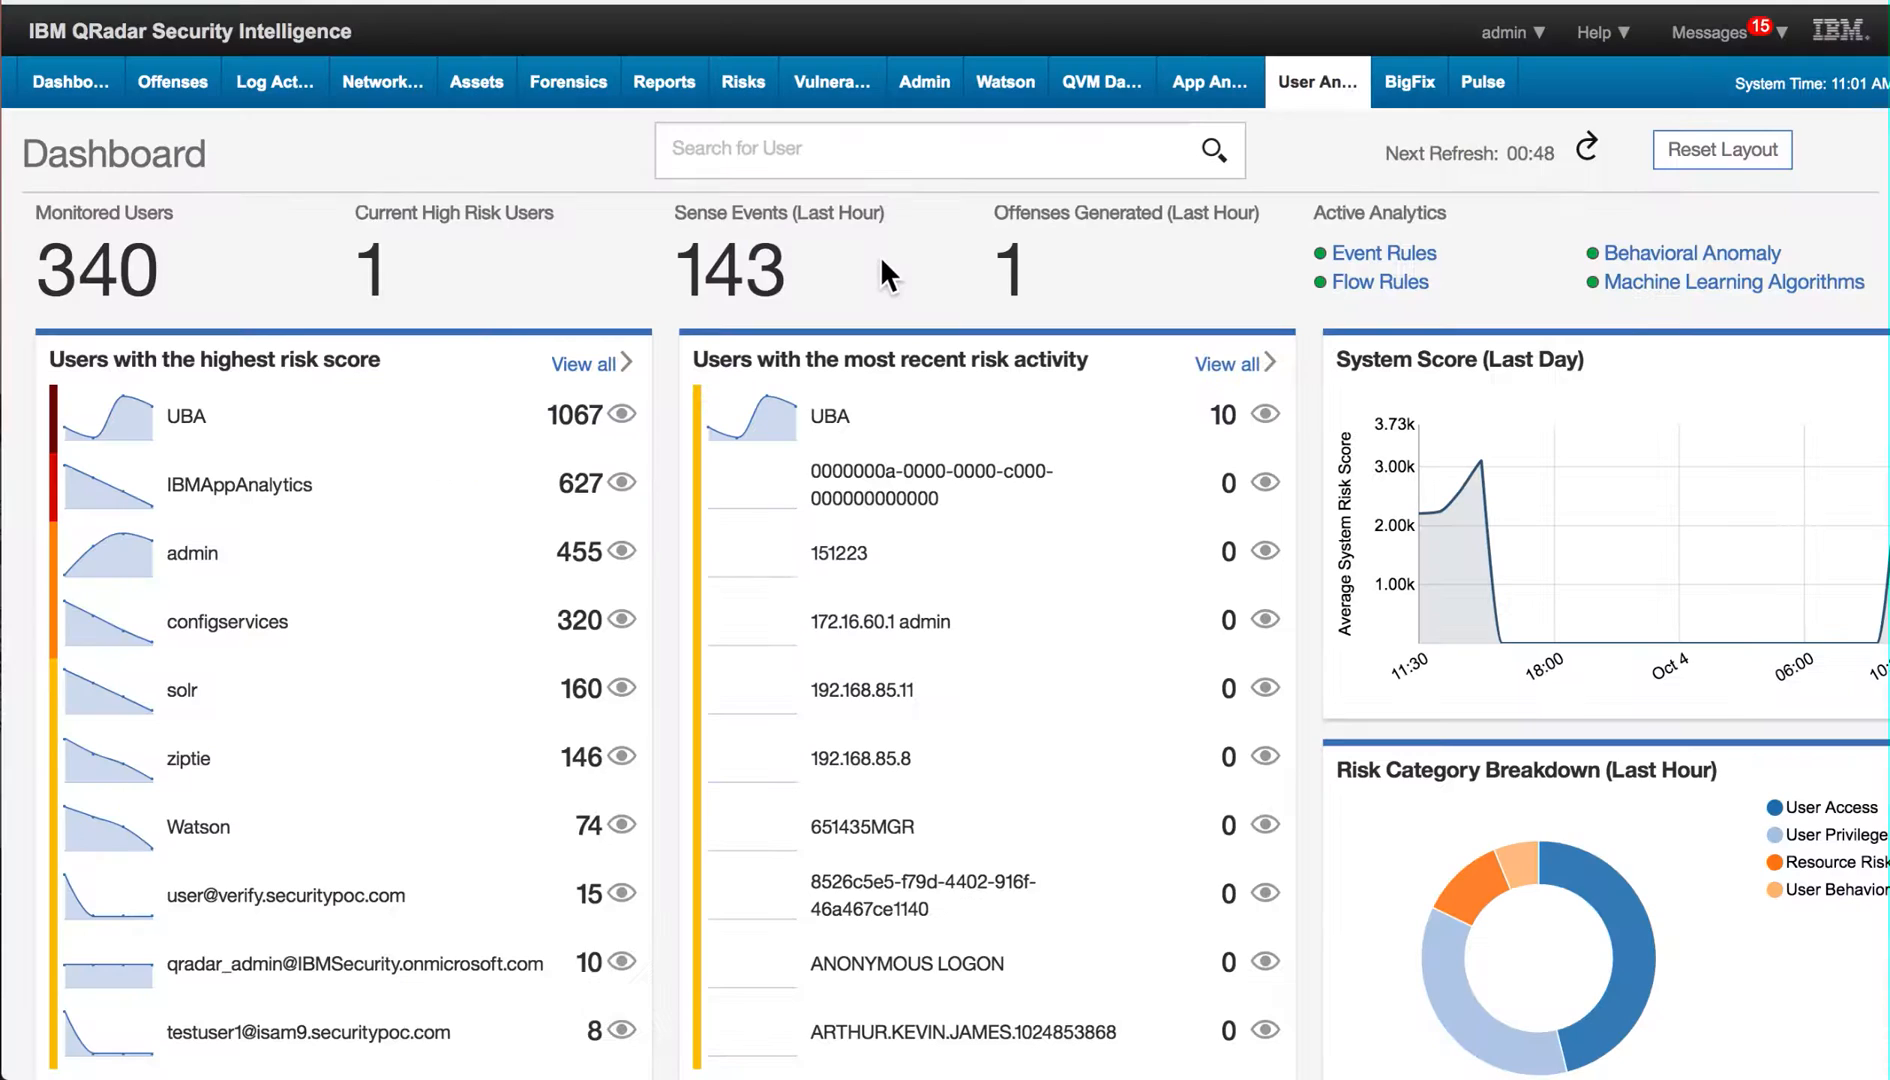
mouse_move(650, 346)
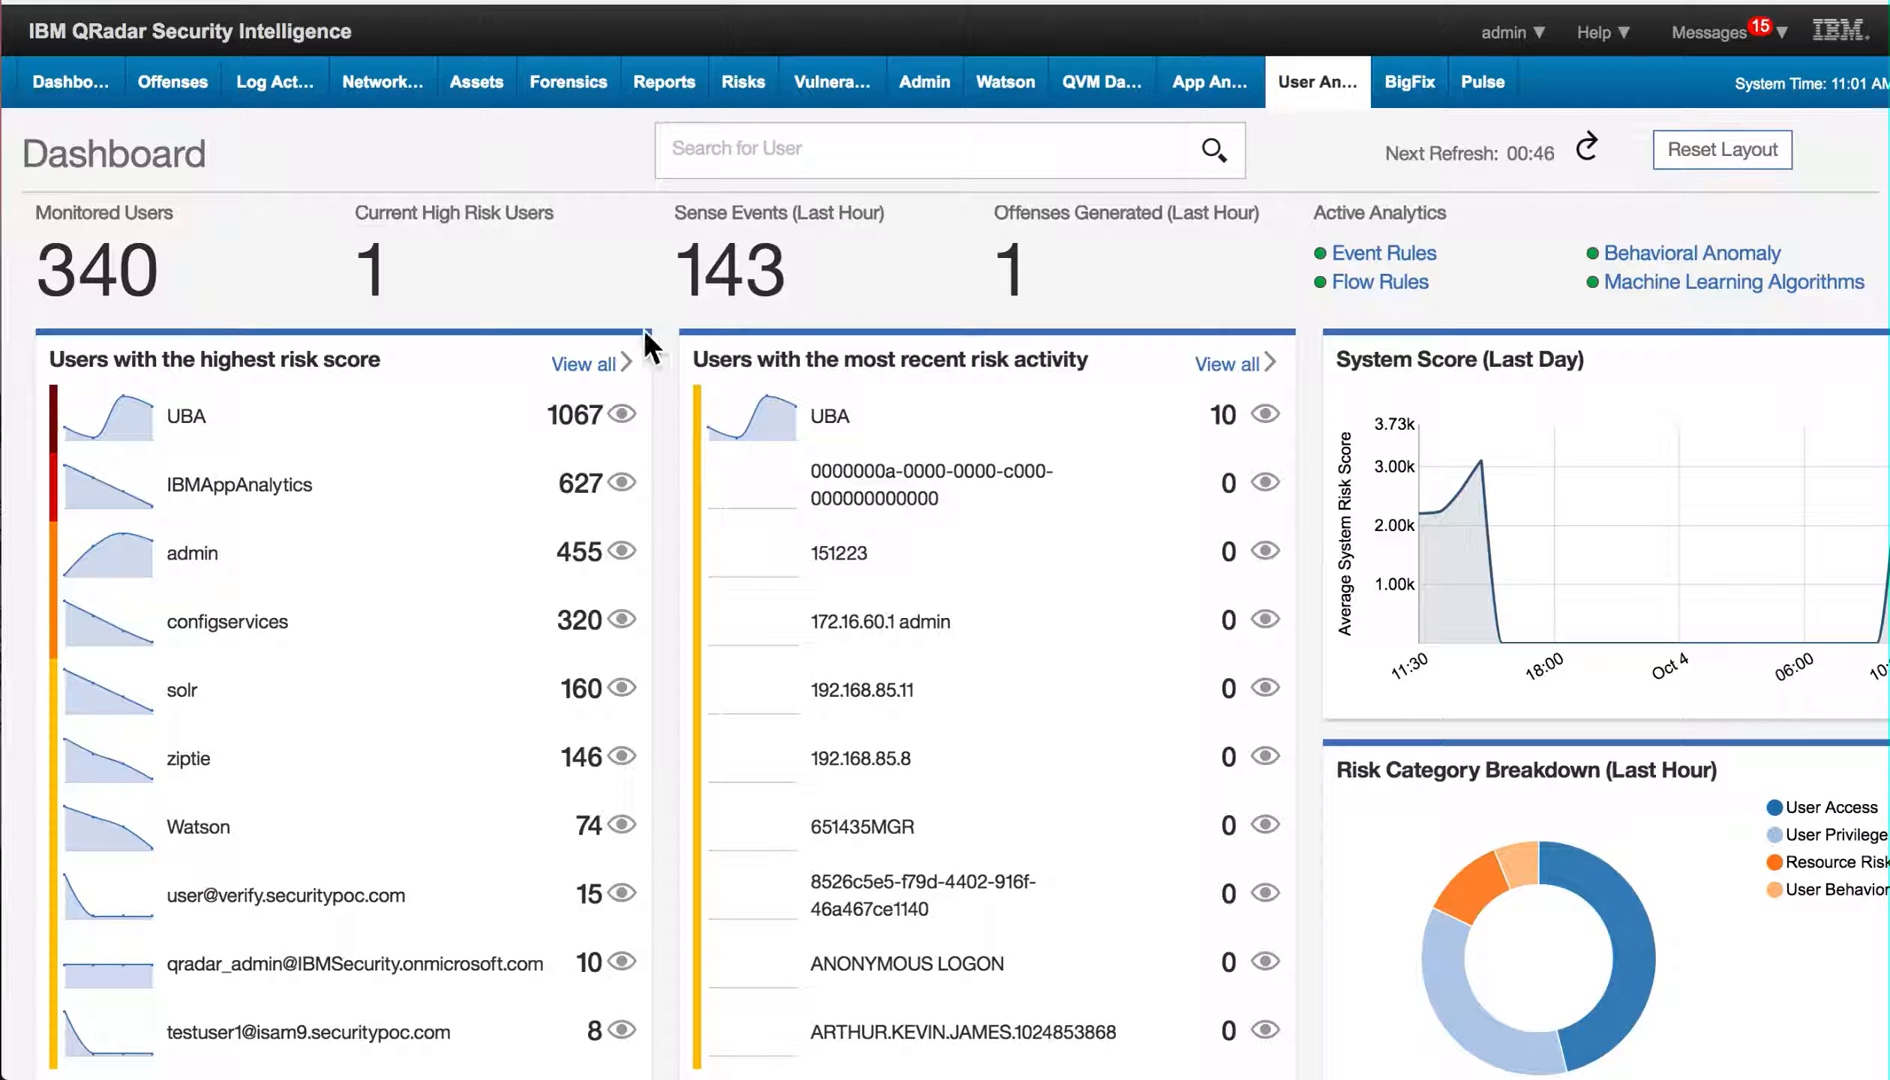
mouse_move(958, 418)
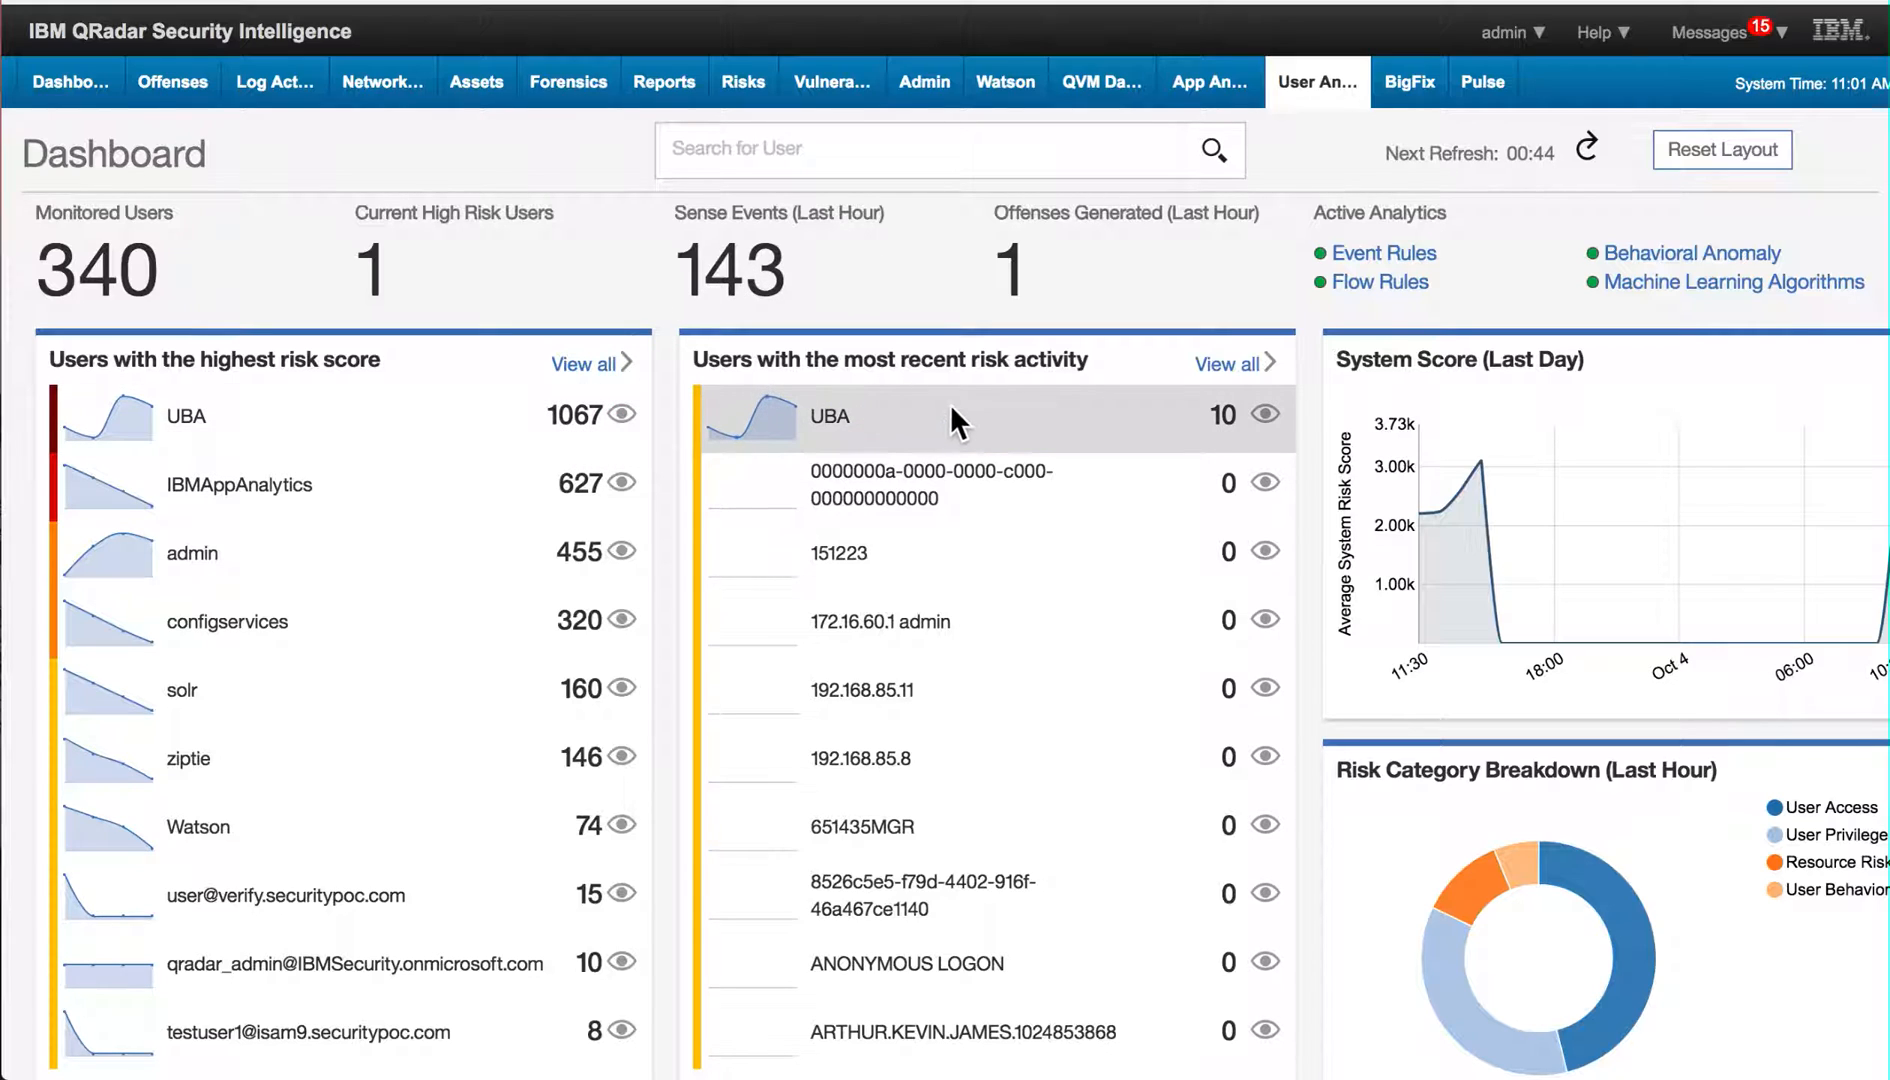
mouse_move(930, 484)
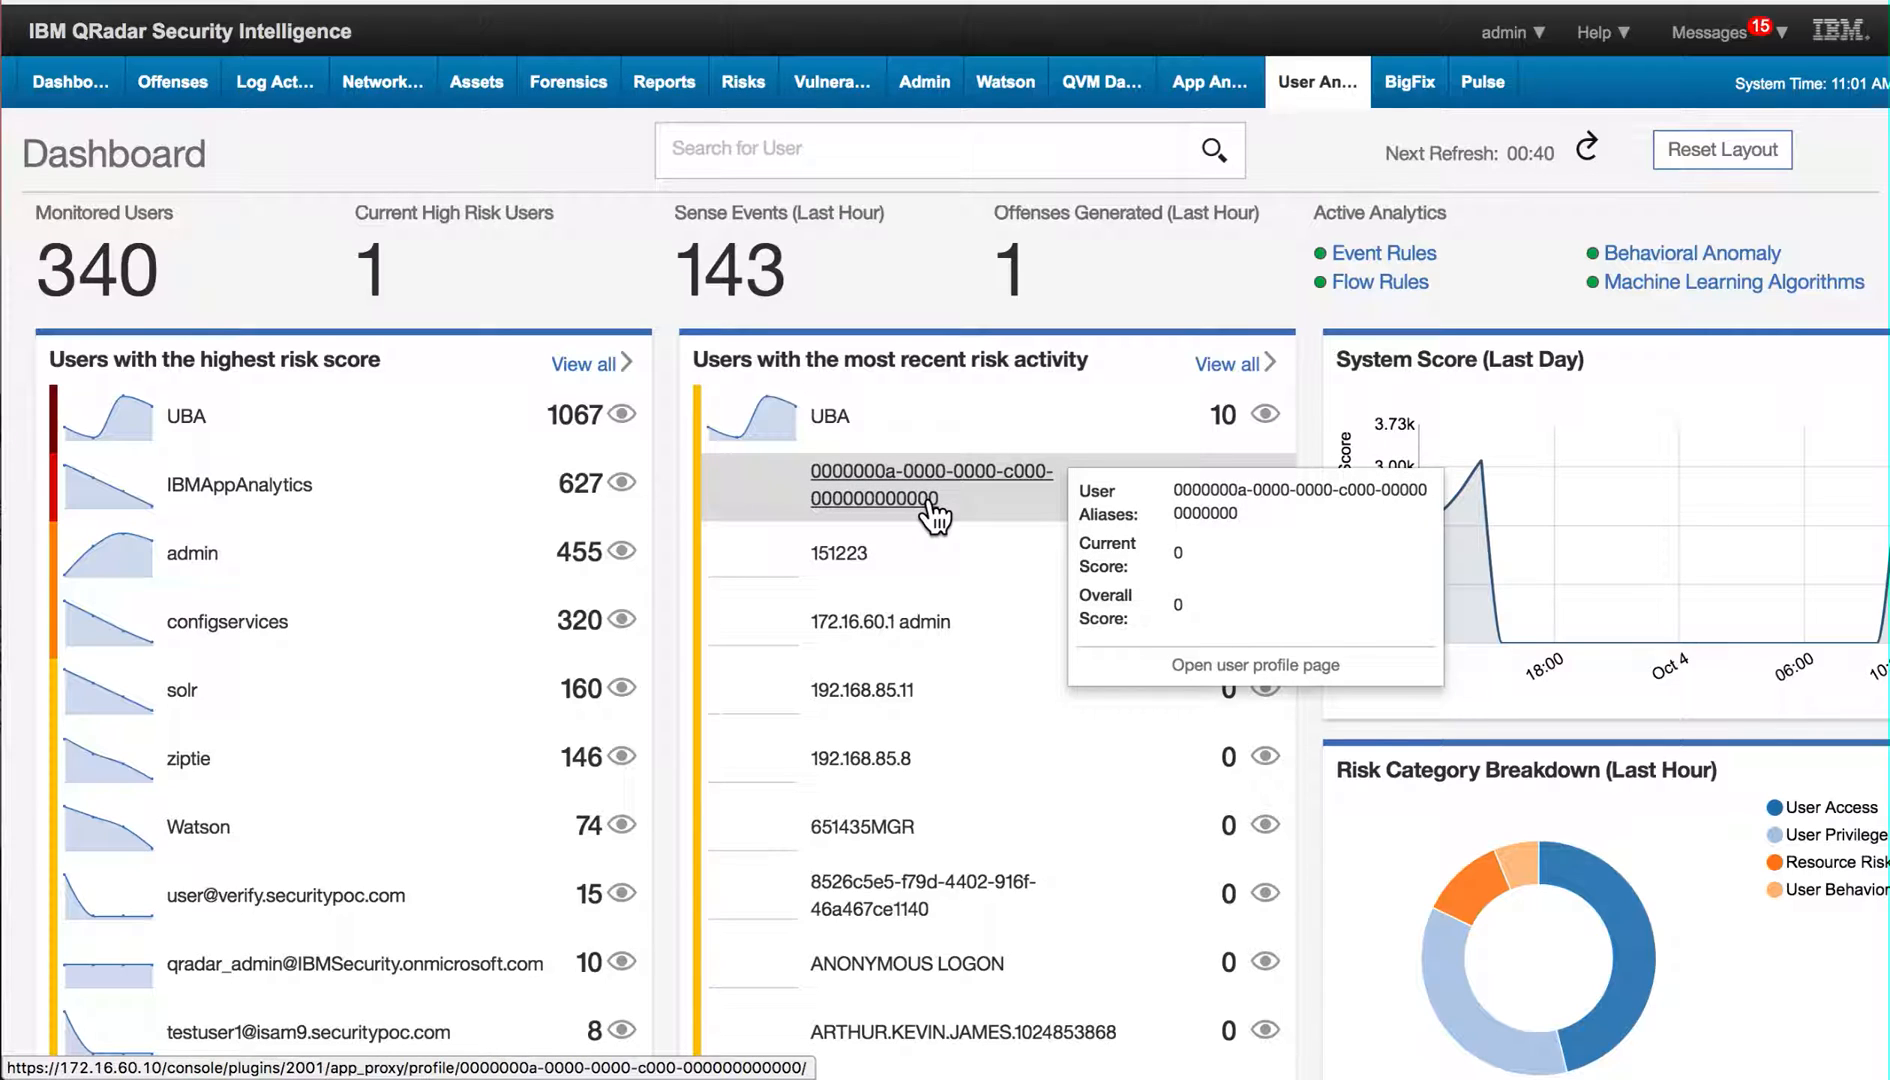
mouse_move(1088, 640)
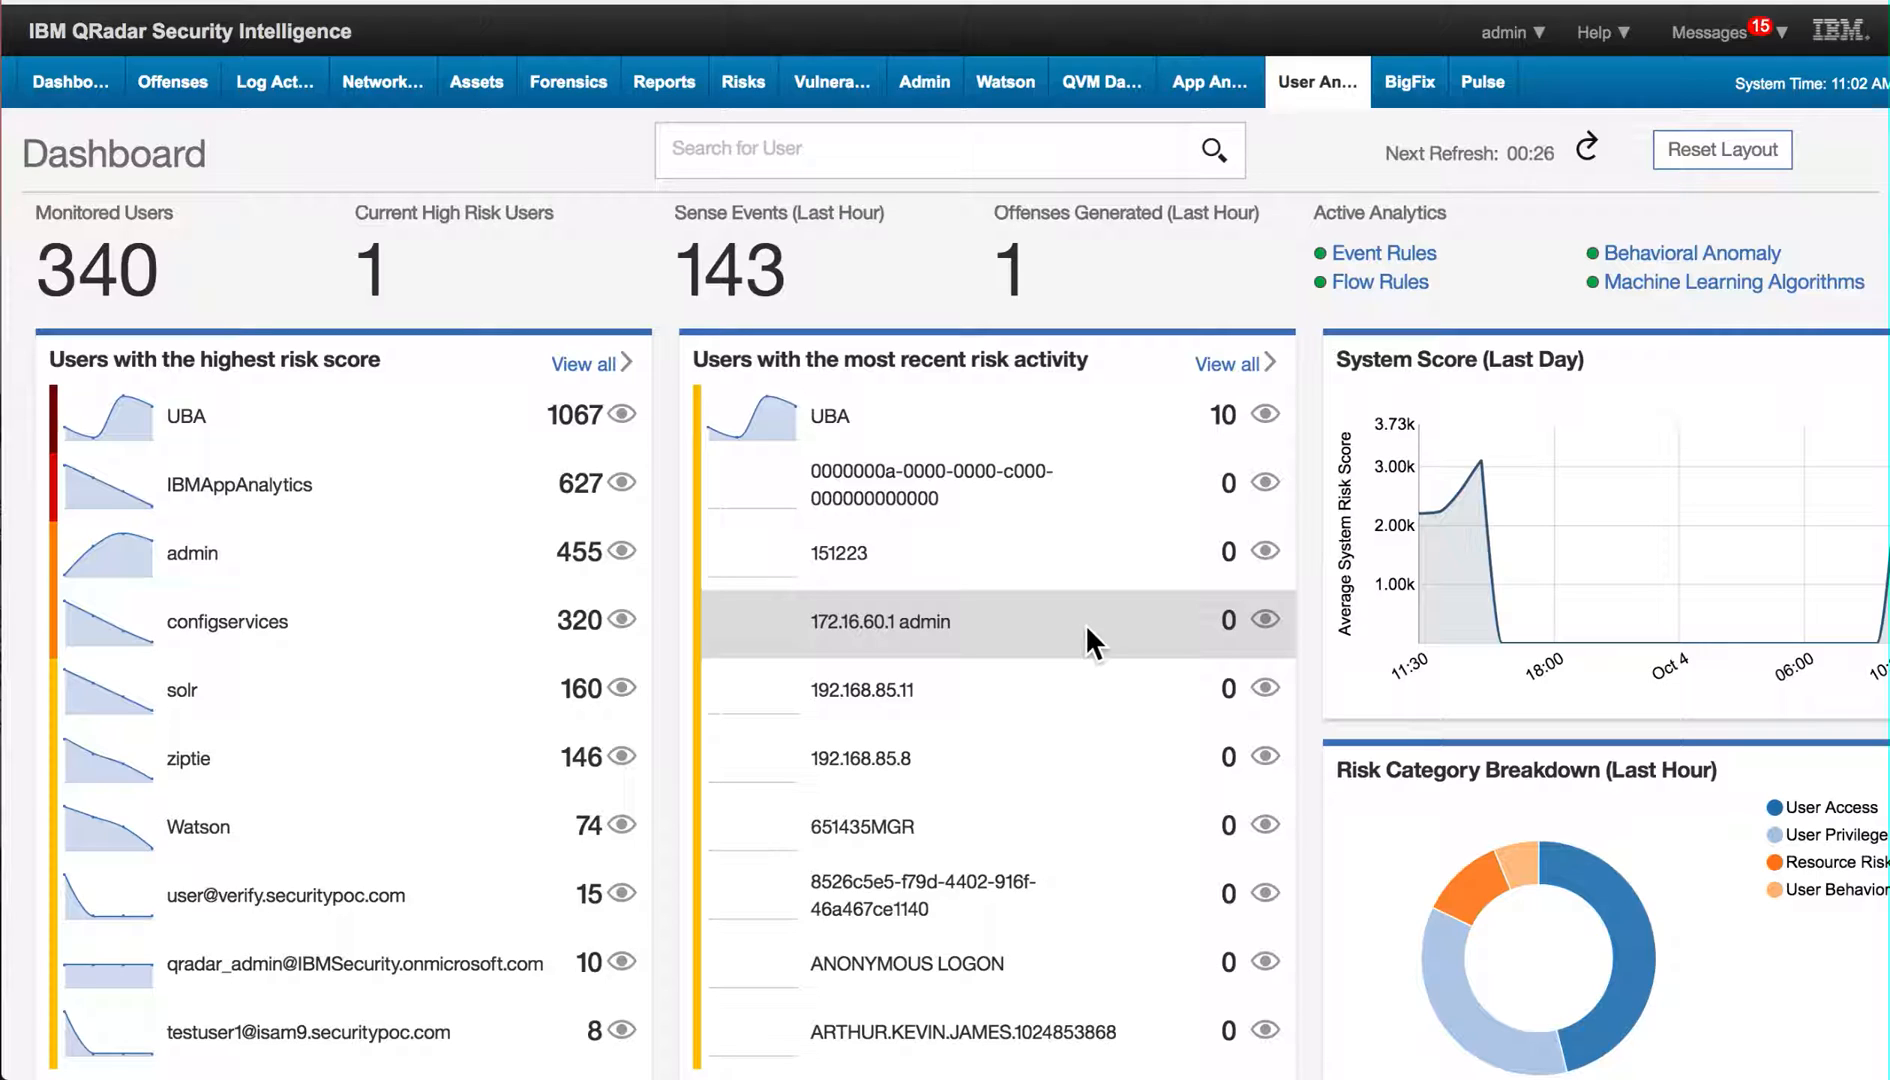
mouse_move(1660, 328)
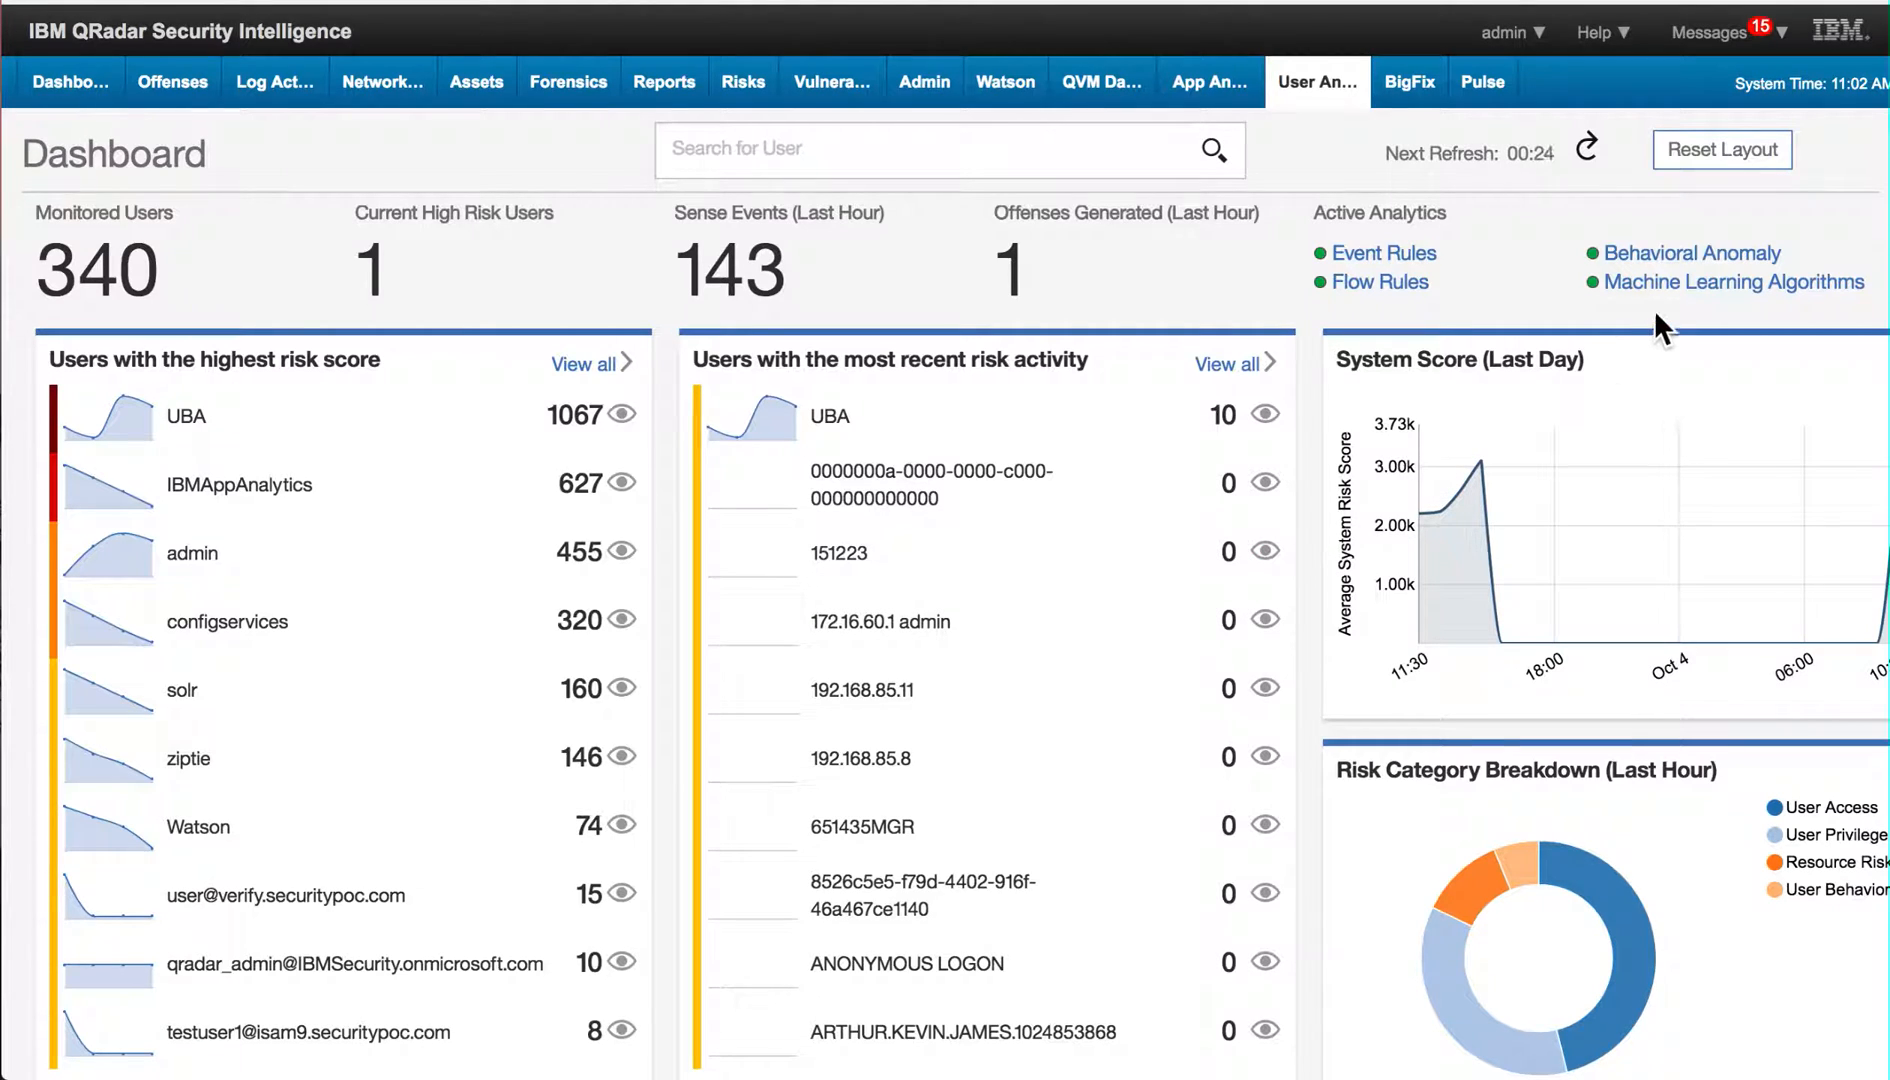
mouse_move(1722, 314)
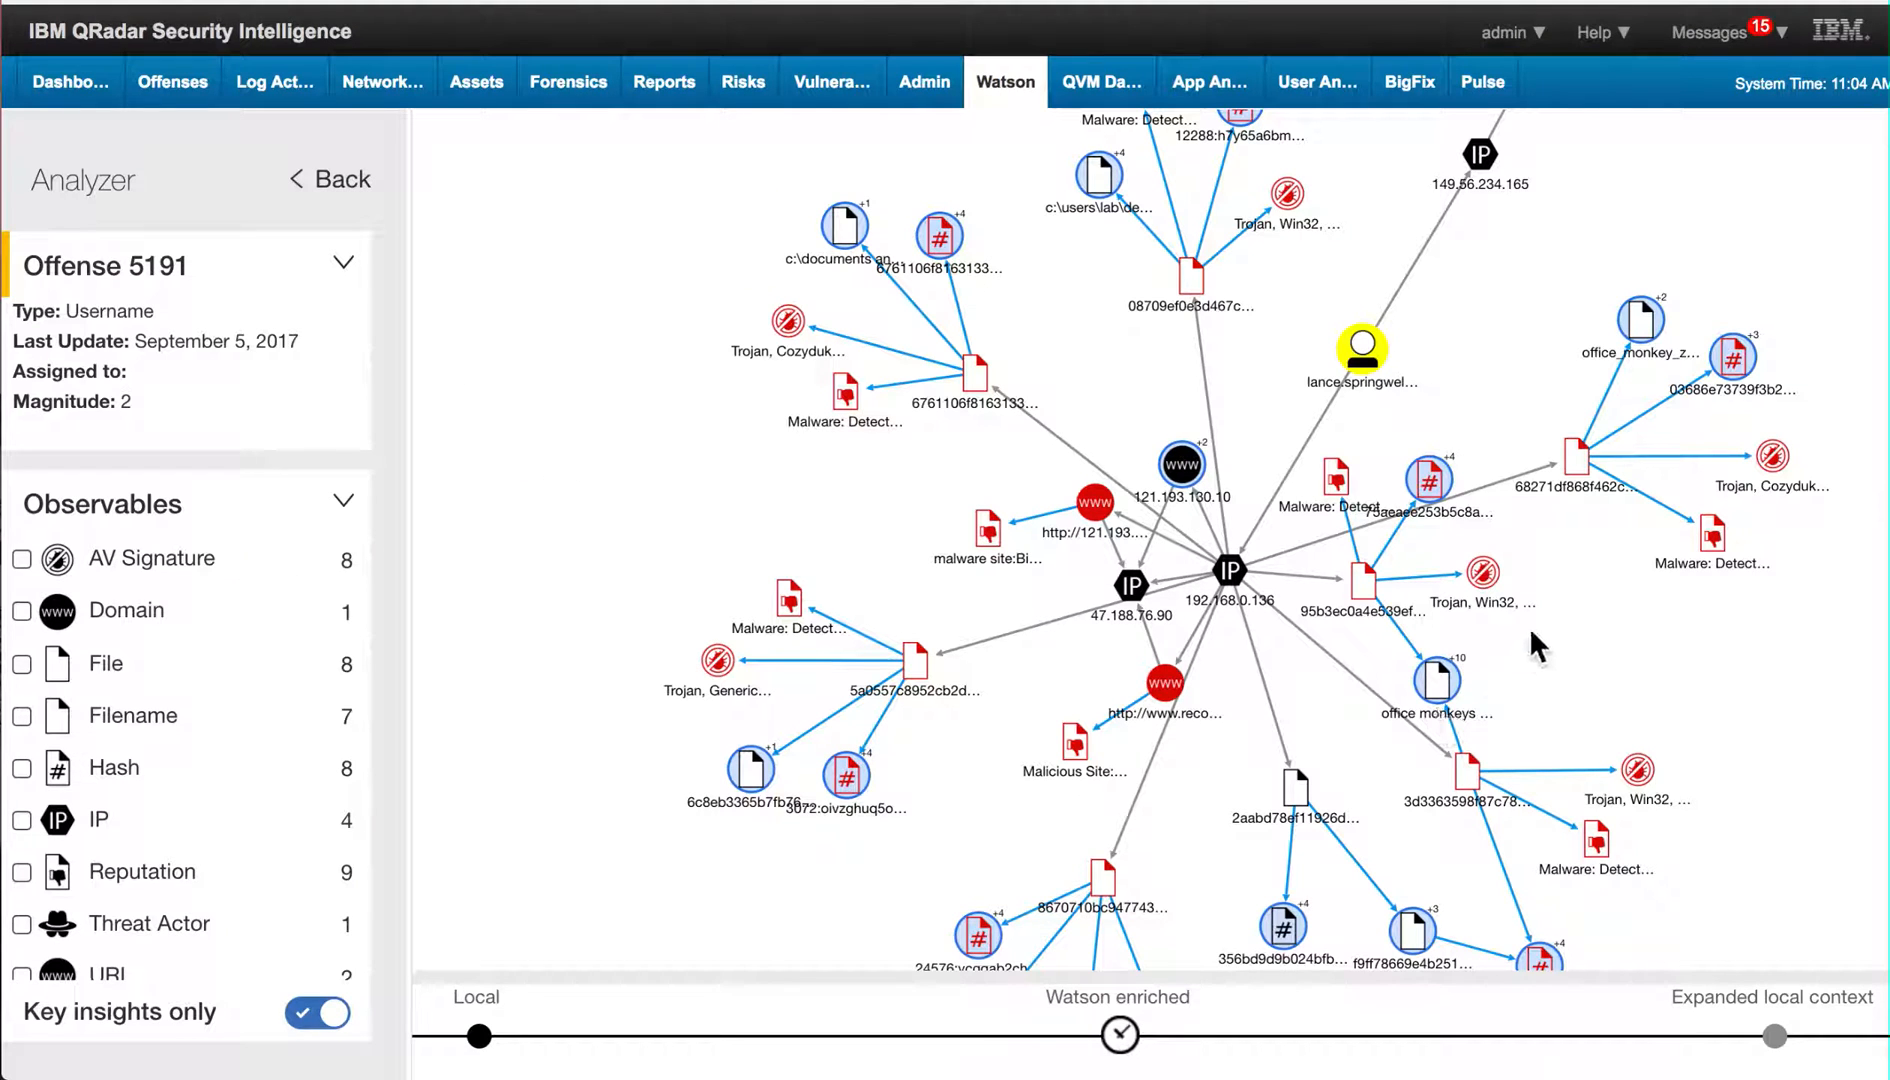
mouse_move(1248, 560)
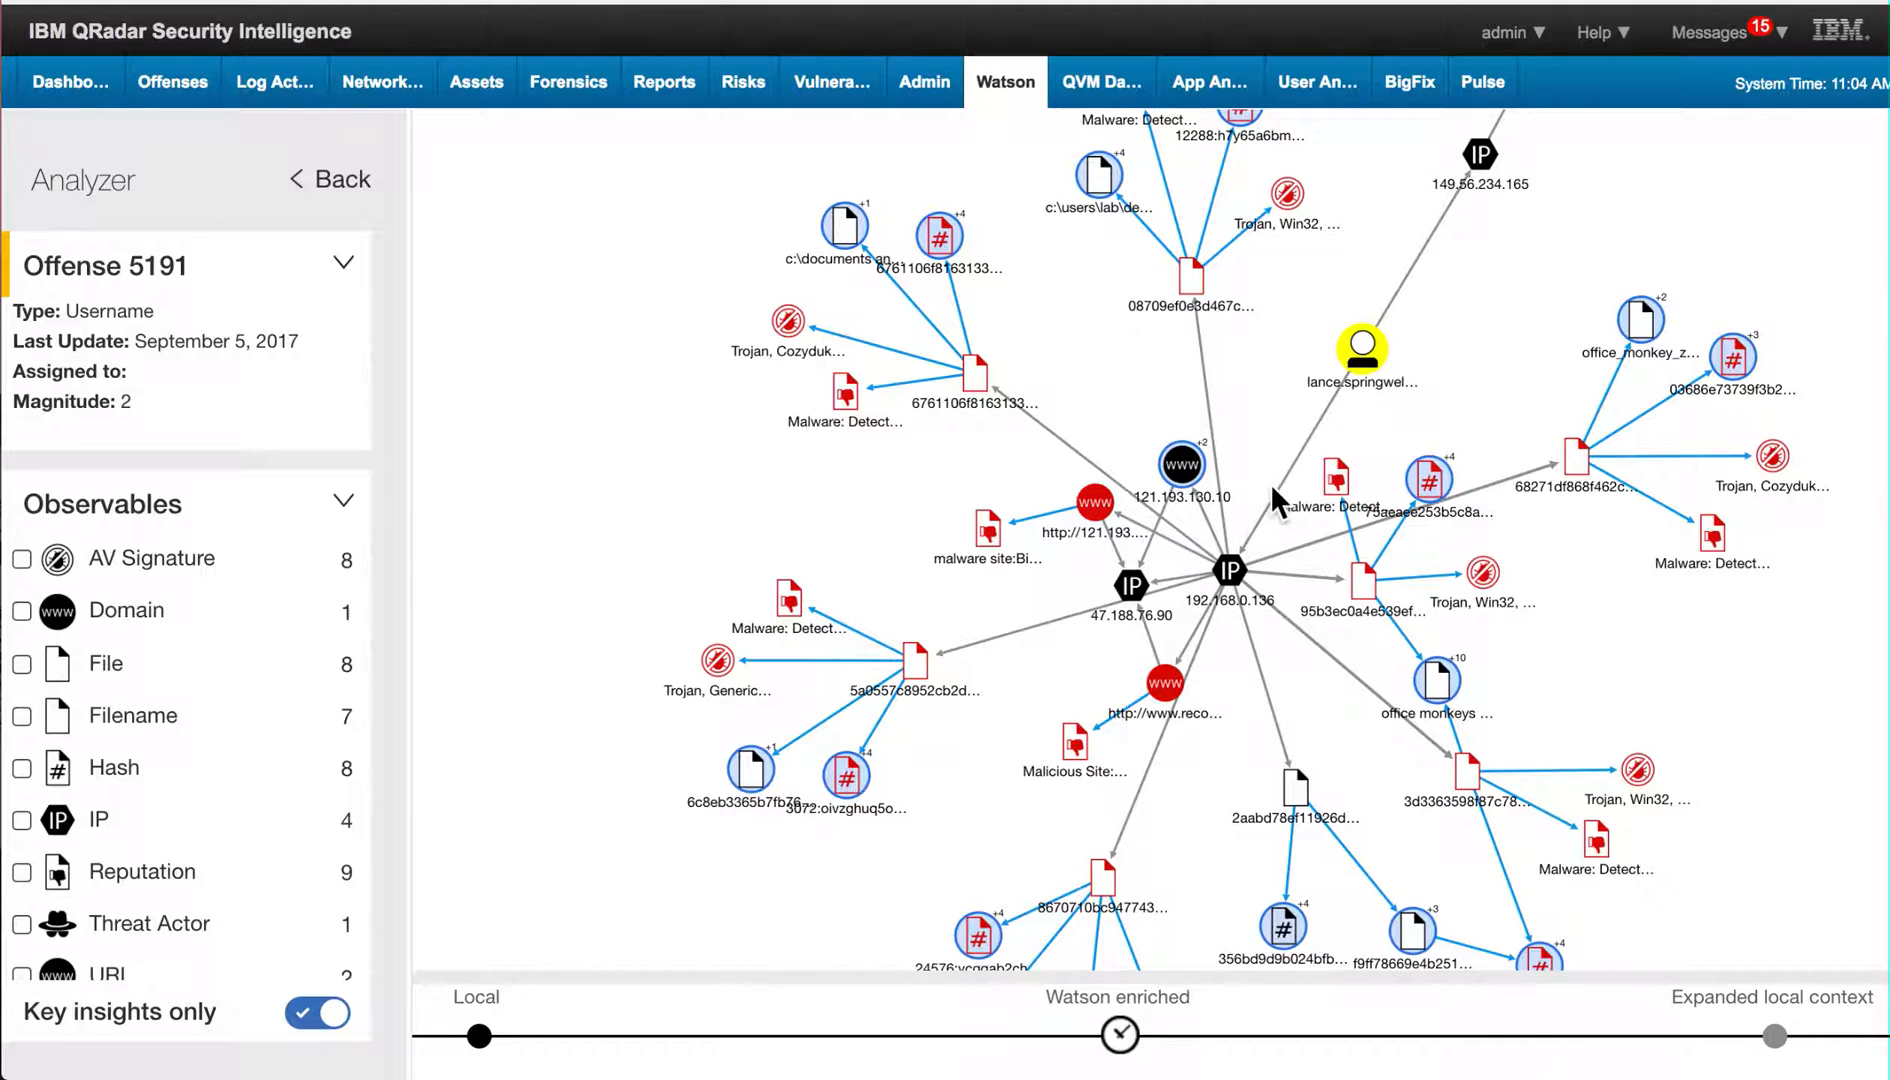
mouse_move(1102, 404)
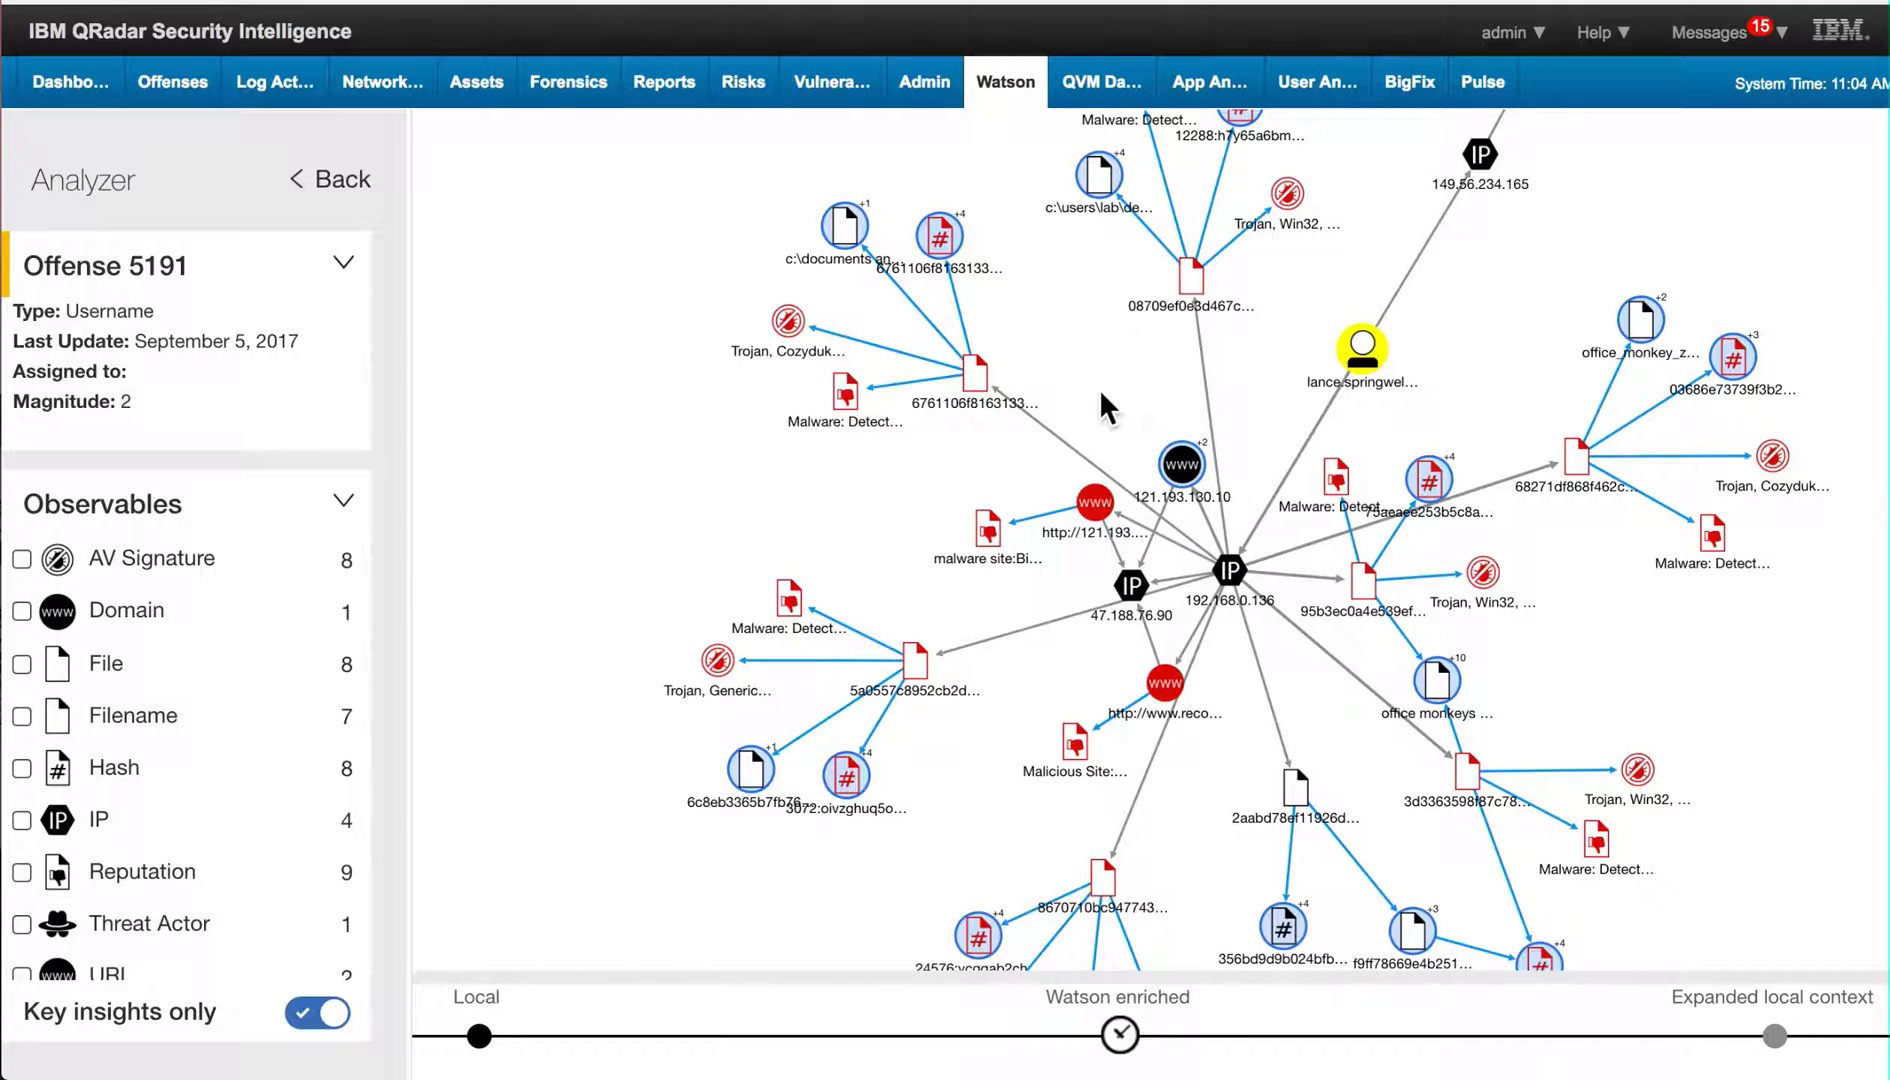
mouse_move(1300, 540)
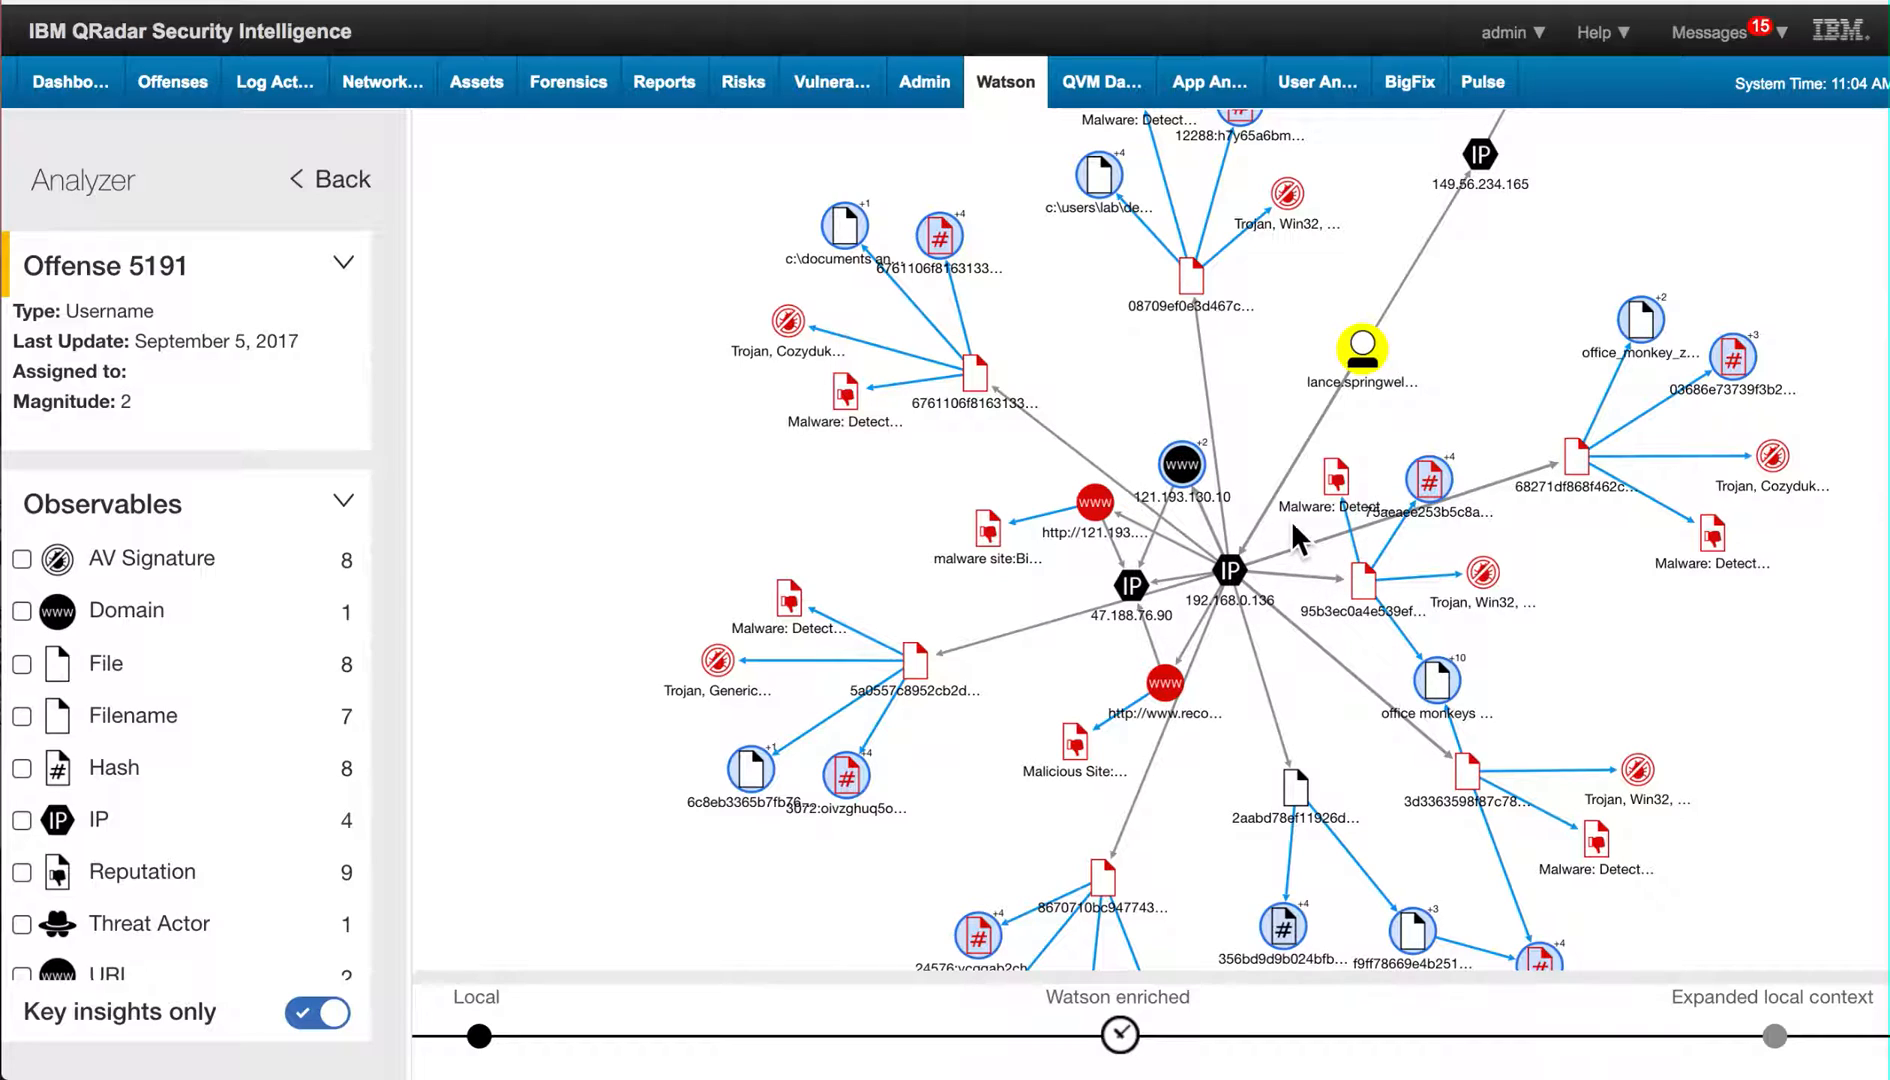
mouse_move(1510, 492)
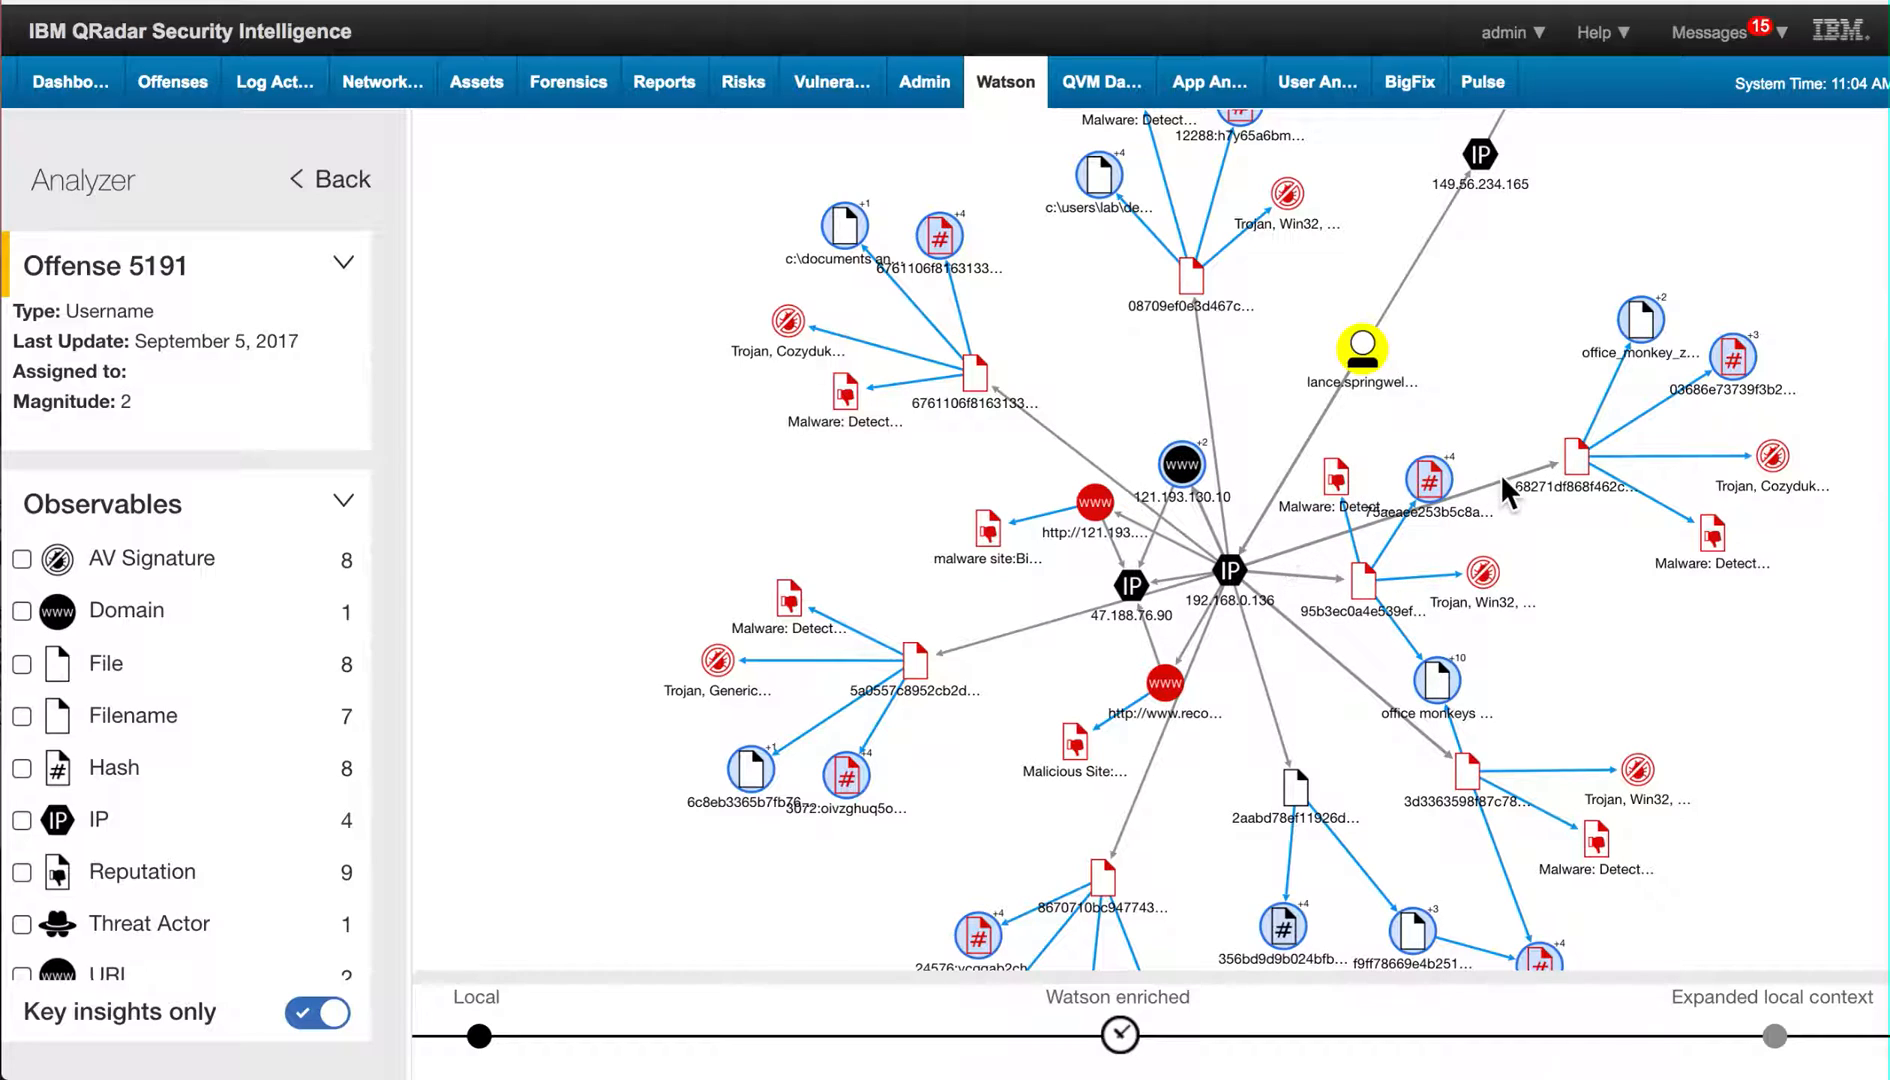
mouse_move(1386, 724)
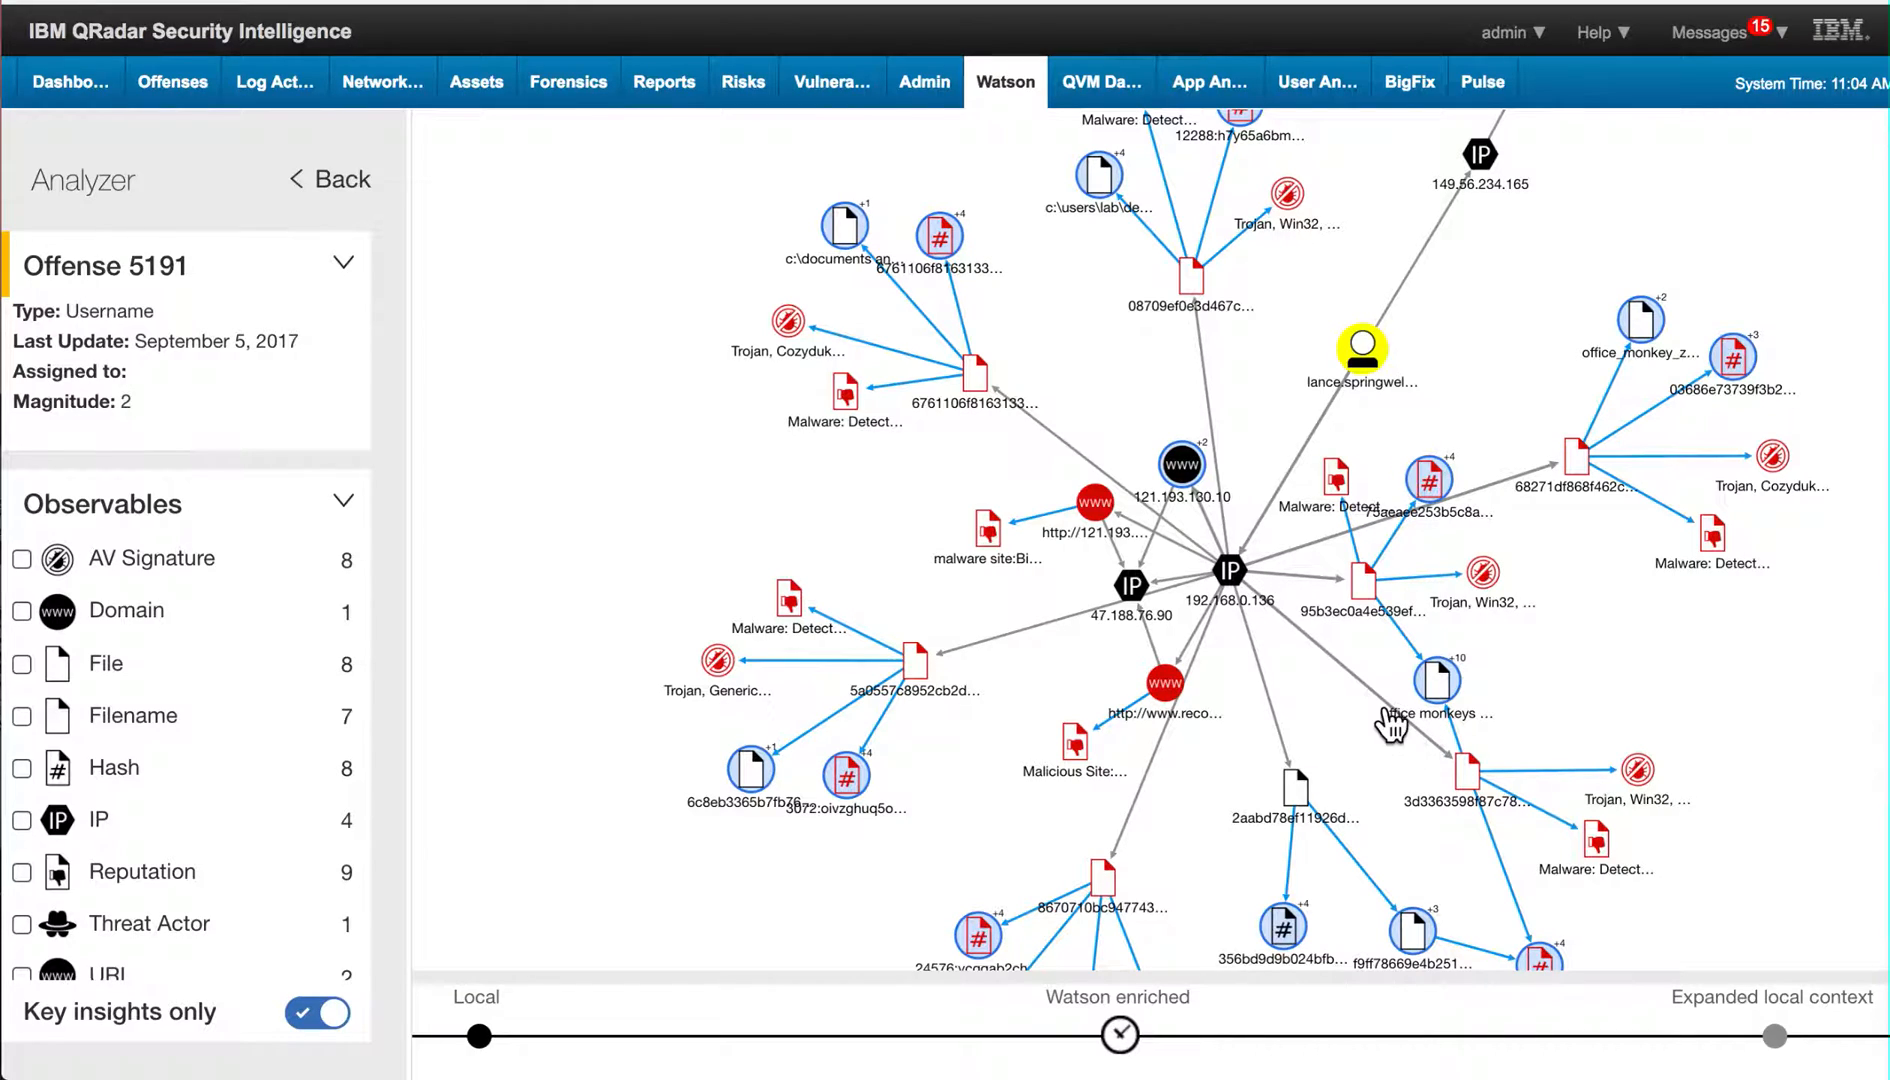
mouse_move(1054, 540)
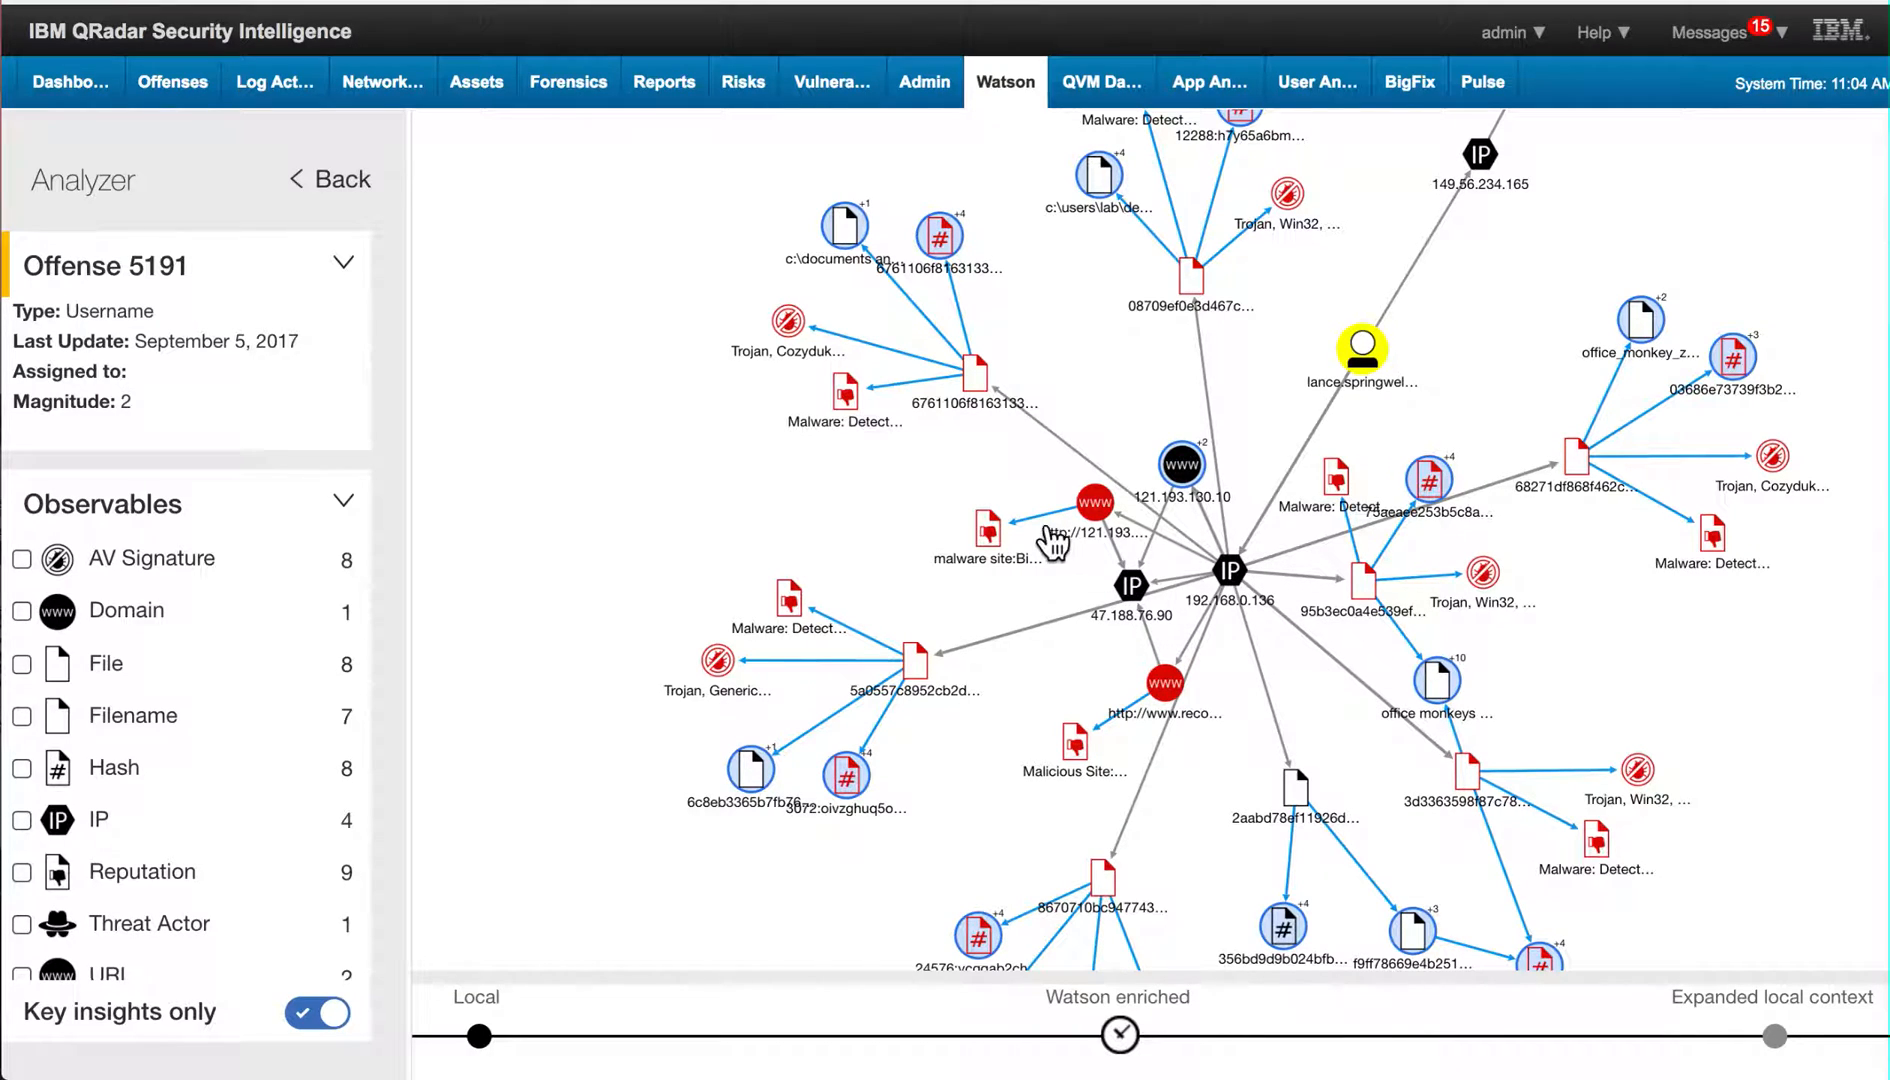
mouse_move(1010, 528)
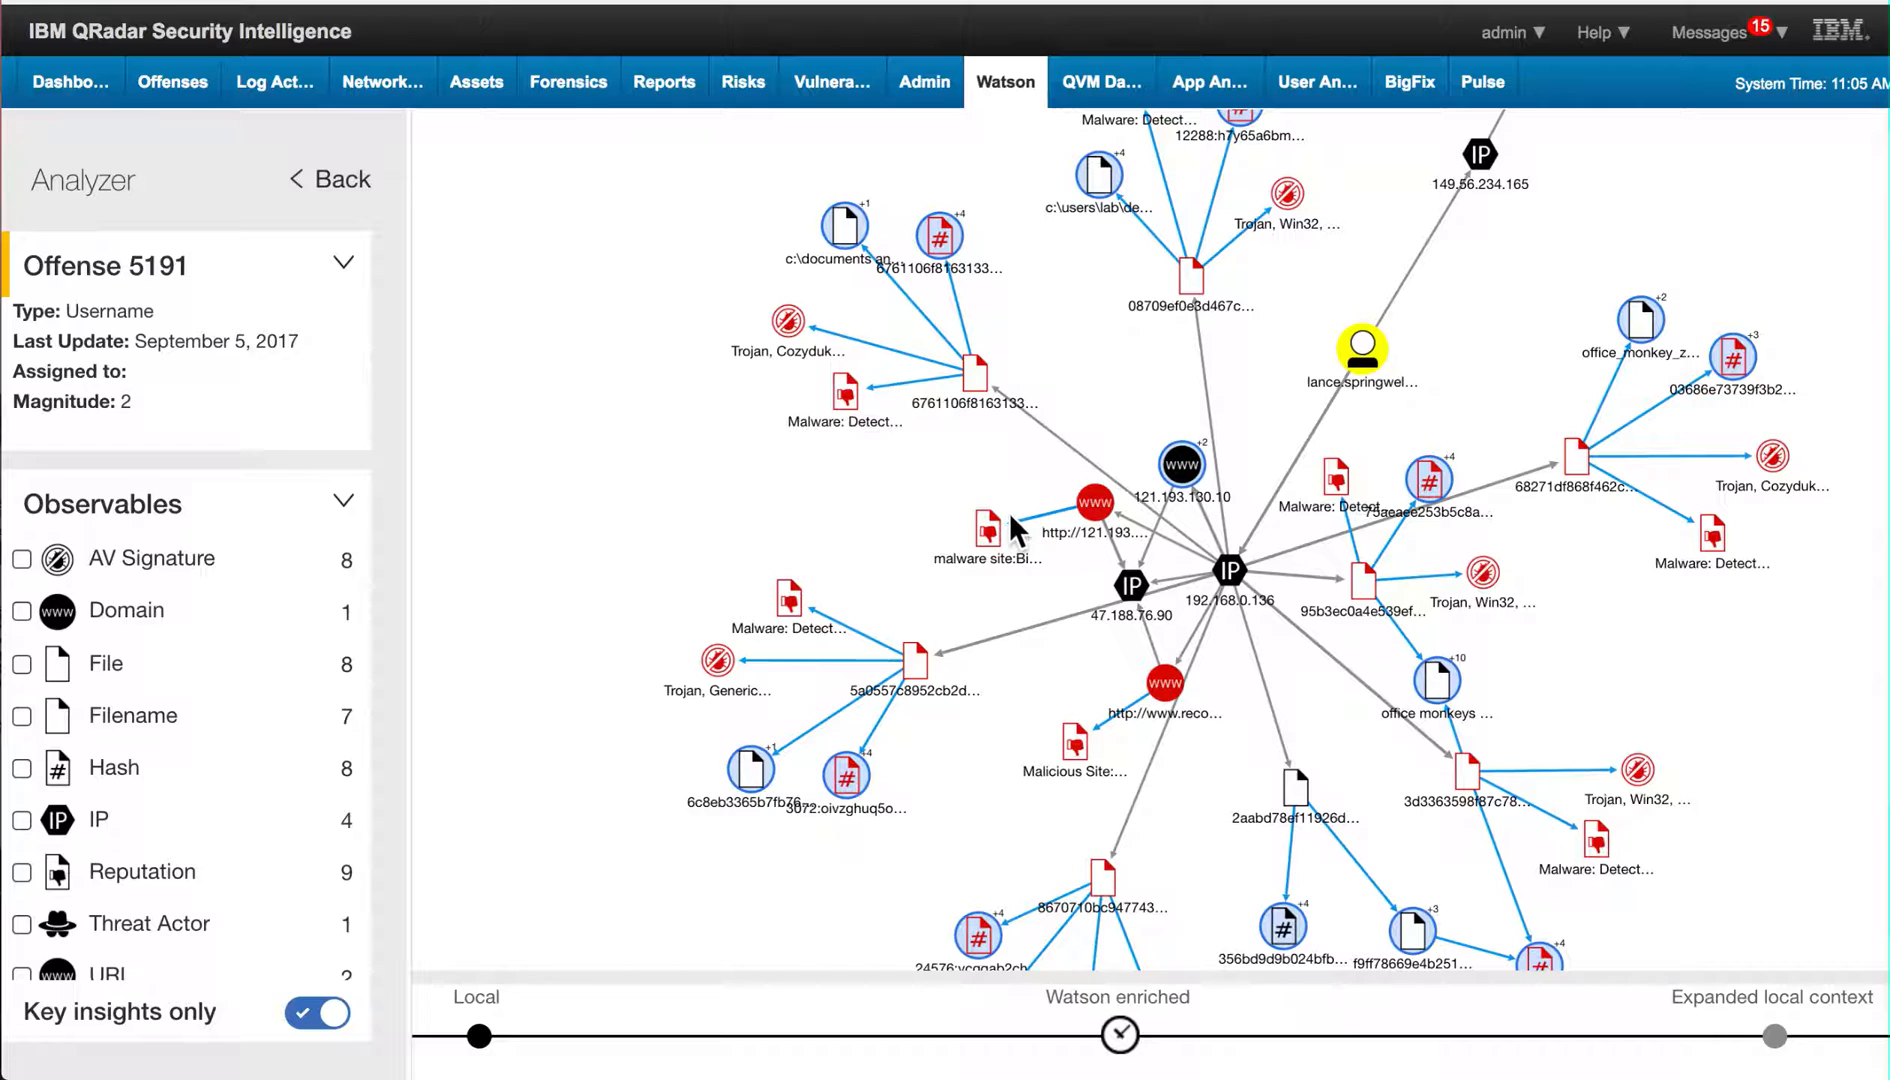
mouse_move(1494, 338)
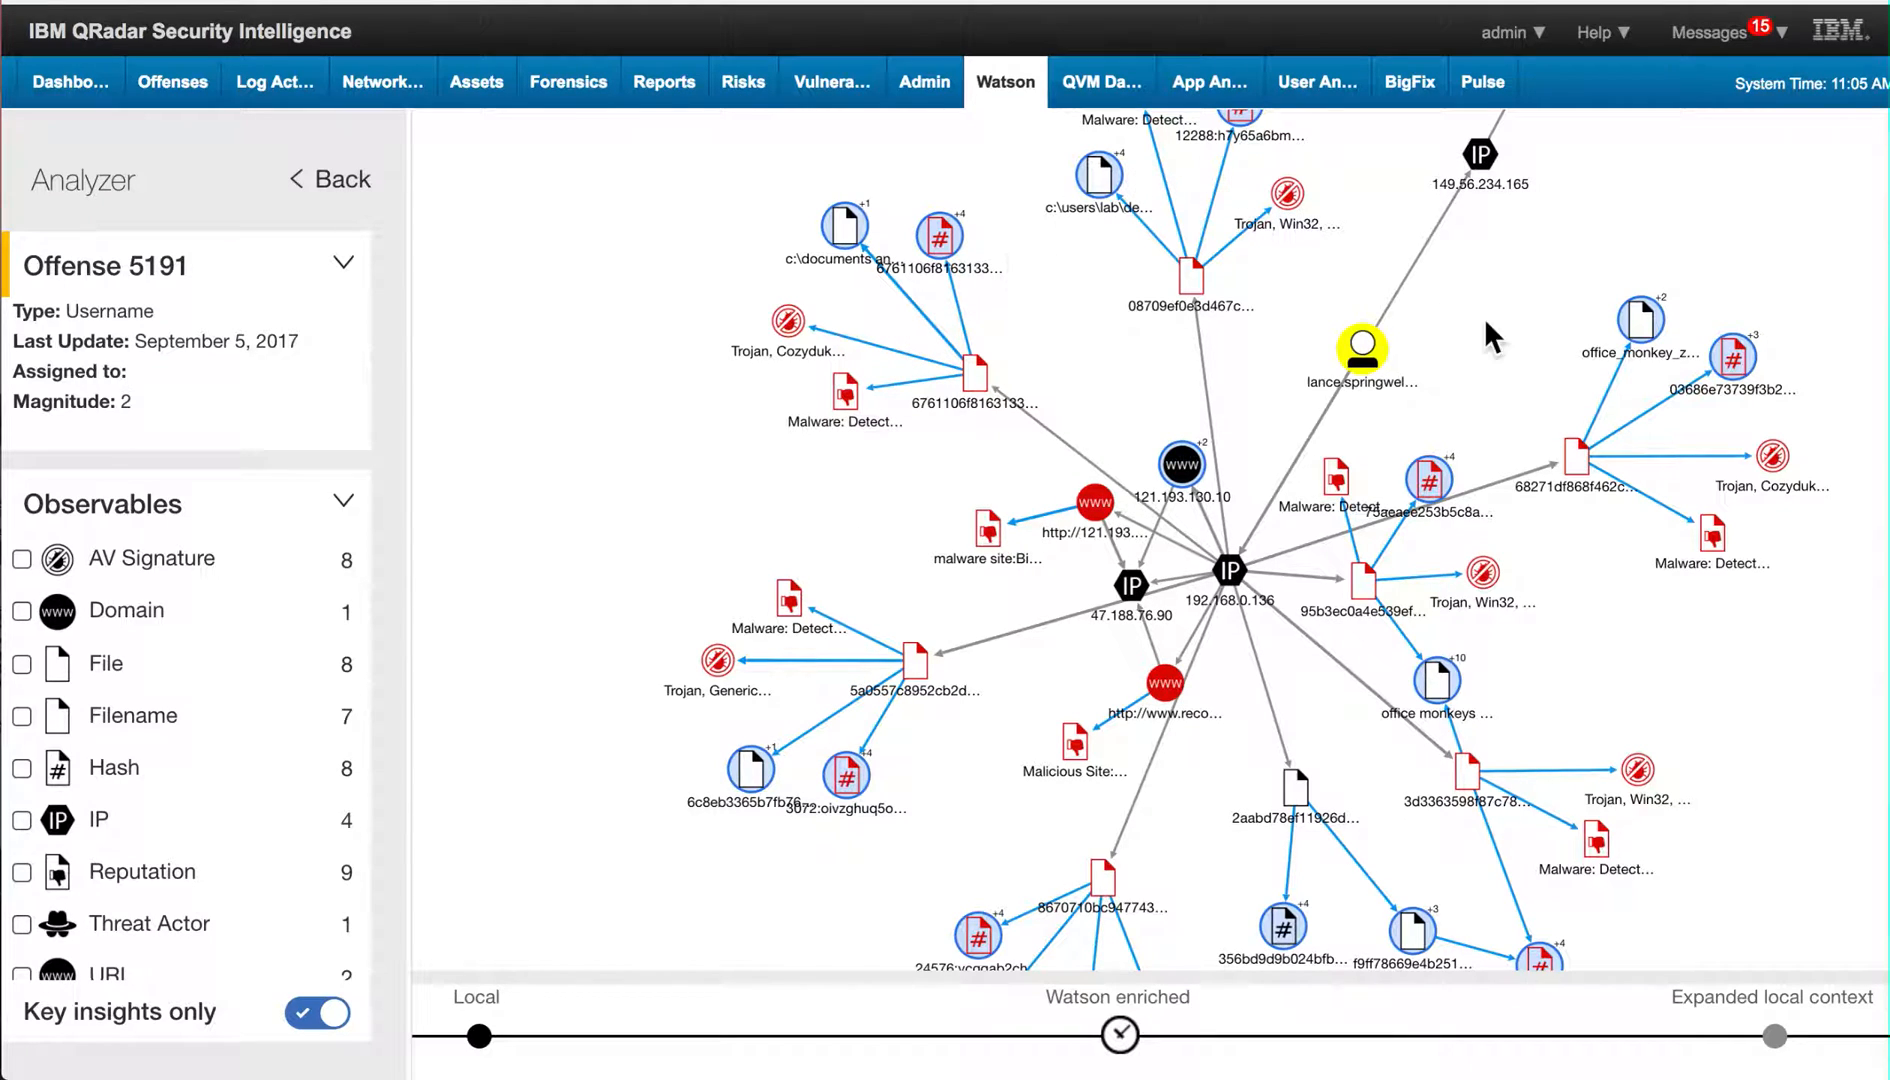
mouse_move(1100, 906)
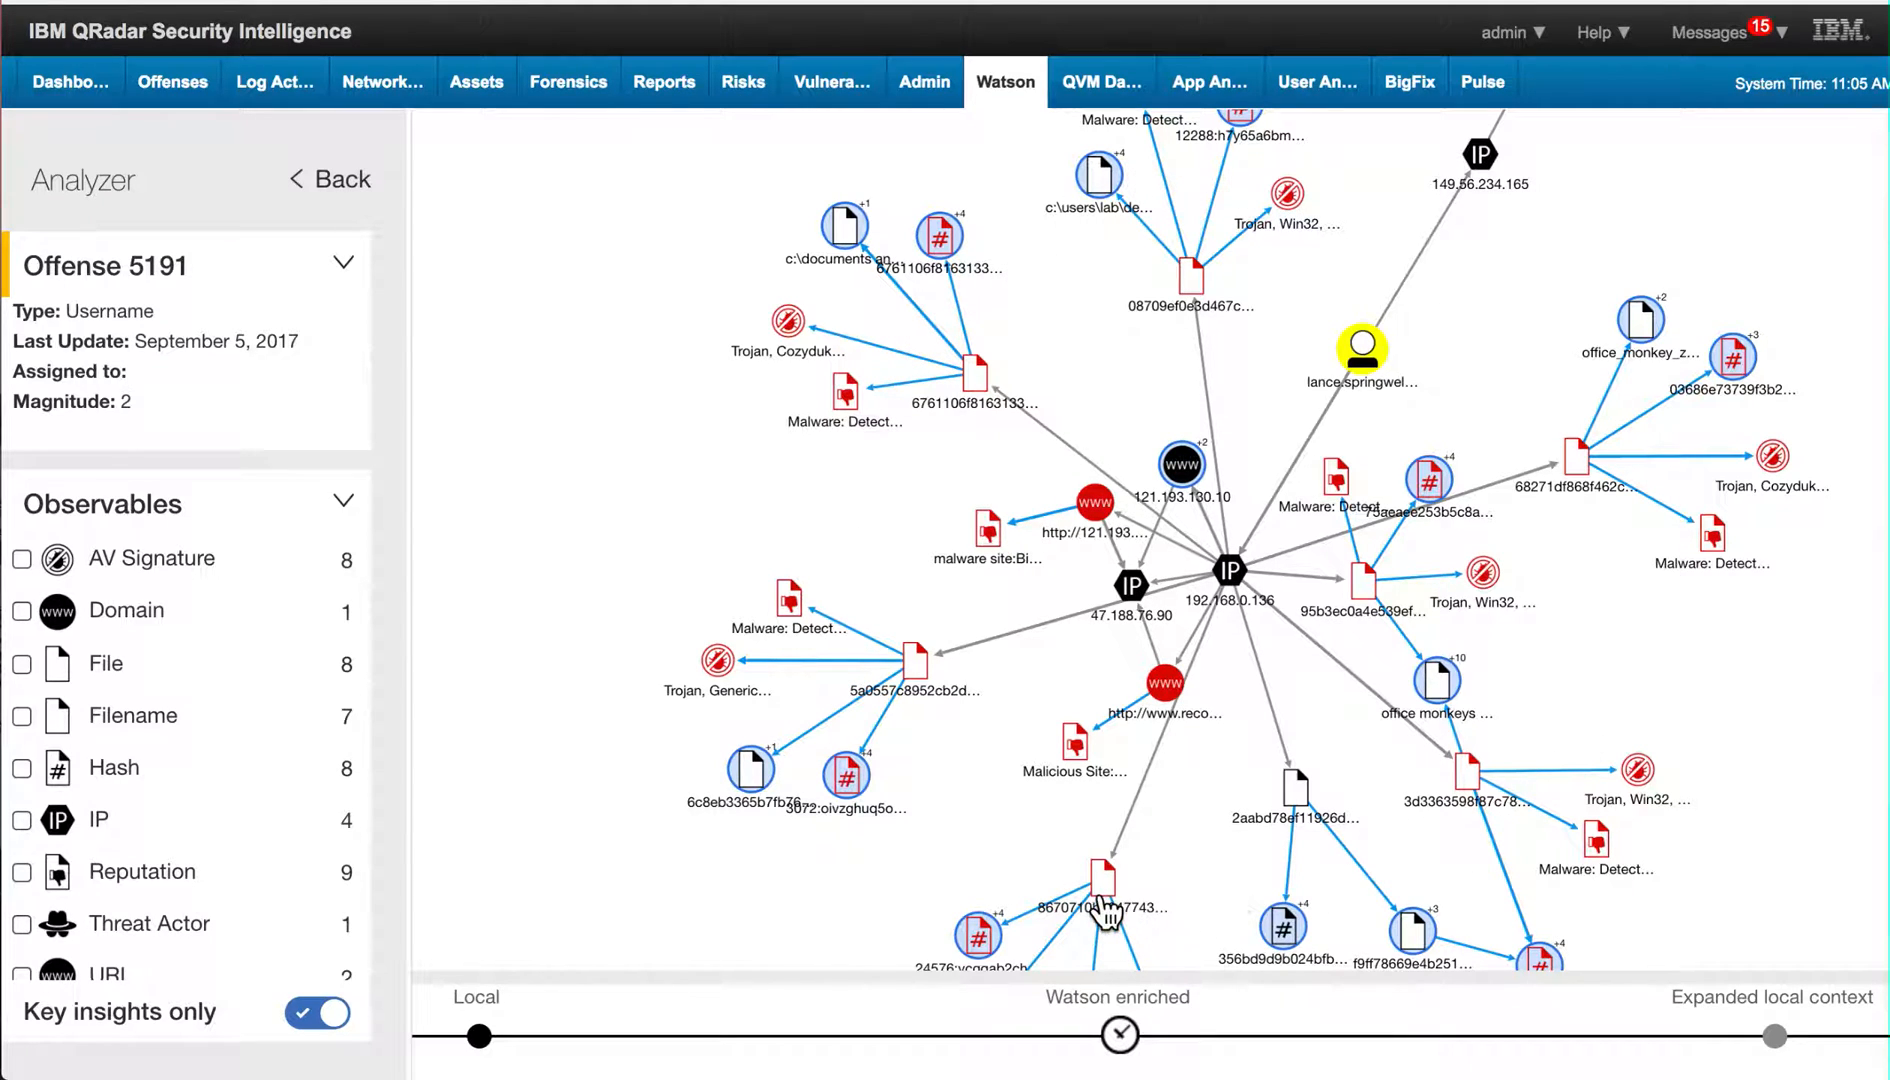
mouse_move(826, 624)
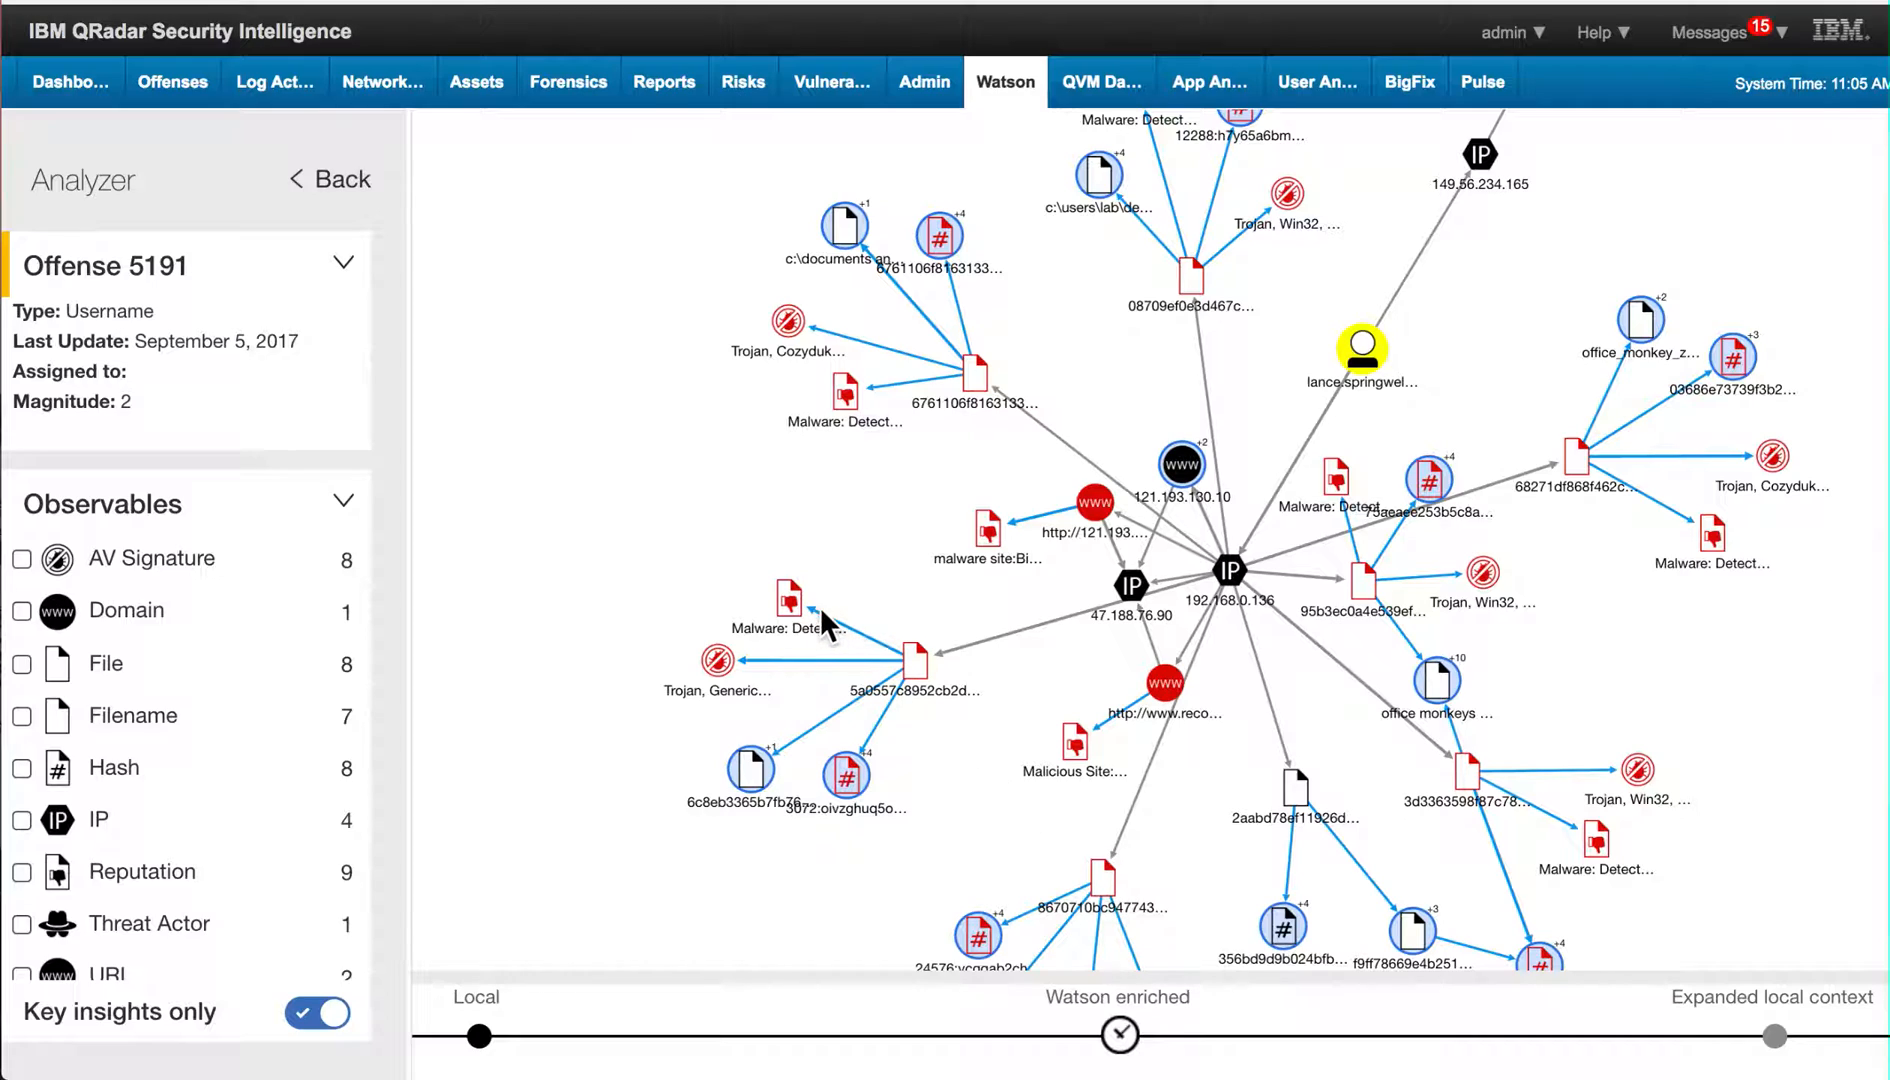
mouse_move(880, 766)
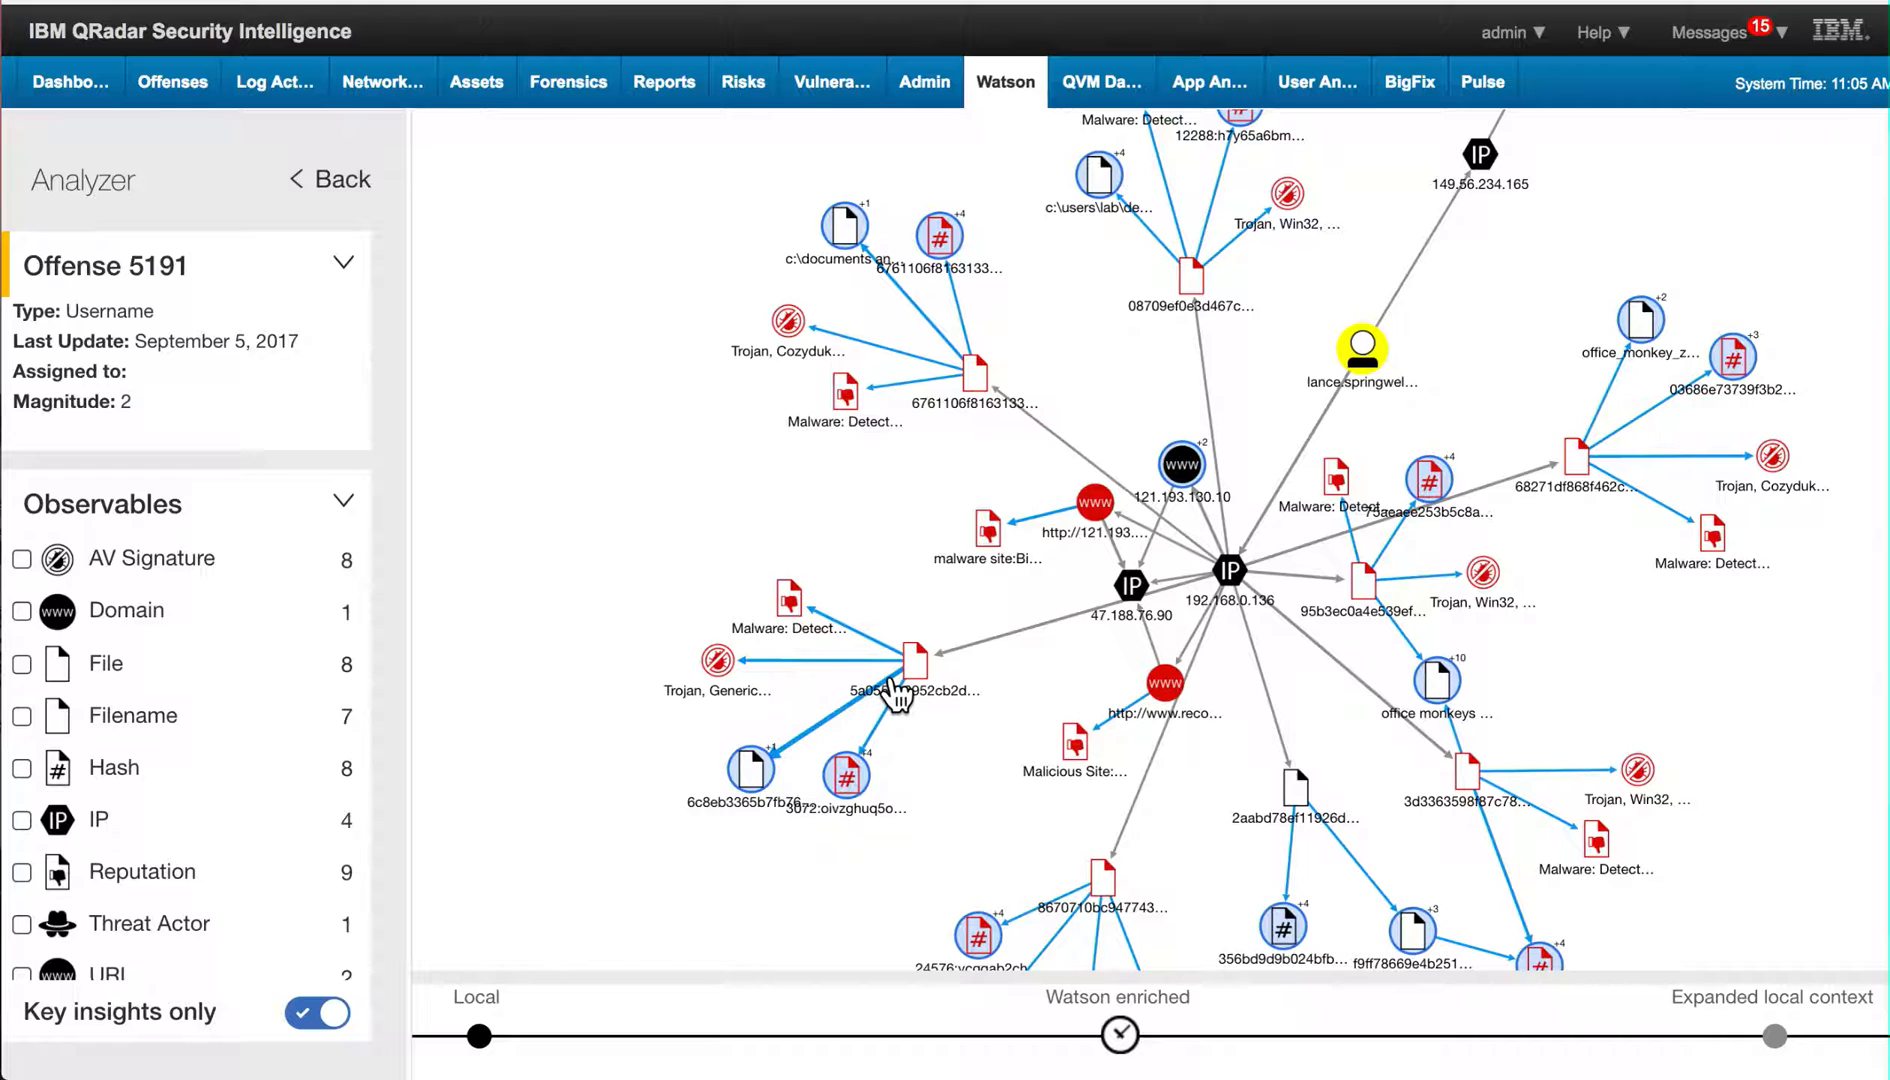
mouse_move(946, 666)
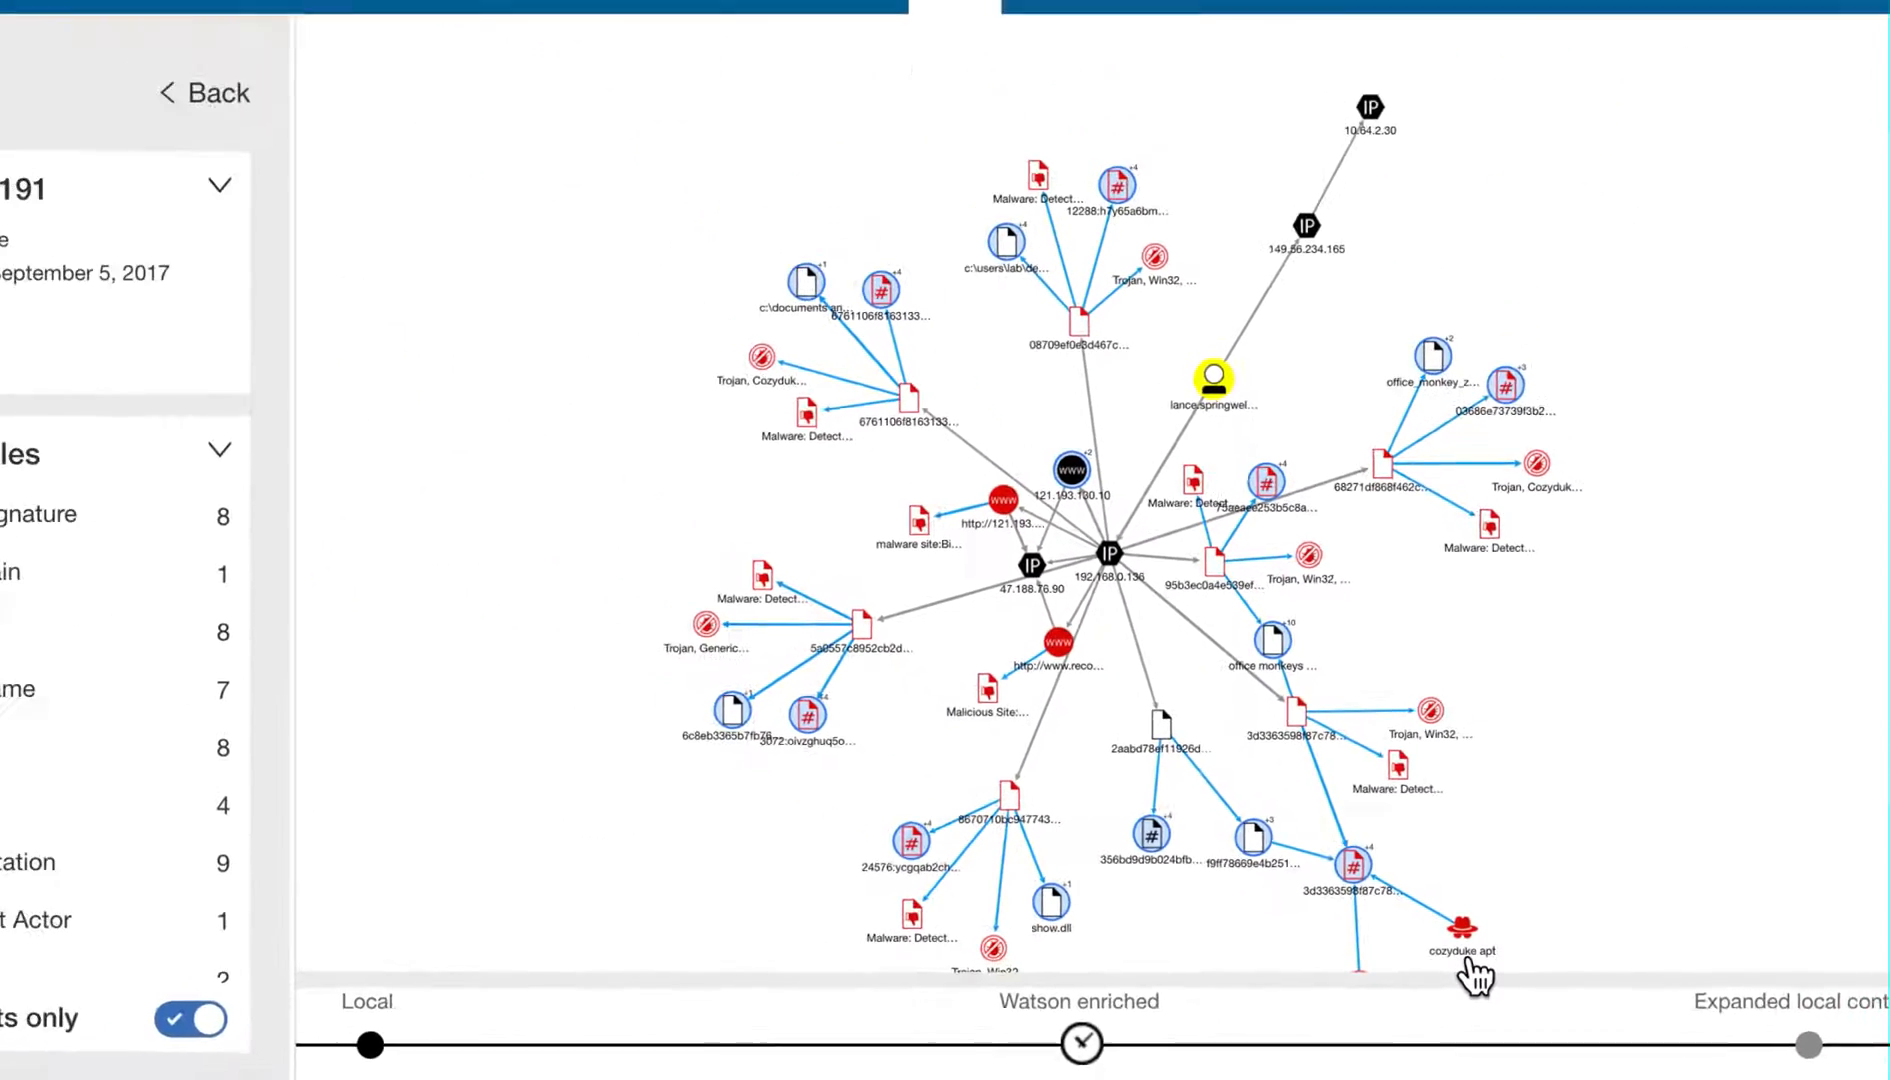
- Show the cozyduke apt actor's References and expand its open source intelligence entry
click(1460, 938)
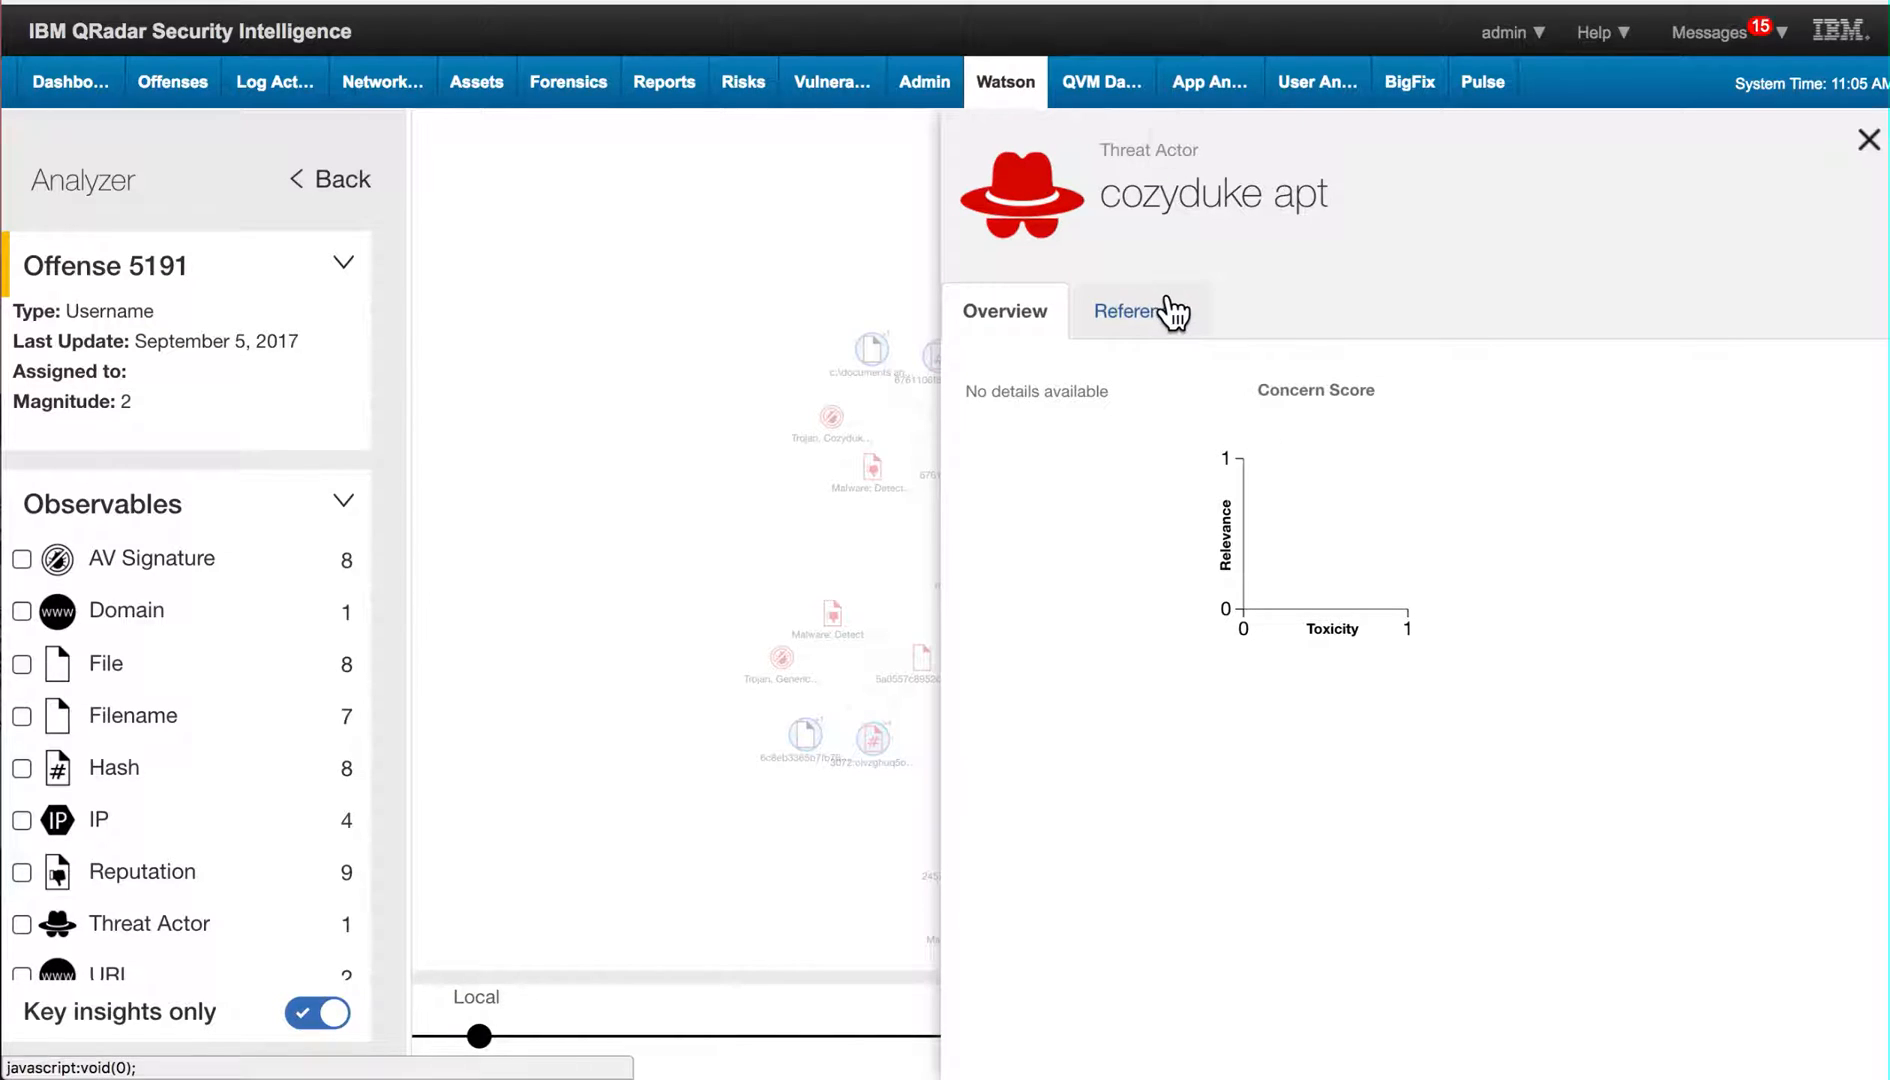
click(1138, 310)
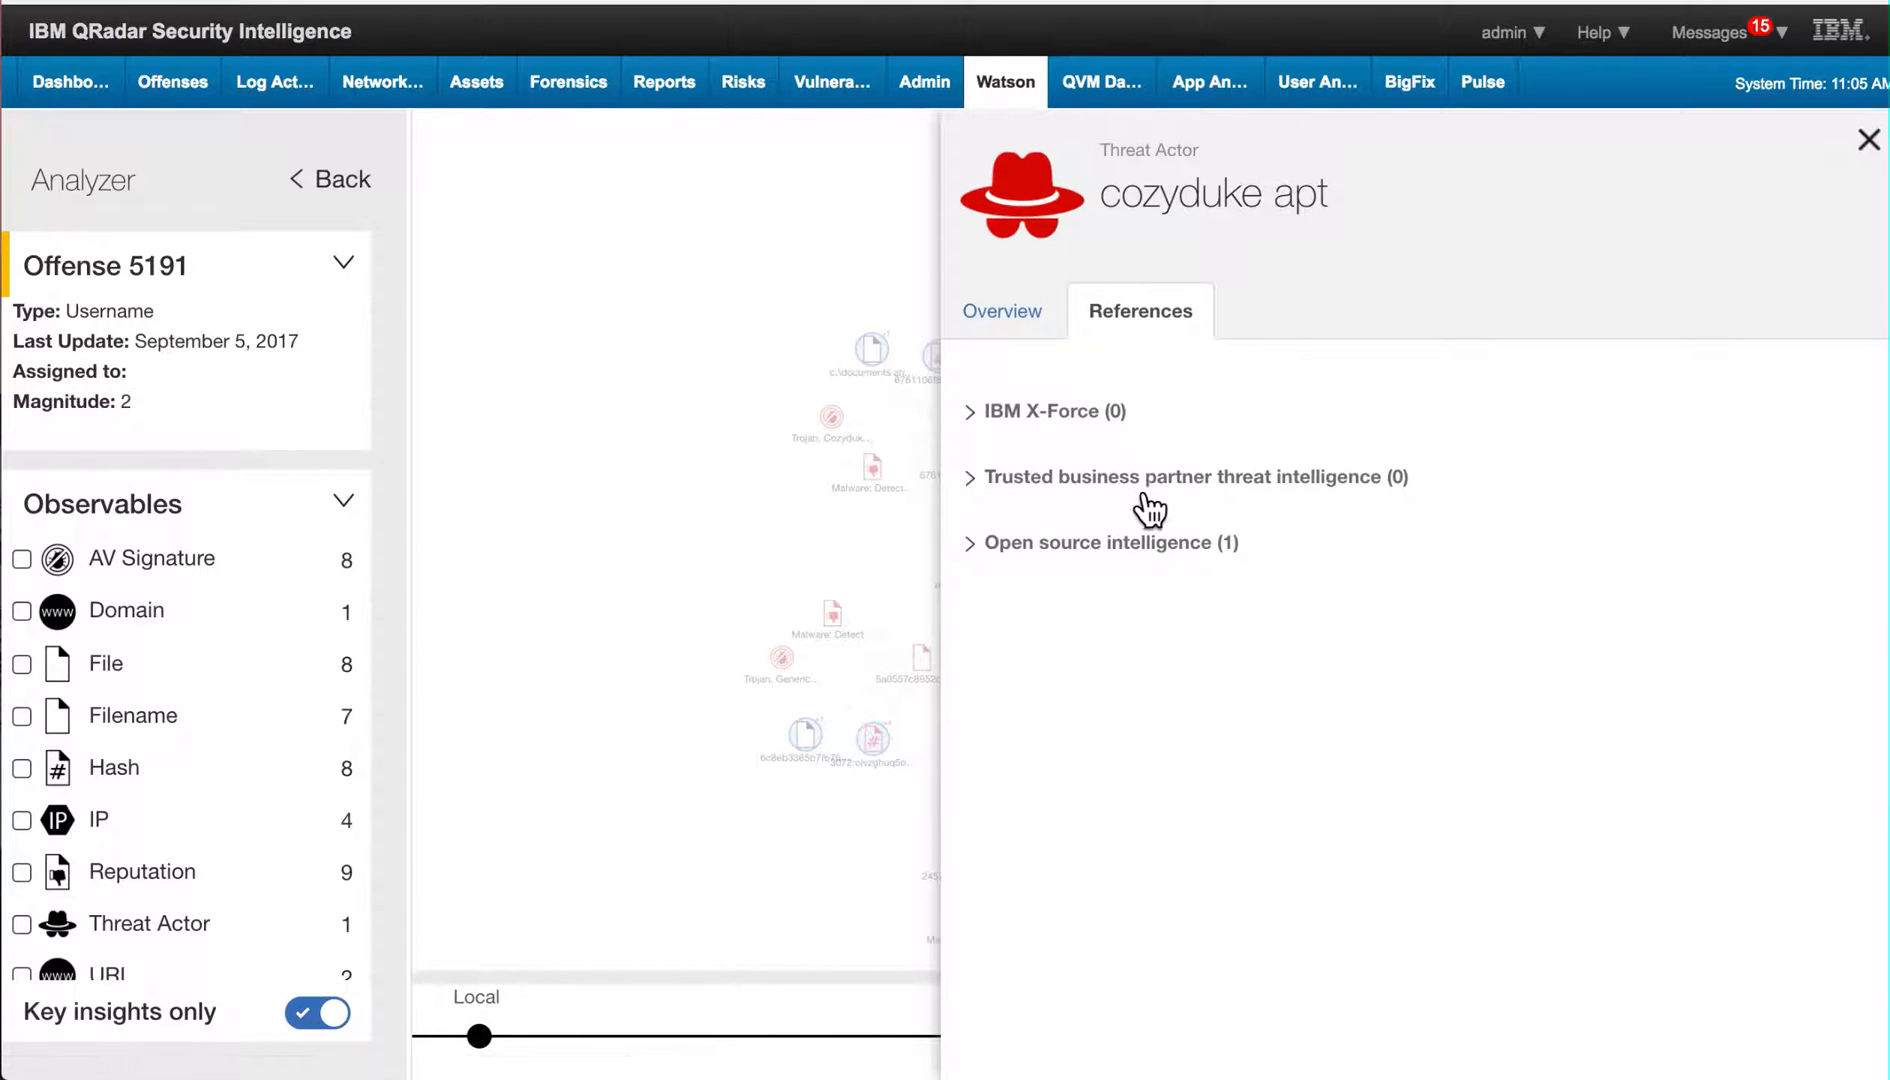
mouse_move(934, 156)
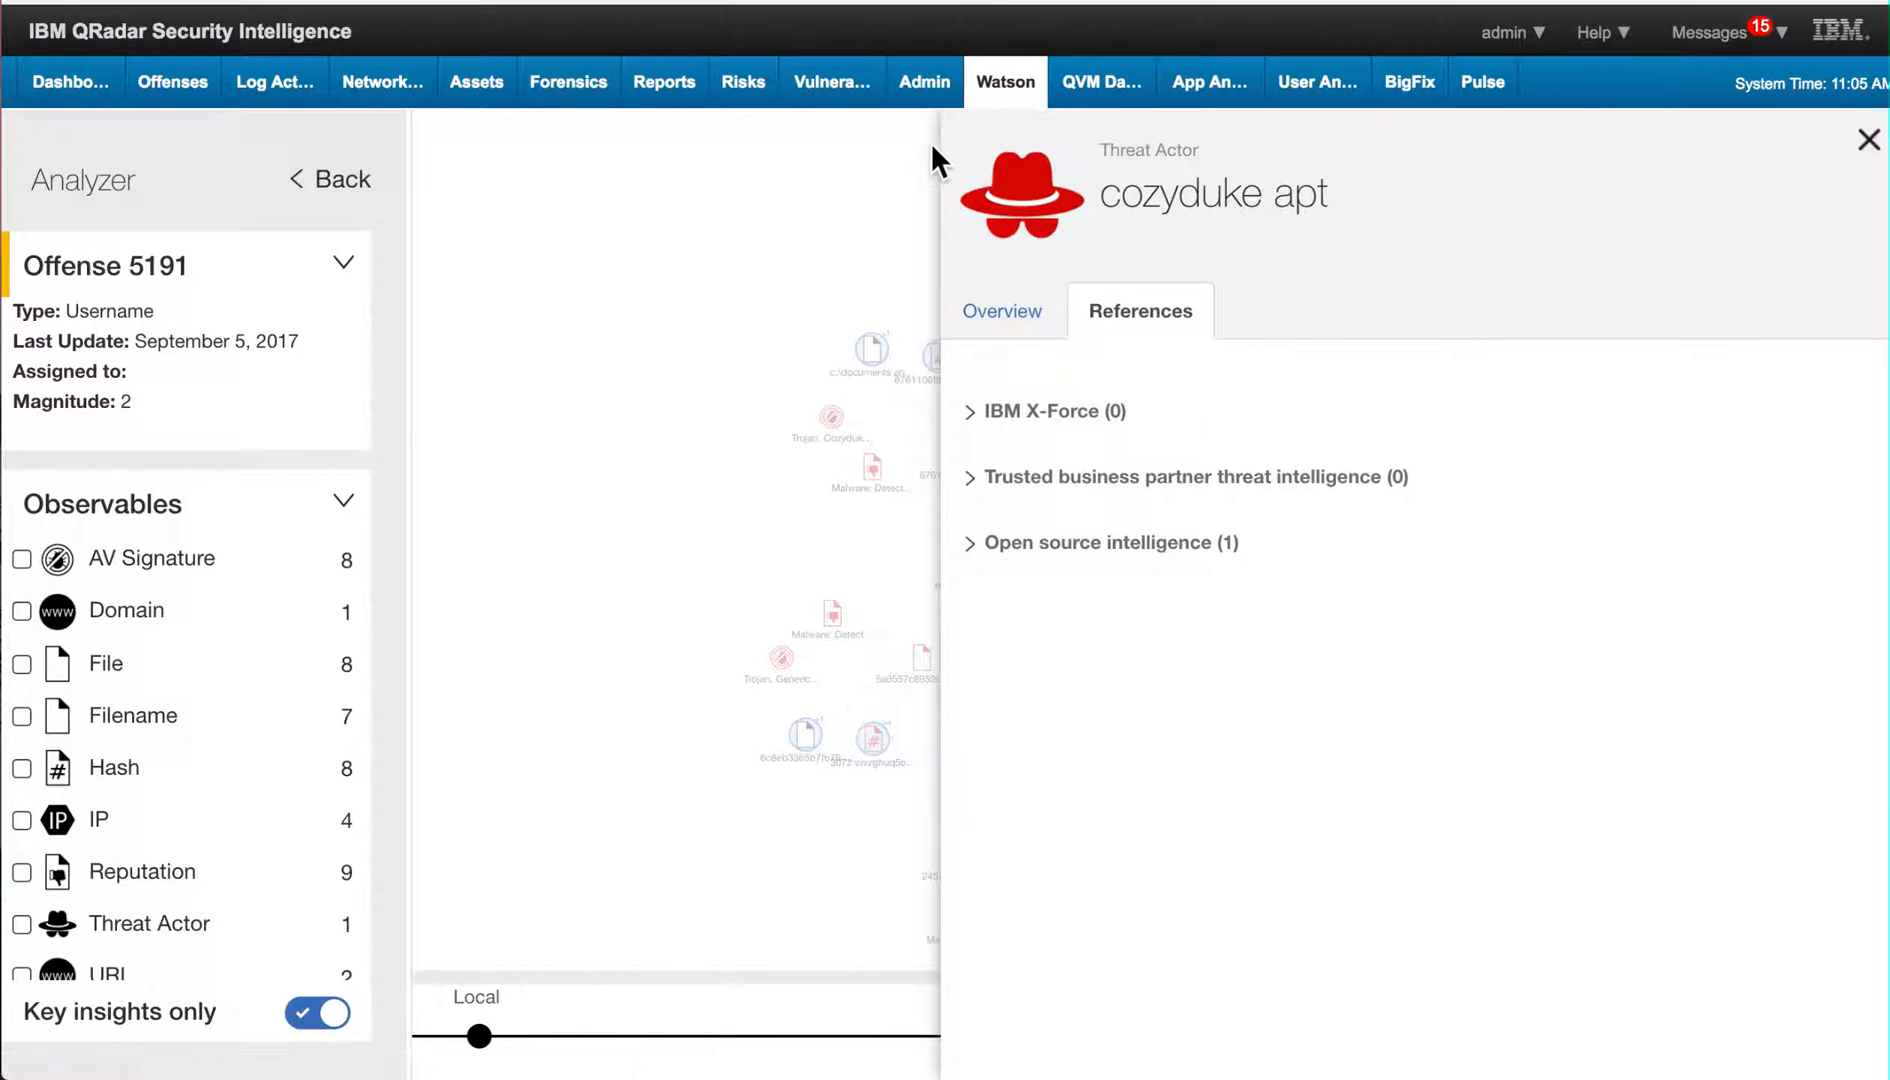
mouse_move(464, 154)
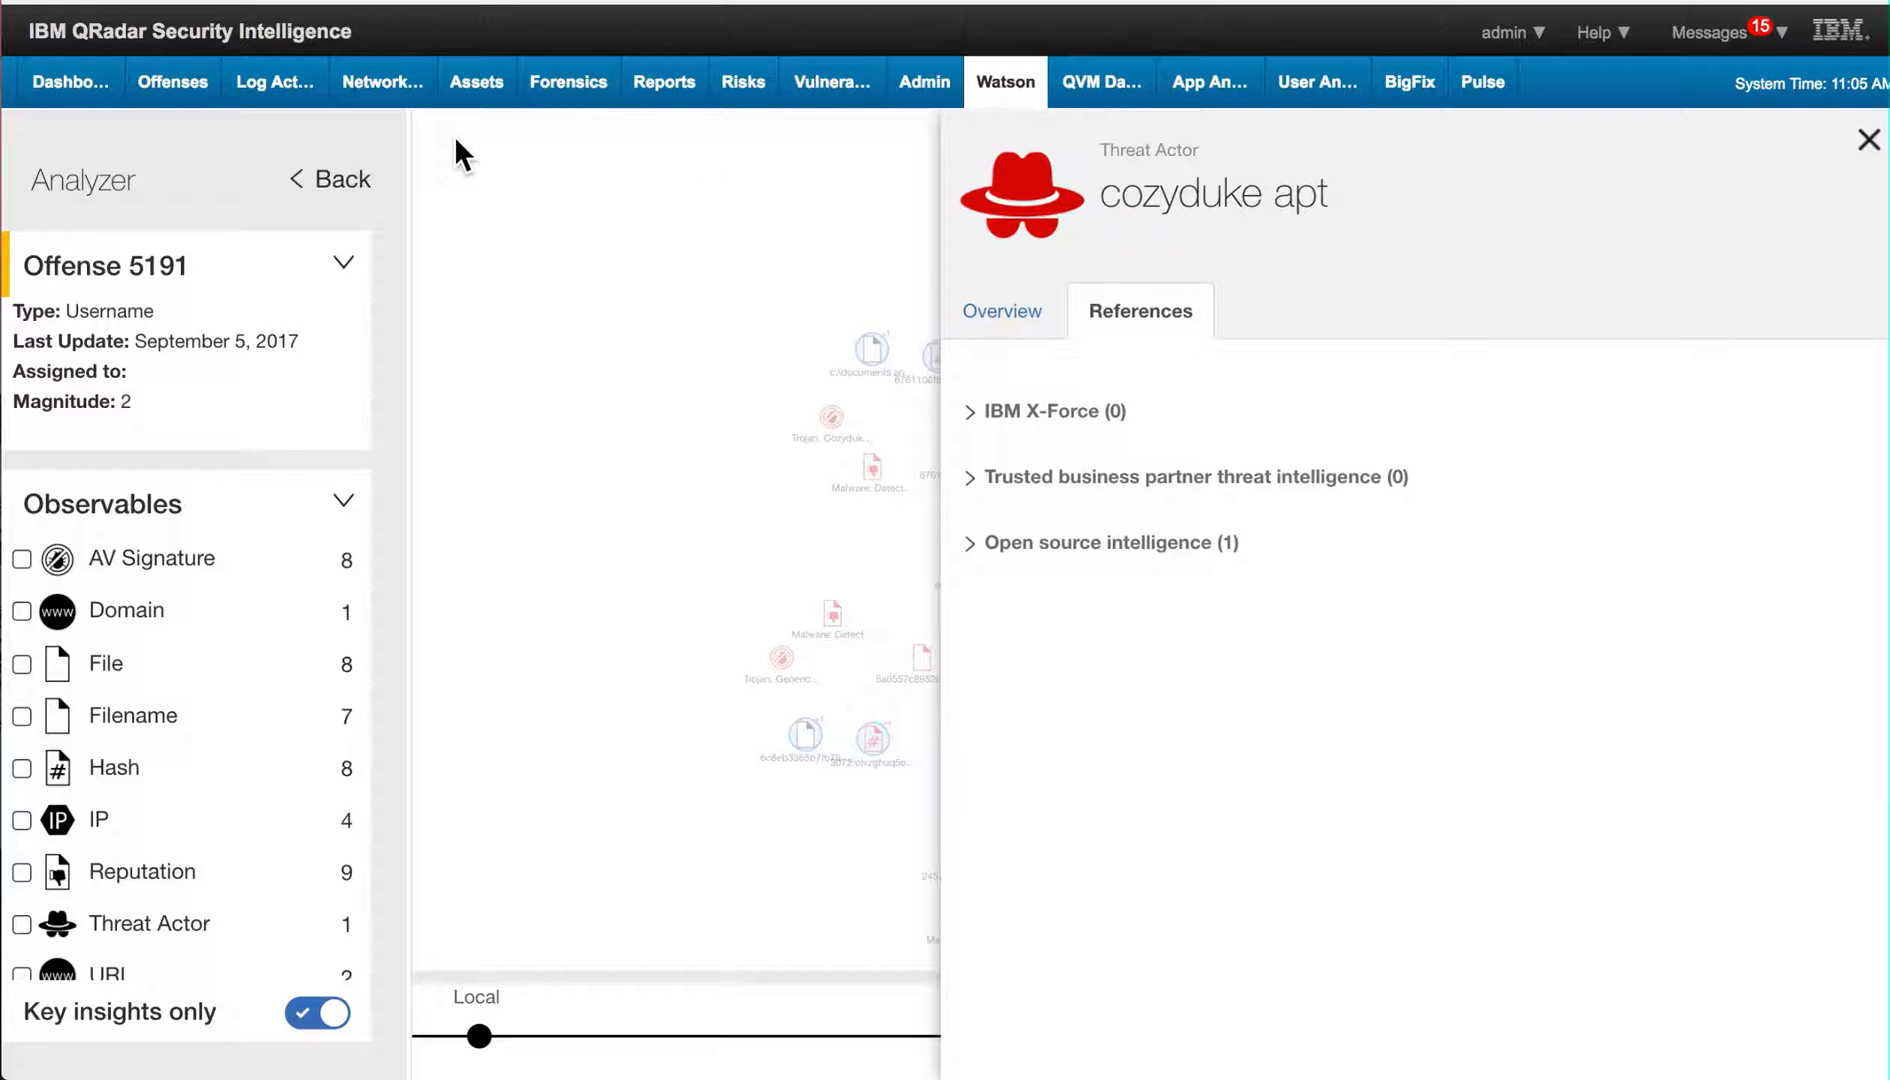
click(1100, 542)
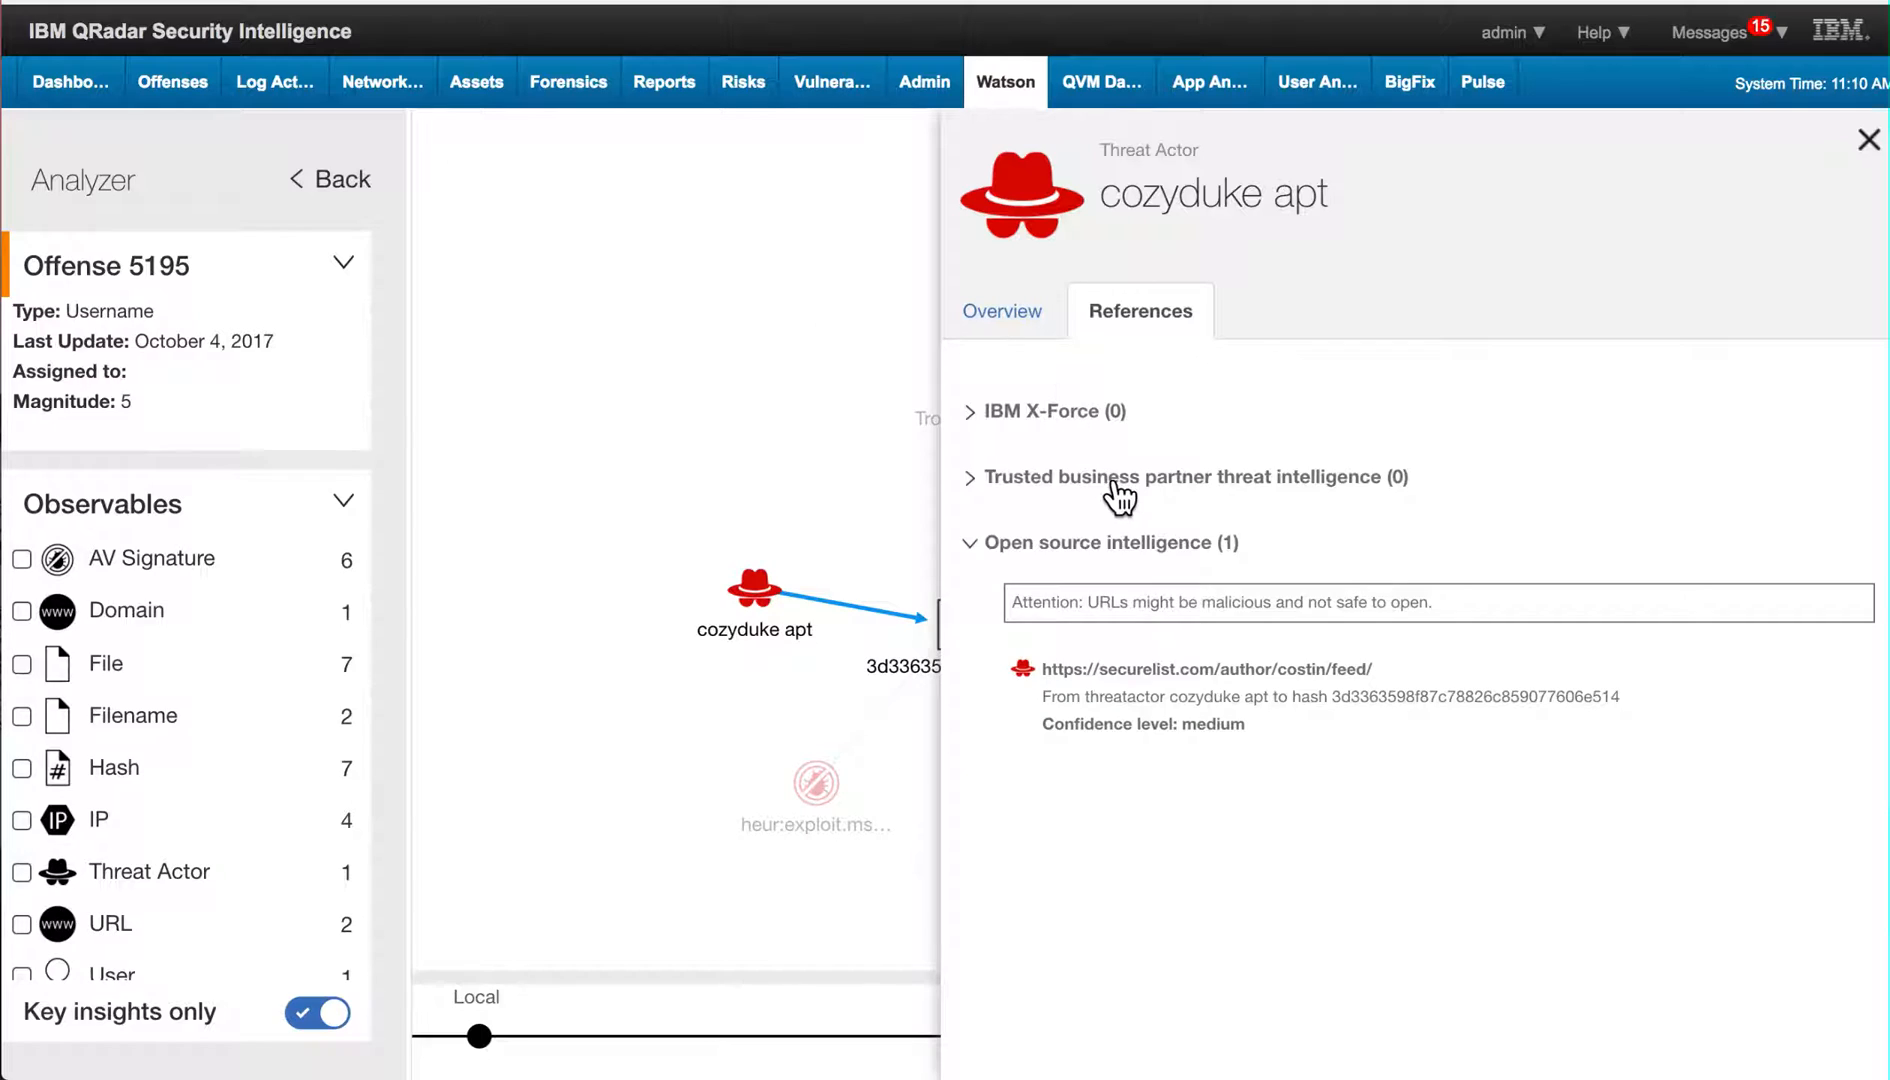
mouse_move(1236, 682)
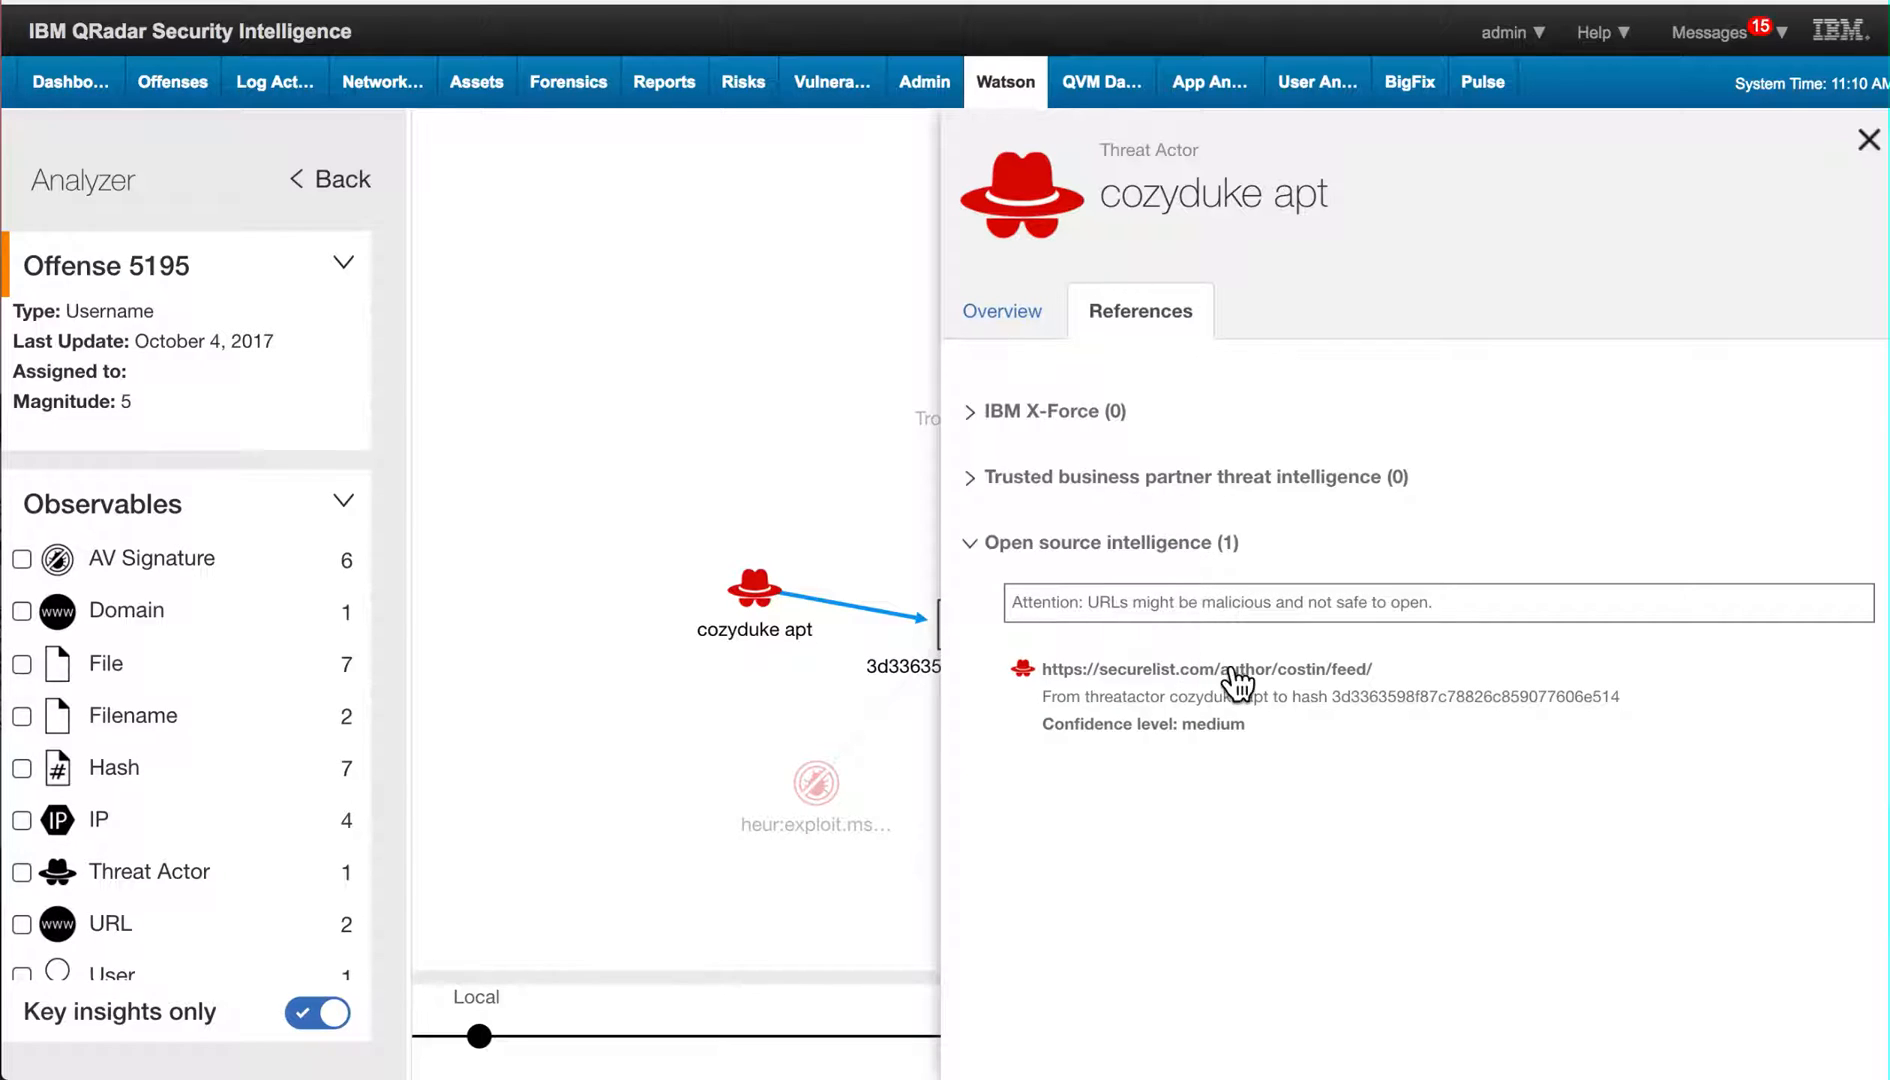
mouse_move(1354, 714)
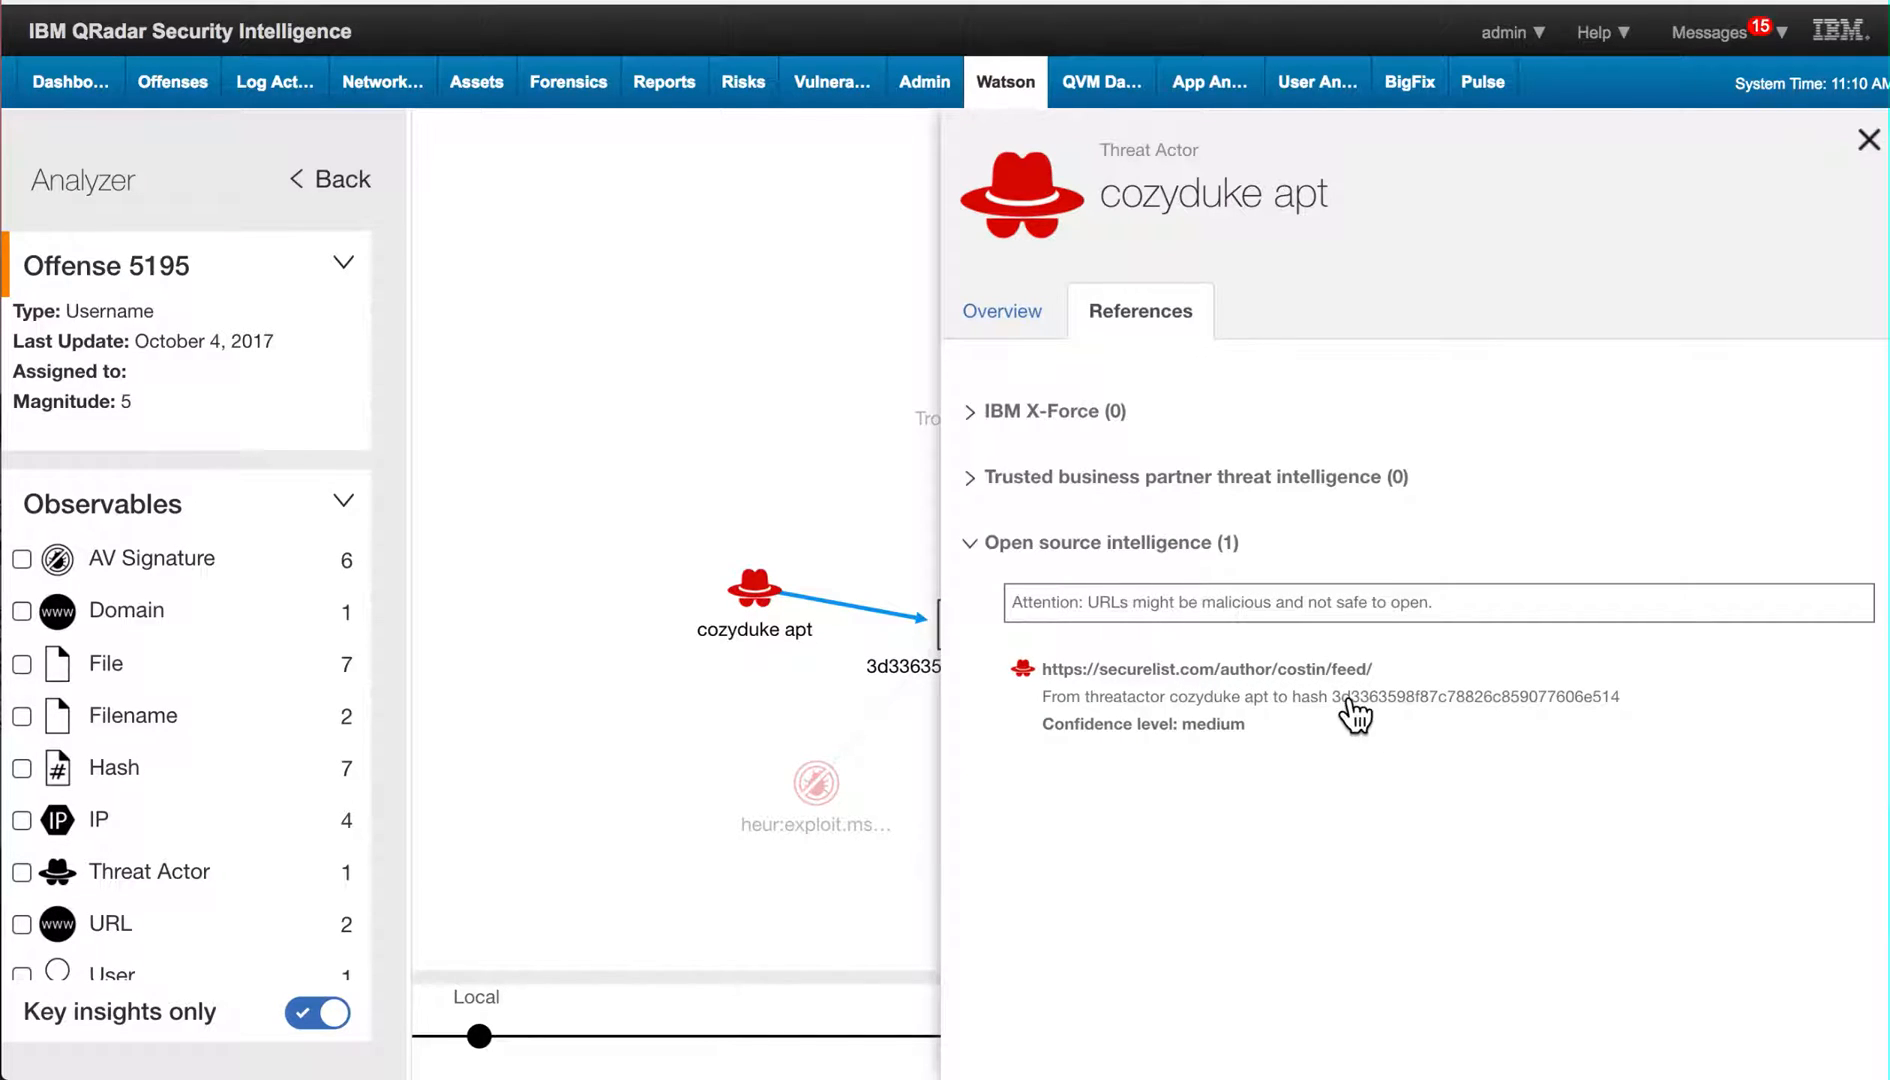
mouse_move(1516, 712)
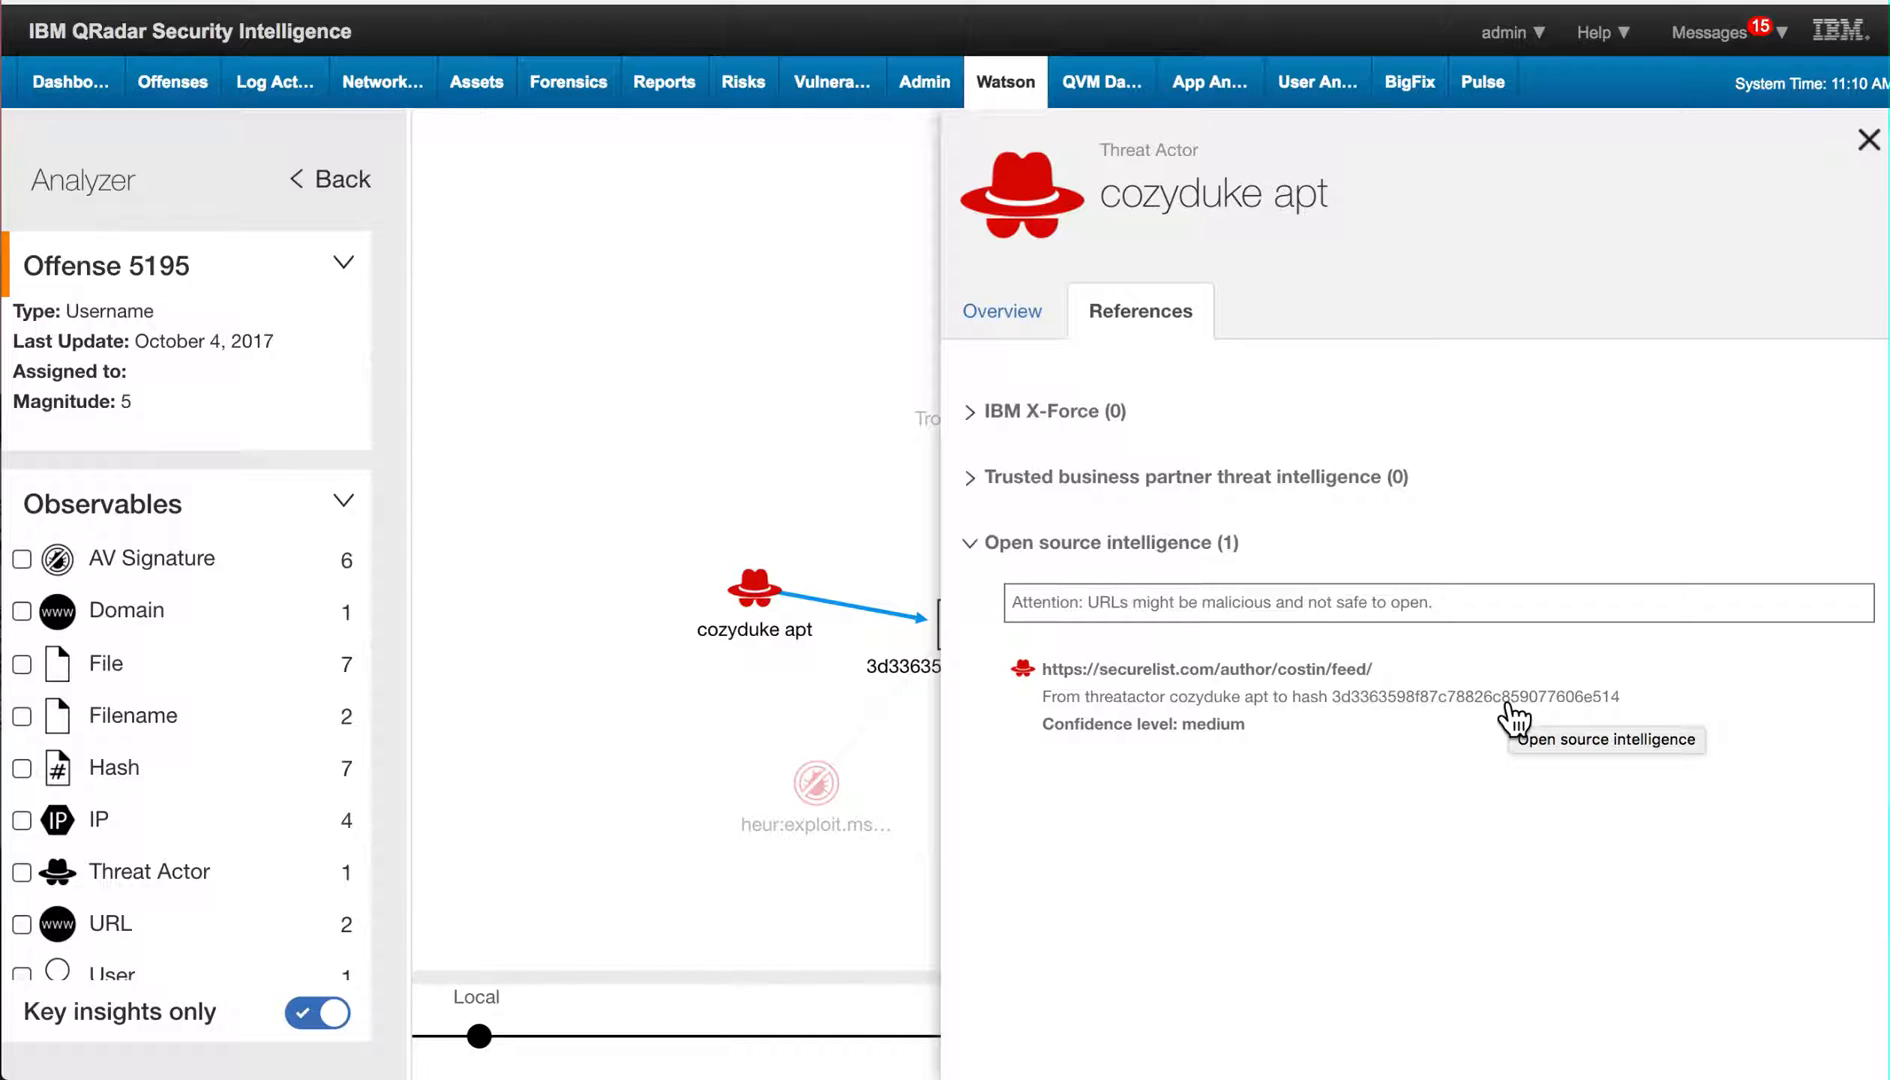
mouse_move(1514, 720)
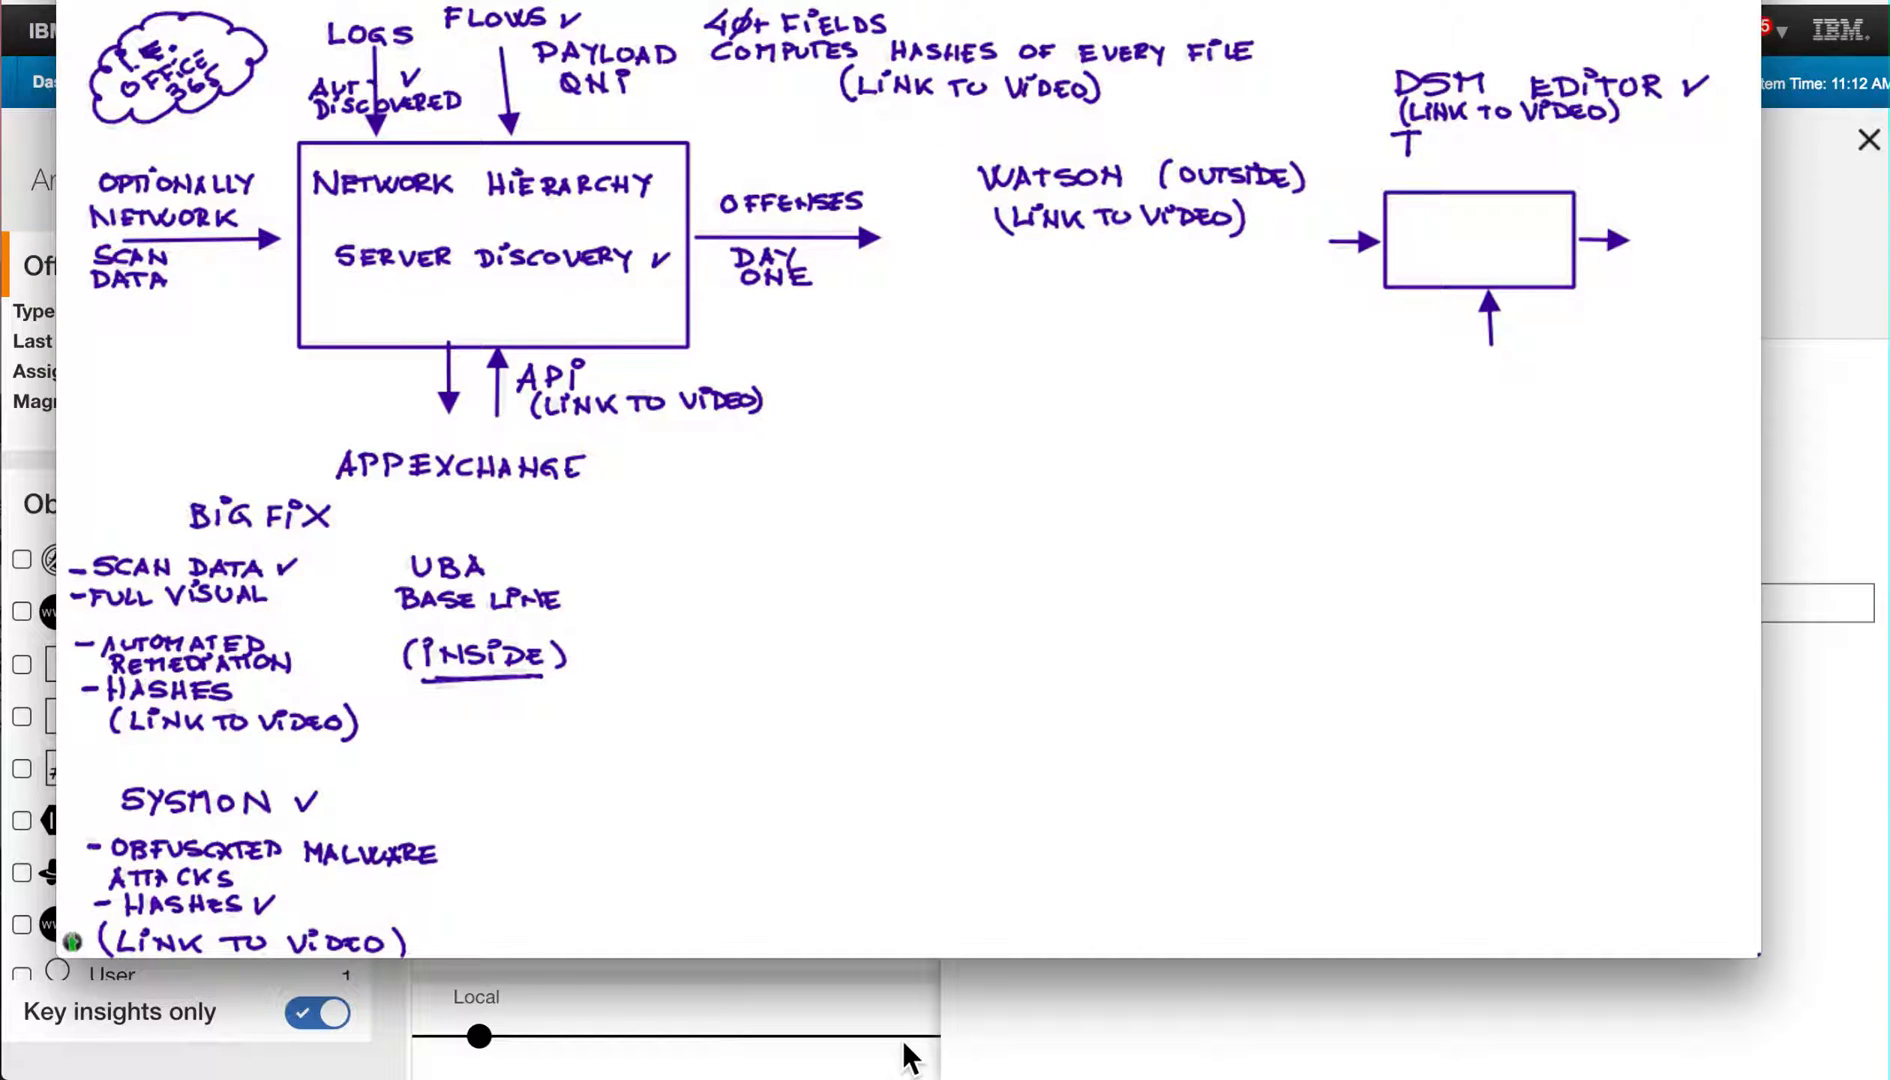
- Write TAXONOMY below DSM EDITOR on the whiteboard
text(AYO)
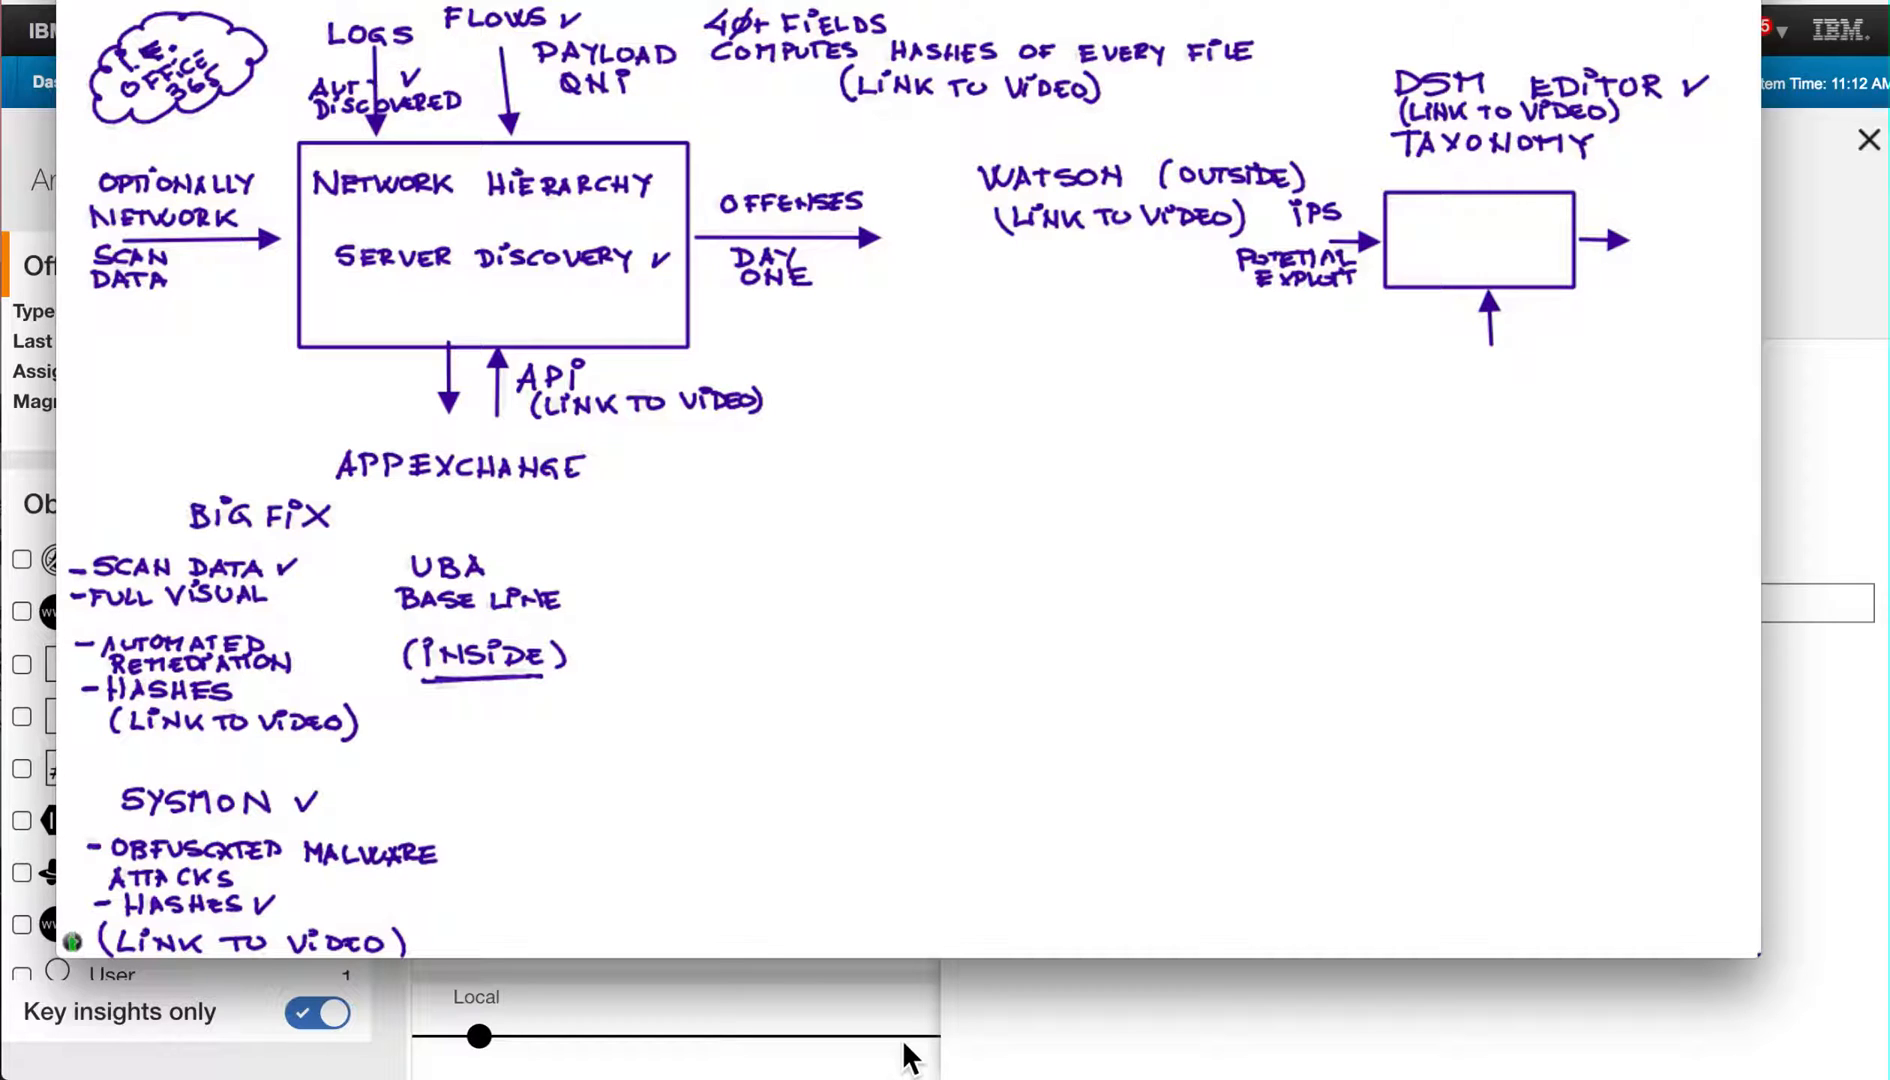
text(DET)
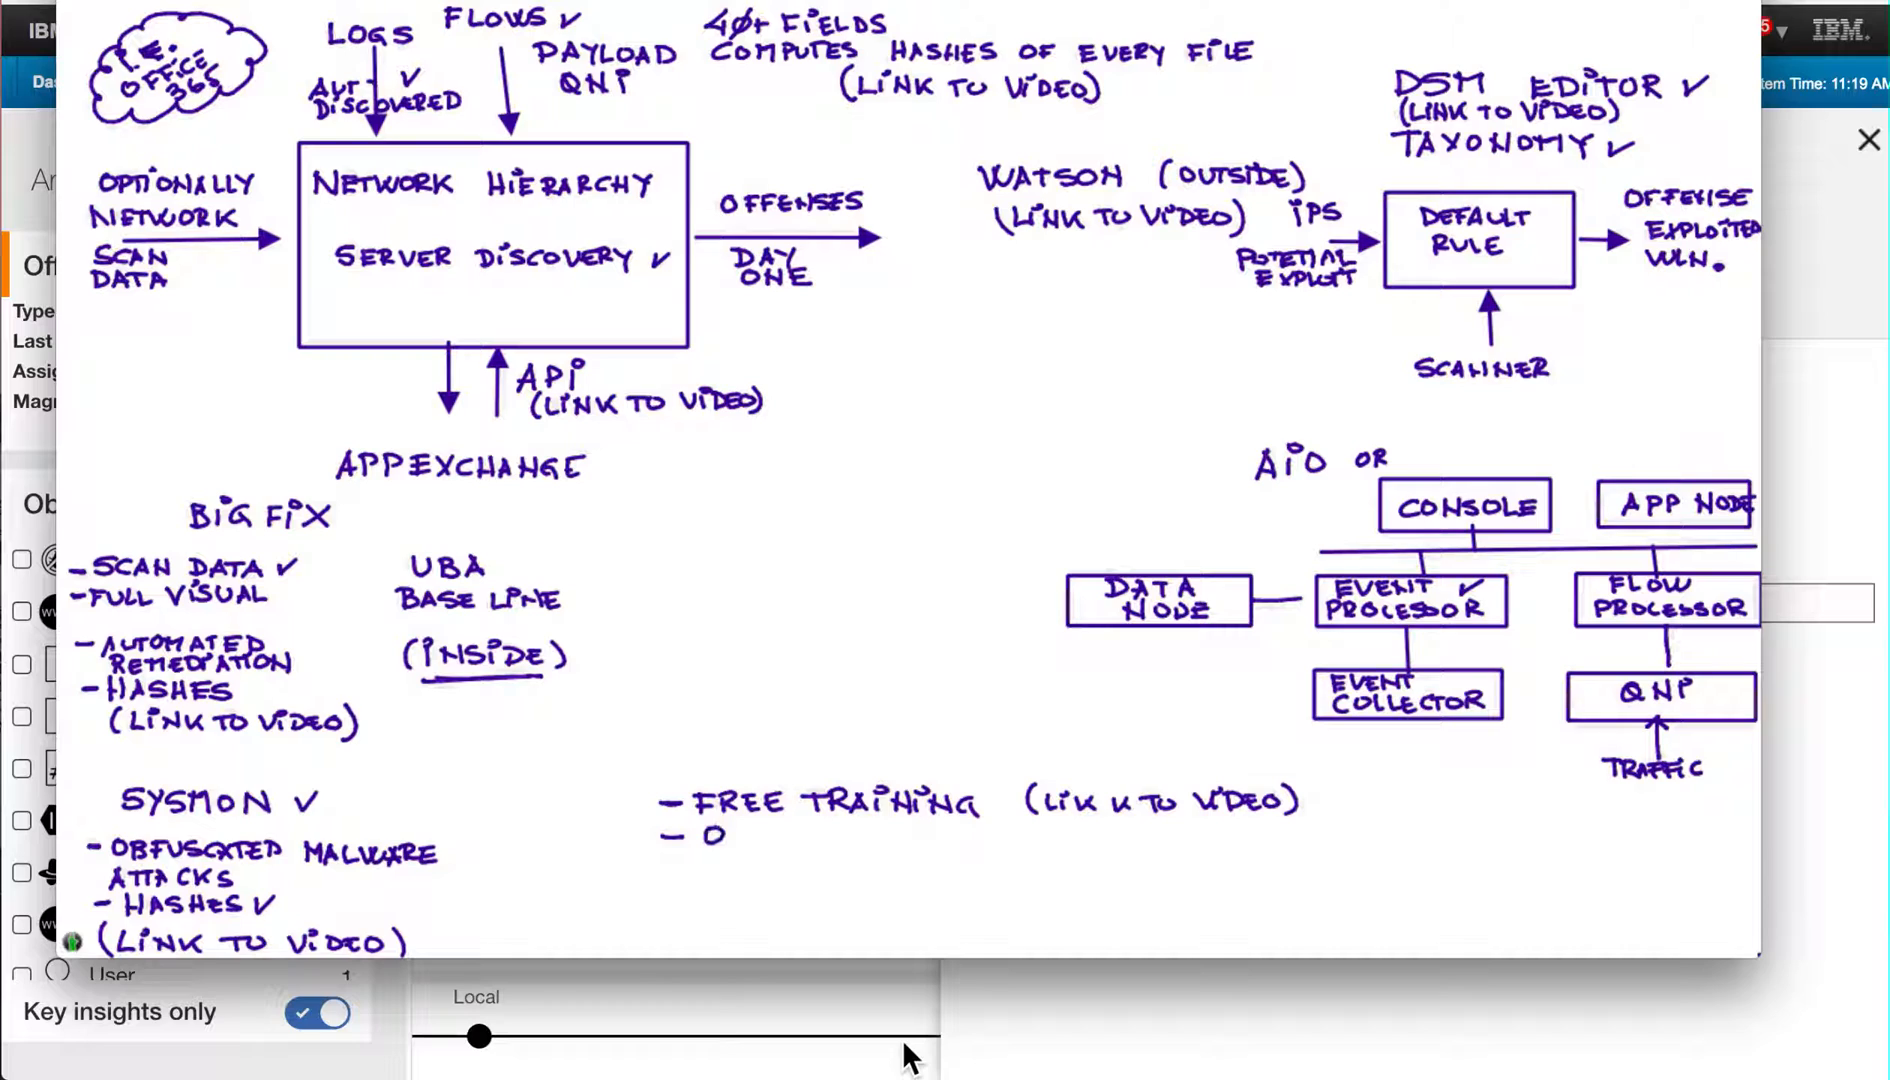
- Handwrite OPEN MIC as a training resource bullet under Free Training
text(PEN MIC)
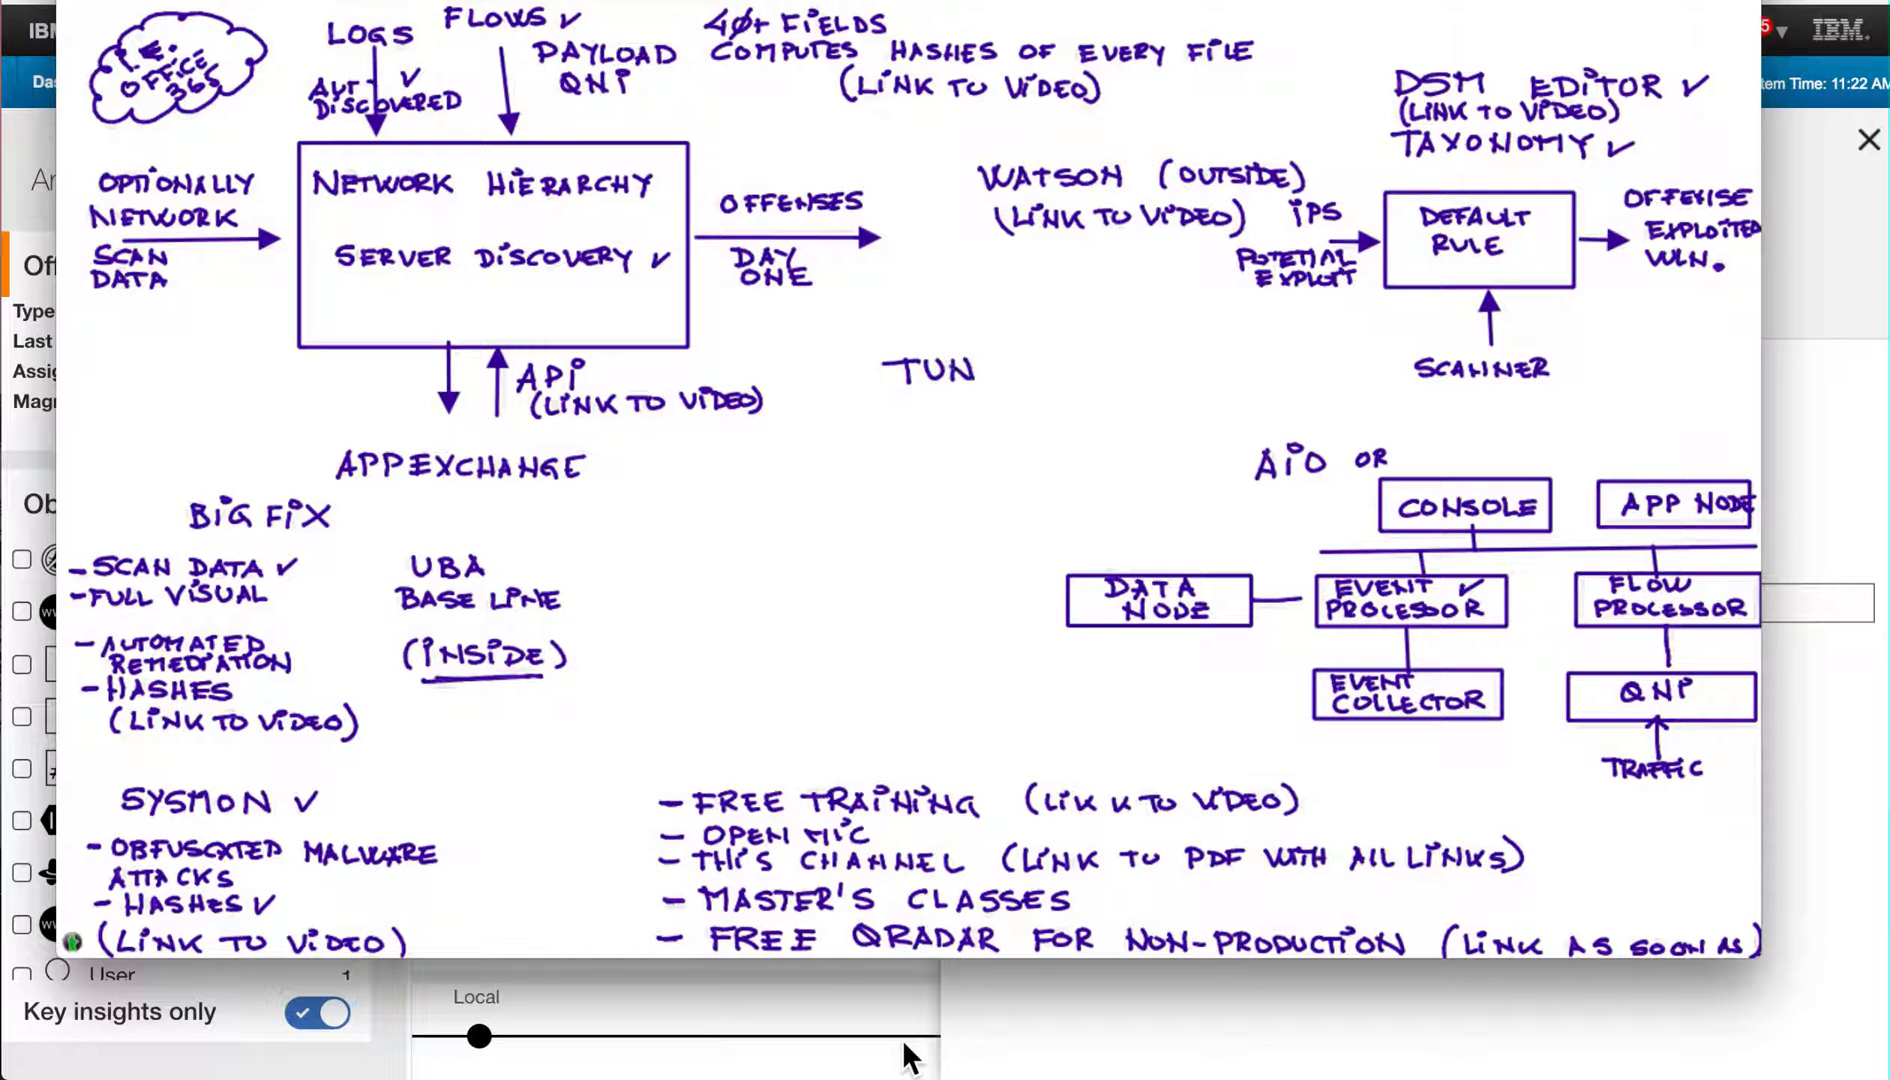
- Write the heading 'TUNING' in the blank centre of the QRadar diagram
text(II)
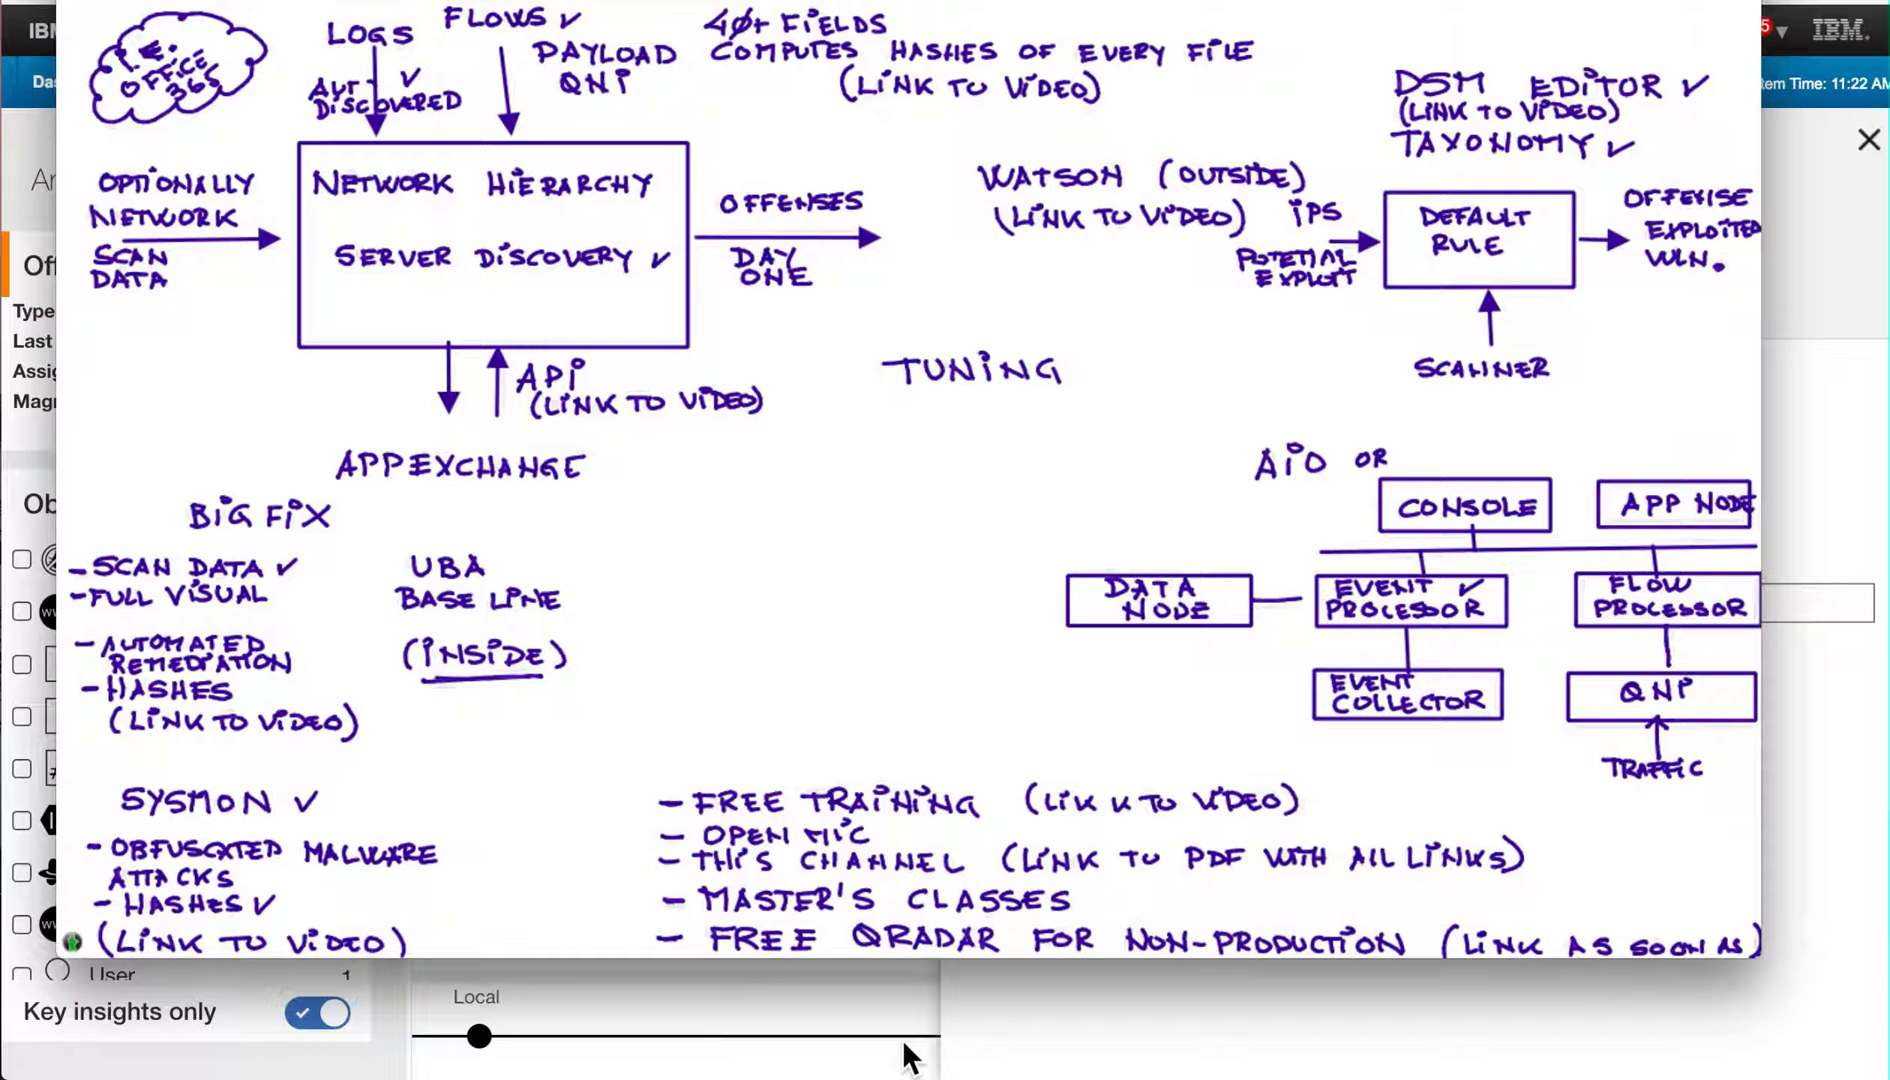
mouse_move(898, 392)
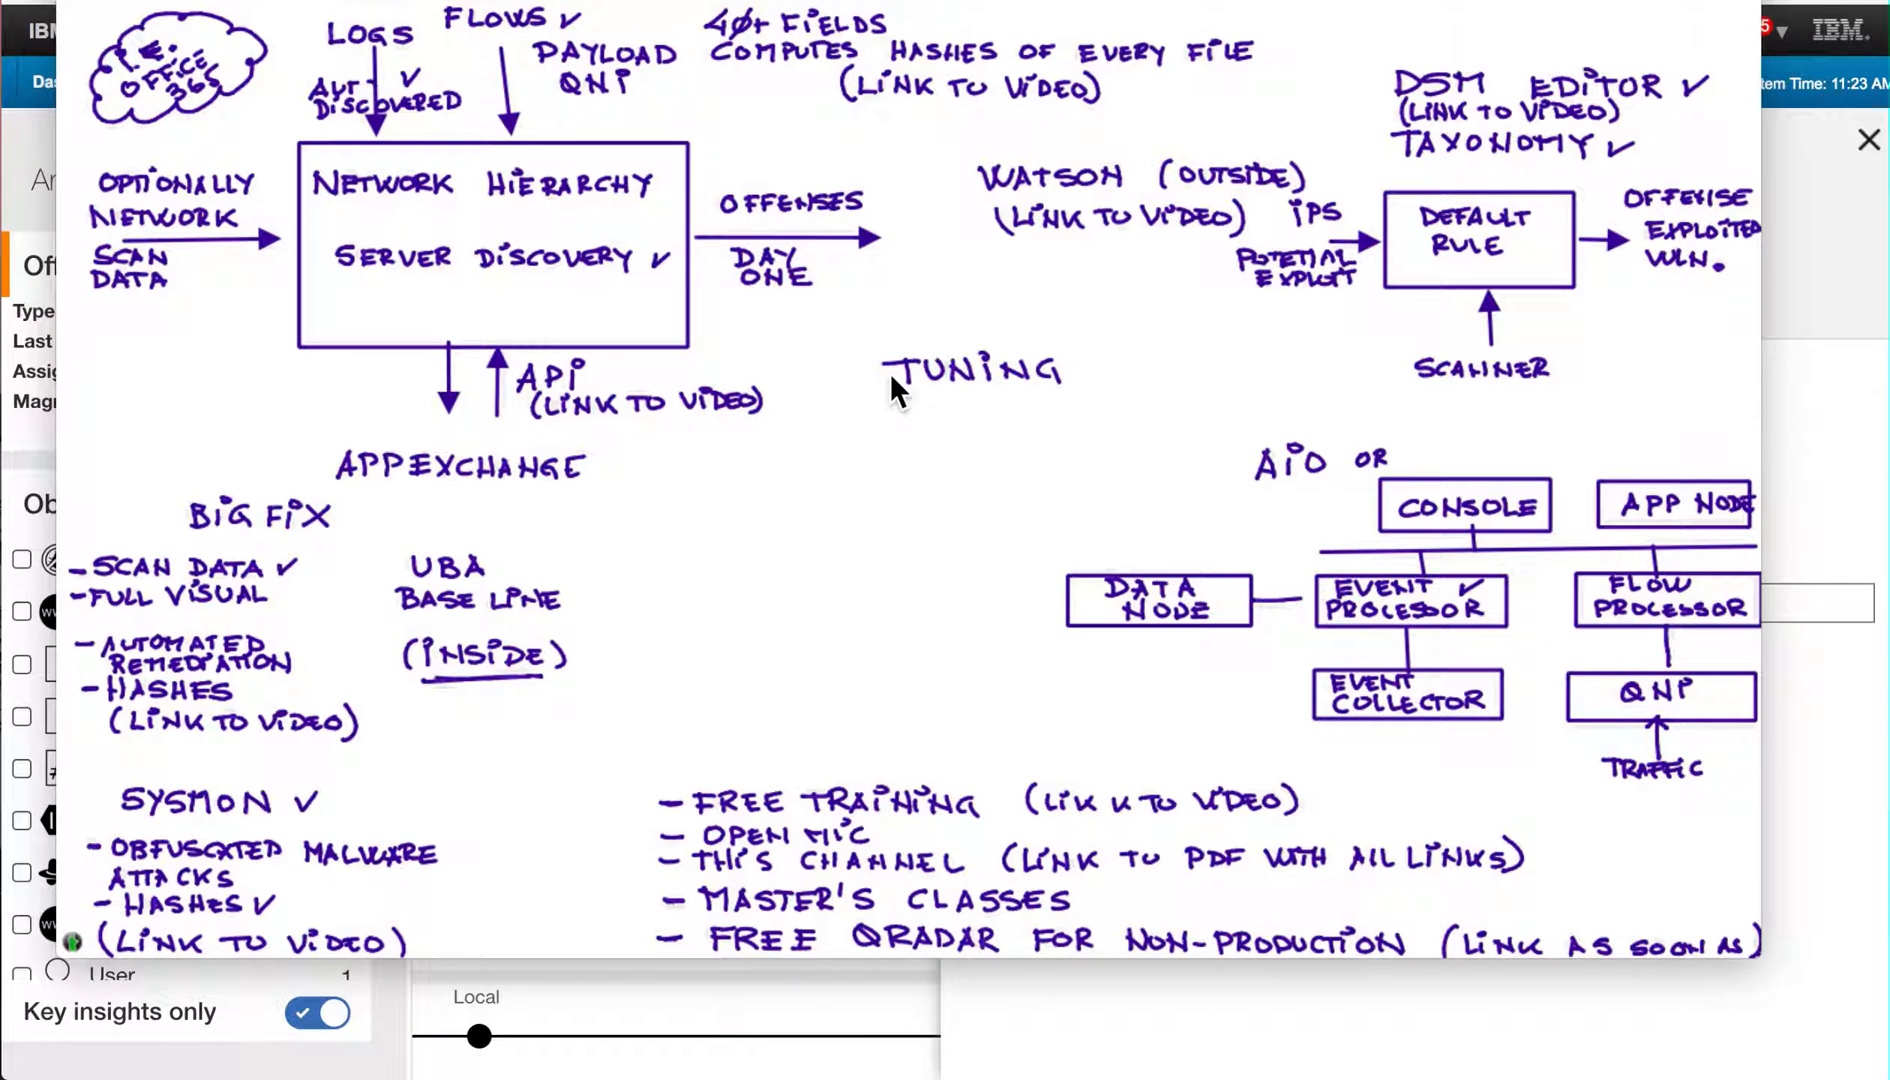